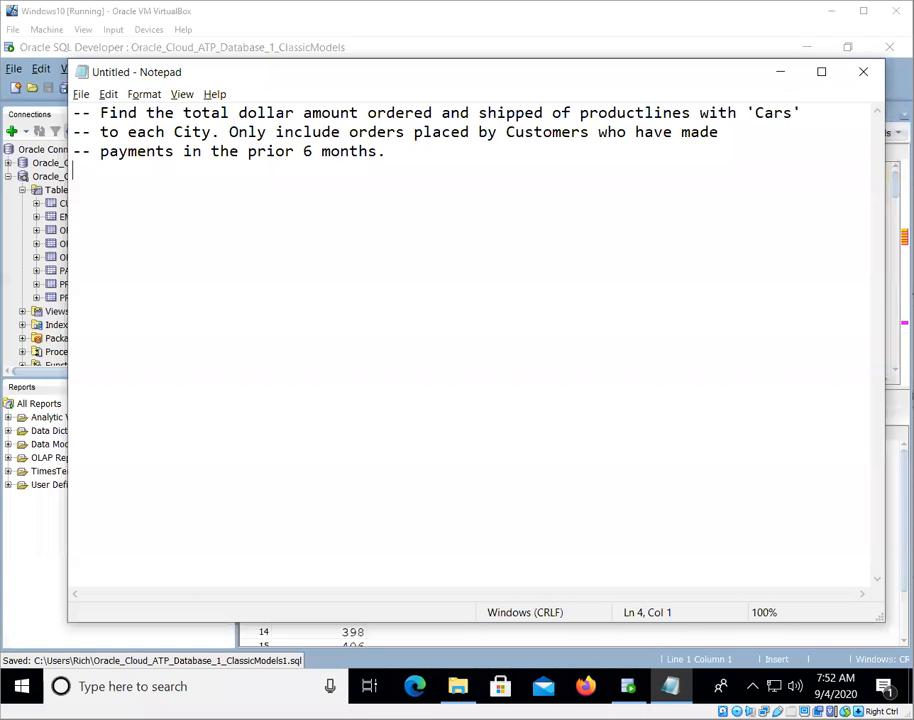
{"action": "mouse_move", "coordinate": [323, 220]}
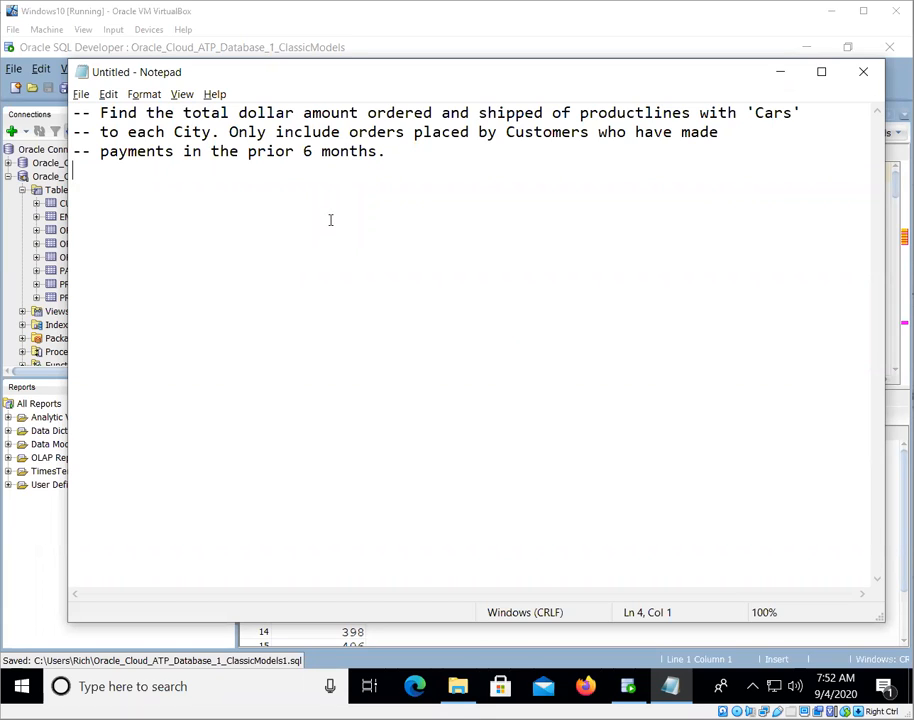
{"action": "mouse_move", "coordinate": [333, 211]}
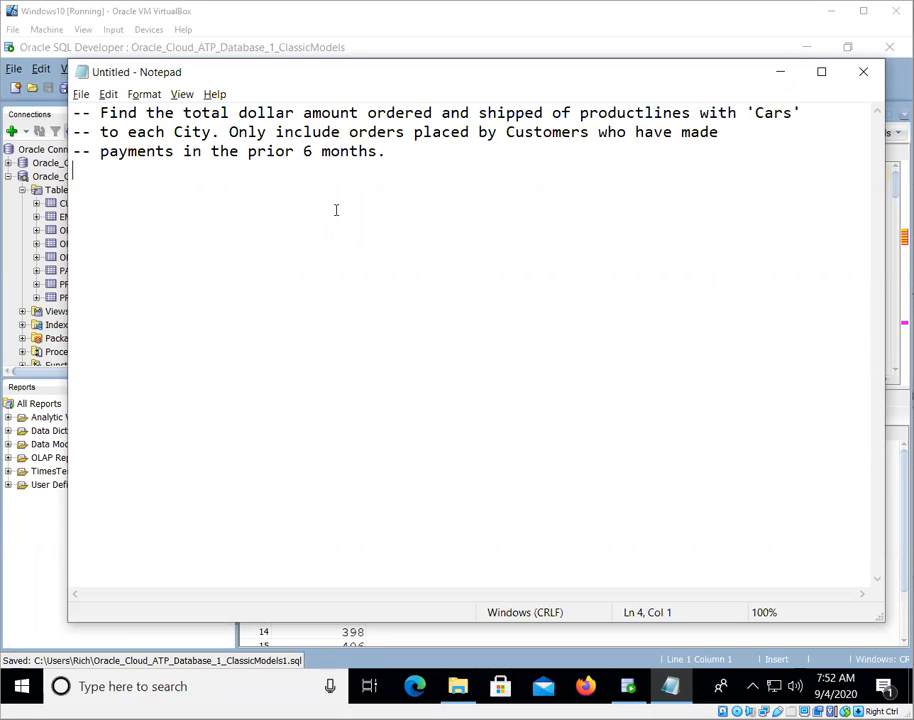
{"action": "mouse_move", "coordinate": [340, 211]}
{"action": "type", "text": "-- Class"}
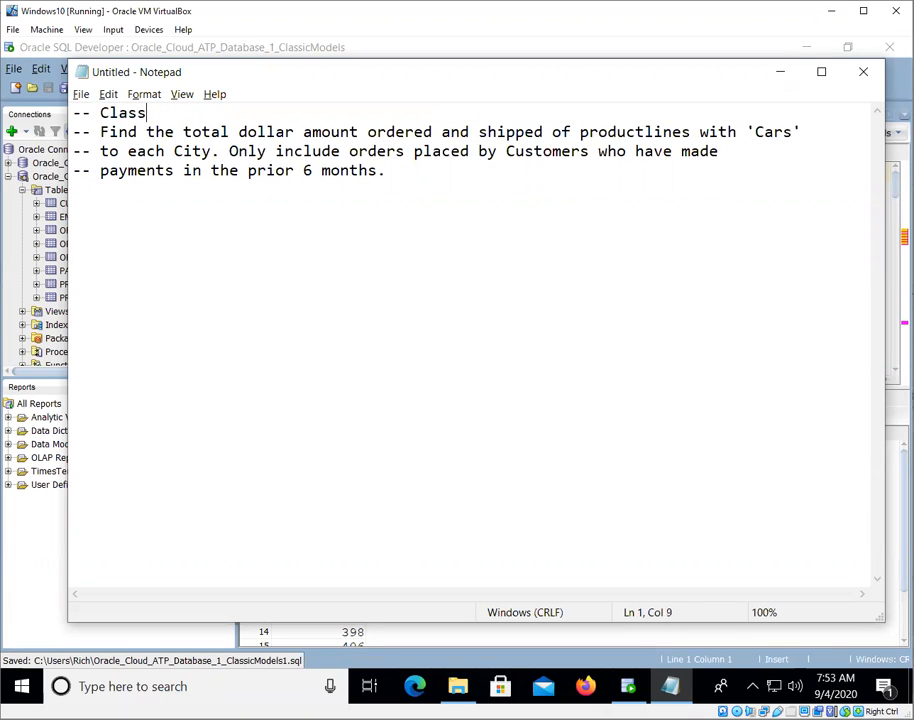
Step: Add a '-- Classic Models Schema' heading above the Cars-per-city task comments in Notepad
{"action": "type", "text": "ic M"}
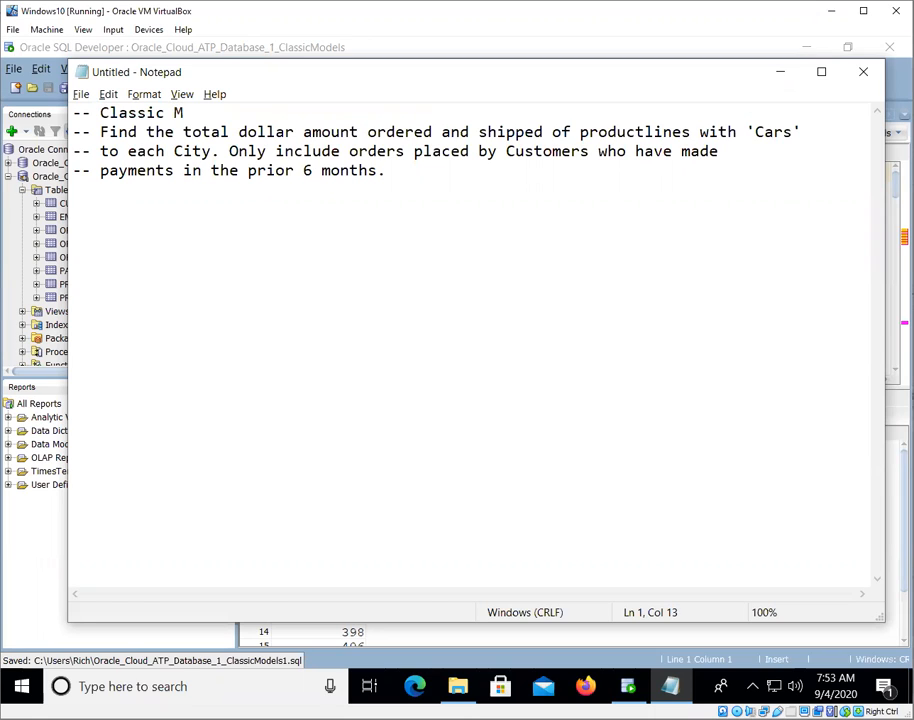
{"action": "type", "text": "odels Schema"}
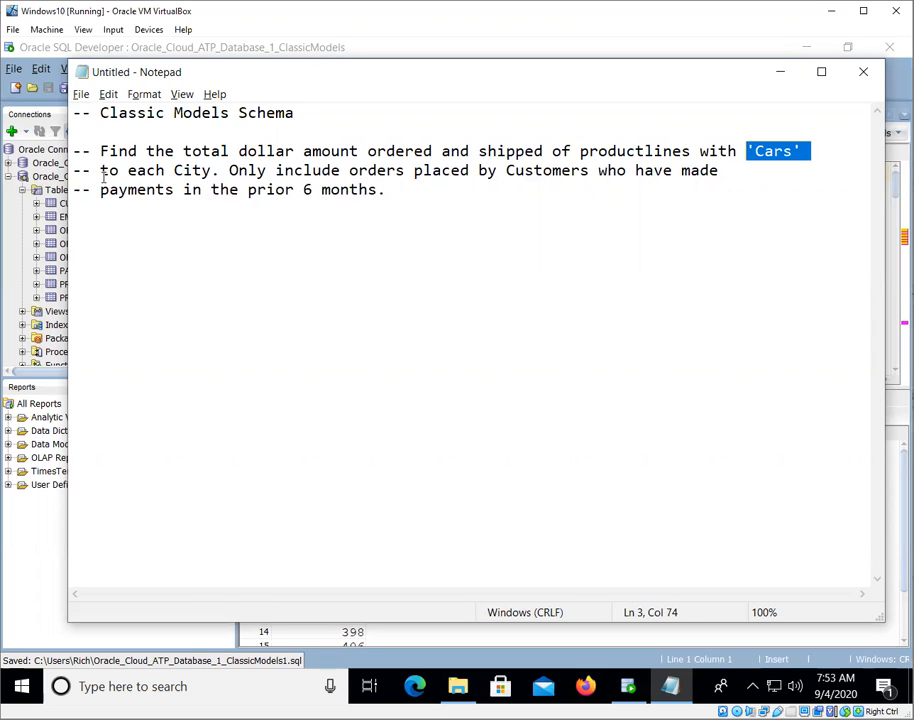
{"action": "left_click", "coordinate": [102, 170]}
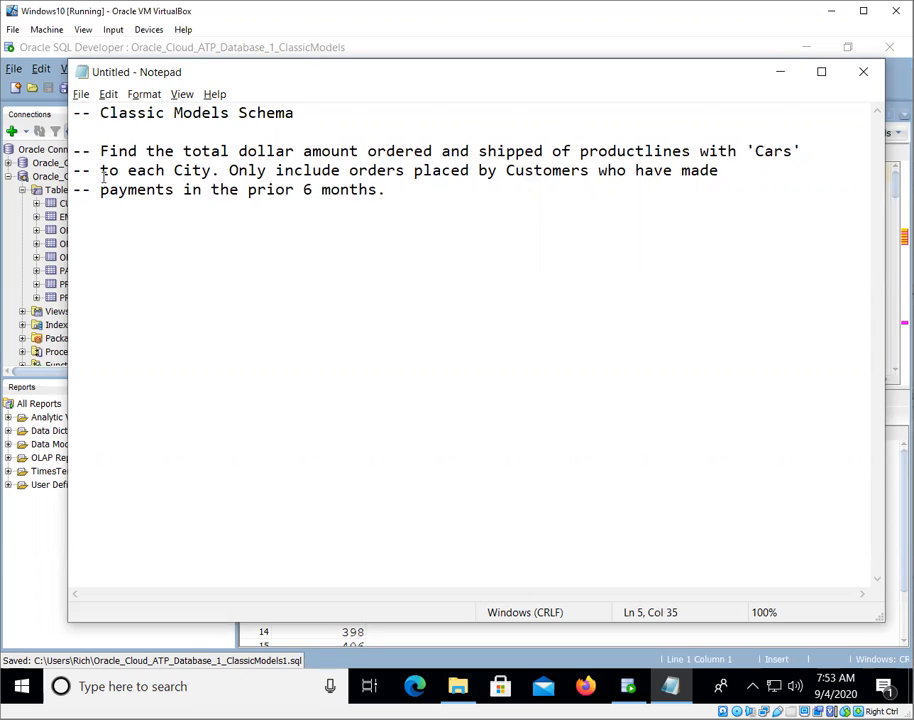
{"action": "left_click", "coordinate": [385, 190]}
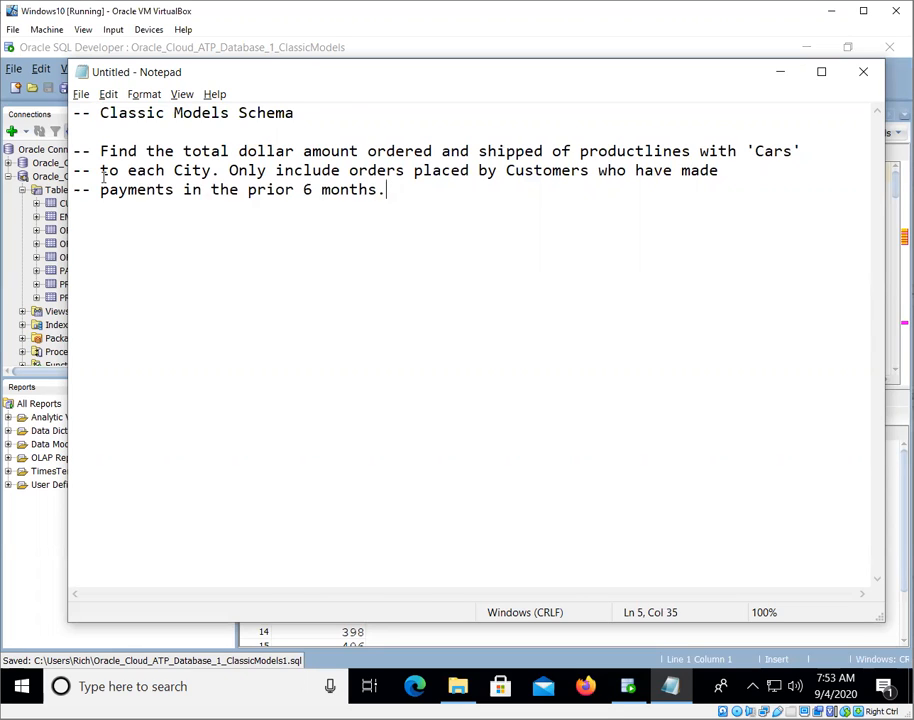
{"action": "left_click", "coordinate": [383, 150]}
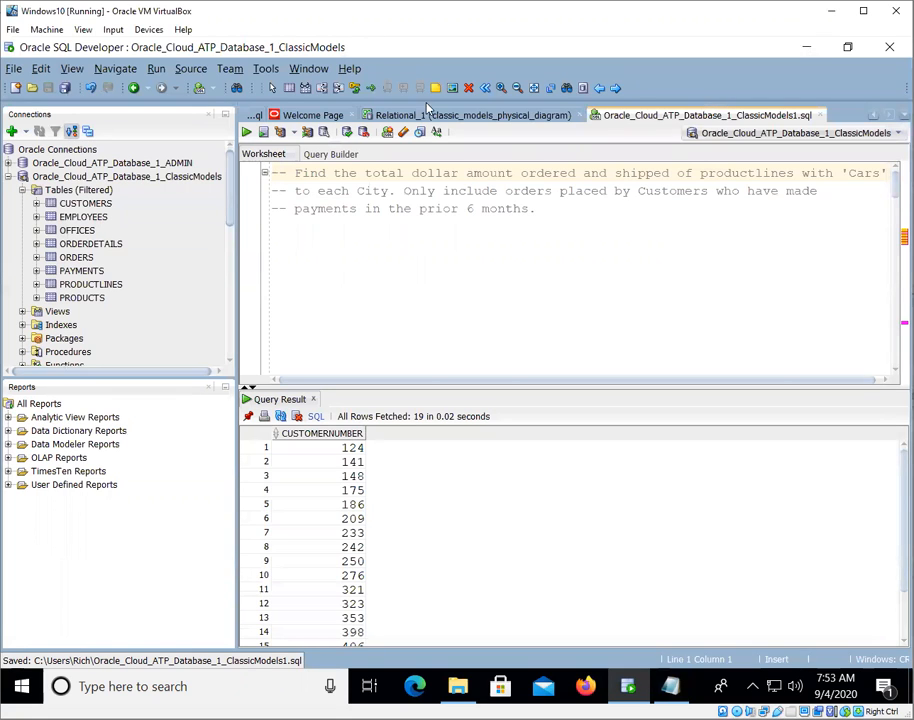
Step: Review ORDERDETAILS, ORDERS and CUSTOMERS in the Relational_1 diagram, moving PAYMENTS beside CUSTOMERS
{"action": "left_click", "coordinate": [470, 114]}
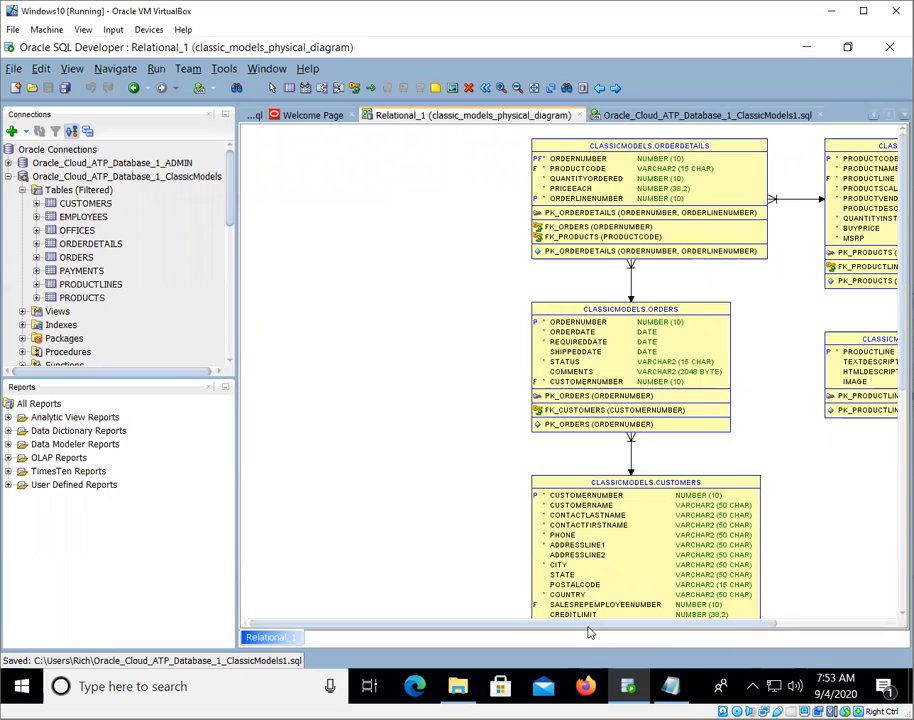
{"action": "scroll", "scroll_direction": "right", "scroll_amount": 3}
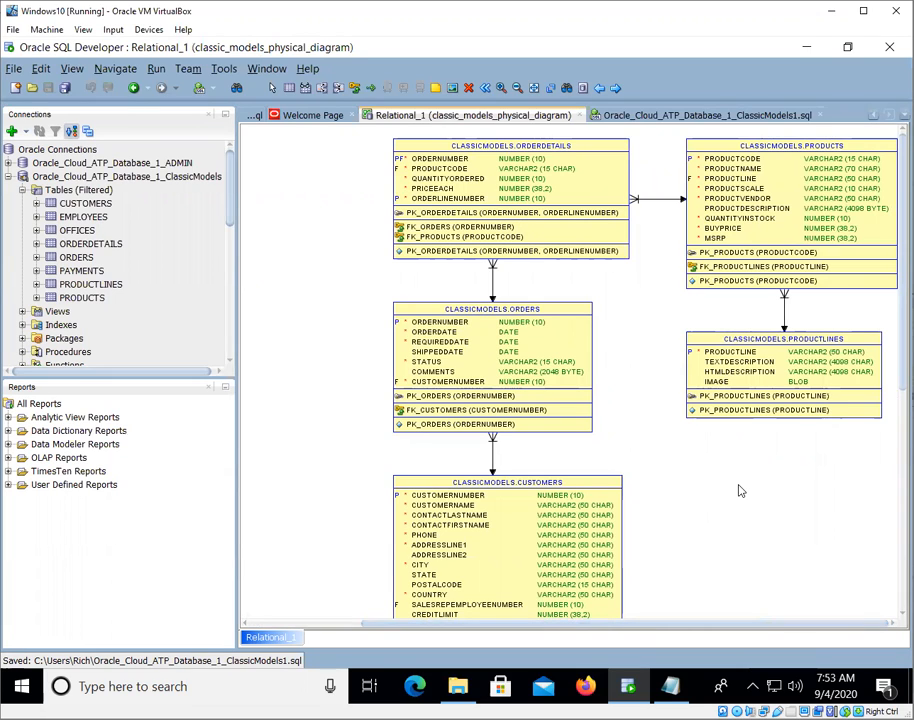
{"action": "mouse_move", "coordinate": [729, 481]}
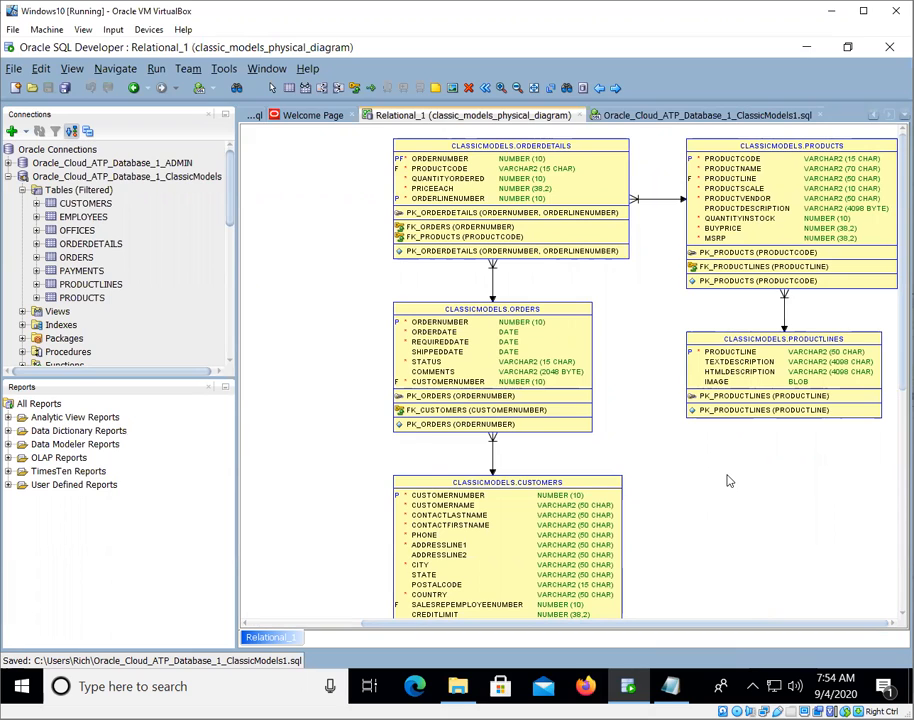
{"action": "scroll", "scroll_direction": "down", "scroll_amount": 3}
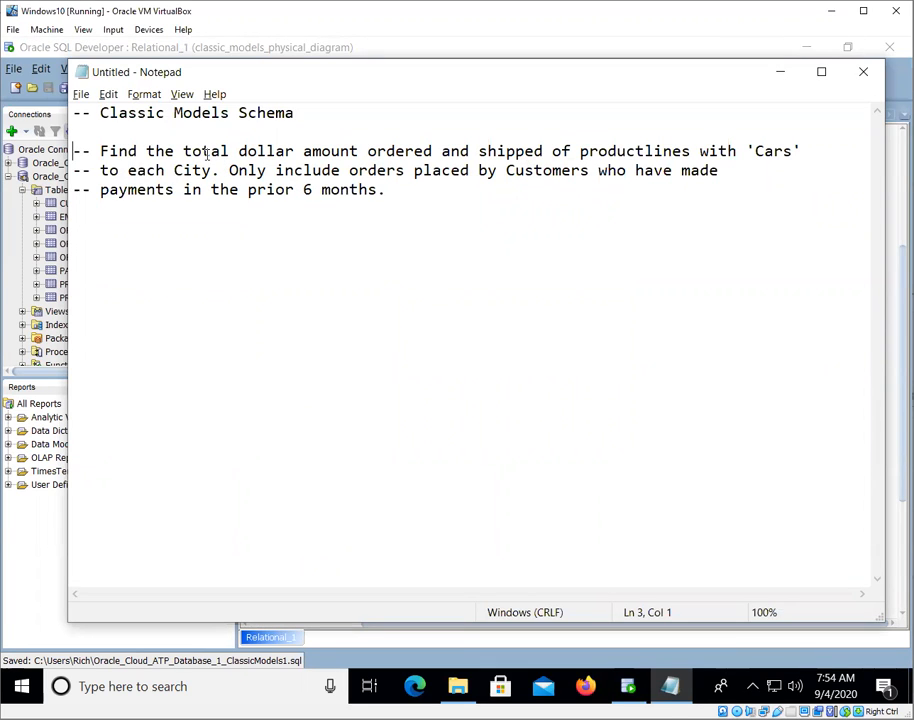
{"action": "left_click_drag", "start_coordinate": [182, 151], "coordinate": [358, 151]}
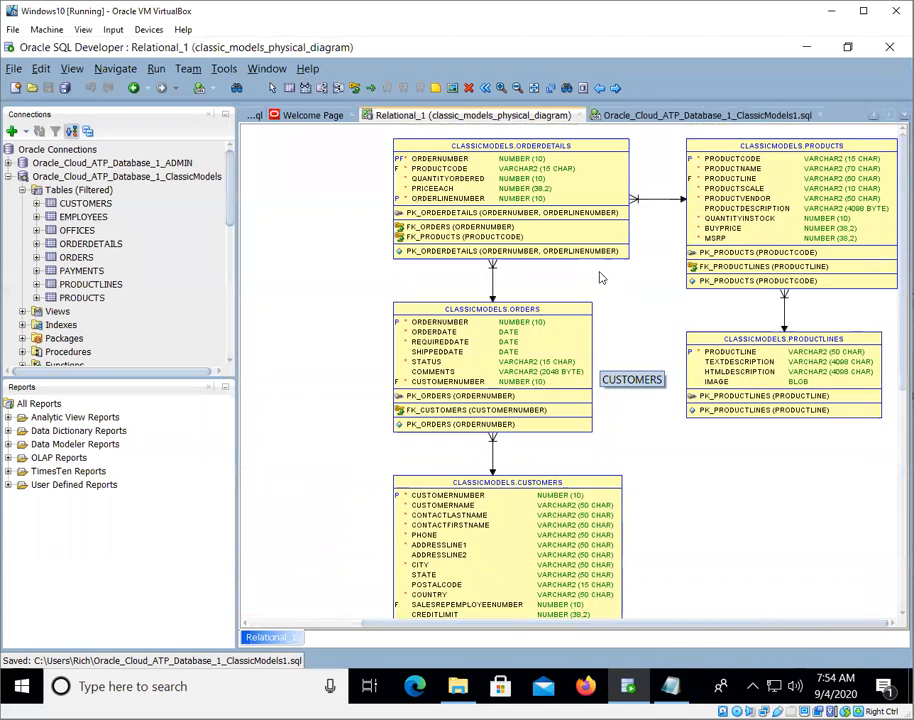
{"action": "mouse_move", "coordinate": [424, 186]}
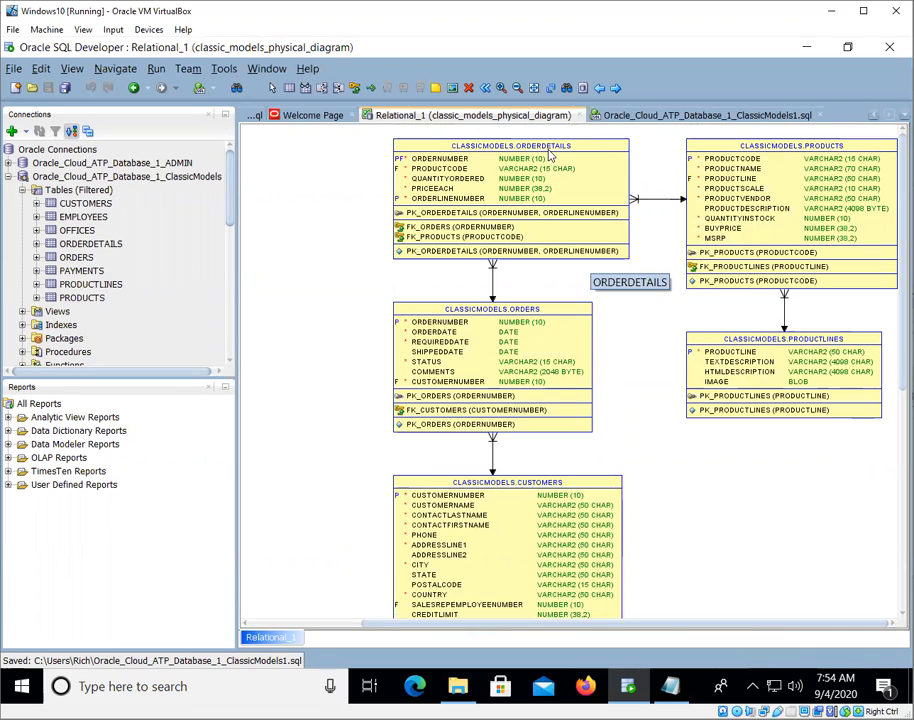
{"action": "mouse_move", "coordinate": [582, 180]}
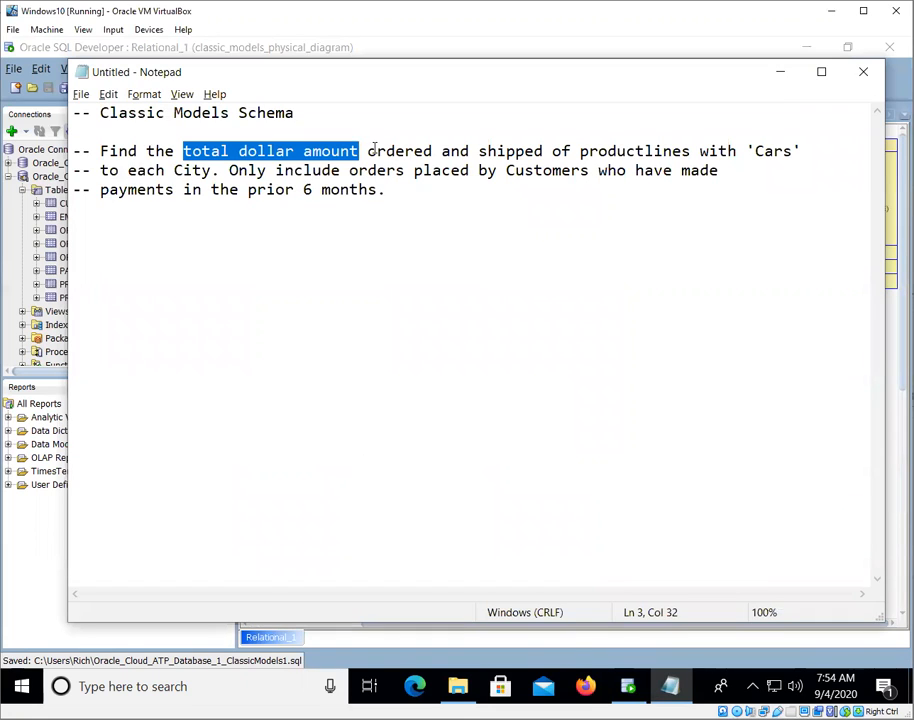
{"action": "double_click", "coordinate": [455, 150]}
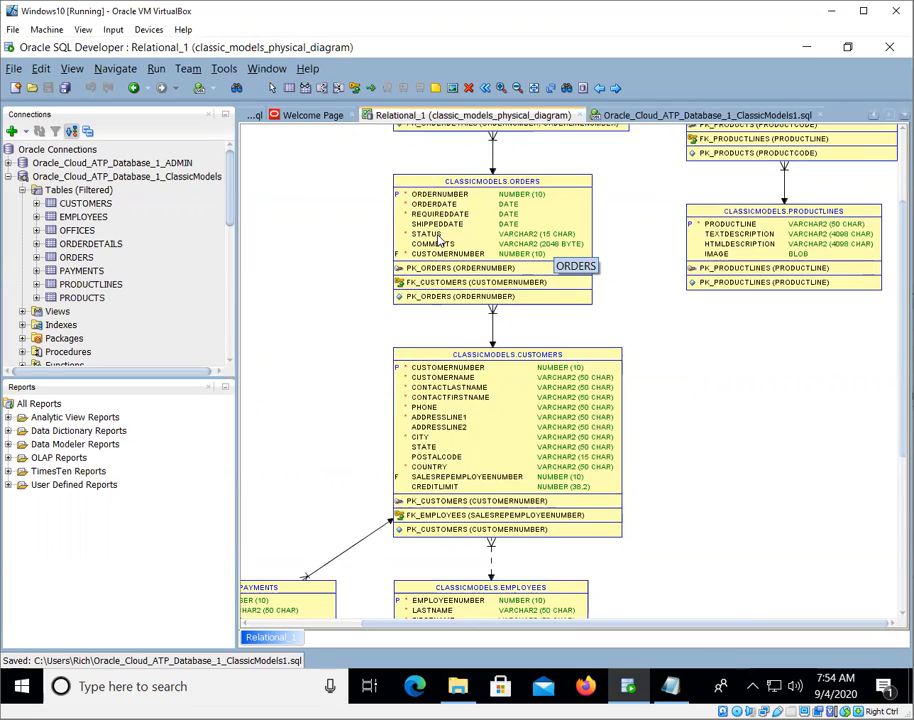
{"action": "mouse_move", "coordinate": [458, 242]}
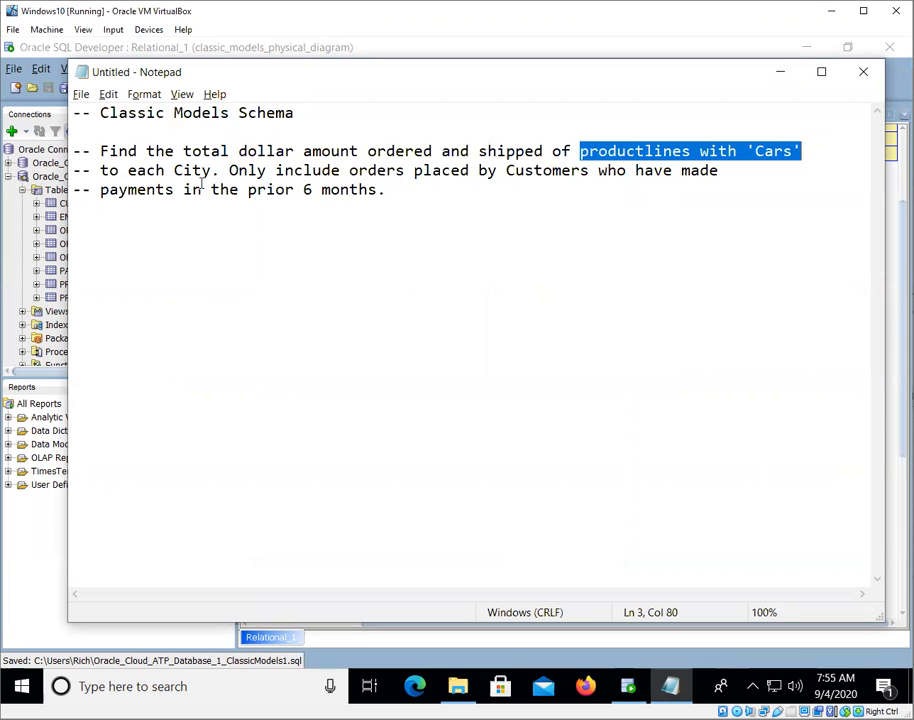
{"action": "mouse_move", "coordinate": [503, 253]}
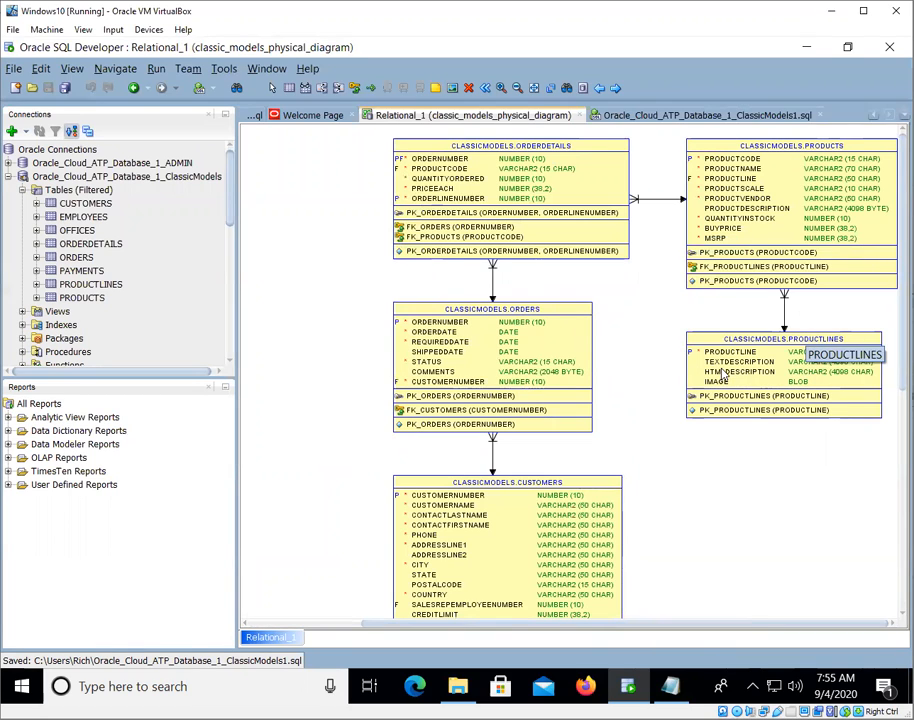
{"action": "mouse_move", "coordinate": [760, 218]}
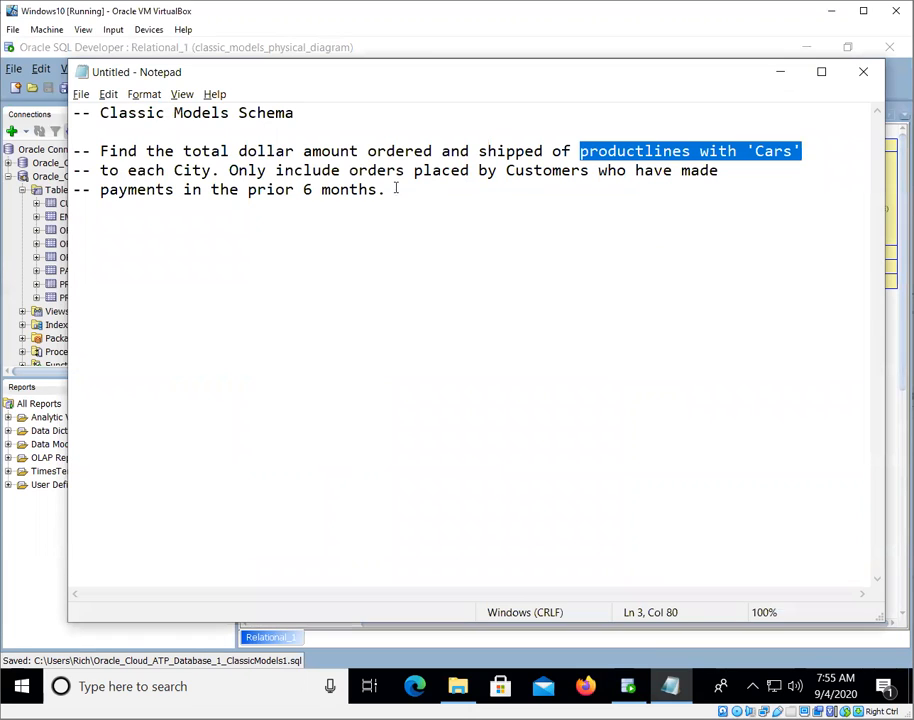
{"action": "mouse_move", "coordinate": [451, 204]}
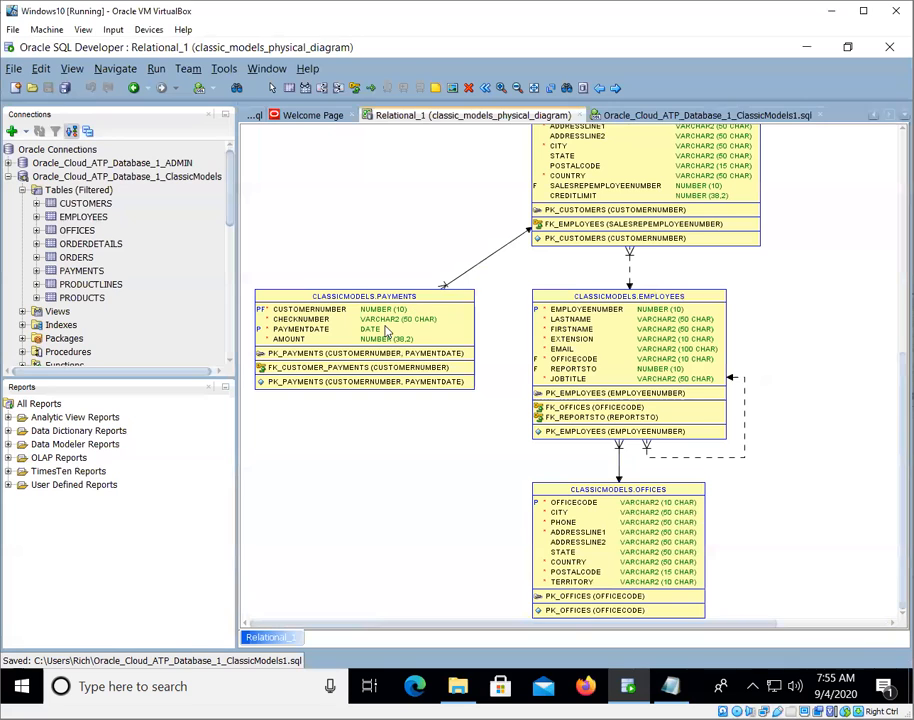
{"action": "mouse_move", "coordinate": [405, 300]}
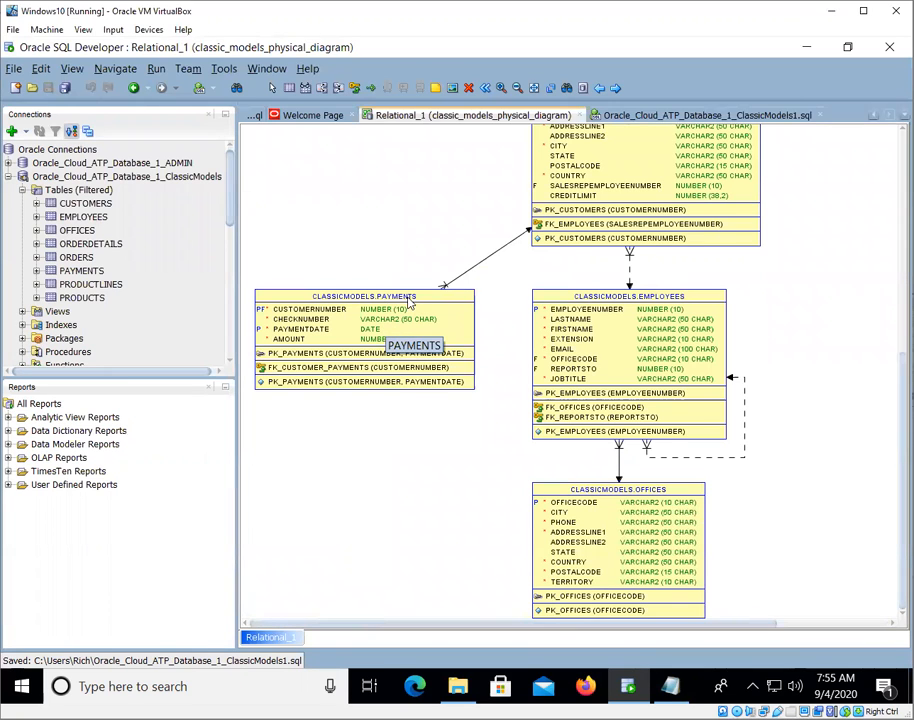
{"action": "left_click_drag", "start_coordinate": [365, 335], "coordinate": [350, 240]}
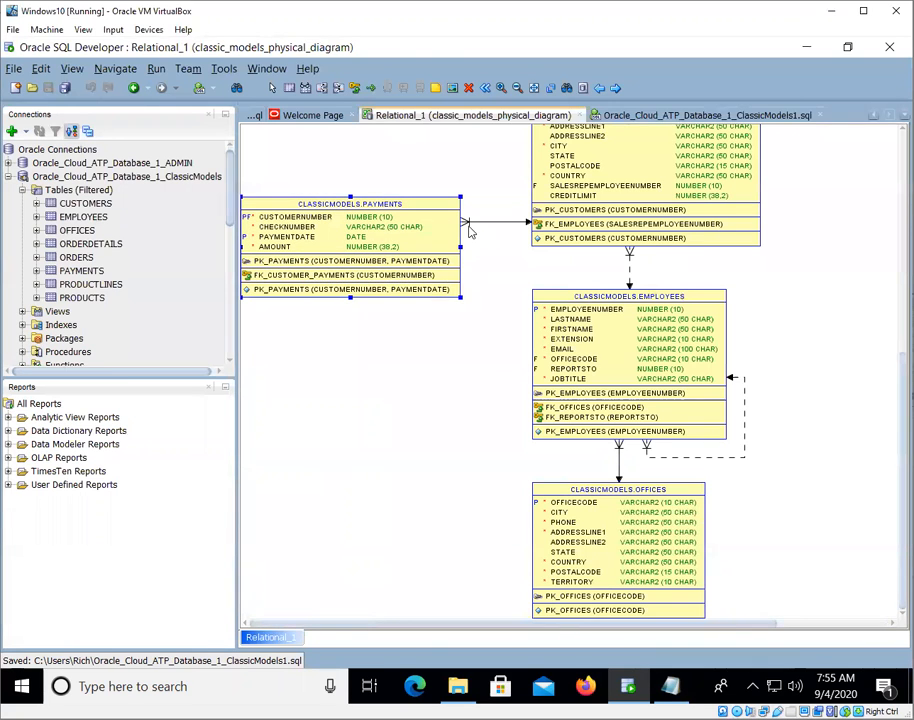
{"action": "mouse_move", "coordinate": [605, 167]}
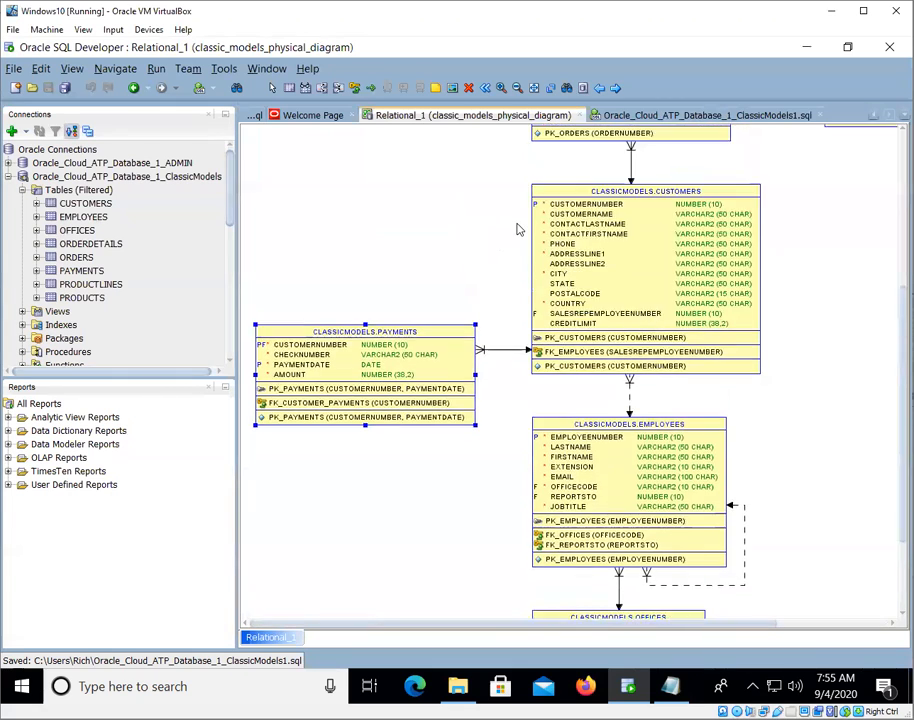
{"action": "scroll", "scroll_direction": "up", "scroll_amount": 3}
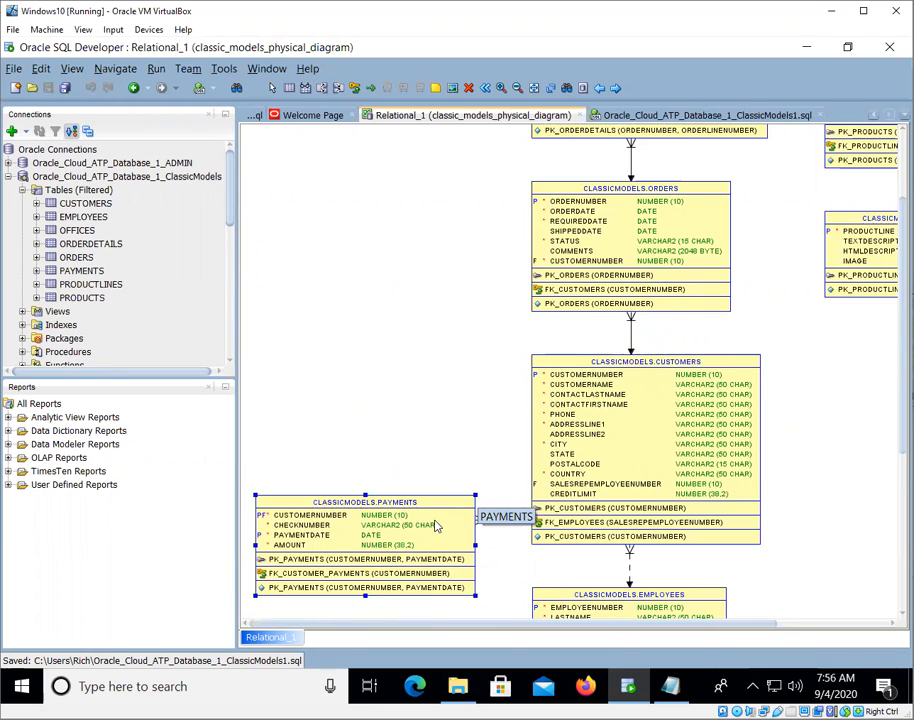
{"action": "mouse_move", "coordinate": [373, 532]}
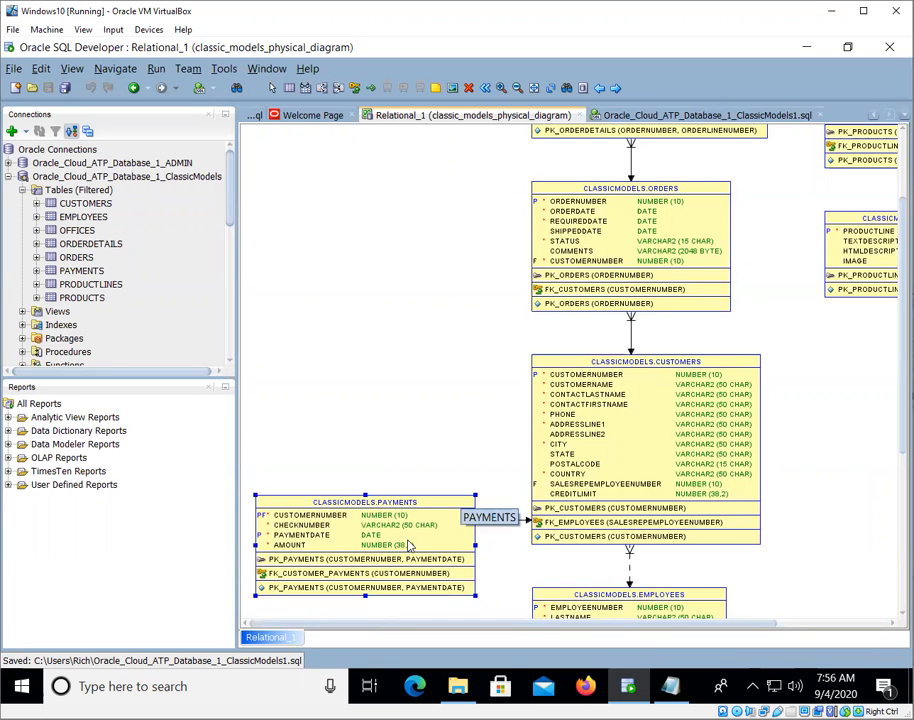
{"action": "mouse_move", "coordinate": [415, 535]}
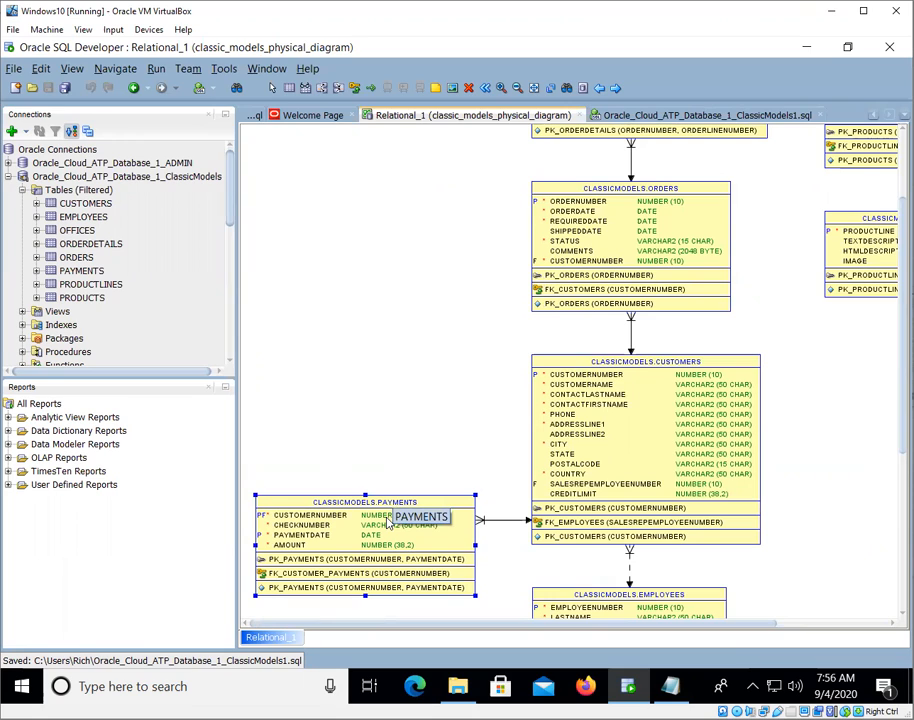
{"action": "mouse_move", "coordinate": [615, 252]}
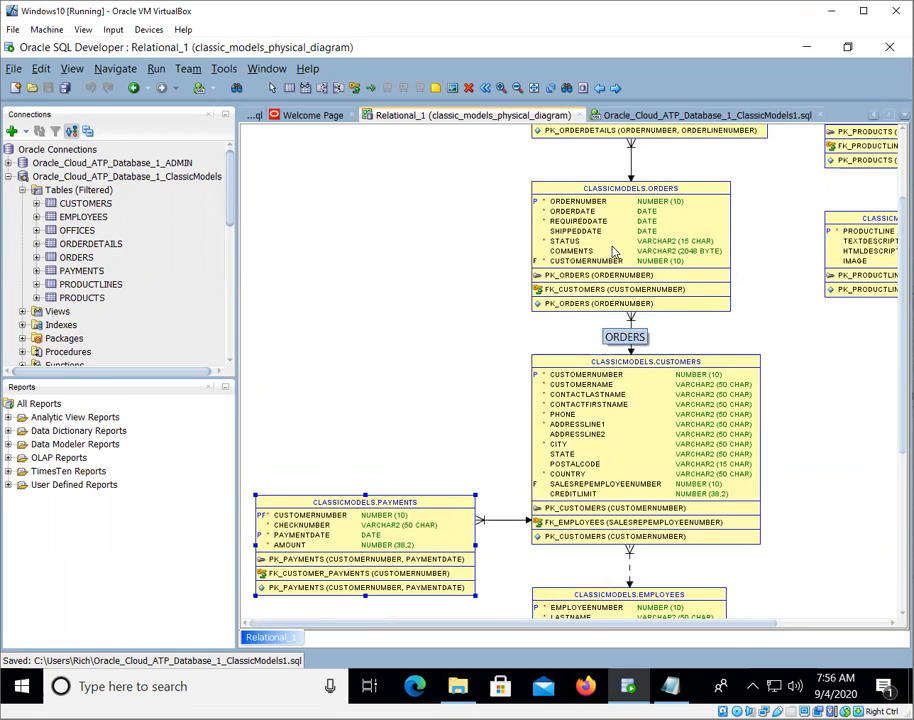
{"action": "mouse_move", "coordinate": [456, 505]}
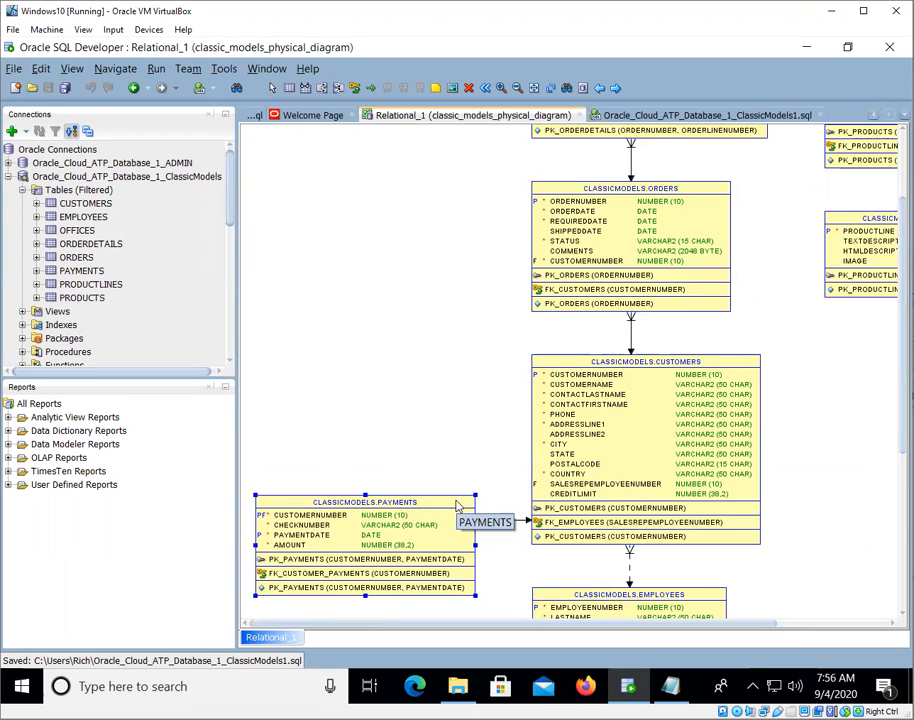
{"action": "mouse_move", "coordinate": [509, 468]}
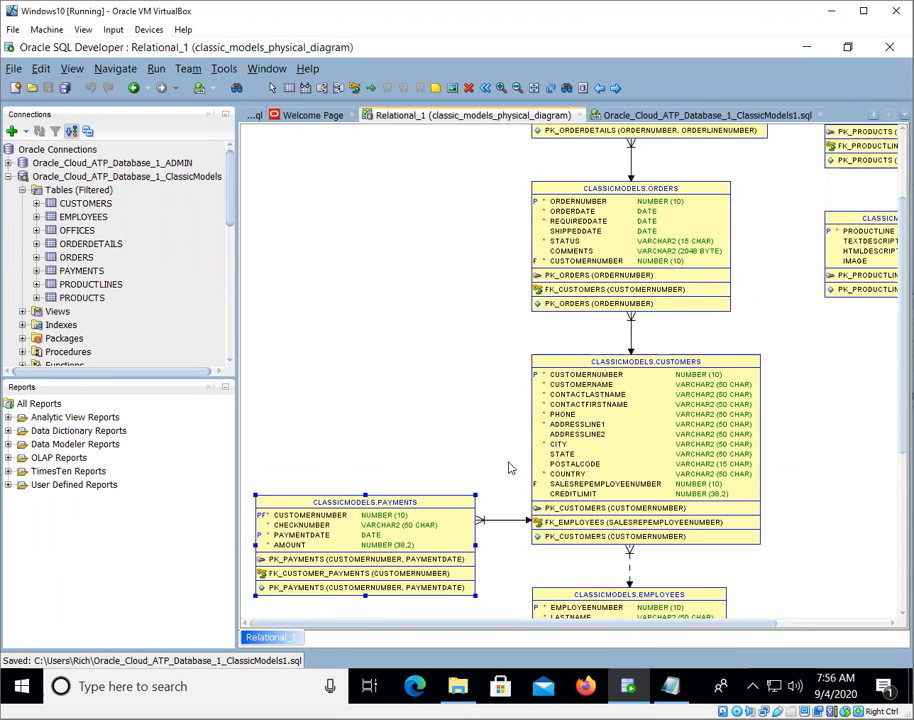
{"action": "mouse_move", "coordinate": [631, 251]}
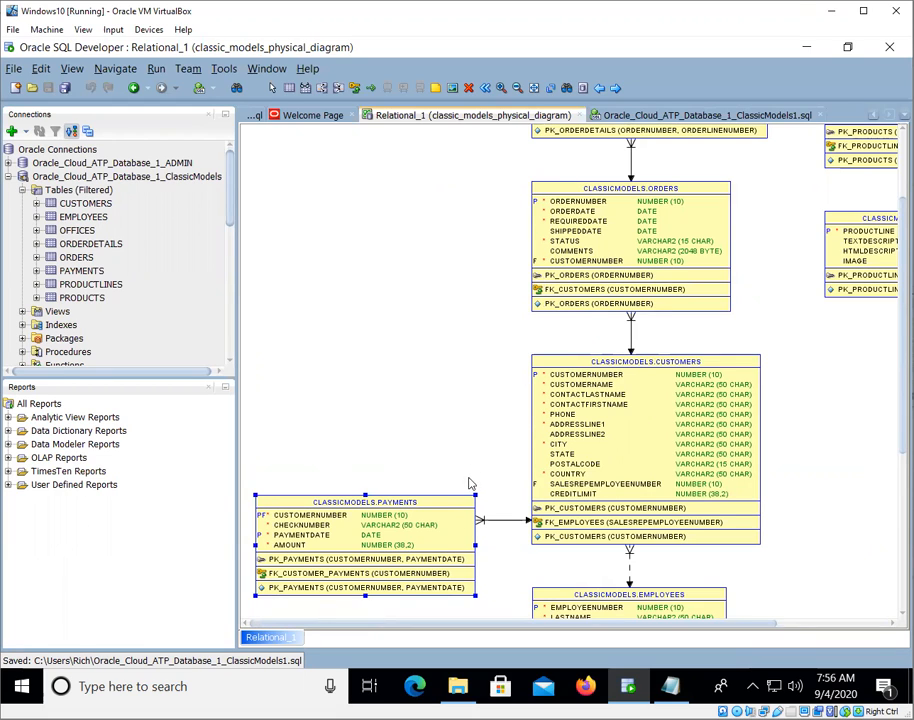
{"action": "mouse_move", "coordinate": [461, 452]}
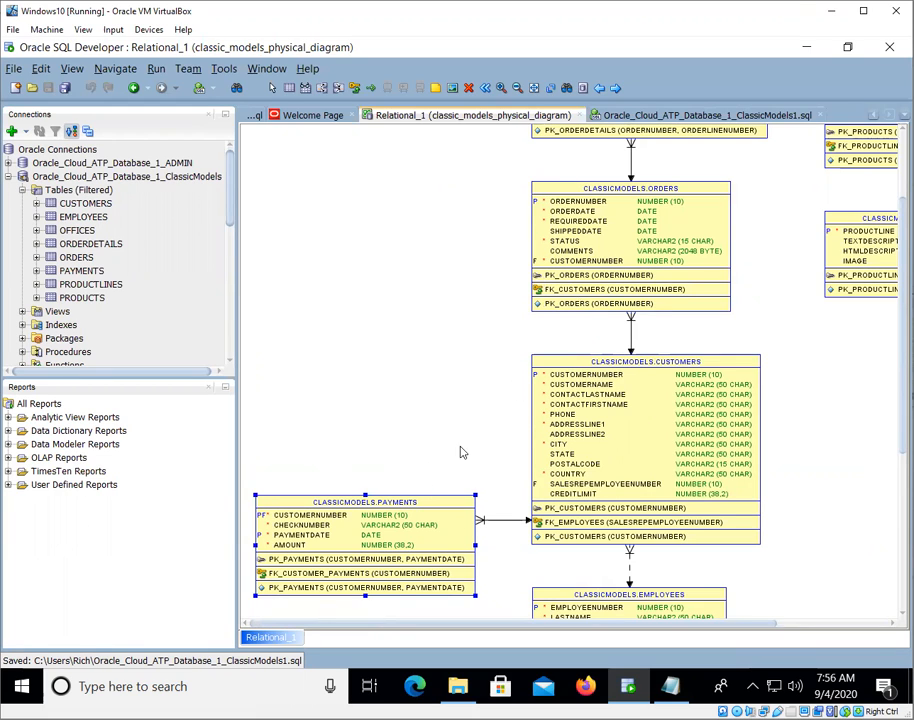
{"action": "mouse_move", "coordinate": [369, 534]}
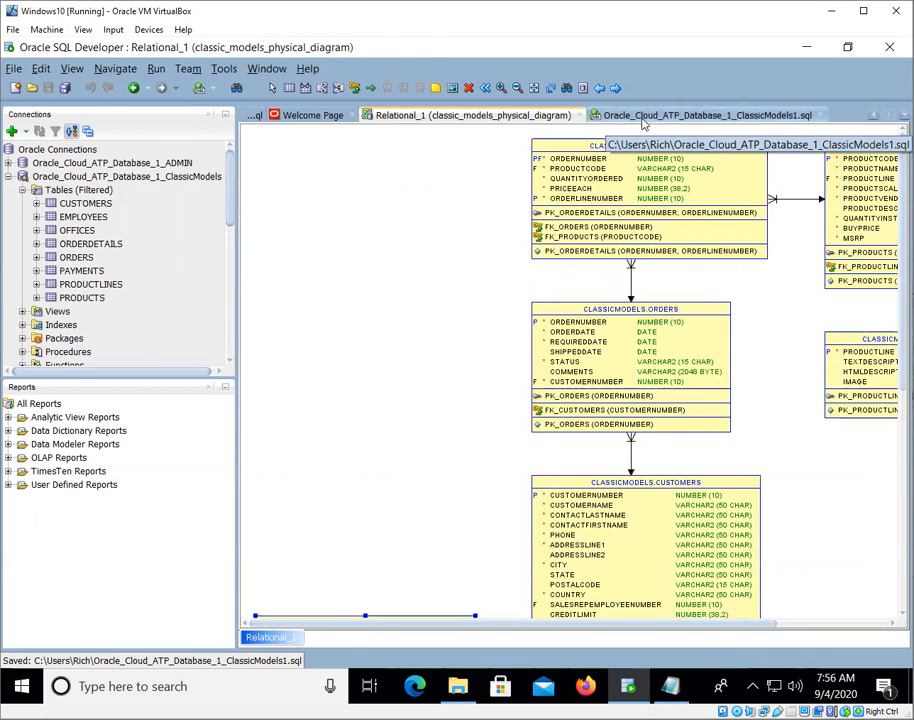
Step: Run SELECT DISTINCT city FROM customers; in ClassicModels1.sql, returning 50 cities
{"action": "left_click", "coordinate": [710, 114]}
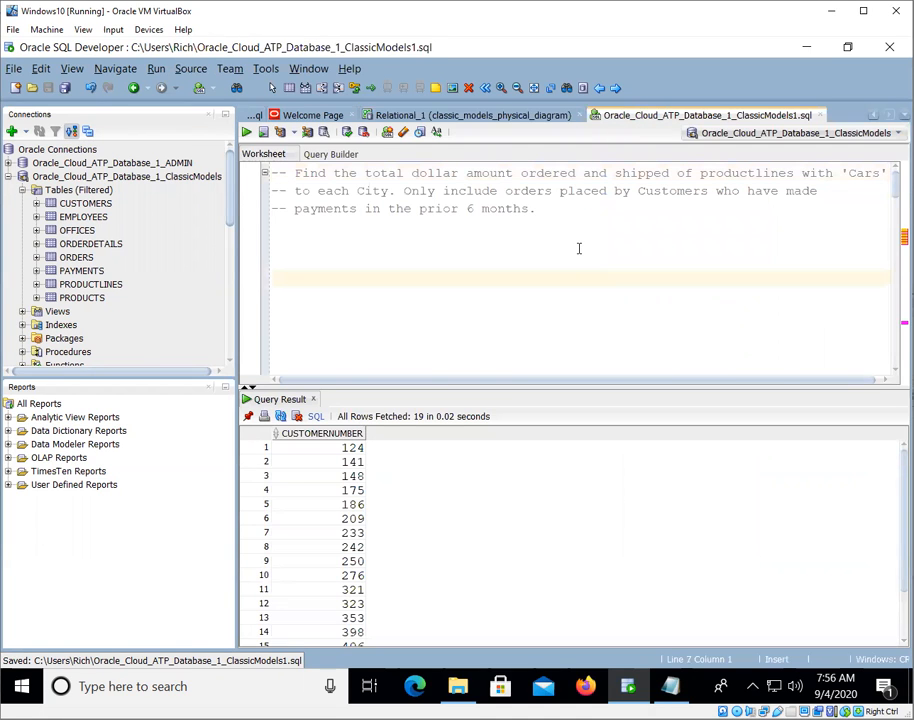
{"action": "left_click", "coordinate": [282, 225]}
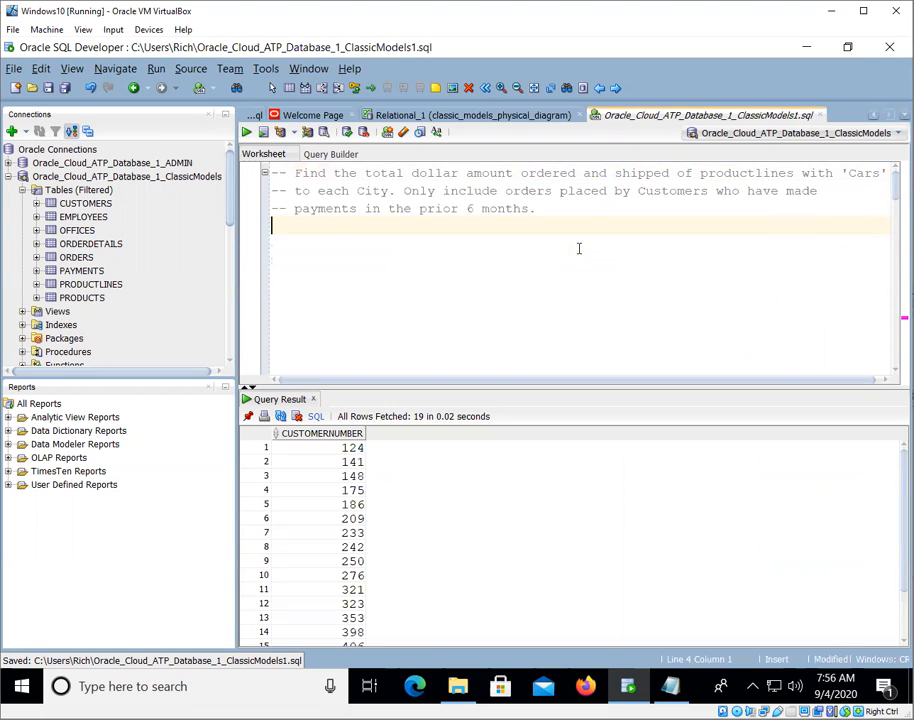
{"action": "type", "text": "SEL"}
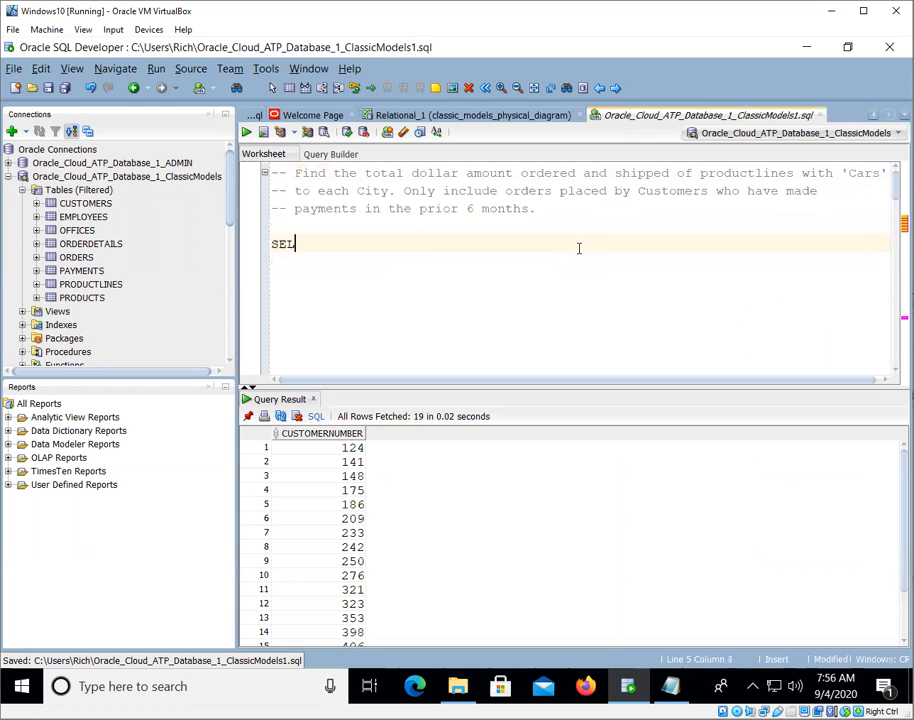
{"action": "type", "text": "ECT *"}
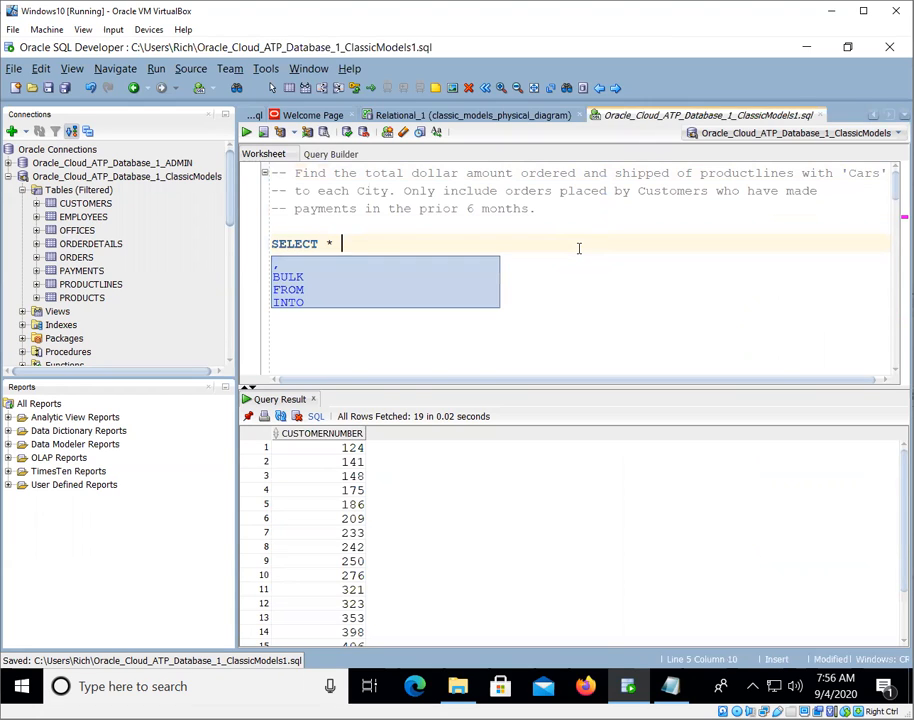
{"action": "type", "text": "DI"}
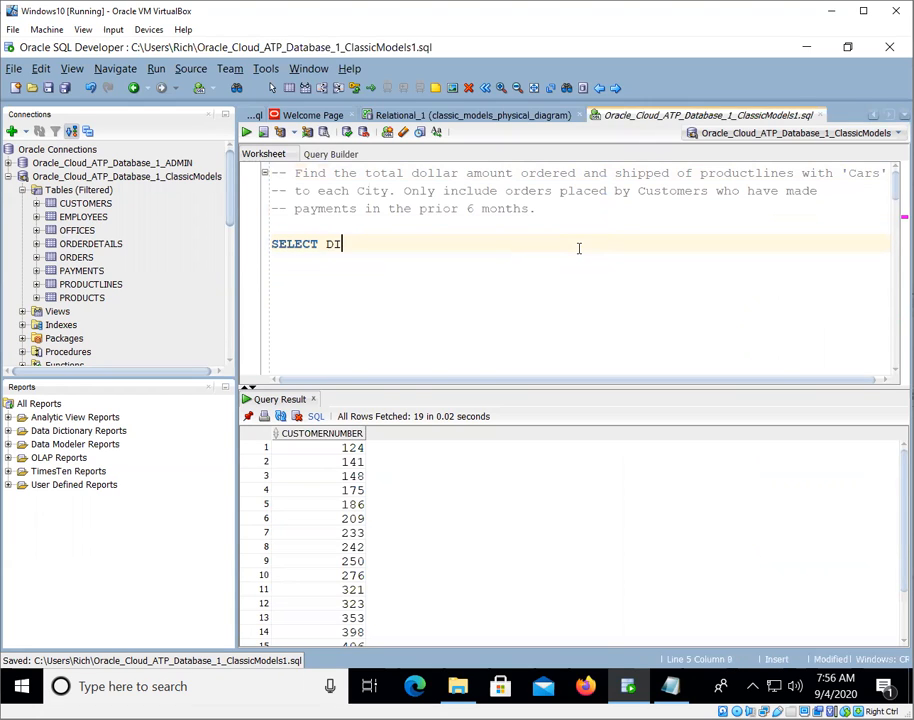
{"action": "type", "text": "STINCT"}
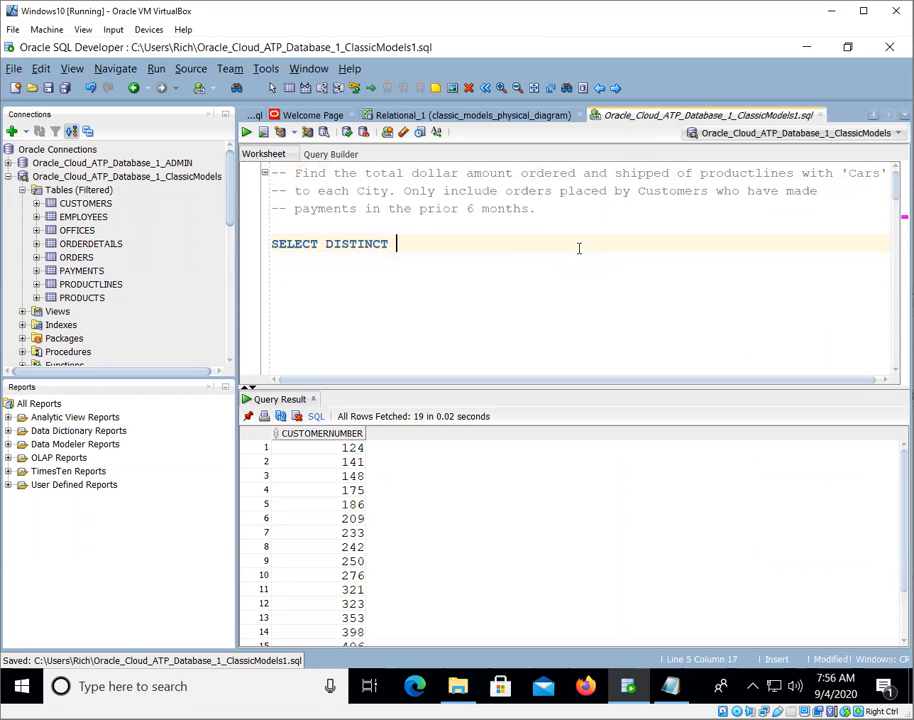
{"action": "type", "text": "city FROM"}
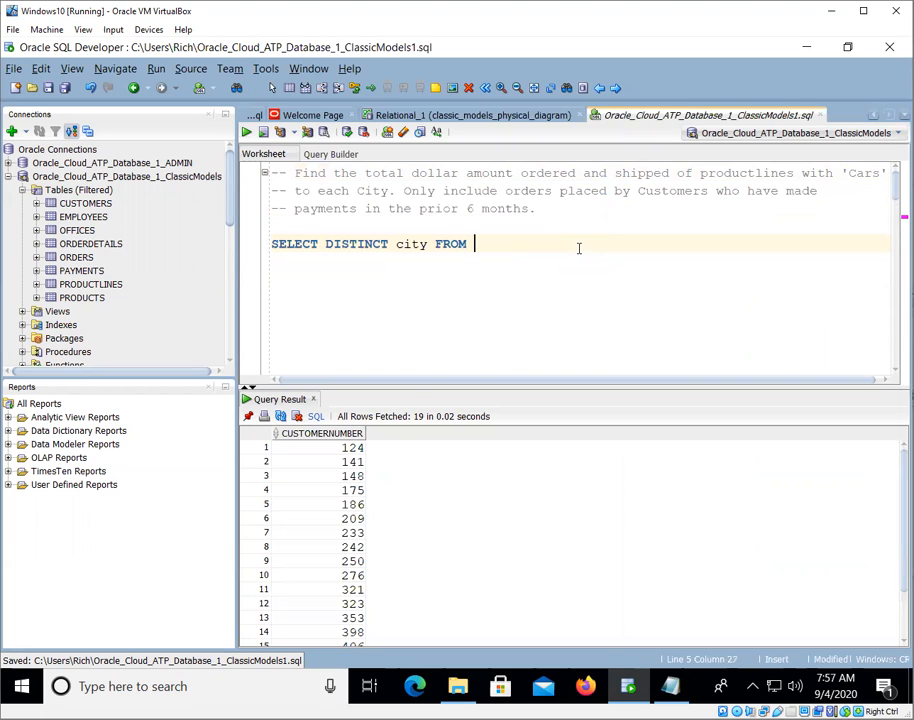
{"action": "type", "text": "customers;"}
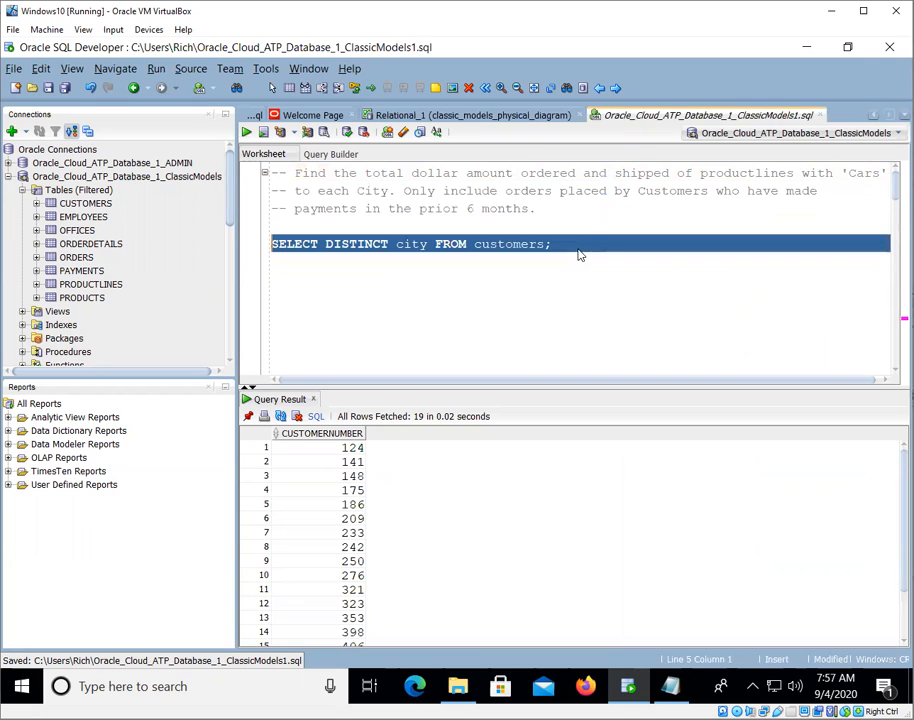
{"action": "left_click", "coordinate": [246, 132]}
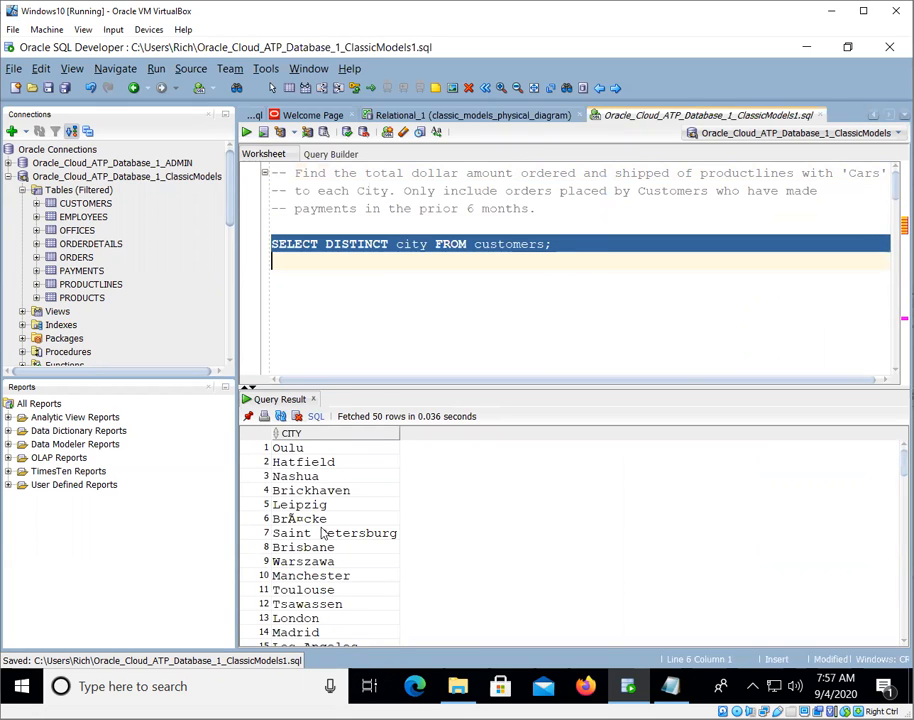
{"action": "scroll", "scroll_direction": "down", "scroll_amount": 3}
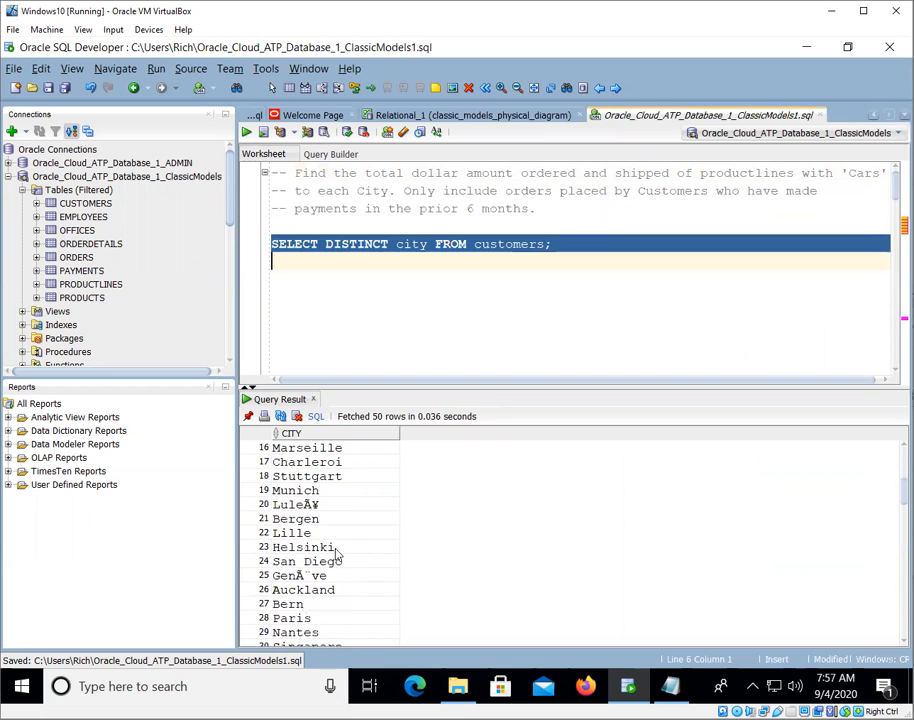
{"action": "scroll", "scroll_direction": "up", "scroll_amount": 3}
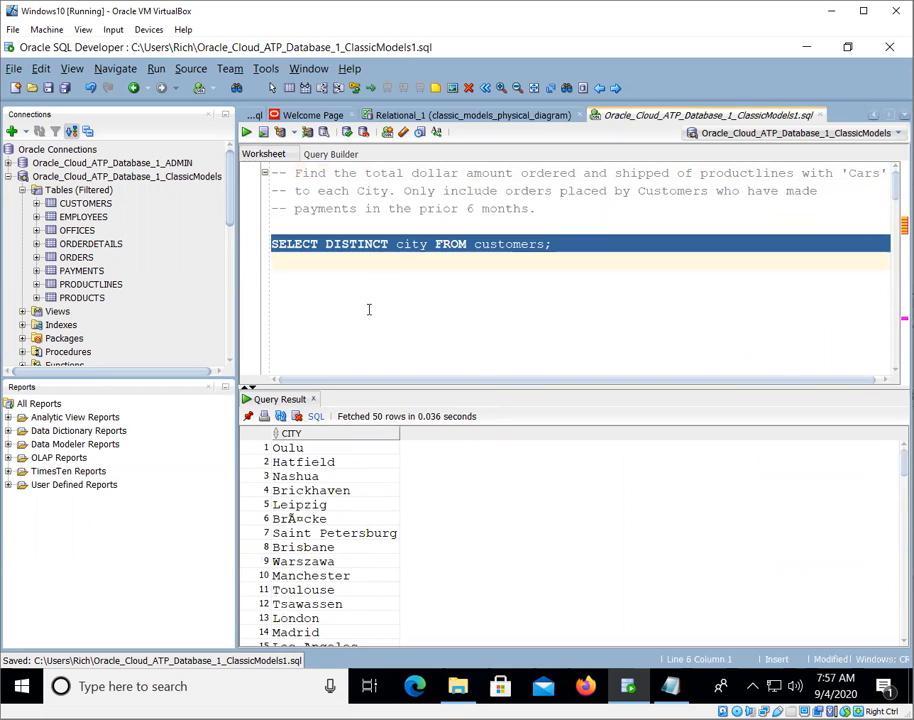
{"action": "left_click", "coordinate": [378, 272]}
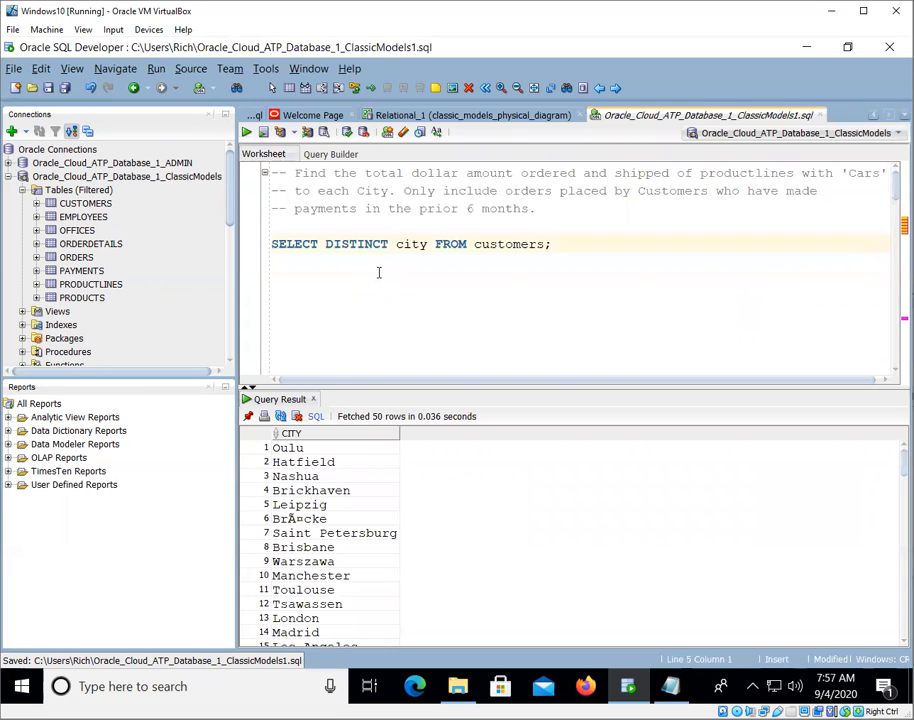
Step: Run SELECT DISTINCT productline FROM products; and inspect the Vintage Cars and Classic Cars rows
{"action": "type", "text": "SELECT DISTINCT"}
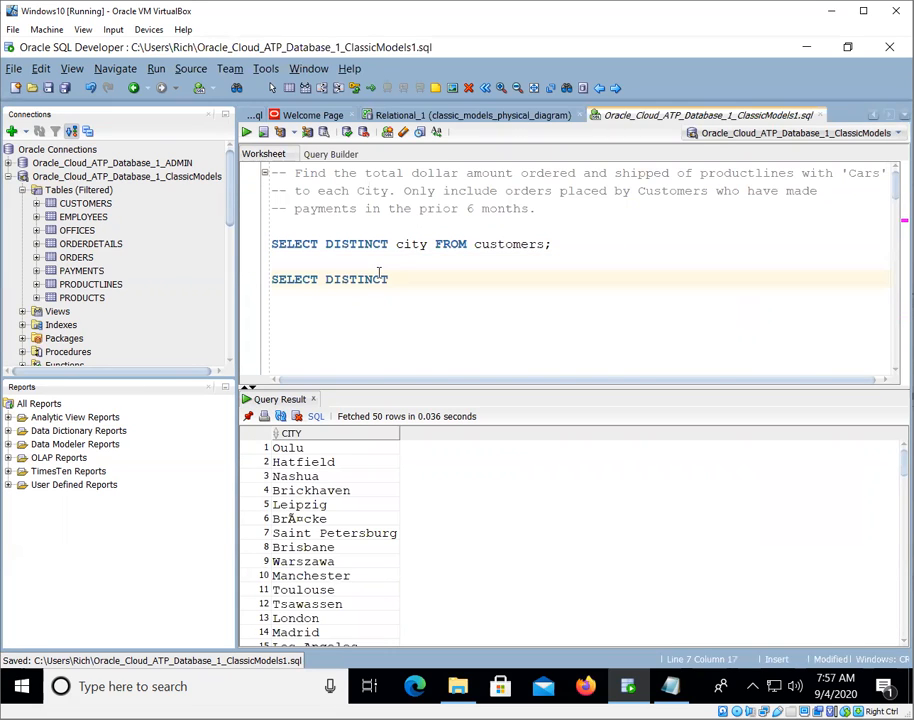
{"action": "type", "text": "productl"}
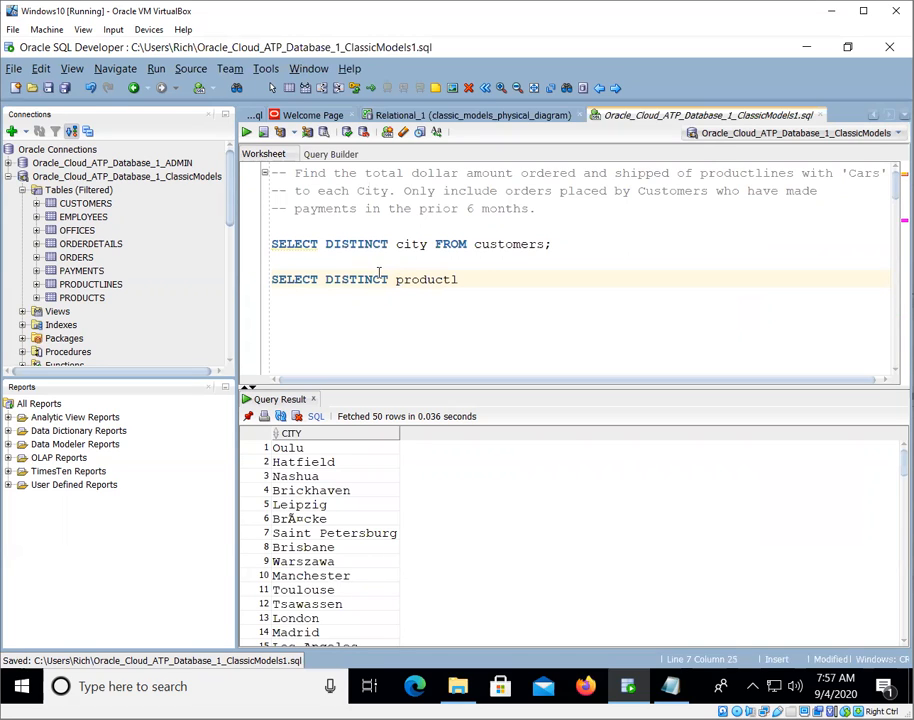
{"action": "type", "text": "ine FROM products;"}
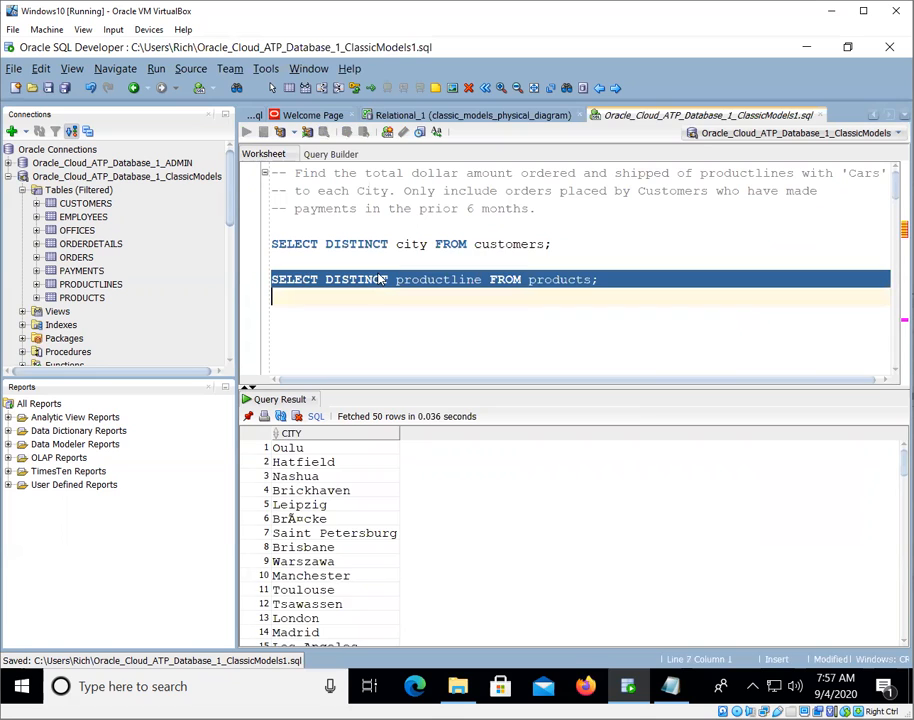
{"action": "left_click", "coordinate": [246, 132]}
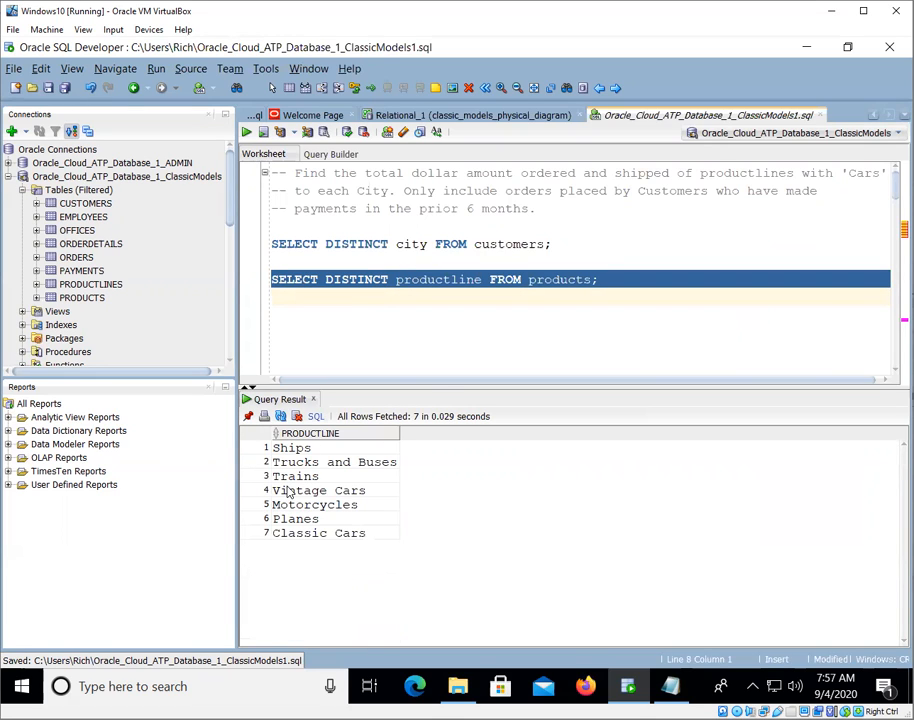
{"action": "left_click", "coordinate": [320, 490]}
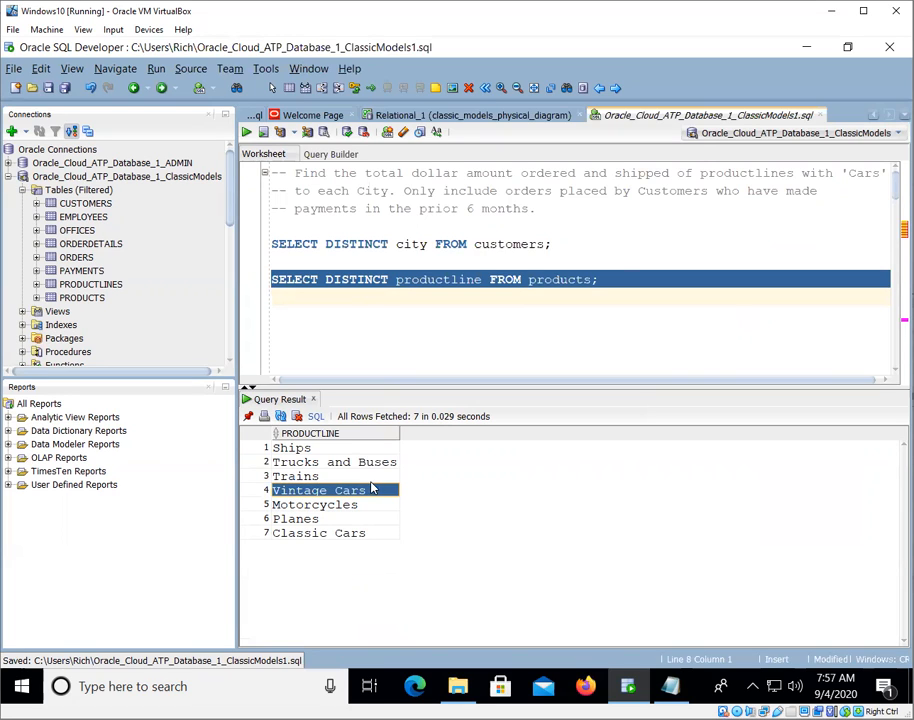
{"action": "left_click", "coordinate": [318, 532]}
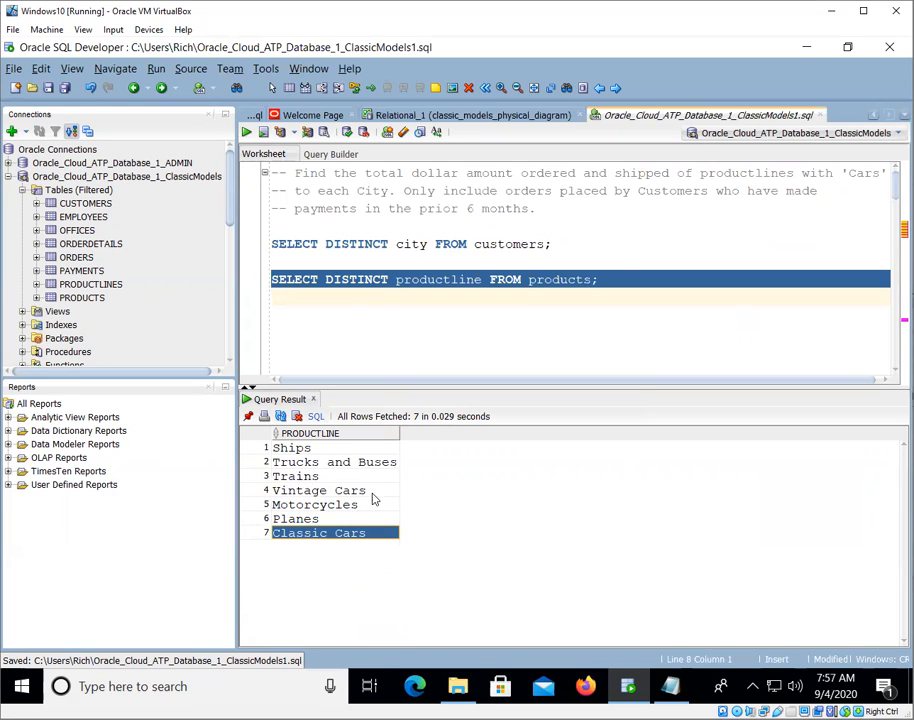
{"action": "left_click", "coordinate": [426, 294]}
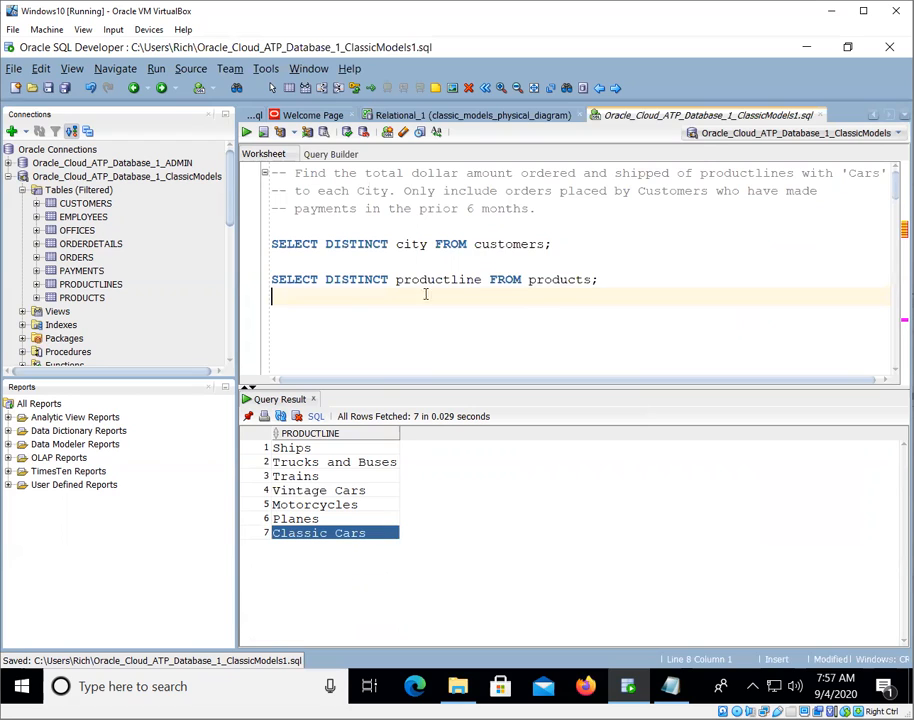
Step: Add WHERE productline LIKE '%Cars%' and rerun, returning only Vintage Cars and Classic Cars
{"action": "left_click", "coordinate": [318, 490]}
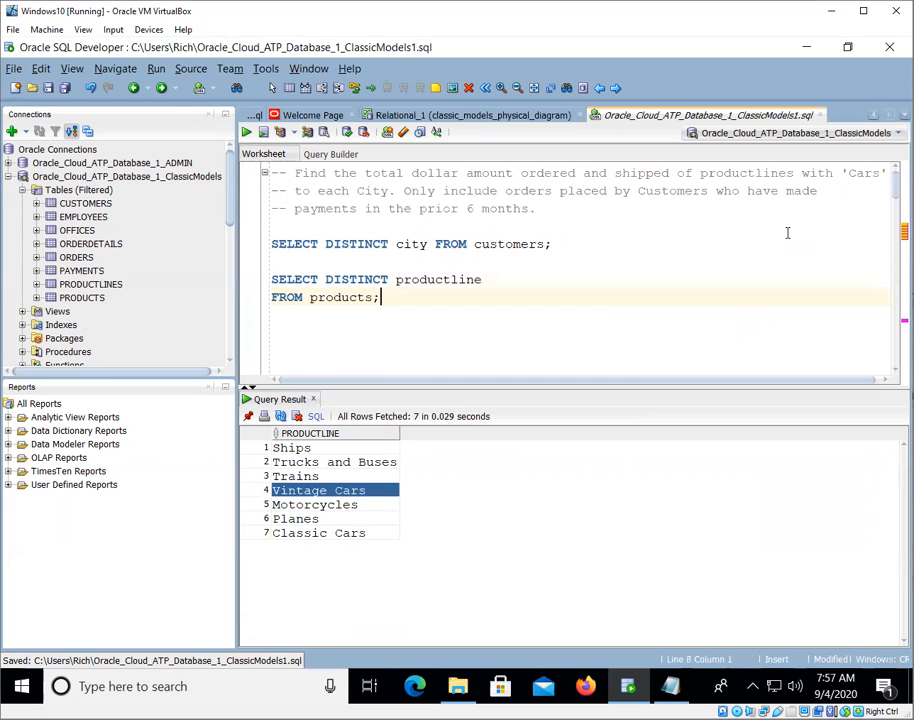
{"action": "key", "text": "Enter"}
{"action": "type", "text": "WHERE  produc;"}
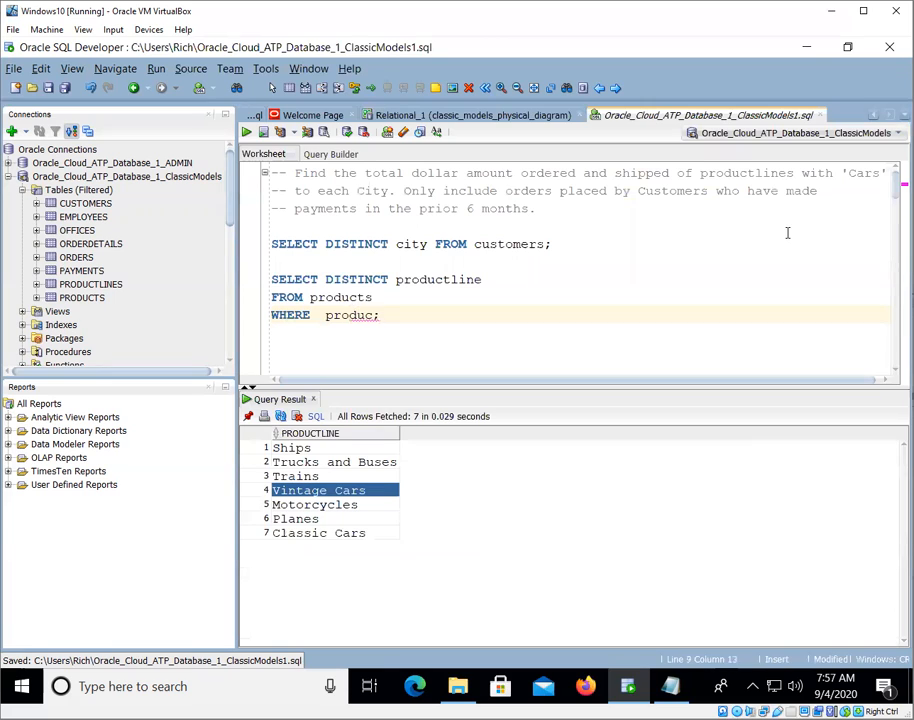
{"action": "type", "text": "tline LIKE '"}
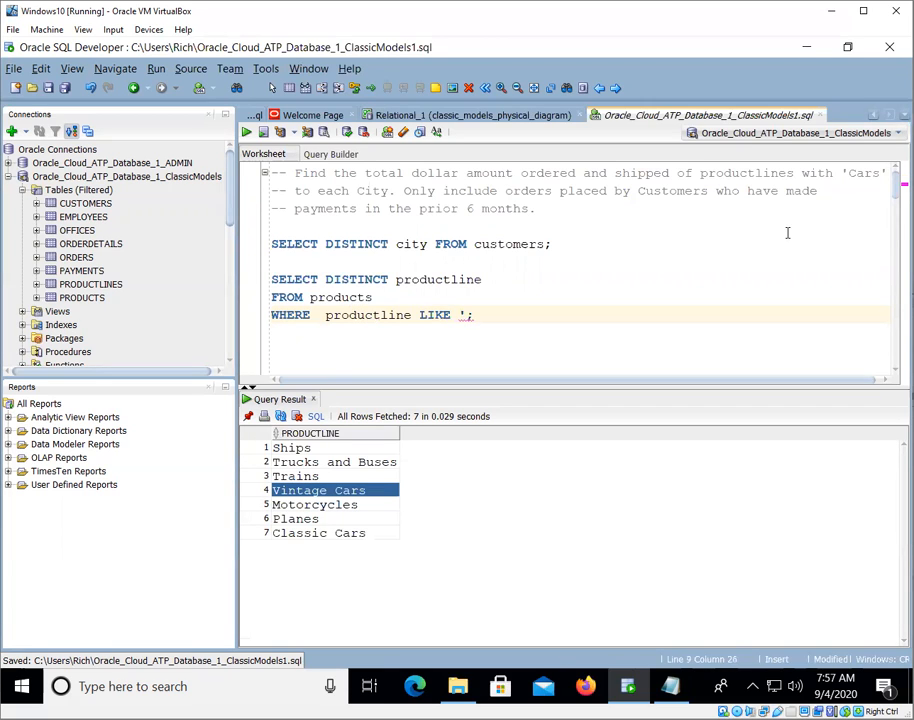
{"action": "type", "text": "%"}
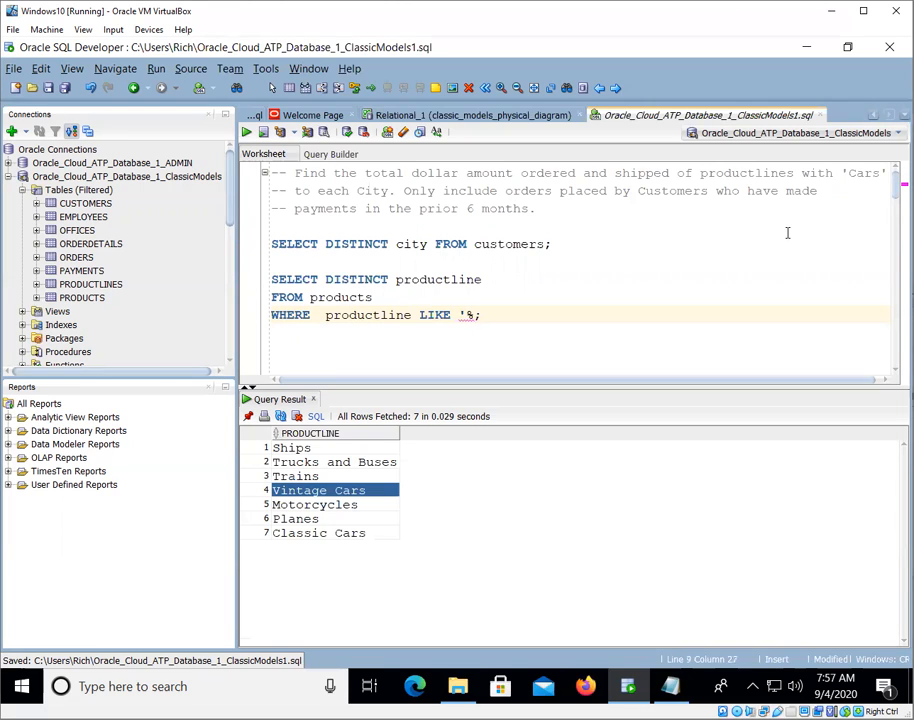
{"action": "type", "text": "Cars"}
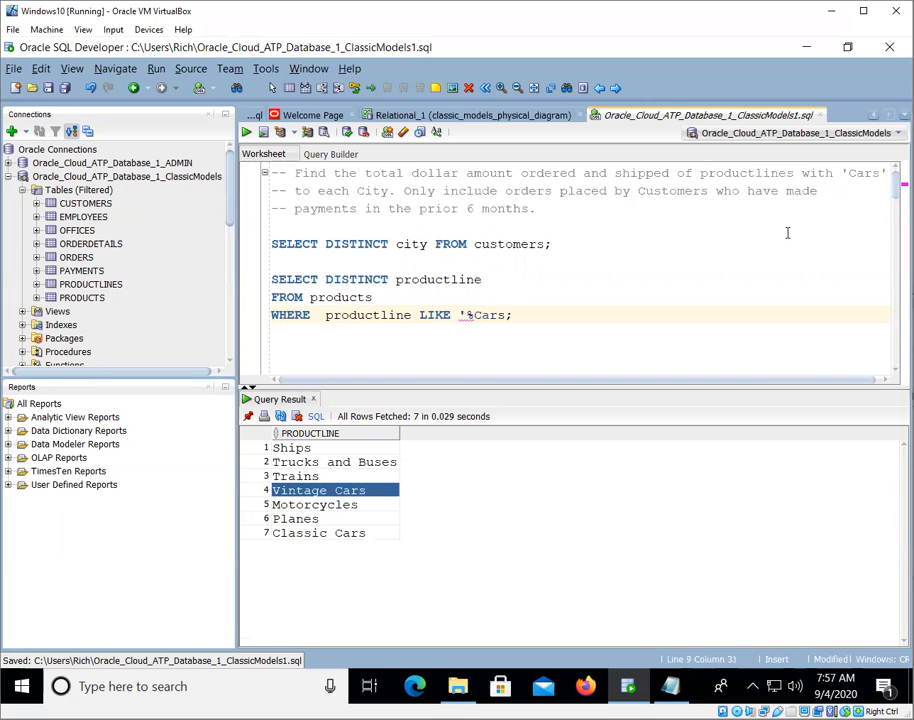
{"action": "type", "text": "%'"}
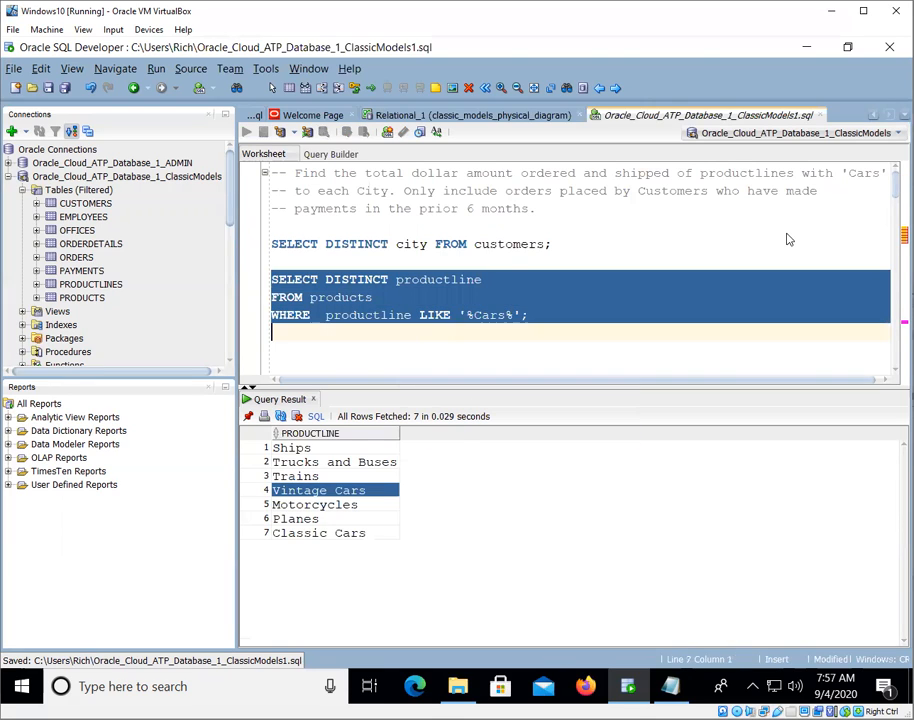
{"action": "left_click", "coordinate": [246, 131]}
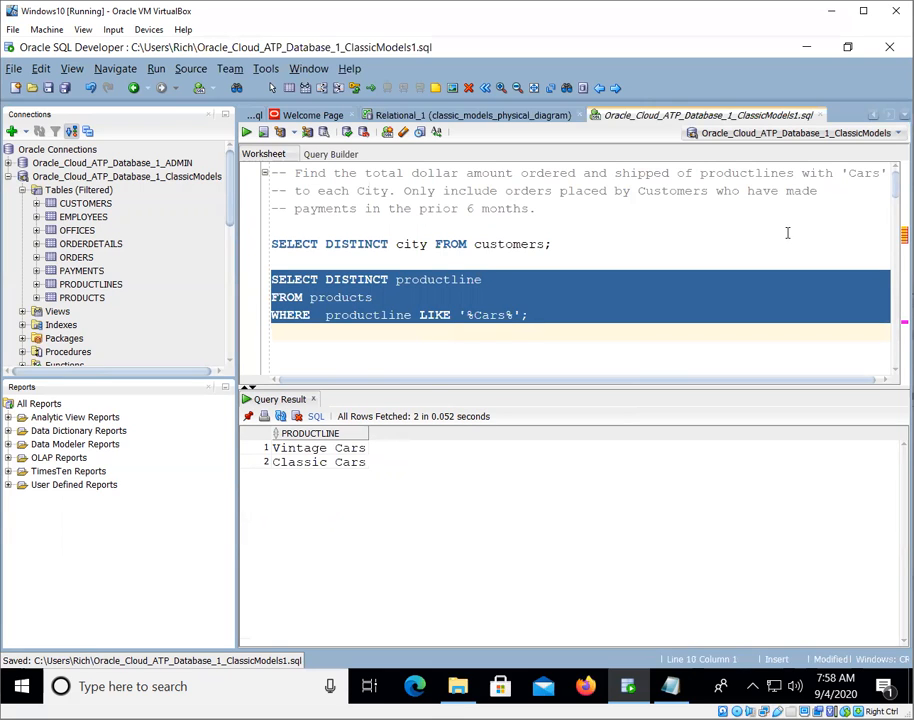
{"action": "double_click", "coordinate": [367, 315]}
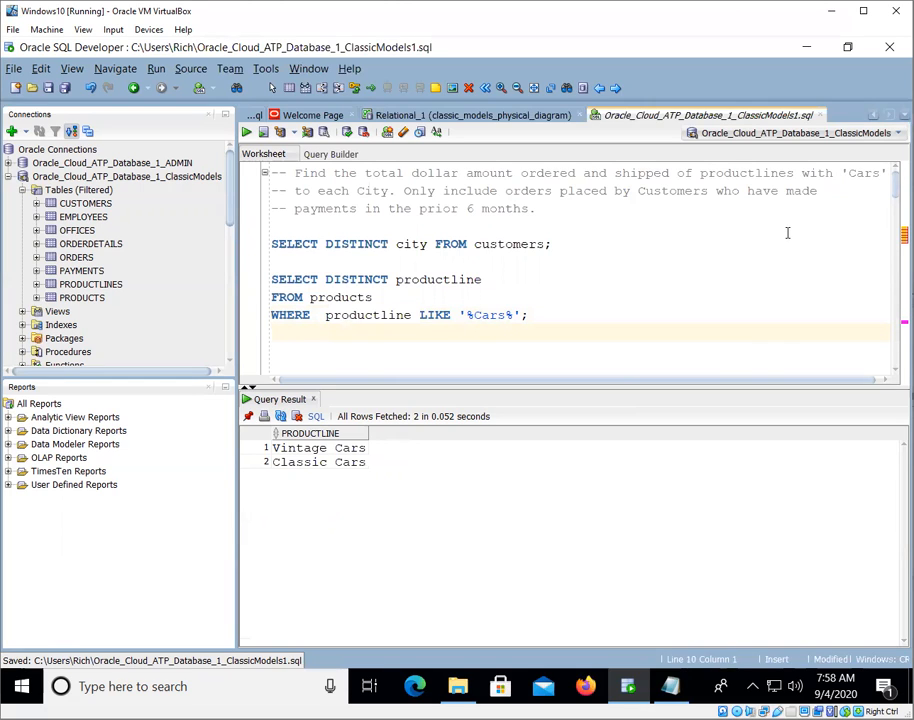
Step: Run SELECT DISTINCT status FROM orders; to see the six order statuses
{"action": "type", "text": "SELEC"}
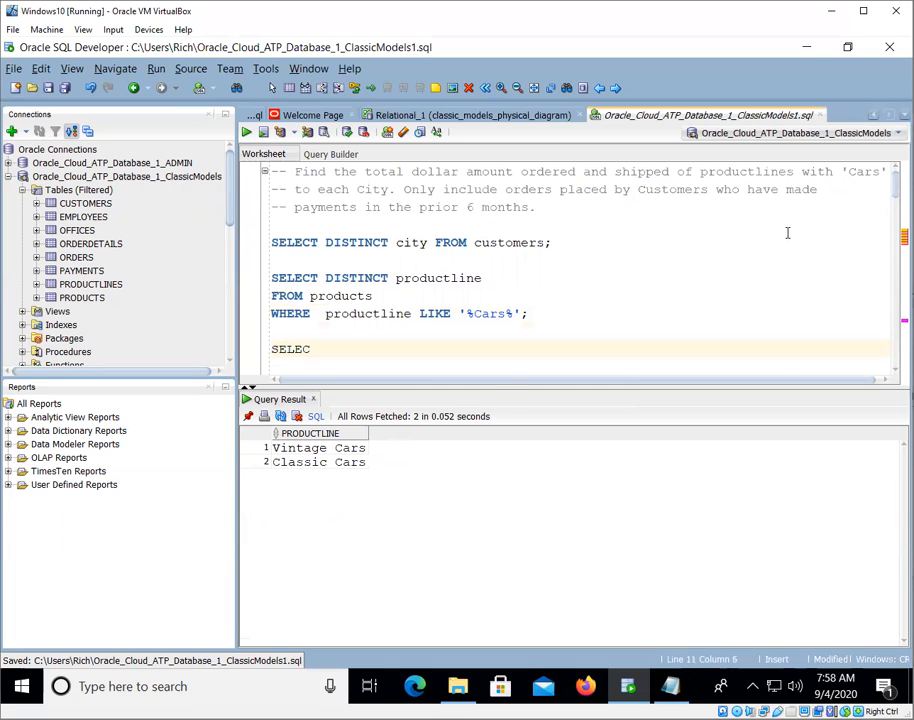
{"action": "type", "text": "T"}
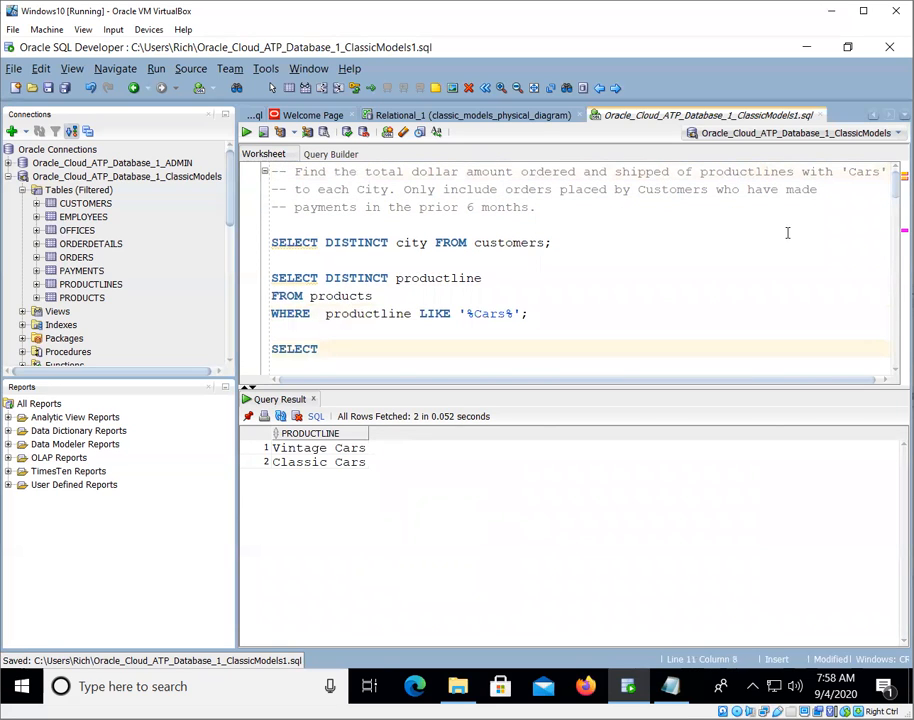
{"action": "type", "text": "DISTINCT"}
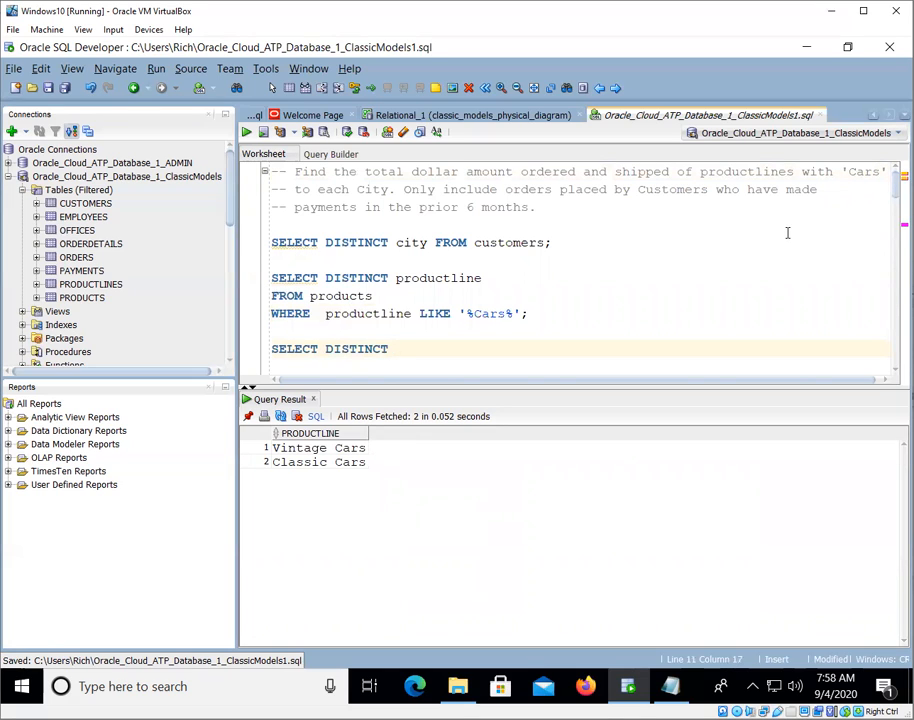
{"action": "type", "text": "status"}
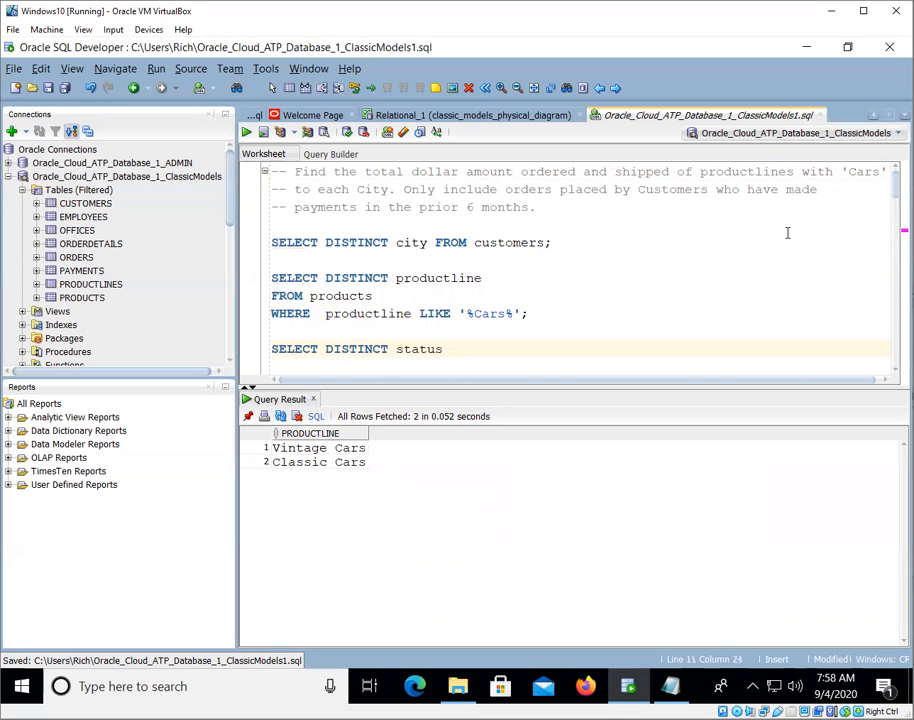
{"action": "type", "text": "FROM orders;"}
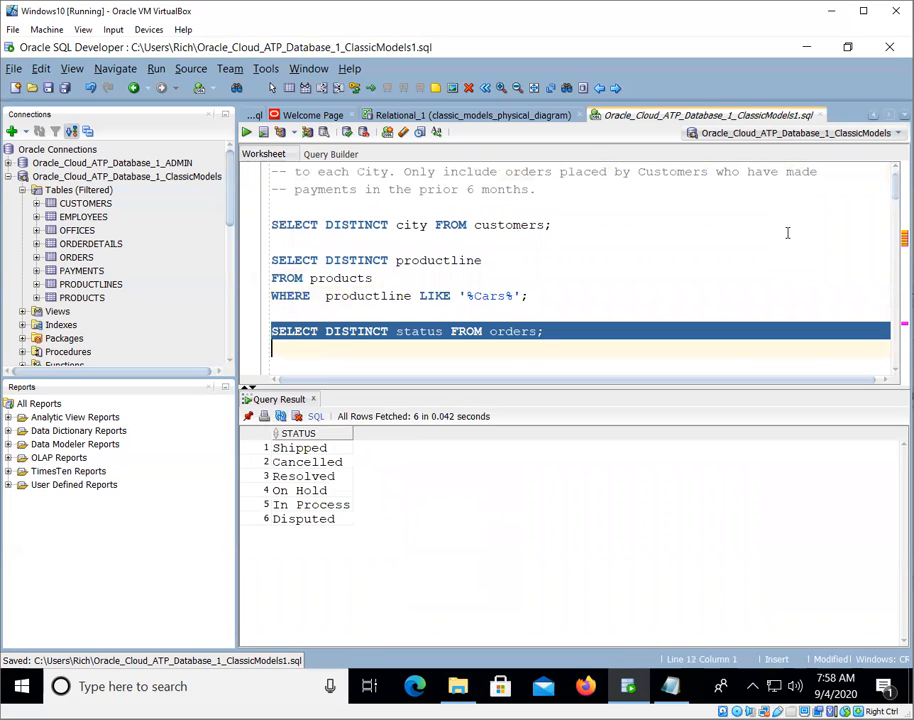
{"action": "mouse_move", "coordinate": [383, 516]}
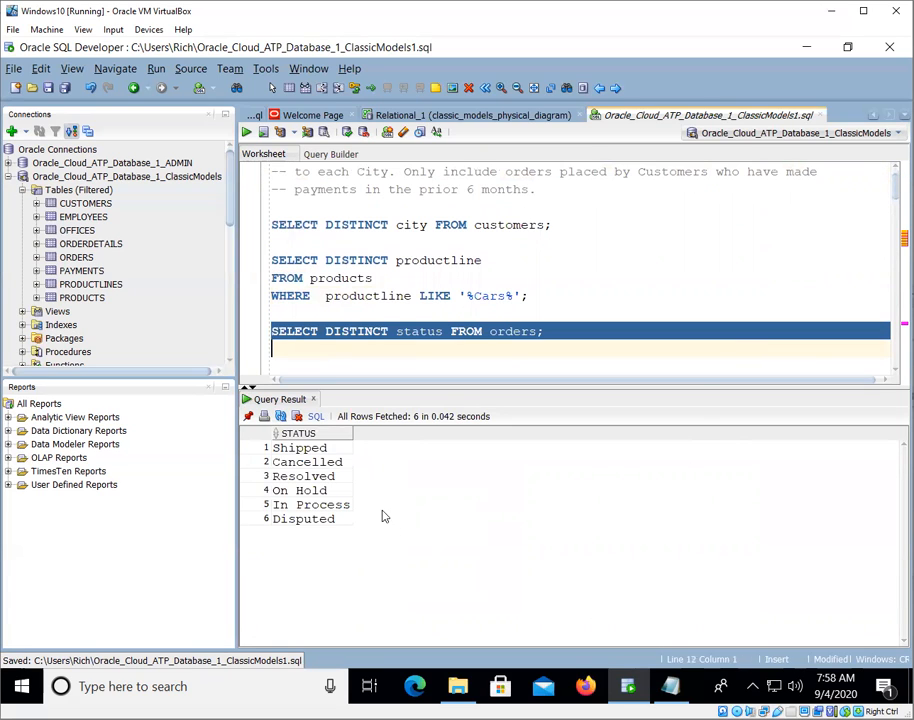
{"action": "mouse_move", "coordinate": [324, 531]}
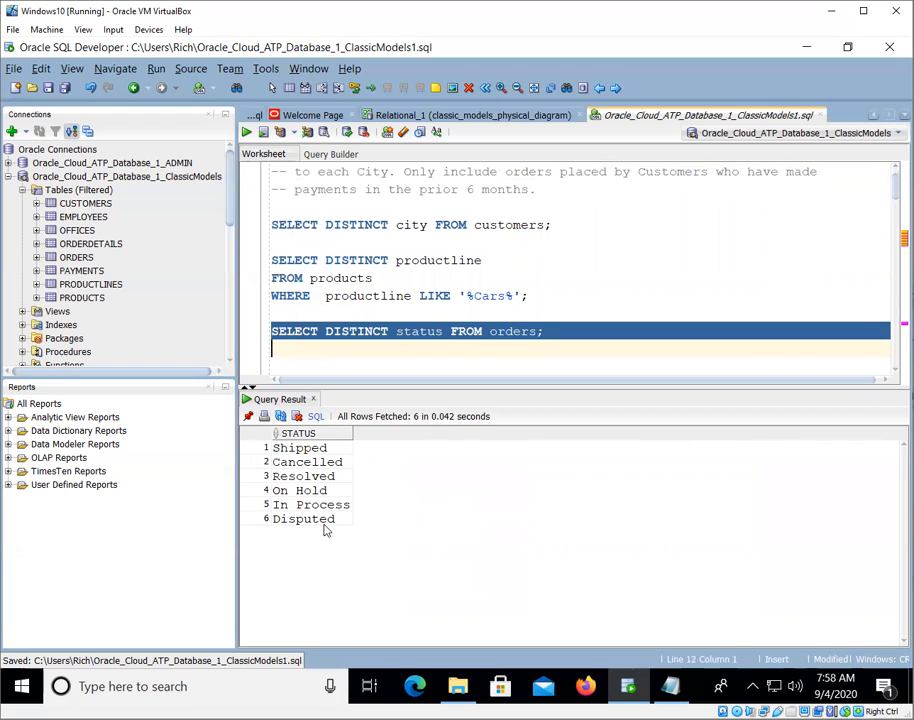
{"action": "mouse_move", "coordinate": [320, 475]}
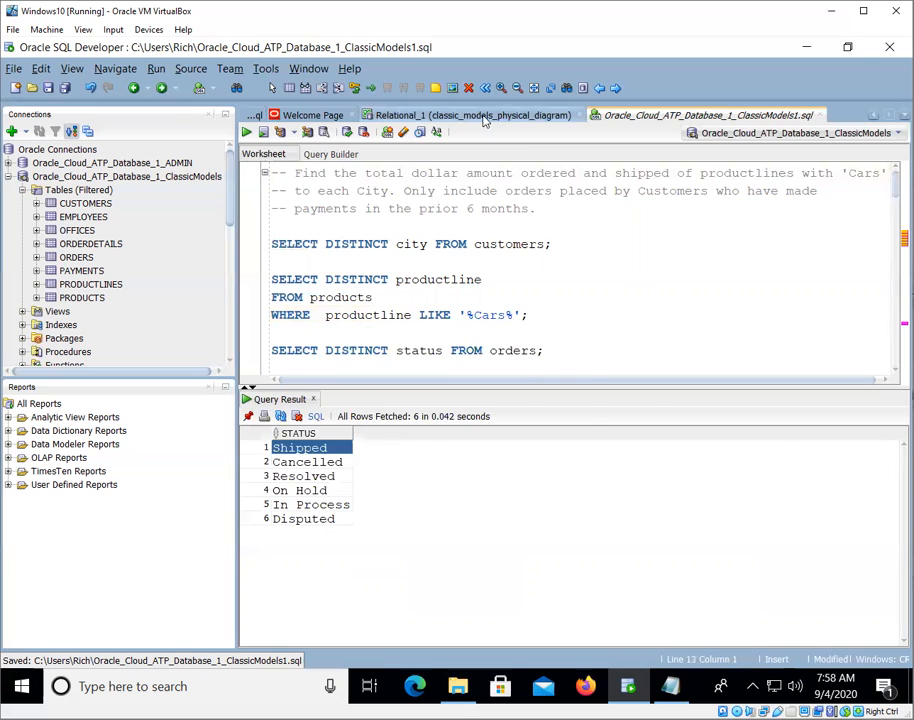
{"action": "left_click", "coordinate": [470, 115]}
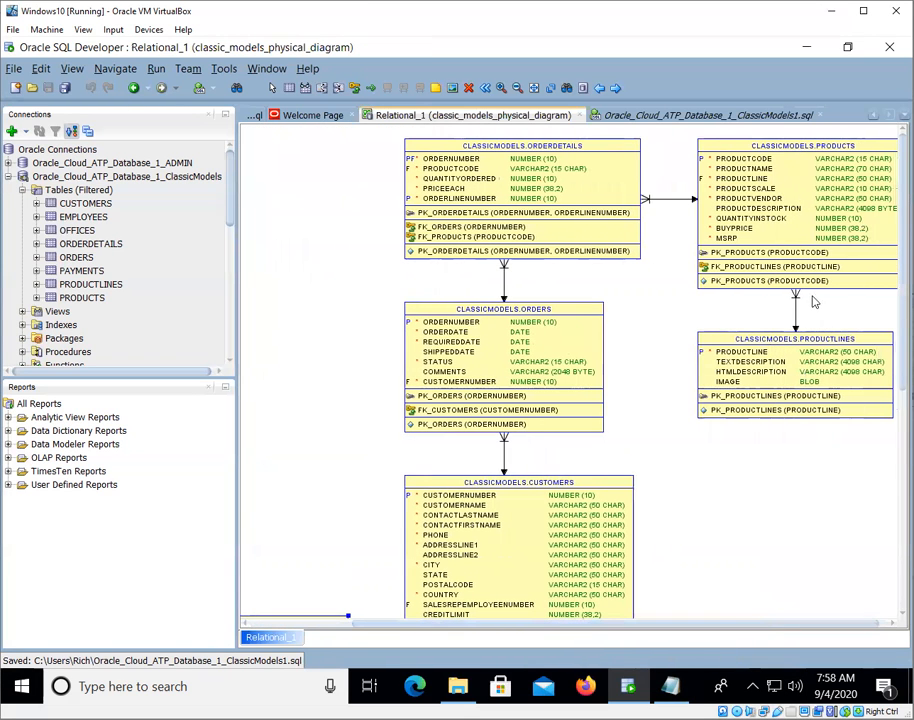
{"action": "mouse_move", "coordinate": [539, 574]}
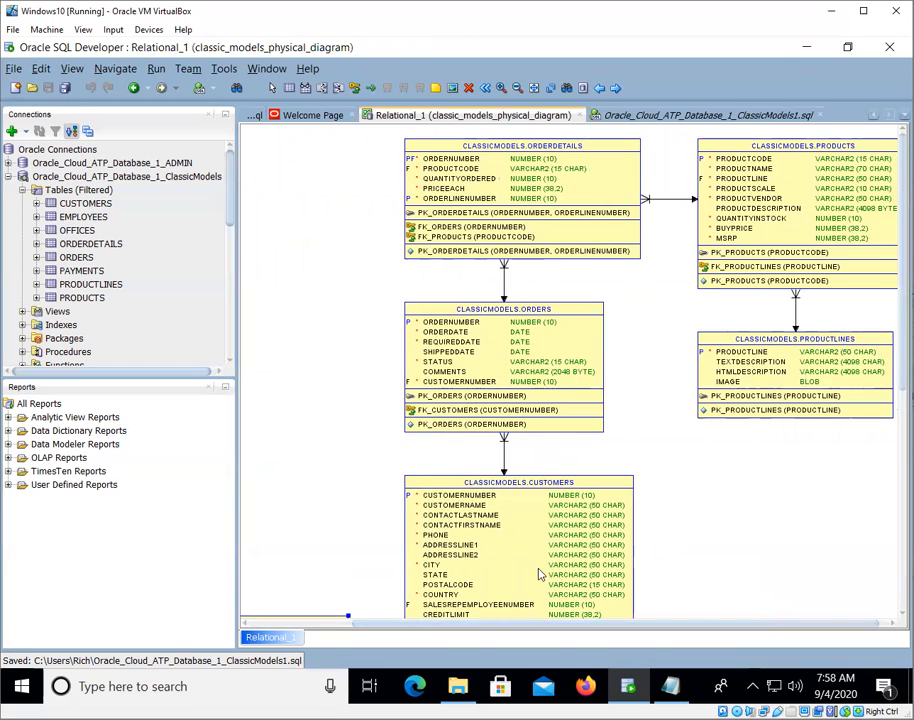
{"action": "mouse_move", "coordinate": [519, 531]}
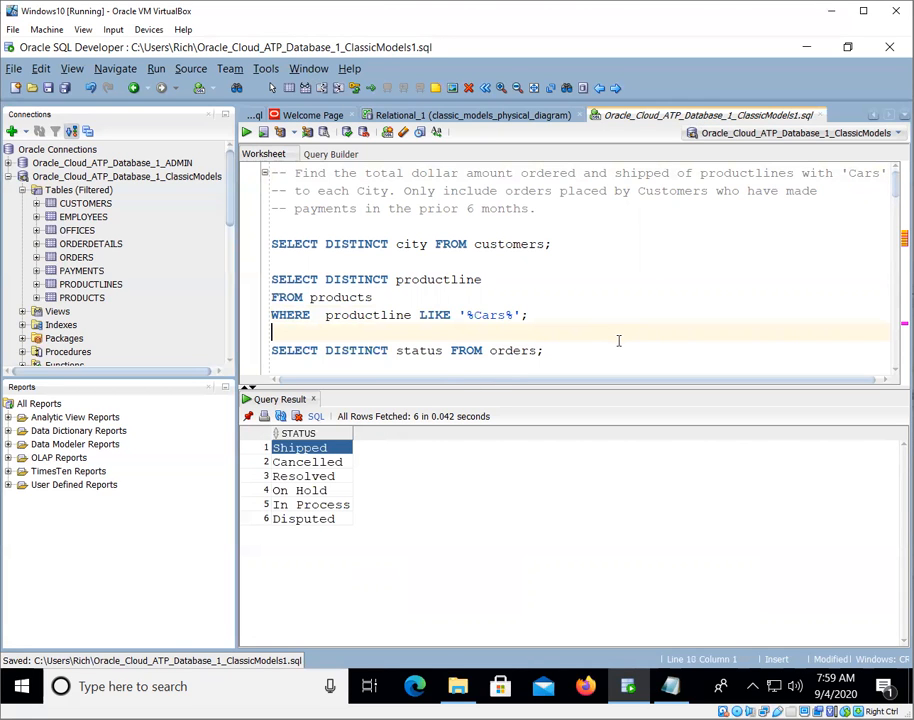
Step: Reread the task phrase and add a '-- Total dollar amount ordered' comment
{"action": "left_click", "coordinate": [367, 172]}
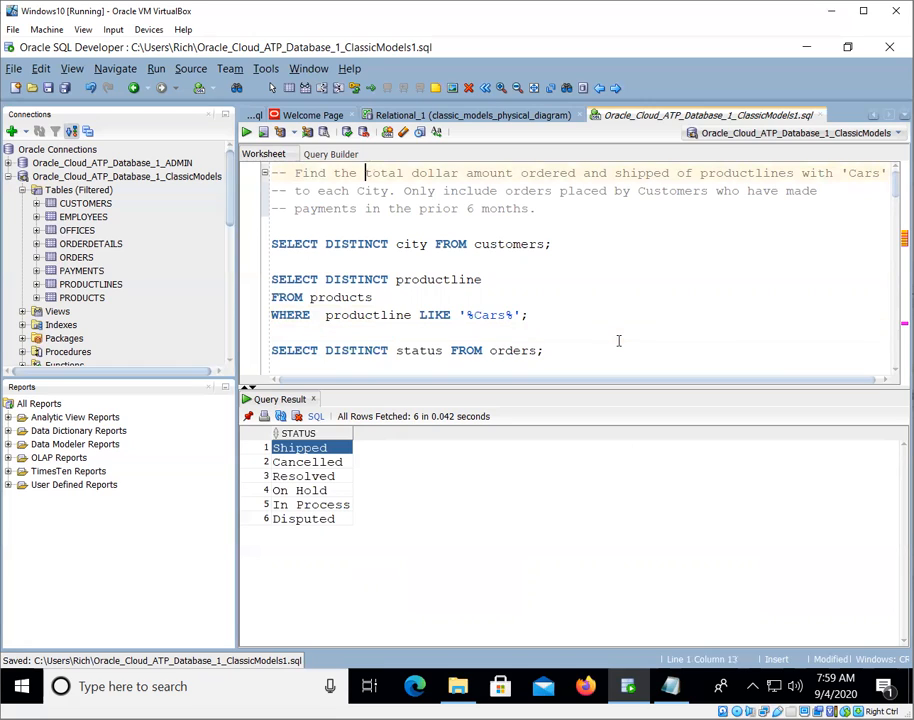
{"action": "left_click_drag", "start_coordinate": [366, 172], "coordinate": [676, 172]}
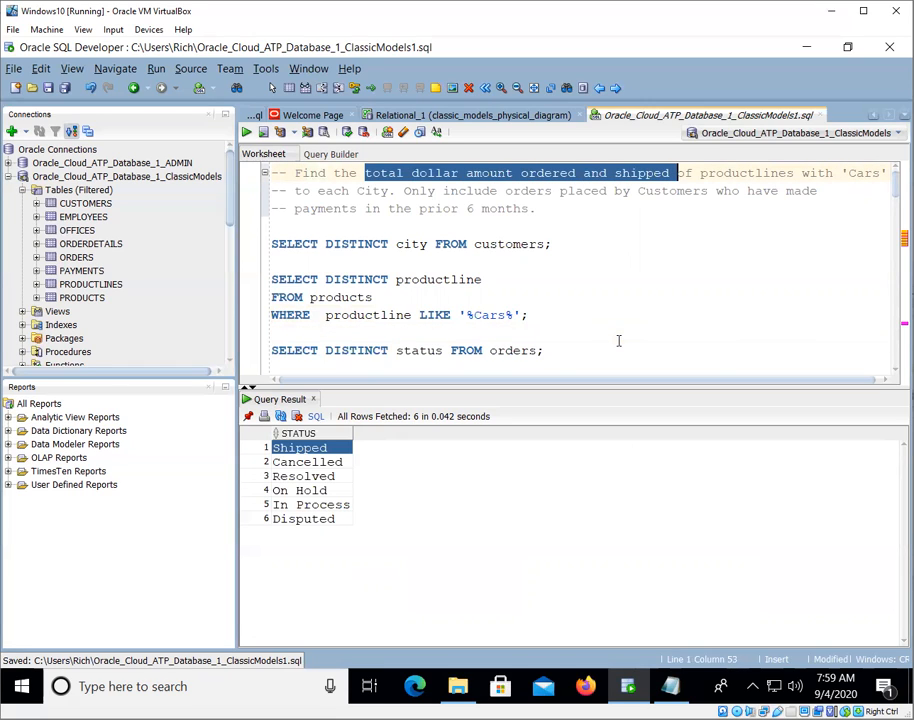
{"action": "left_click", "coordinate": [575, 191]}
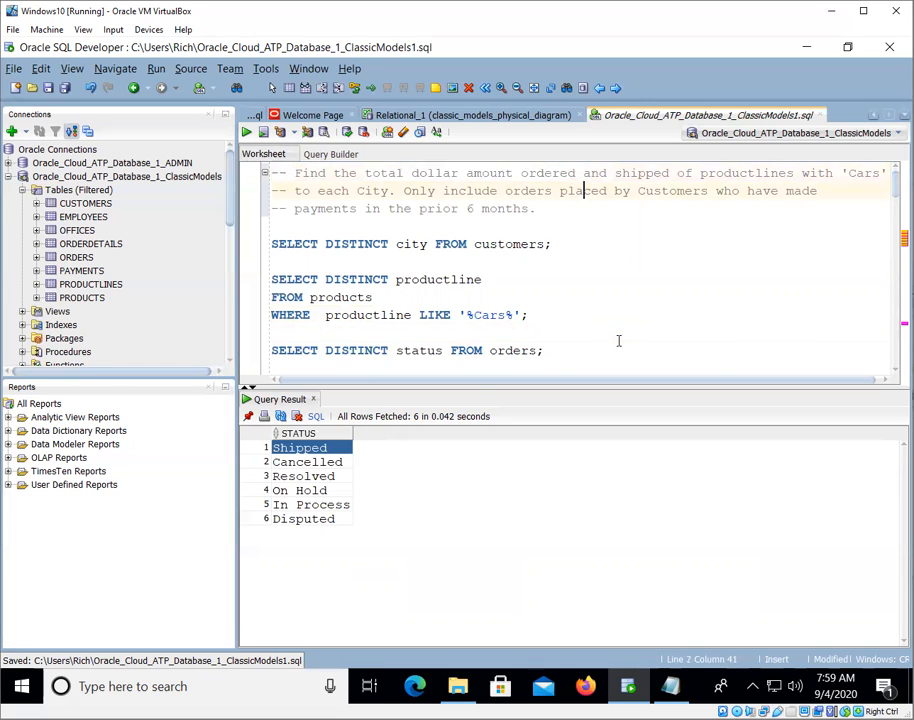
{"action": "scroll", "scroll_direction": "down", "scroll_amount": 3}
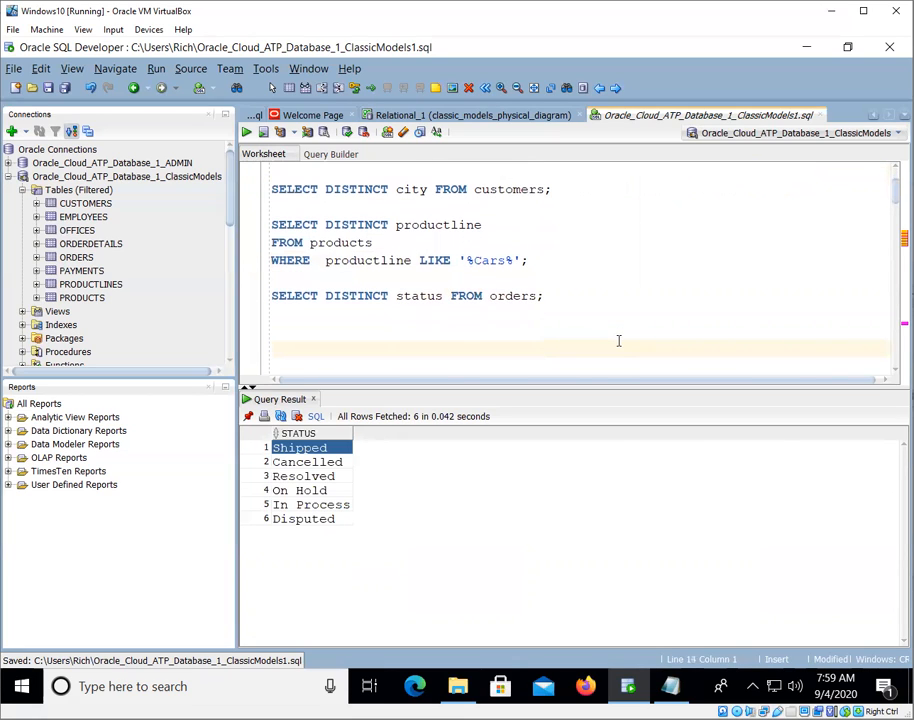
{"action": "type", "text": "-- Total"}
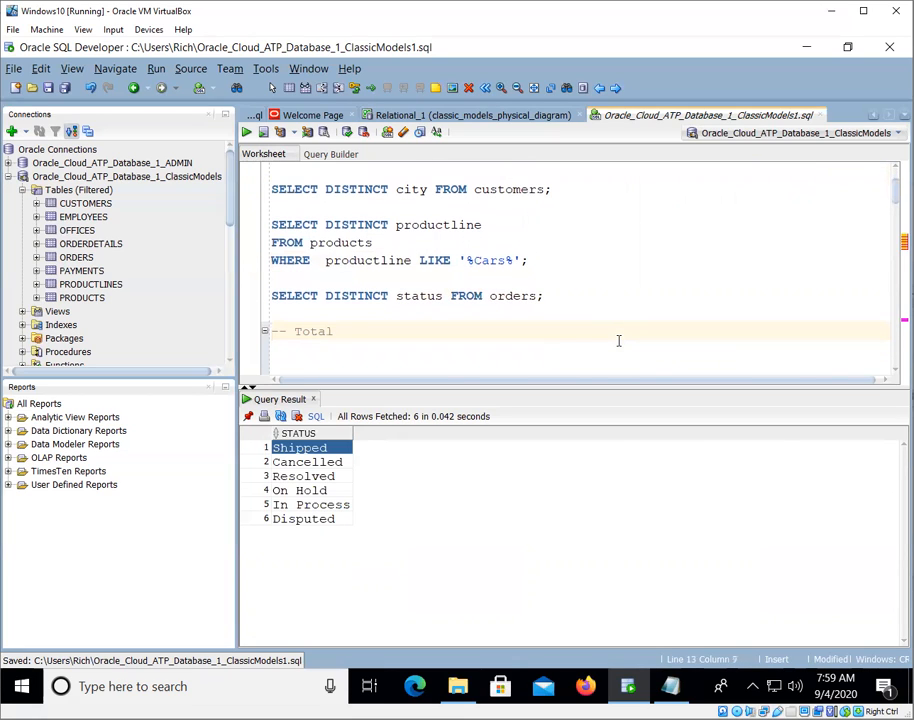
{"action": "type", "text": "dollar amount"}
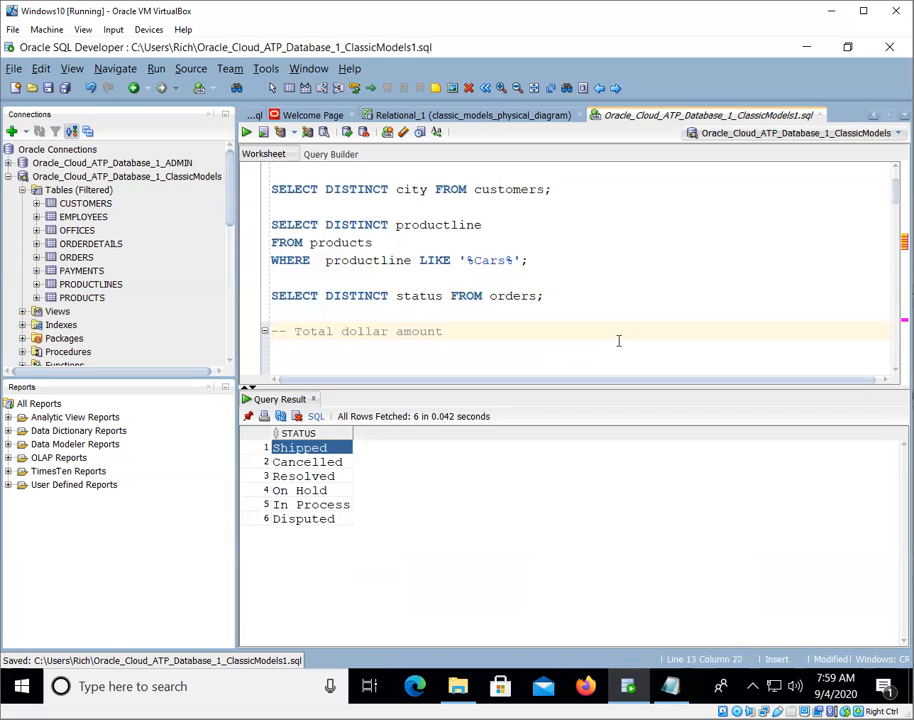
{"action": "type", "text": "ordered"}
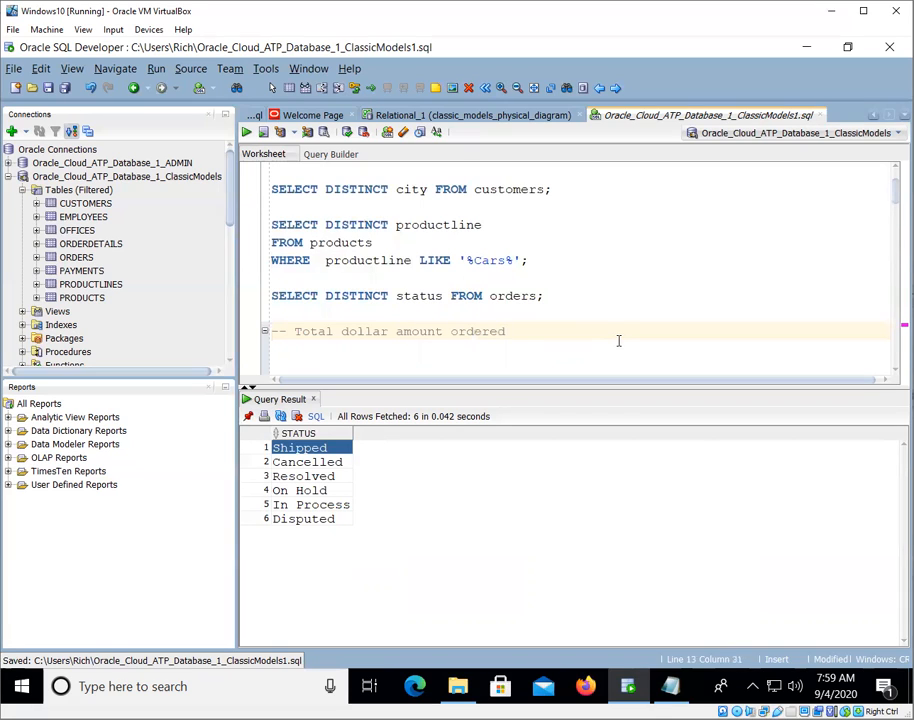
Step: Write SUM(priceeach * quantityordered) over orders INNER JOIN orderdetails USING (ordernumber)
{"action": "type", "text": "SELECT  SU"}
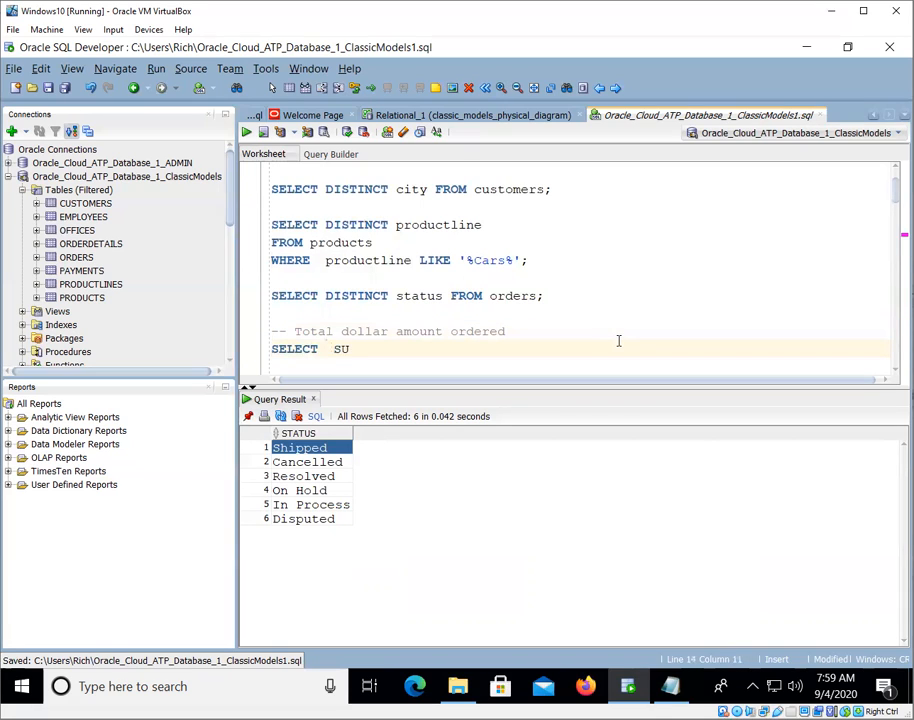
{"action": "type", "text": "M(price"}
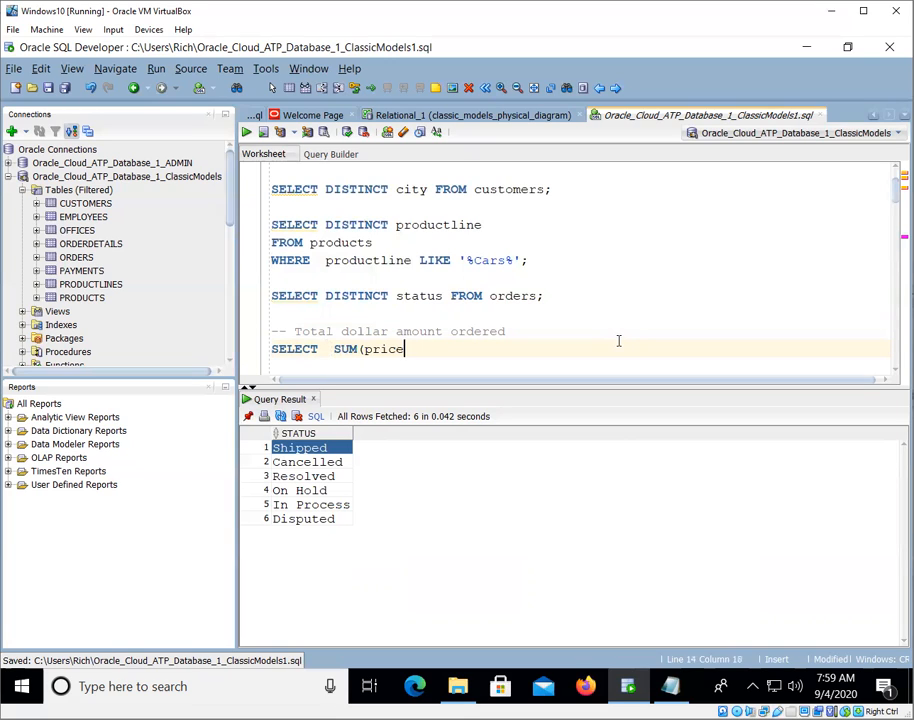
{"action": "type", "text": "each * quantityordered"}
{"action": "type", "text": "FROM    "}
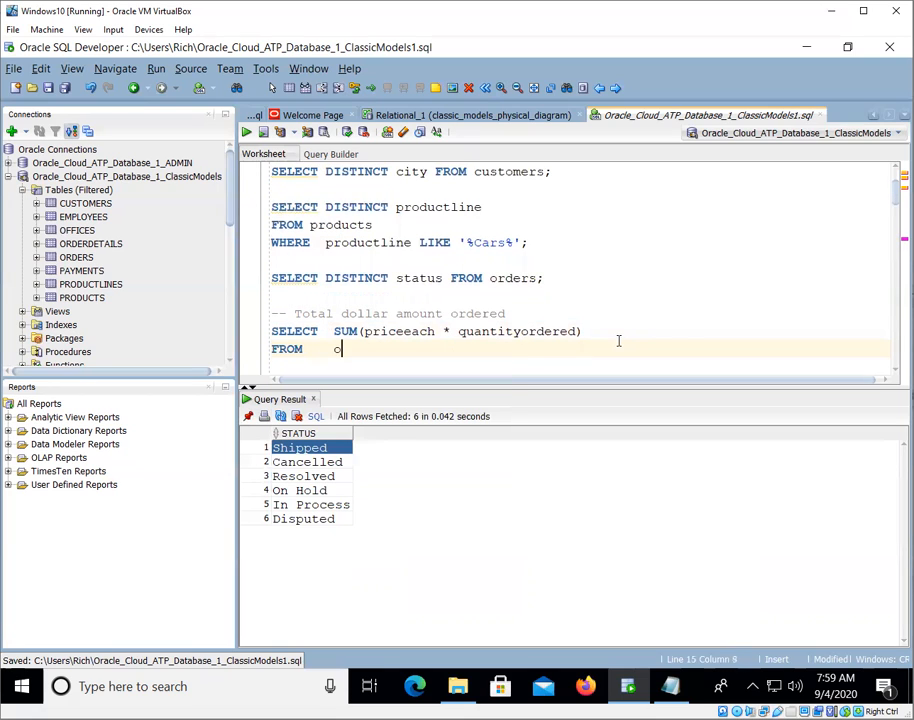
{"action": "type", "text": "orders"}
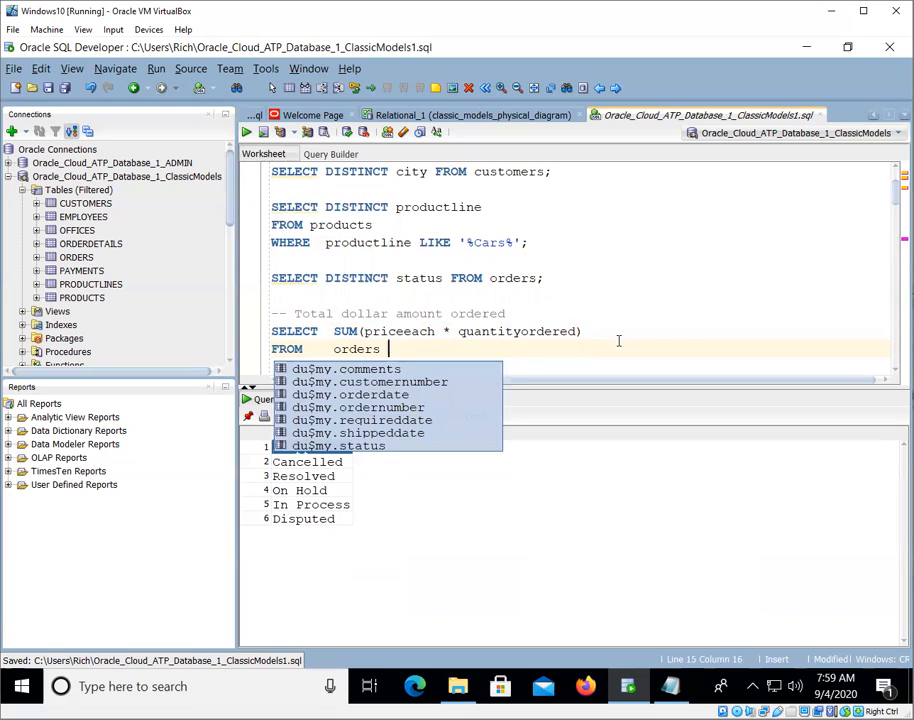
{"action": "type", "text": "INNER JOIN orderdetail"}
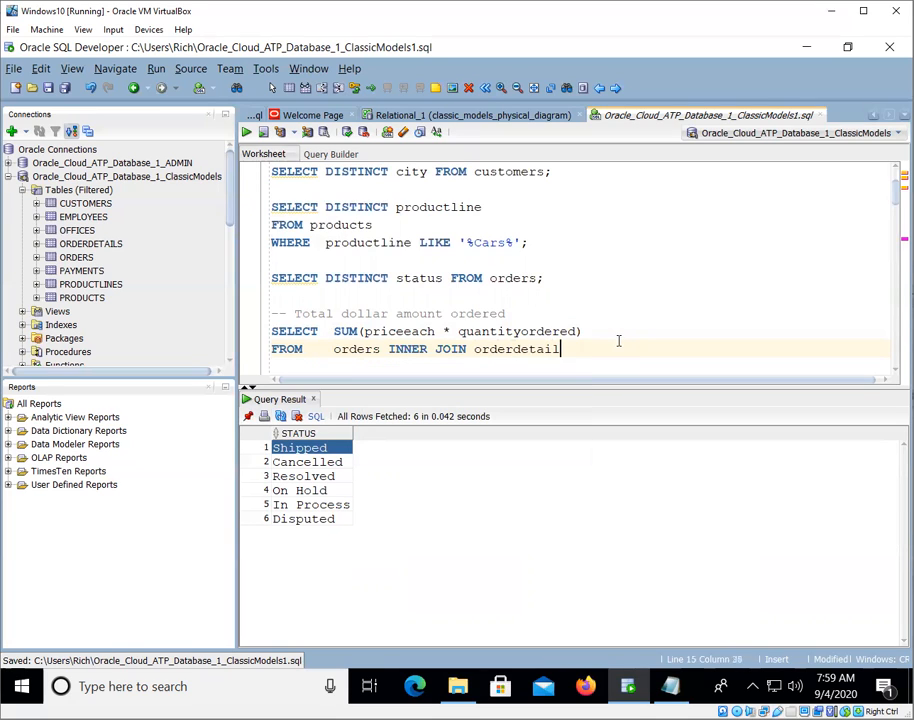
{"action": "type", "text": "s USING (ordernumber"}
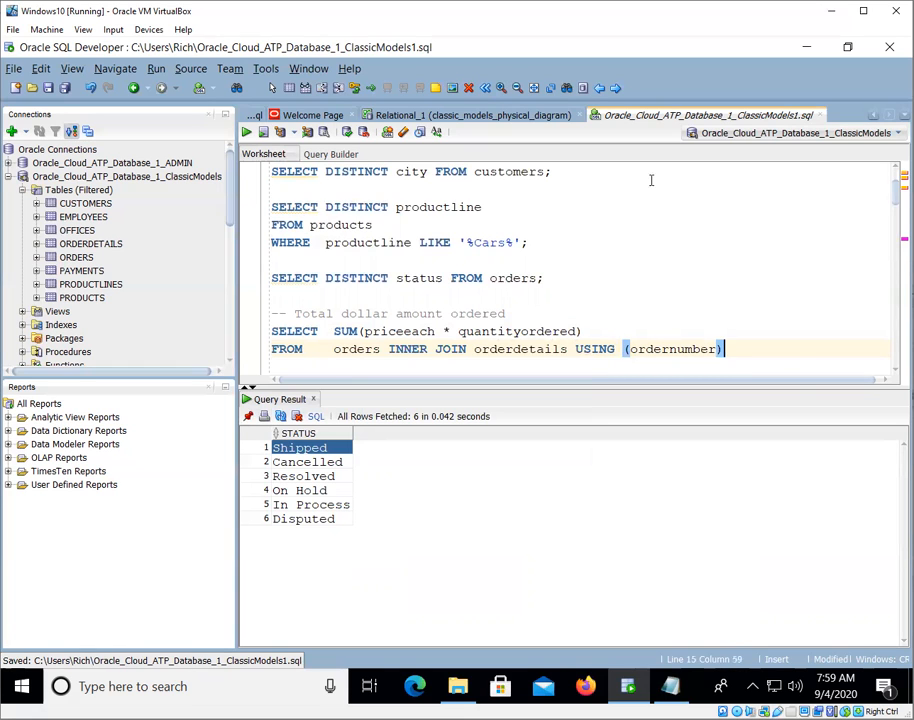
{"action": "left_click", "coordinate": [470, 114]}
{"action": "type", "text": ";"}
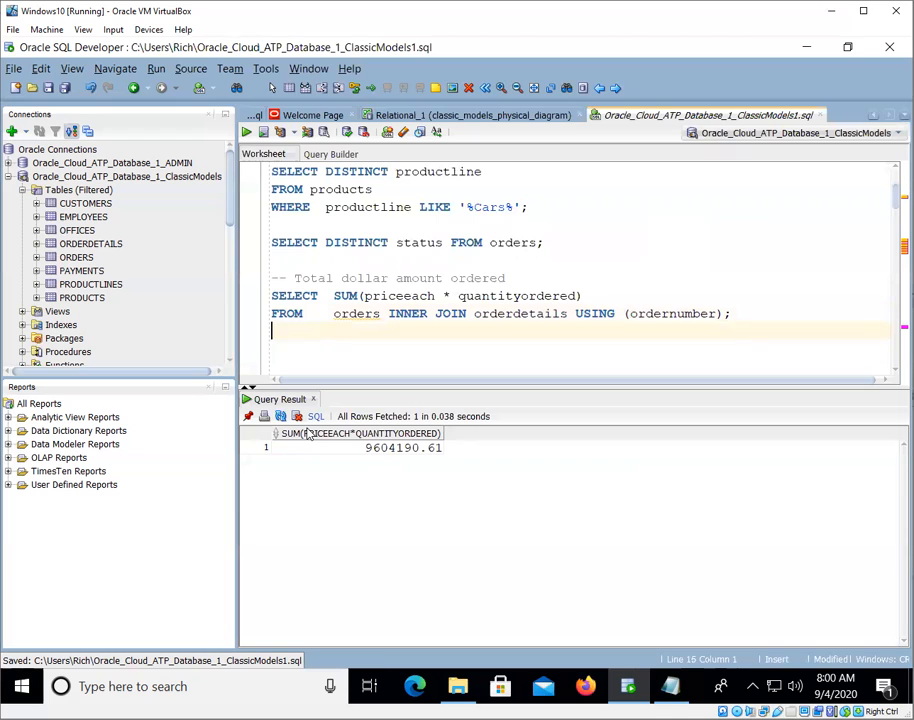
Step: Append 'and shipped' to the copied comment and filter WHERE status = 'Shipped'
{"action": "scroll", "scroll_direction": "down", "scroll_amount": 3}
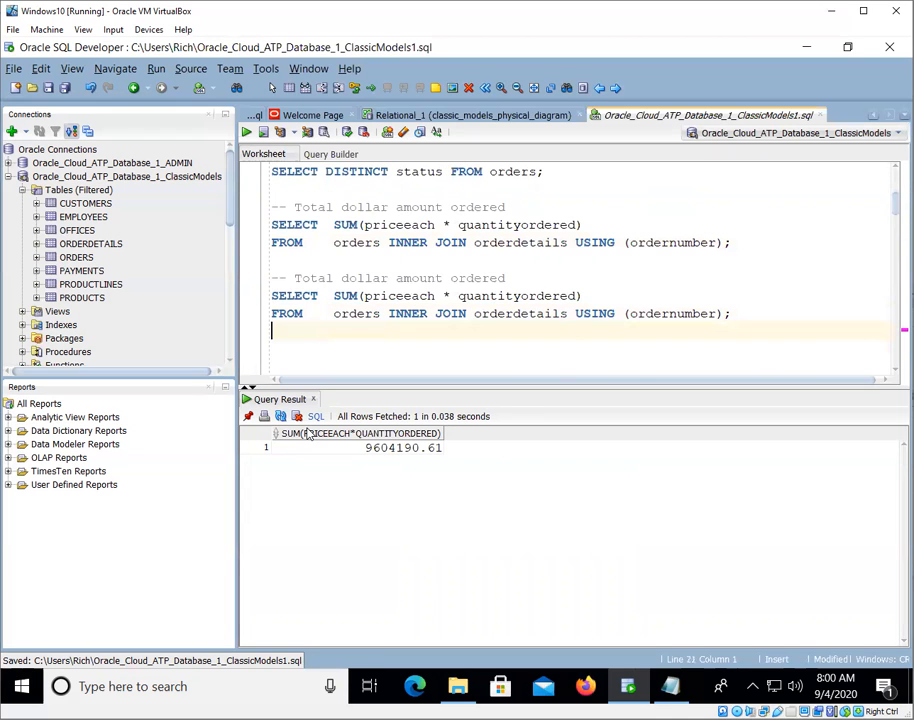
{"action": "type", "text": "a"}
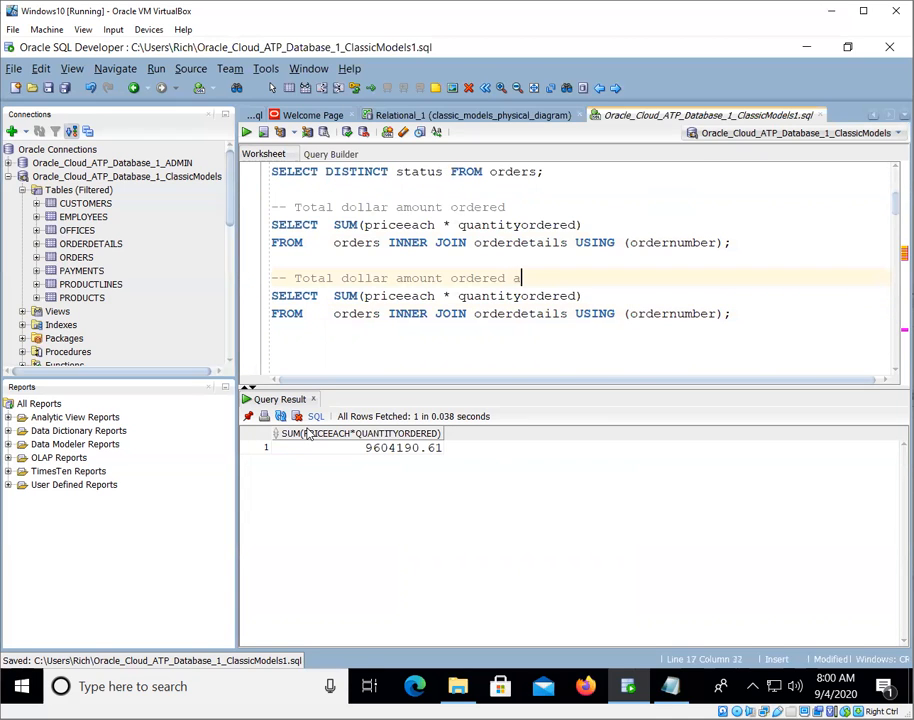
{"action": "type", "text": "and shipped"}
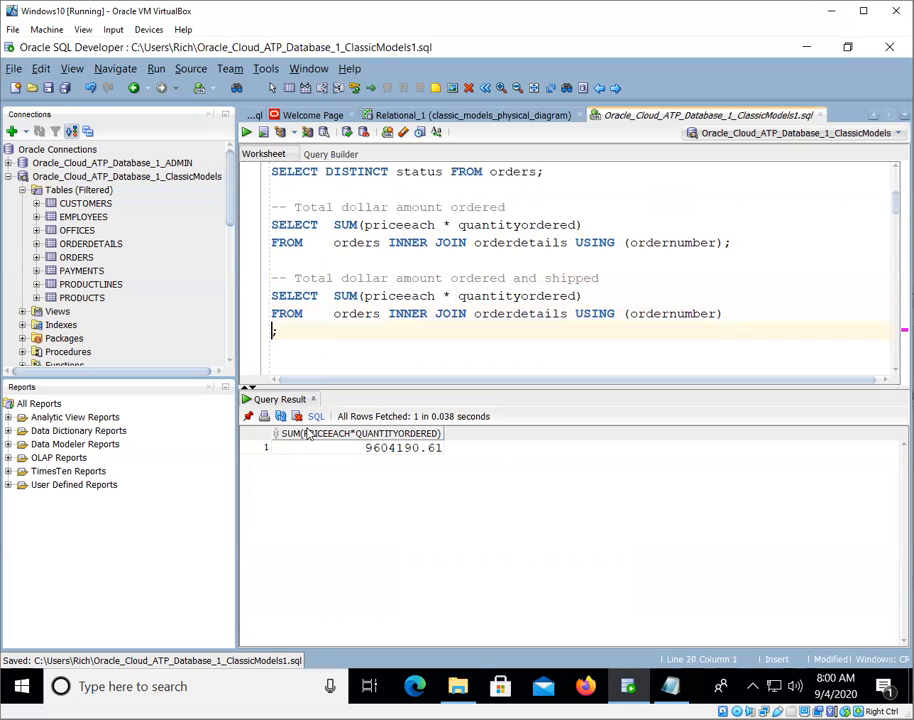
{"action": "type", "text": "WHERE"}
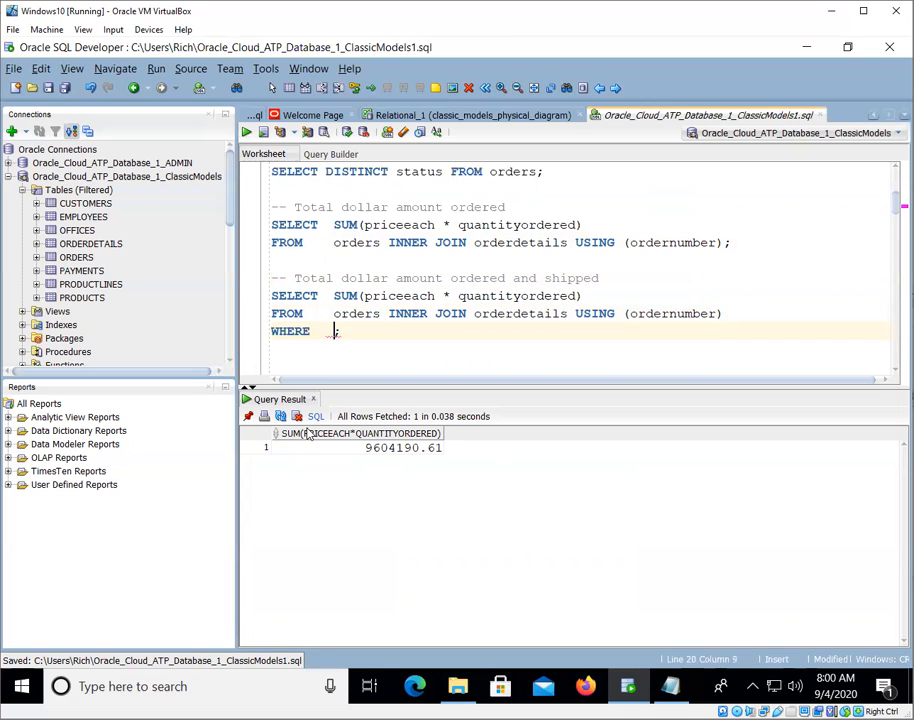
{"action": "type", "text": "status = ''"}
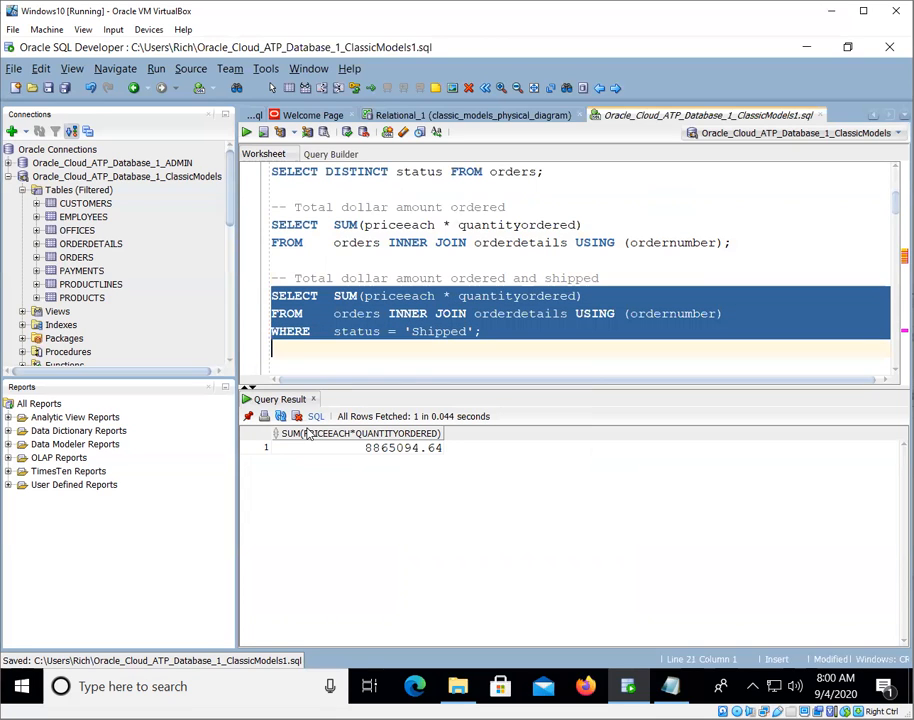
{"action": "mouse_move", "coordinate": [428, 456]}
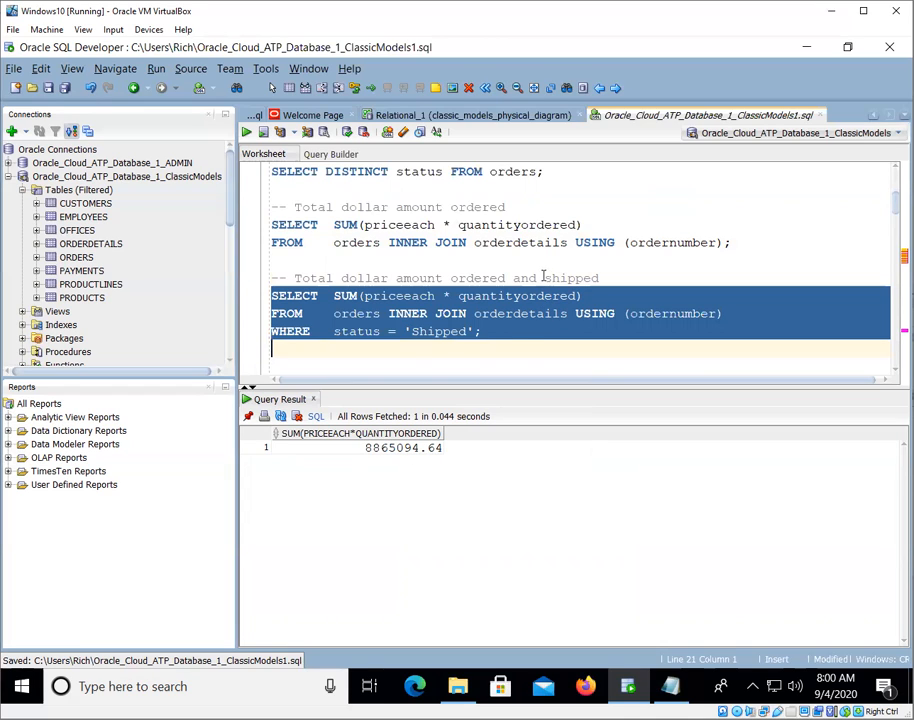
Step: Deselect the shipped-total query and reread the City requirement in the task comment
{"action": "left_click", "coordinate": [512, 346]}
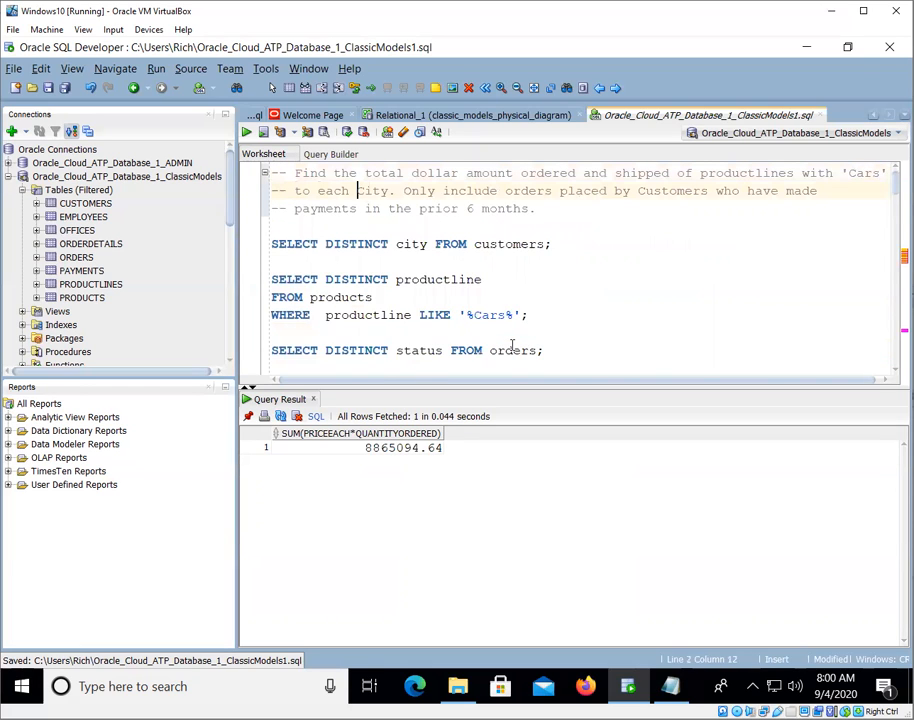
{"action": "double_click", "coordinate": [373, 191]}
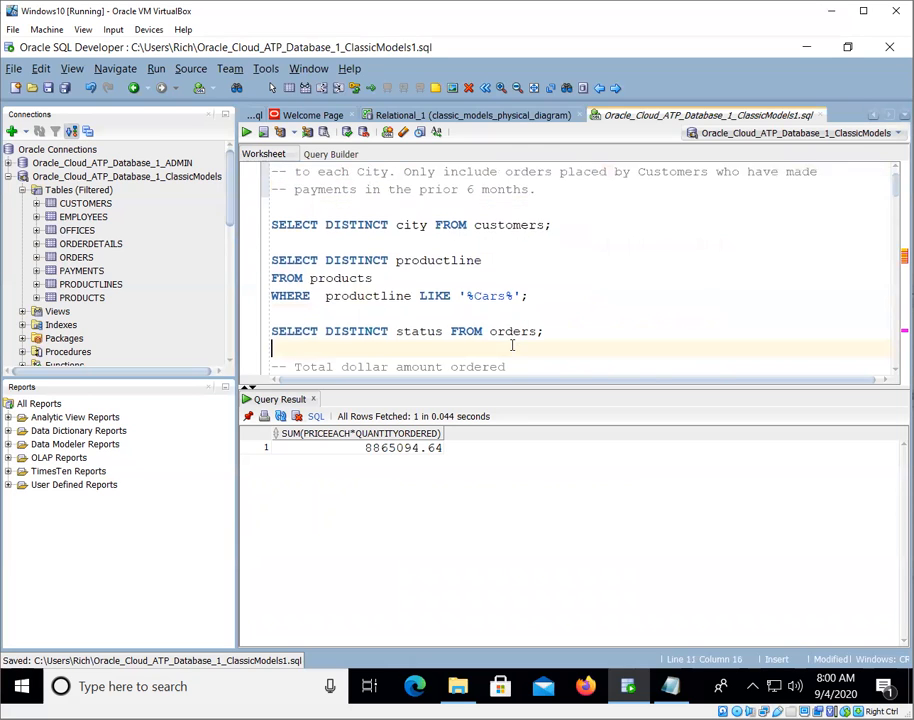
{"action": "scroll", "scroll_direction": "down", "scroll_amount": 3}
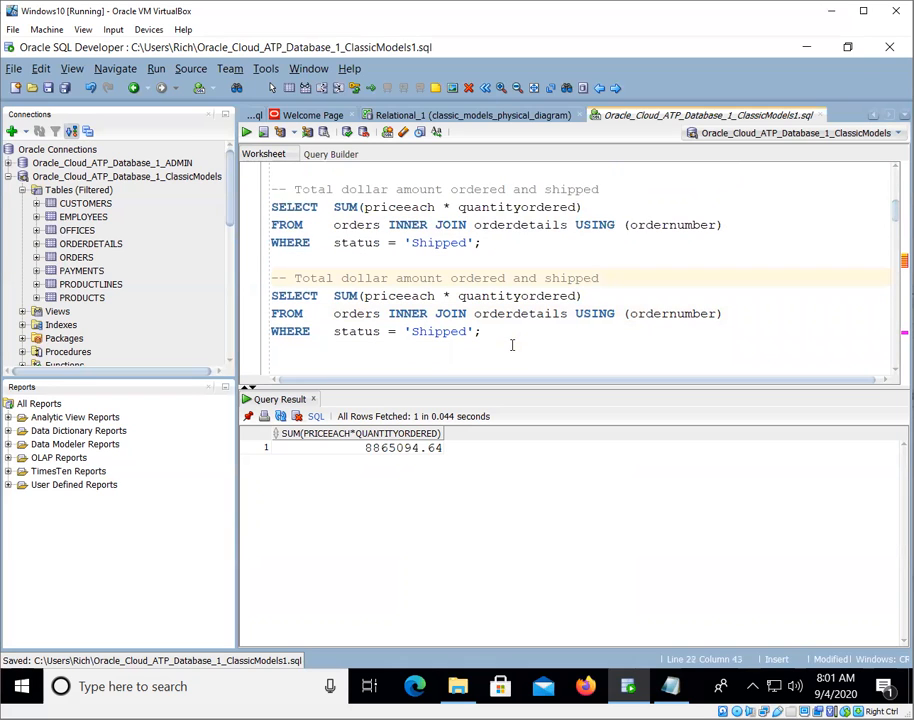
Step: Note the 'Cars' filter in the comment and add INNER JOIN products, checking the diagram
{"action": "type", "text": "for productlines w"}
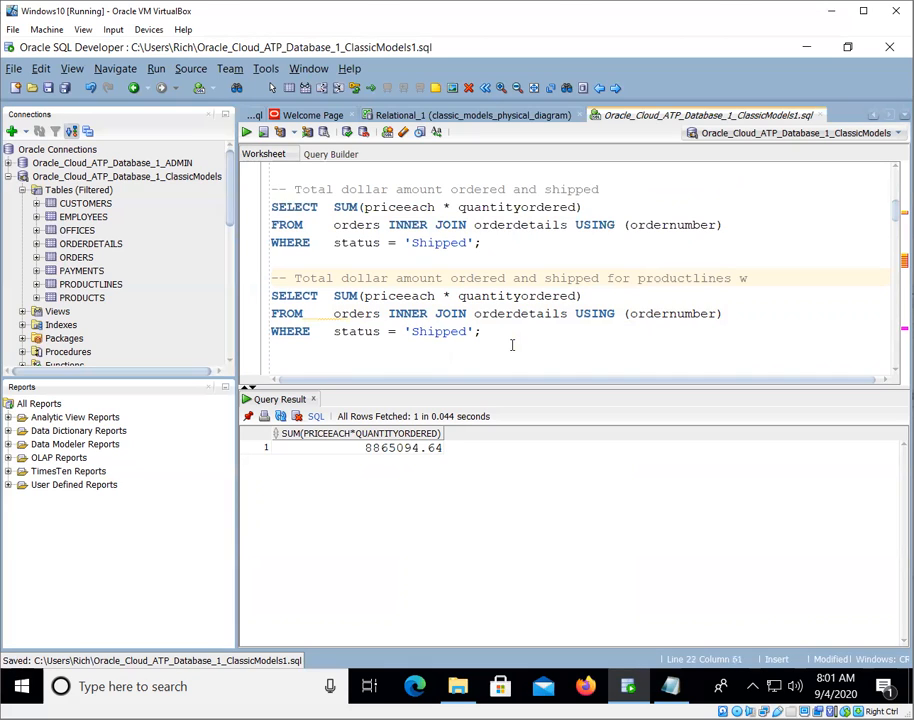
{"action": "type", "text": "ith 'Cars"}
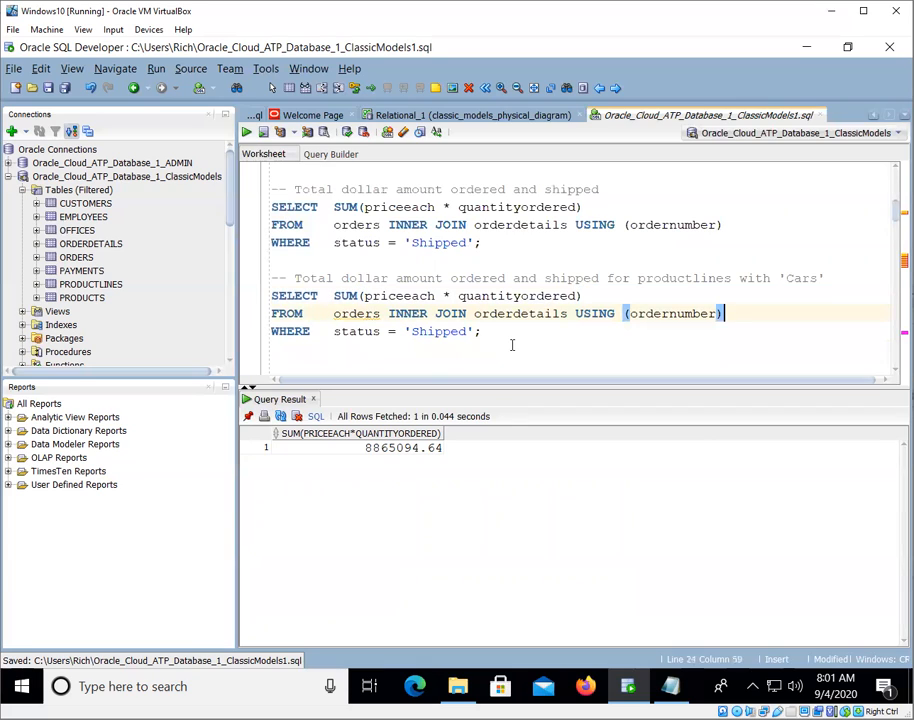
{"action": "key", "text": "Return"}
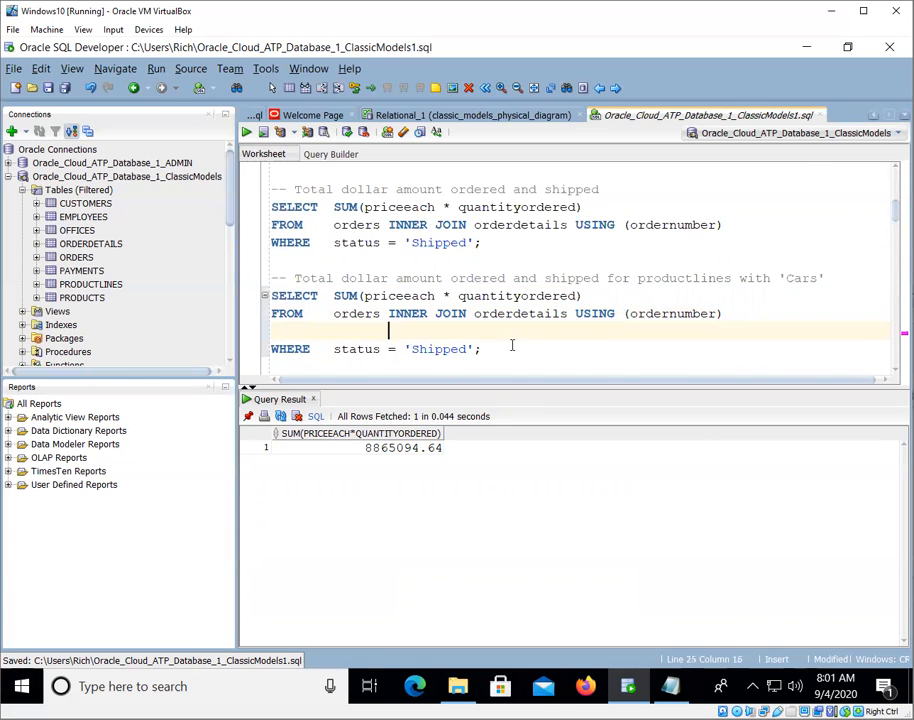
{"action": "type", "text": "INNER JOIN"}
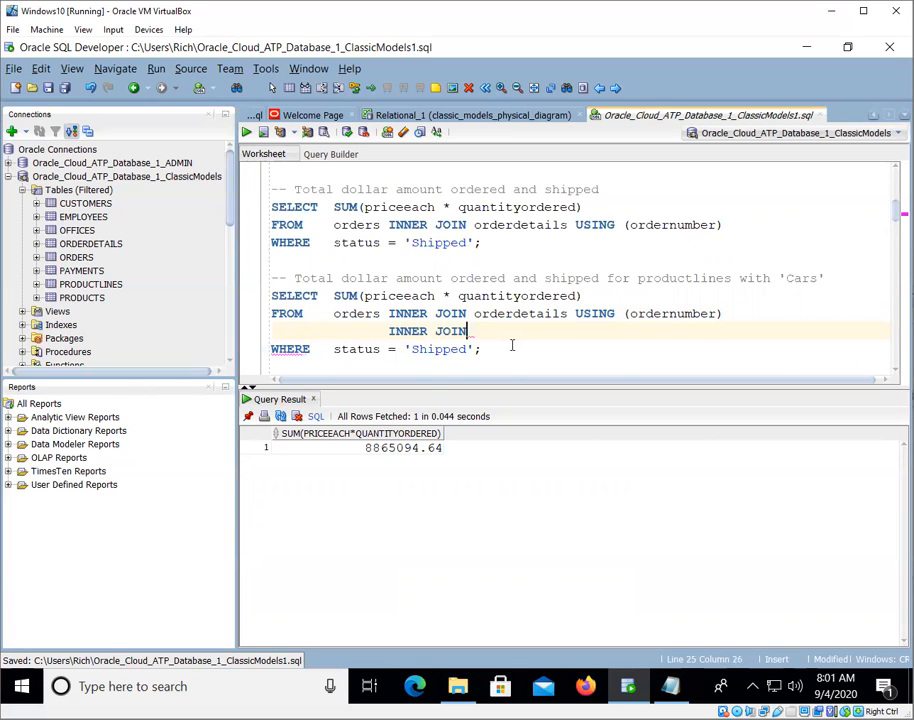
{"action": "type", "text": "products"}
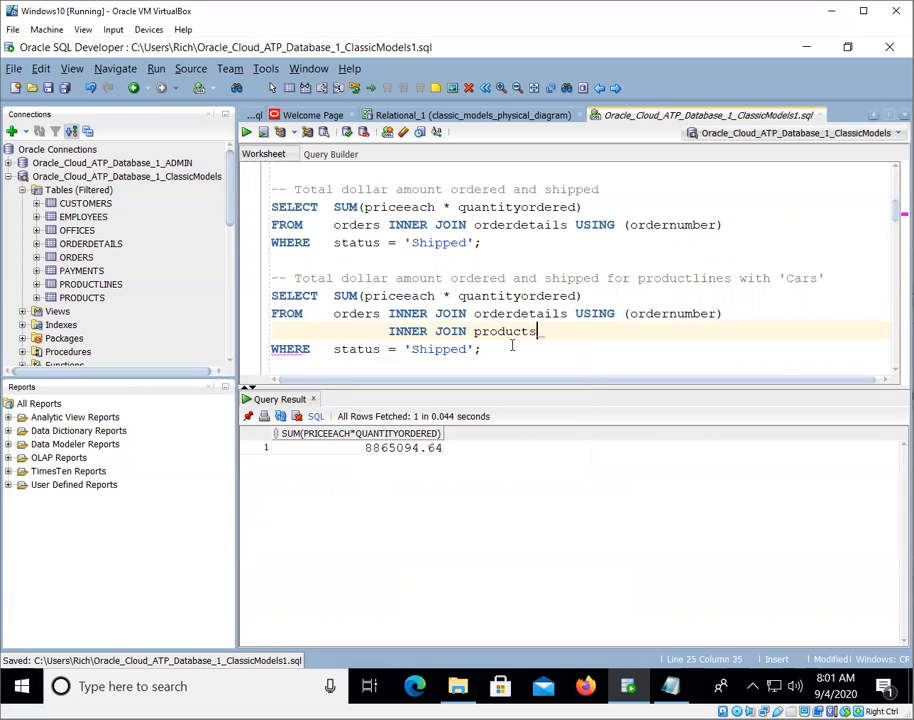
{"action": "type", "text": "products"}
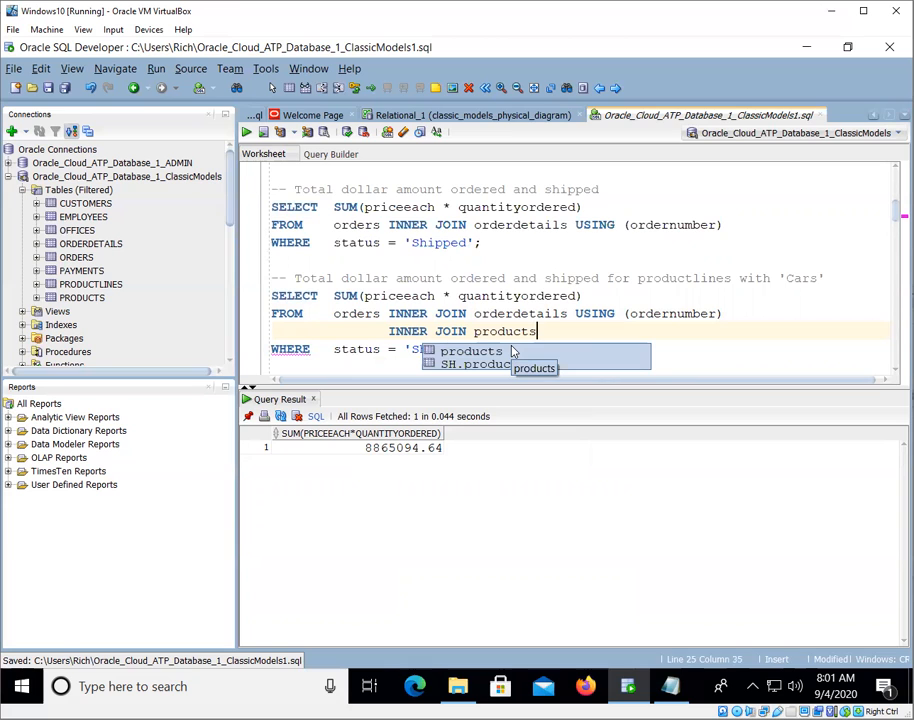
{"action": "left_click", "coordinate": [470, 114]}
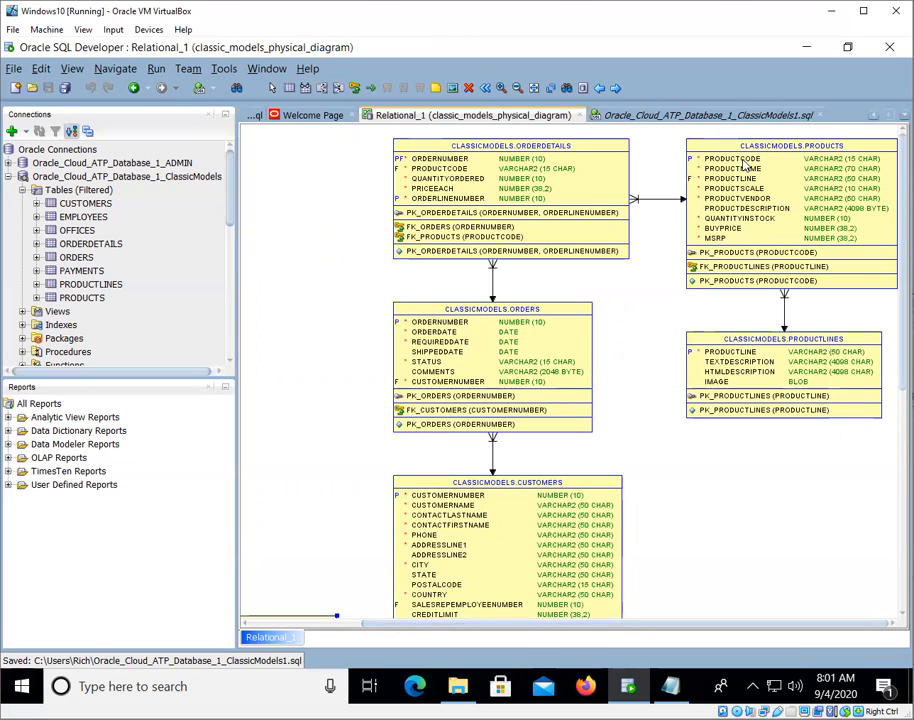
{"action": "mouse_move", "coordinate": [755, 167]}
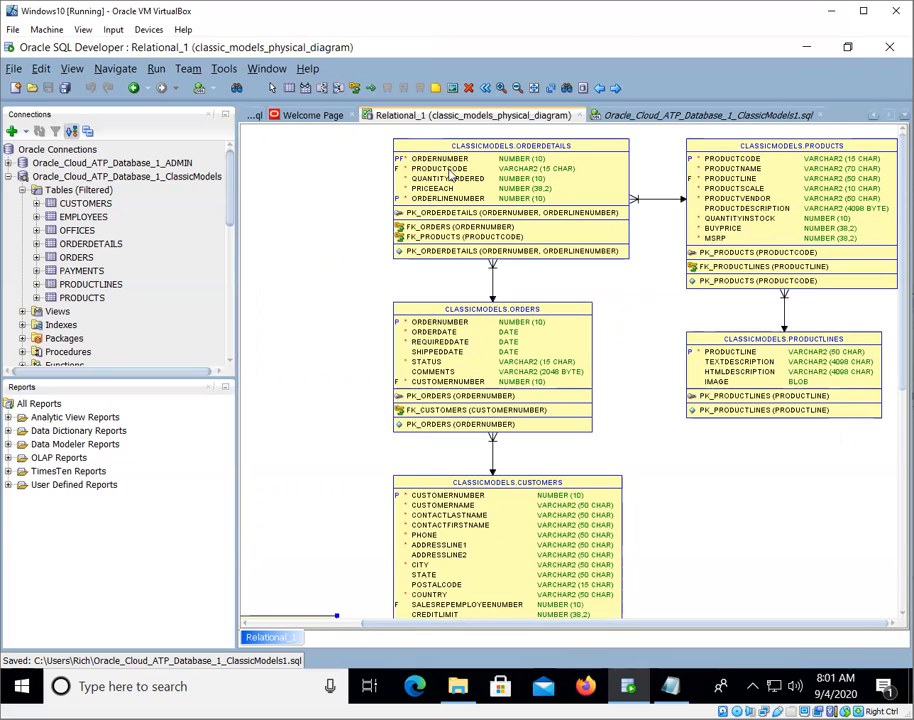
{"action": "left_click", "coordinate": [700, 114]}
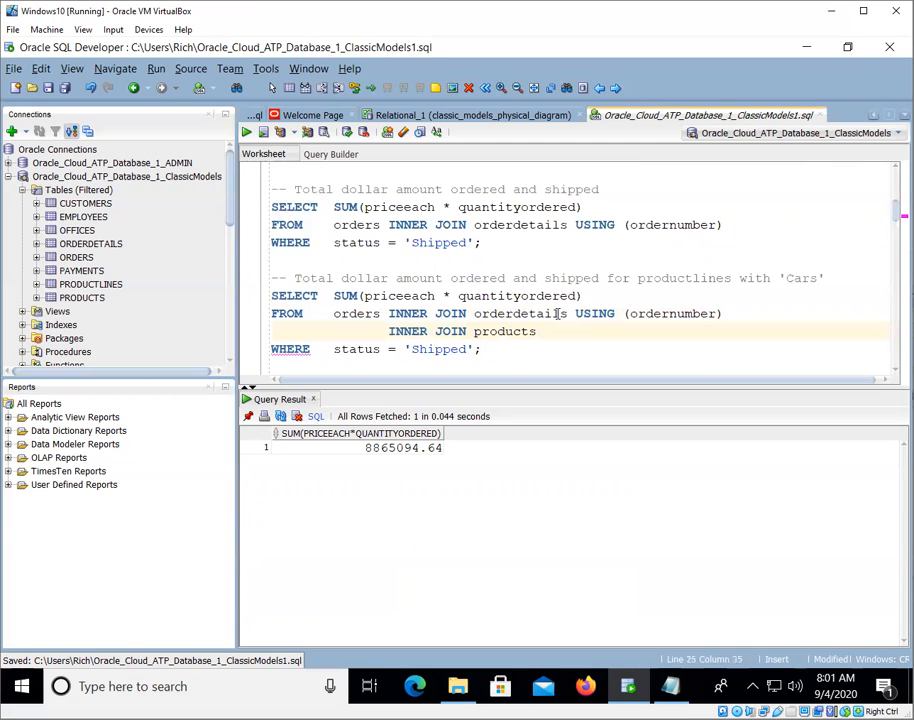
Step: Join USING (productcode), add AND productline LIKE '%Cars%', and run the query
{"action": "type", "text": "USING (p"}
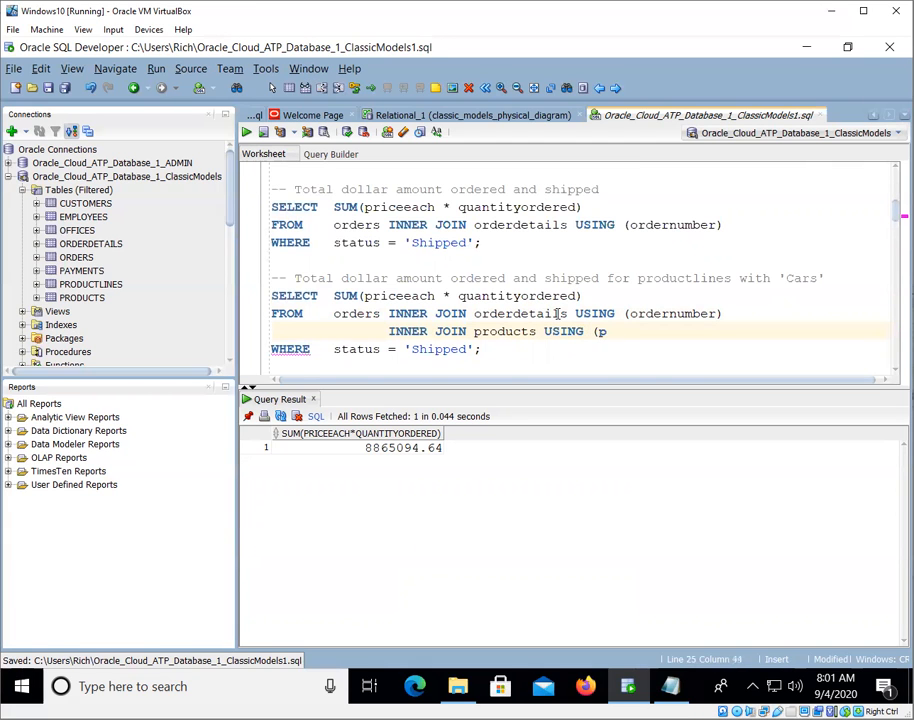
{"action": "type", "text": "roductcode)"}
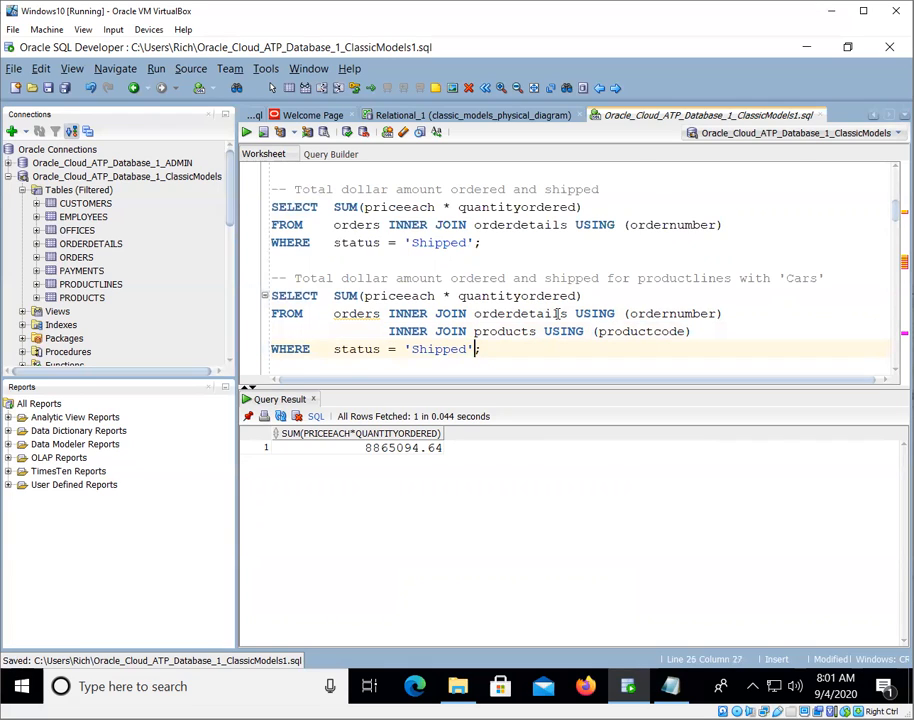
{"action": "key", "text": "Return"}
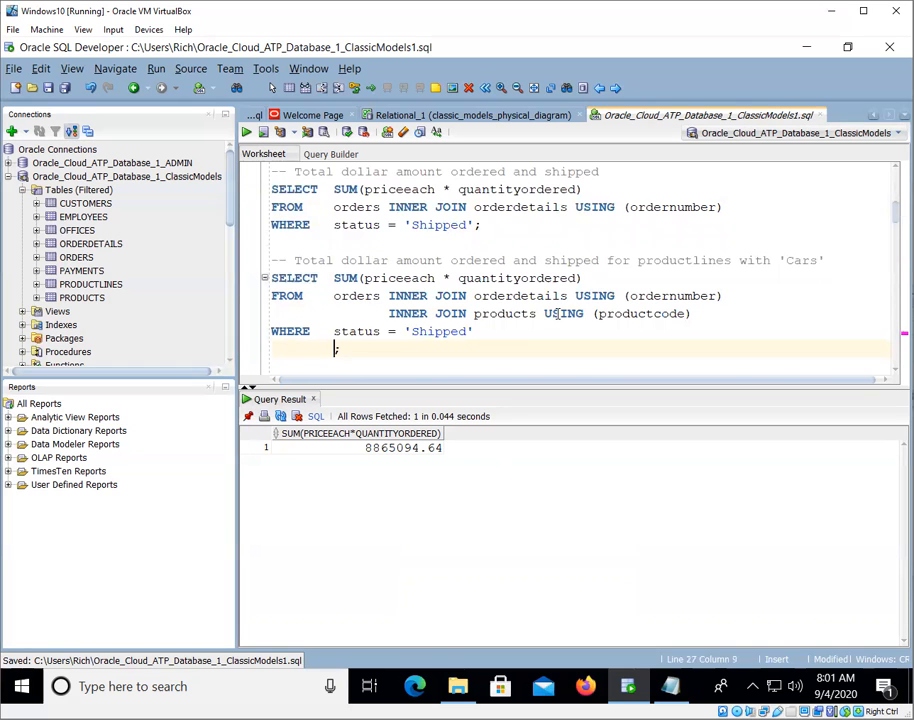
{"action": "type", "text": "AND"}
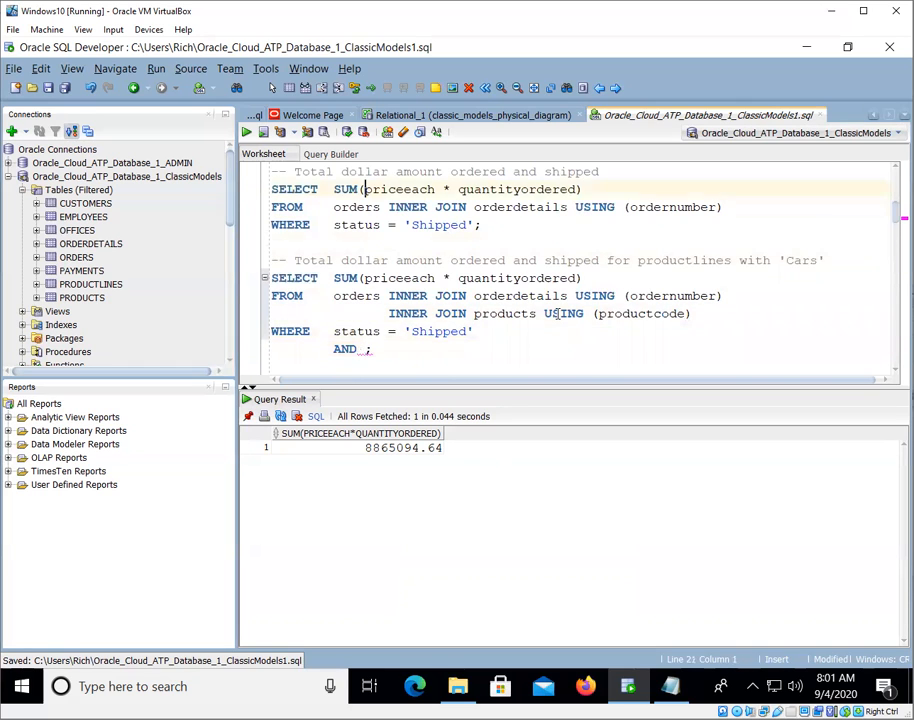
{"action": "scroll", "scroll_direction": "up", "scroll_amount": 3}
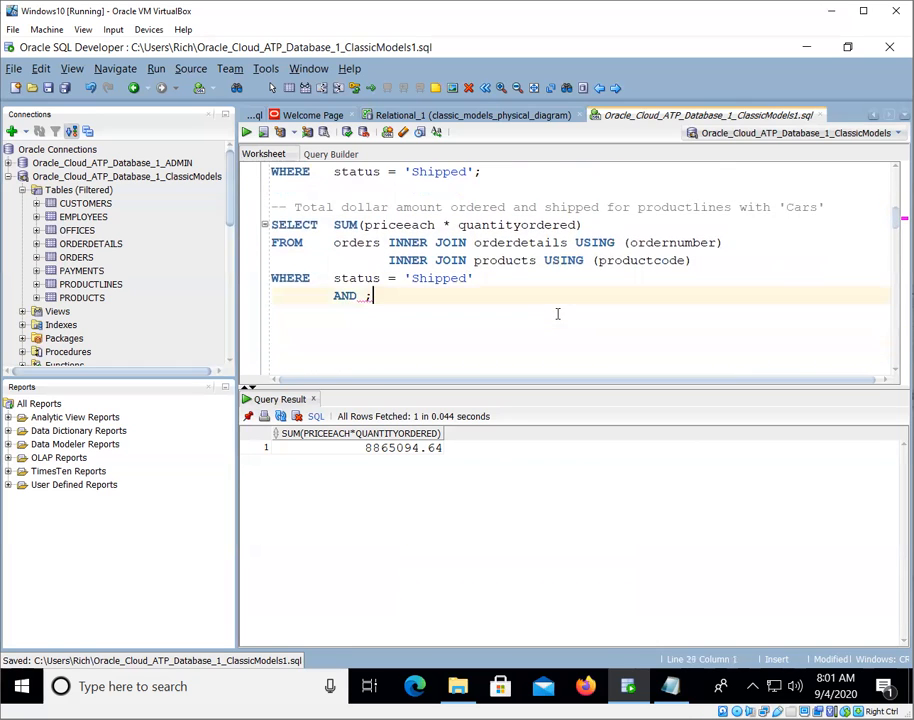
{"action": "type", "text": "productline LIKE '%Cars%'"}
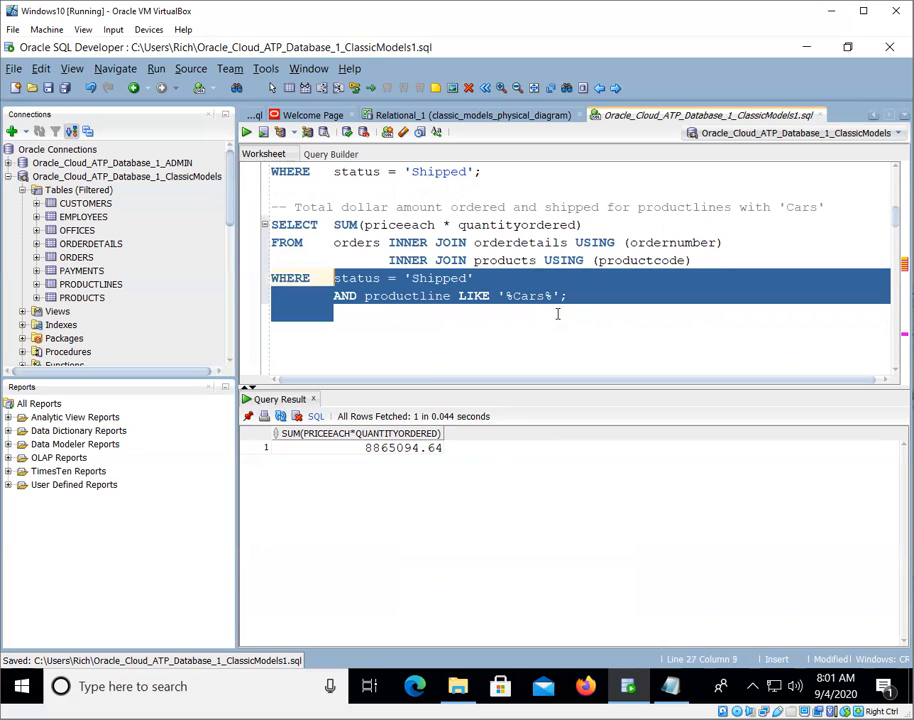
{"action": "left_click", "coordinate": [246, 132]}
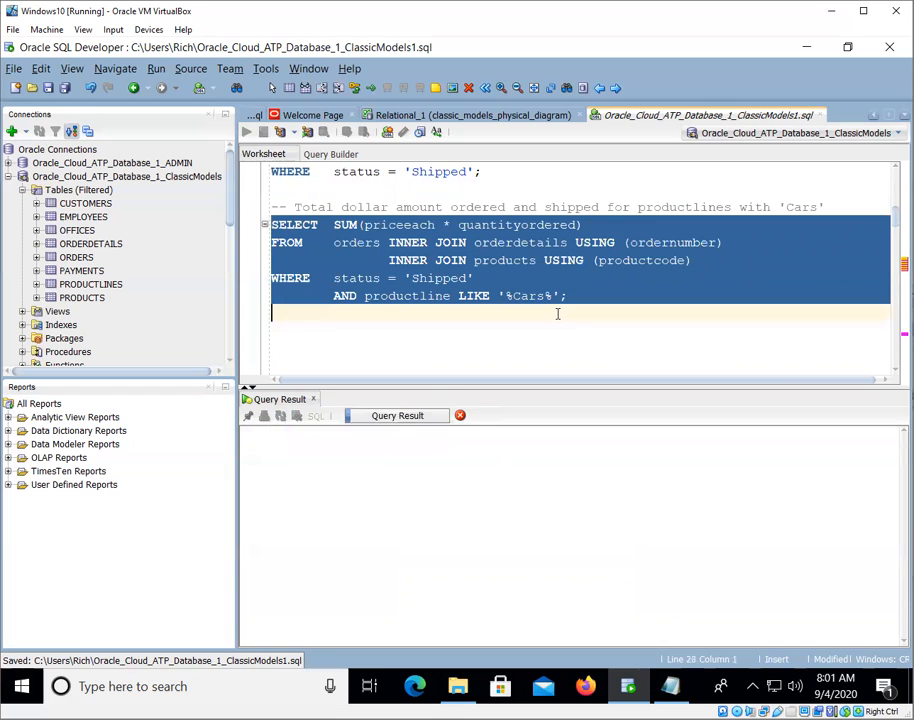
Step: Alias the Cars shipped SUM total (5266773.12) as TotalOrdered
{"action": "left_click", "coordinate": [246, 132]}
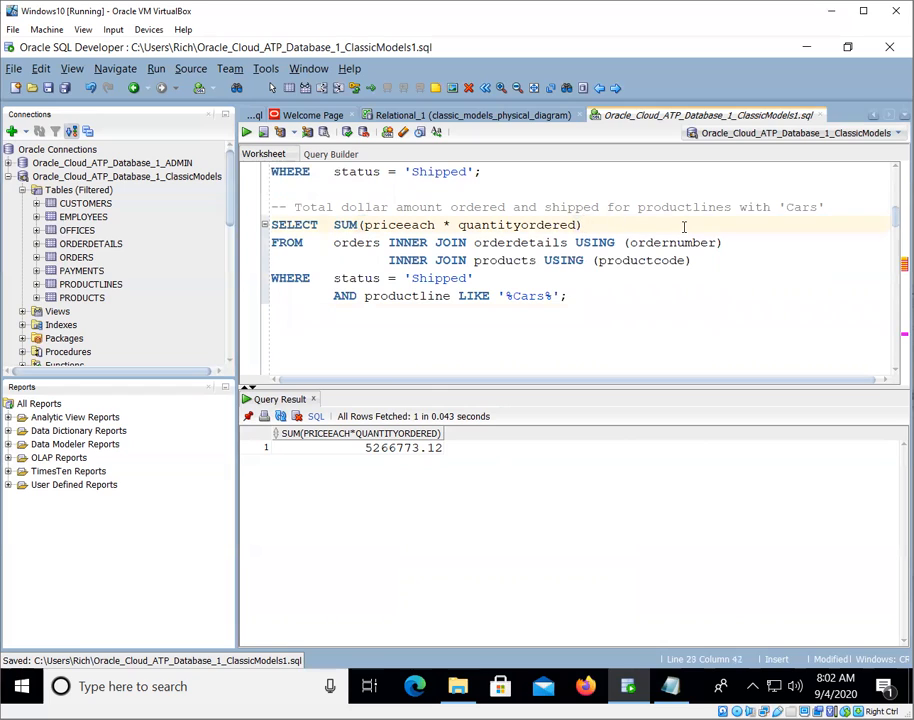
{"action": "type", "text": "AS TotalOrdered"}
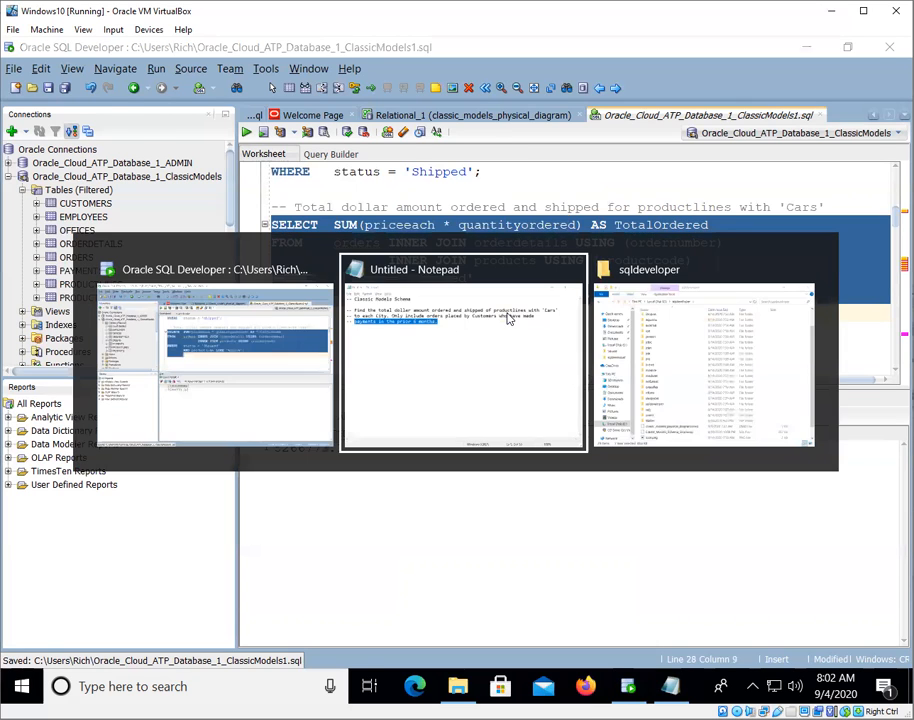
Step: Bring the Notepad task note forward and highlight the 'each City' requirement
{"action": "left_click", "coordinate": [463, 350]}
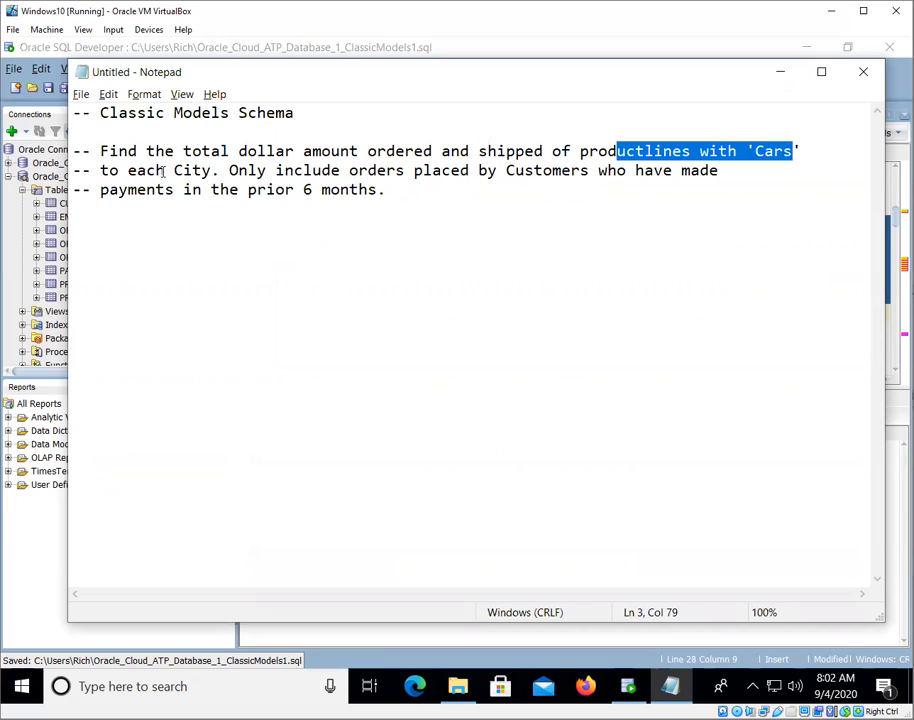
{"action": "double_click", "coordinate": [189, 170]}
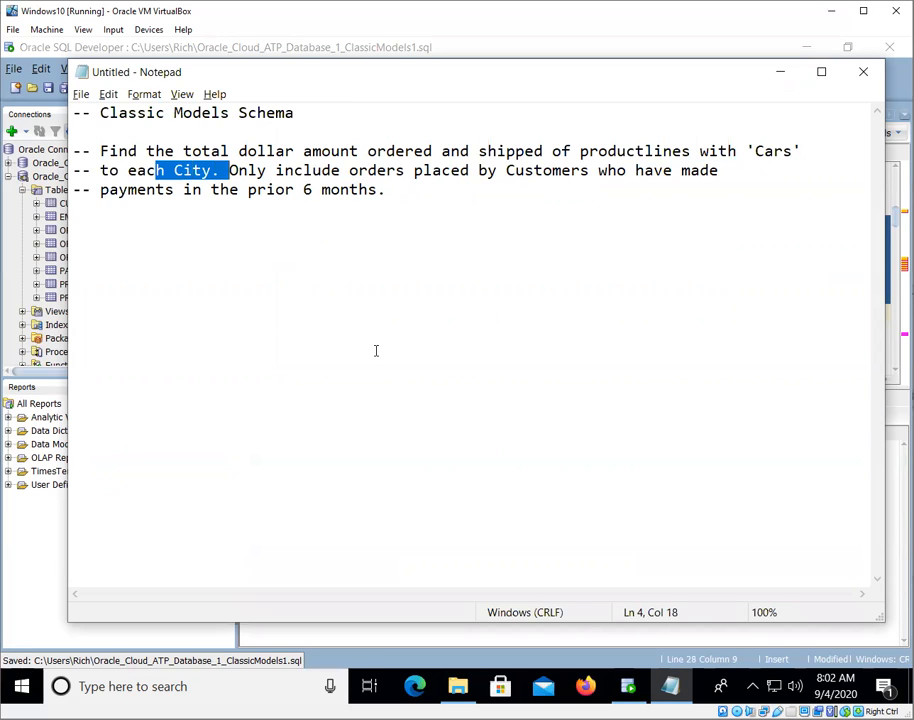
{"action": "mouse_move", "coordinate": [485, 185]}
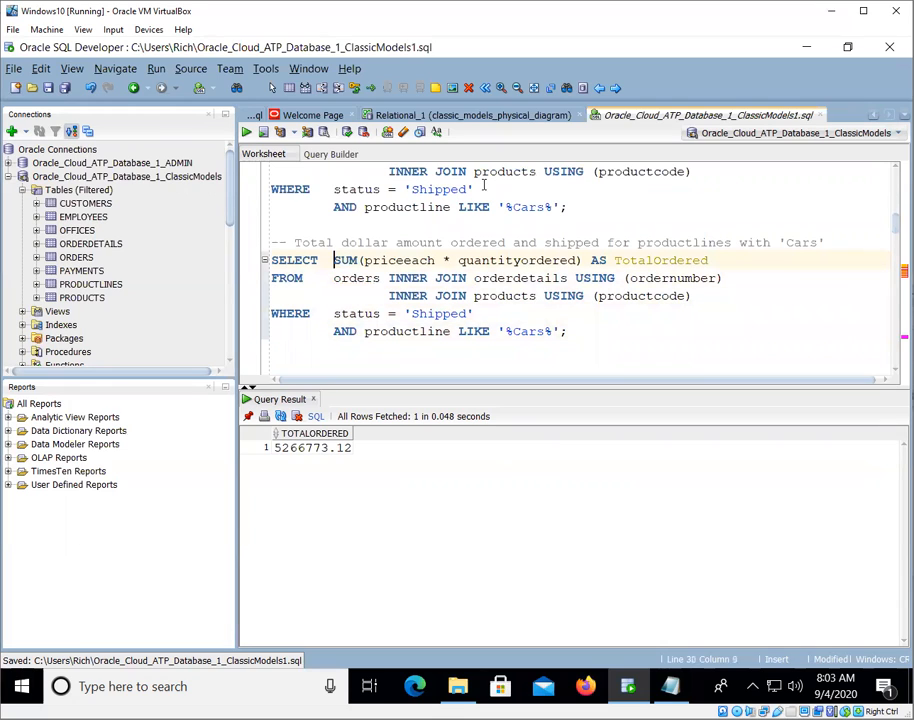
Step: Add city to the SELECT list and append GROUP BY city
{"action": "type", "text": "city,"}
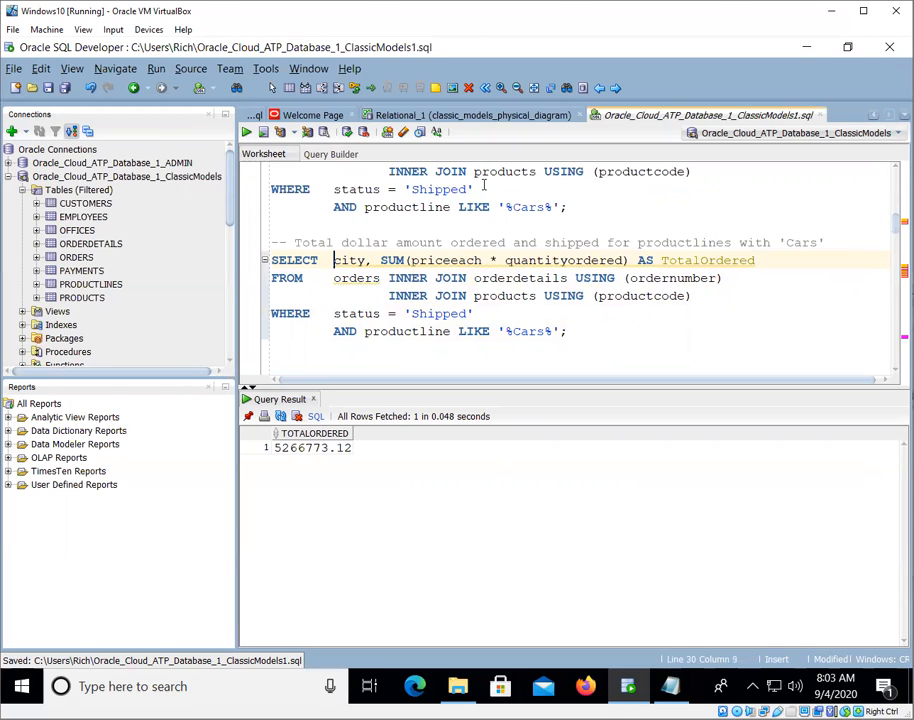
{"action": "double_click", "coordinate": [349, 260]}
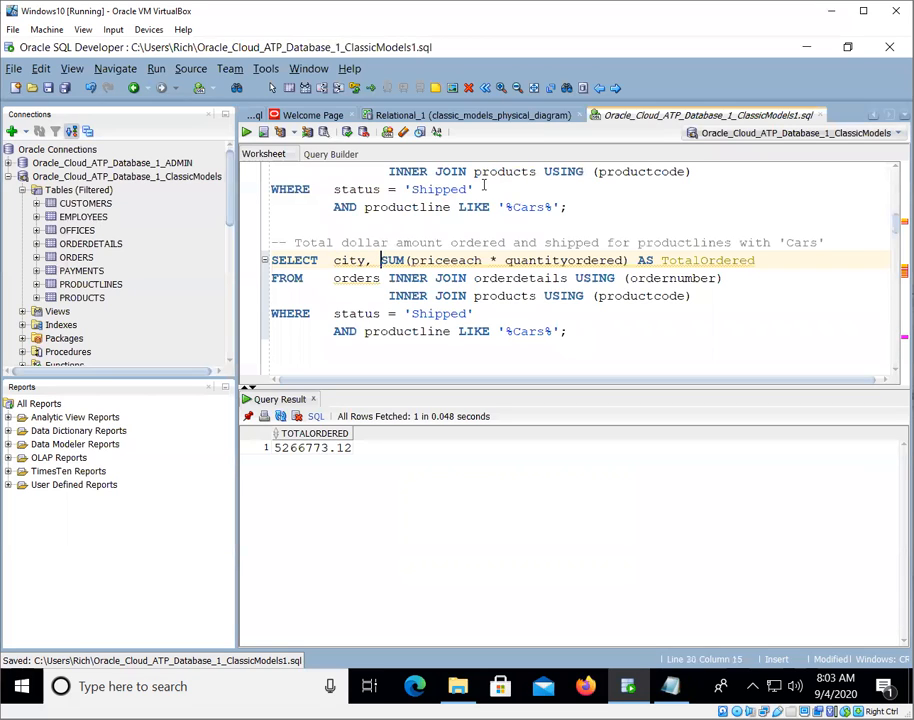
{"action": "left_click_drag", "start_coordinate": [380, 260], "coordinate": [755, 260]}
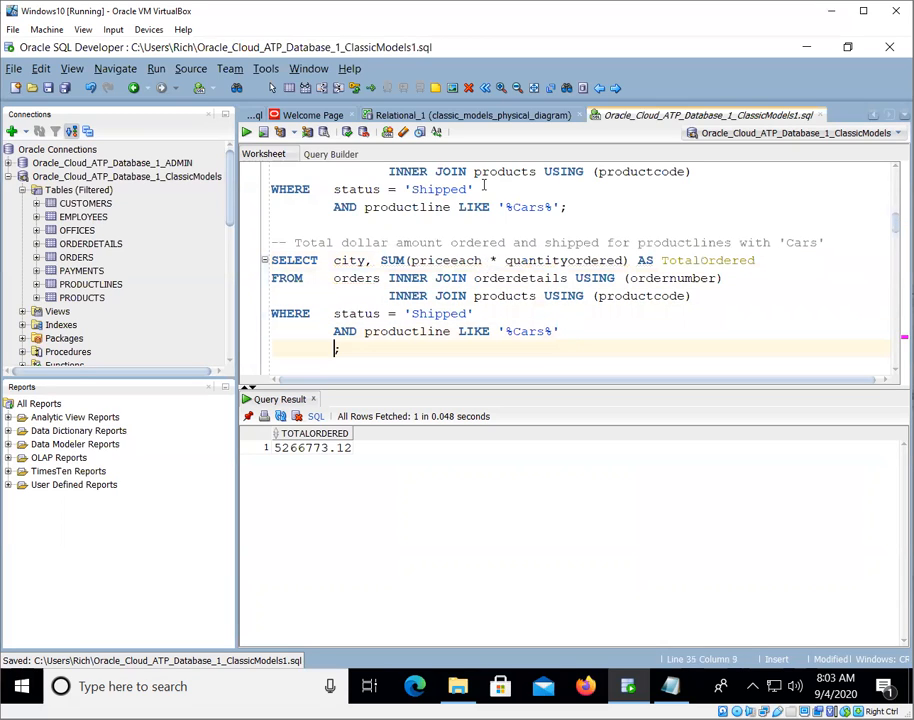
{"action": "type", "text": "GROUP BY city"}
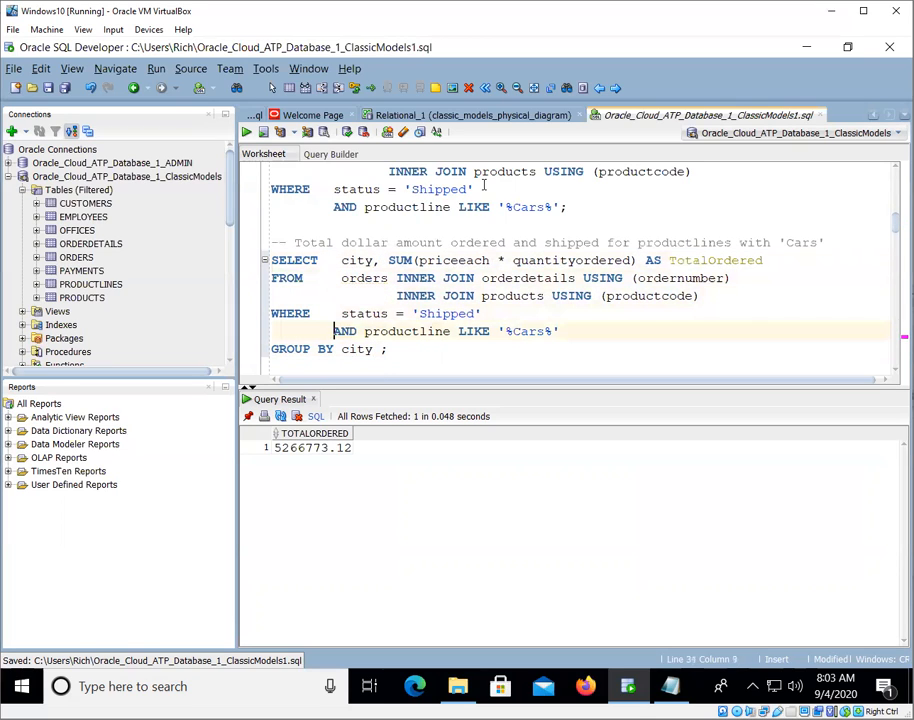
Step: Extend the comment with 'grouped by City' and run the per-city query
{"action": "left_click", "coordinate": [357, 348]}
{"action": "type", "text": "--"}
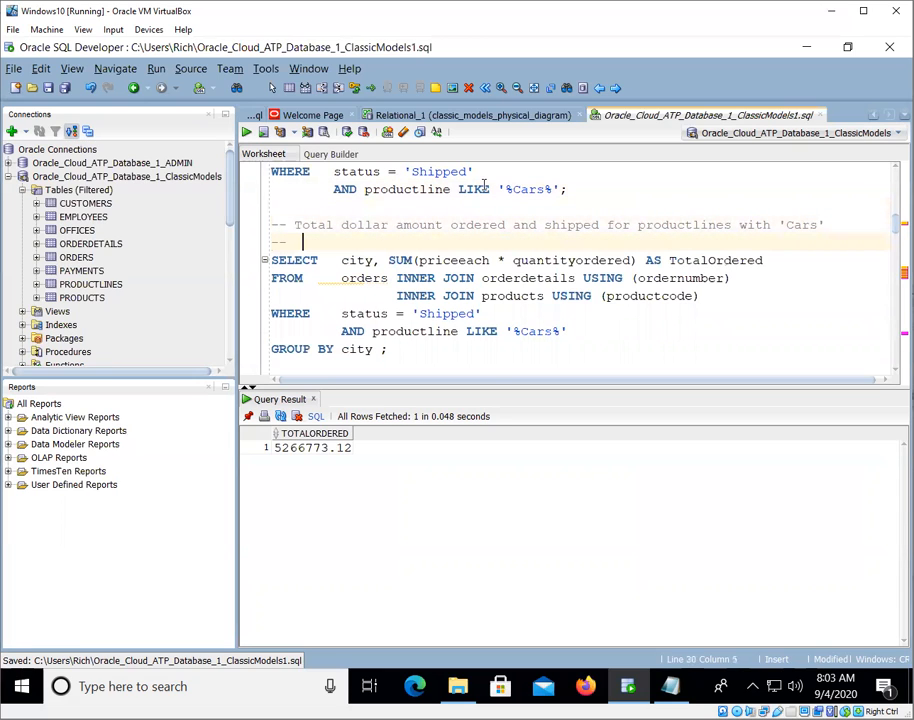
{"action": "type", "text": "grouped by City"}
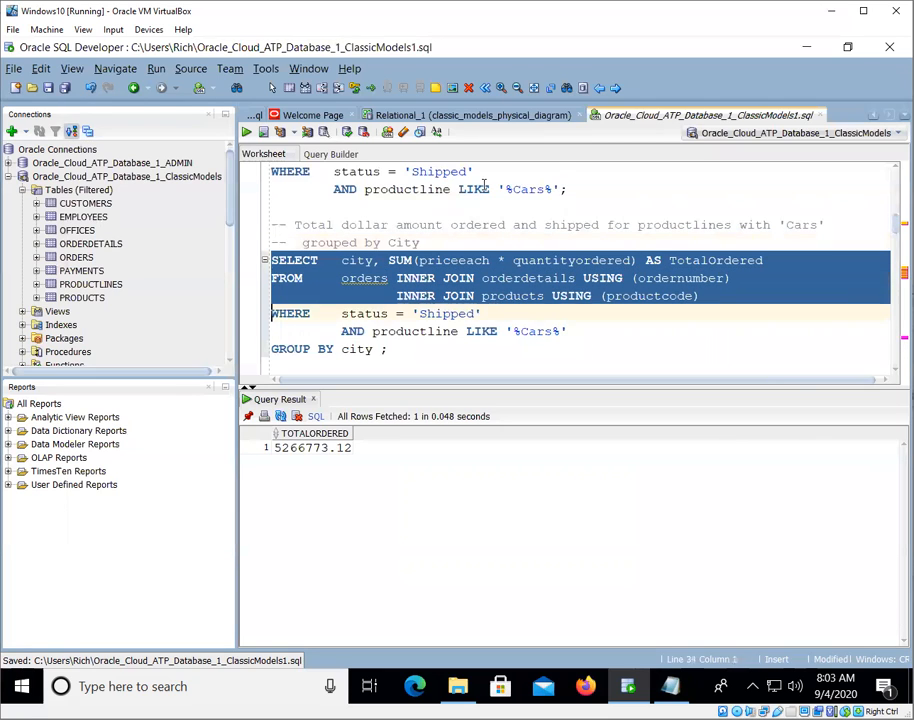
{"action": "left_click", "coordinate": [245, 132]}
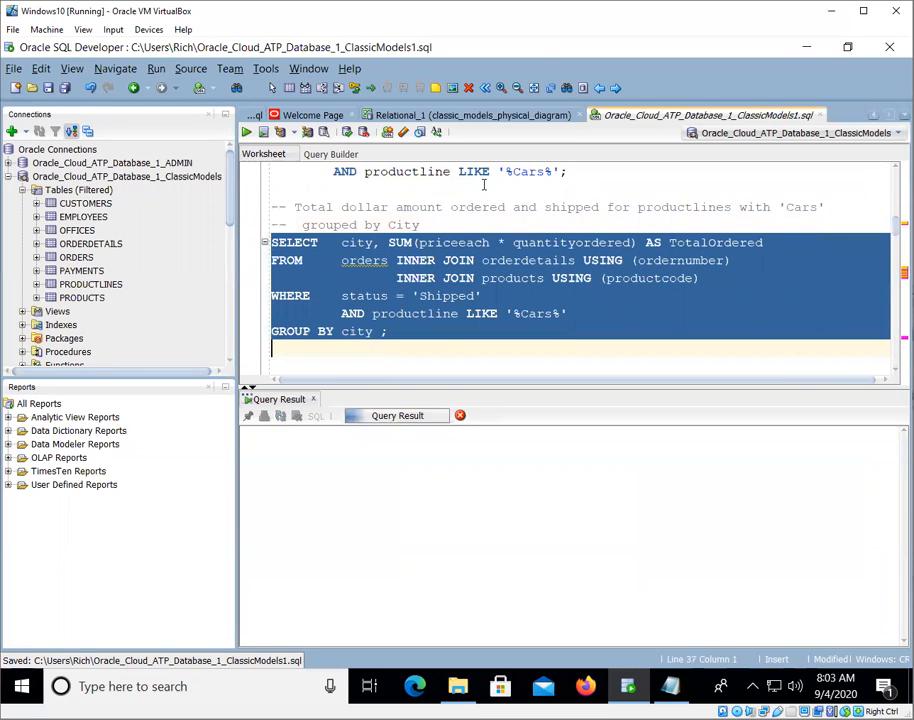
Step: Trace the ORA-00904 CITY error to the CUSTOMERS table in the Relational_1 diagram
{"action": "left_click", "coordinate": [246, 132]}
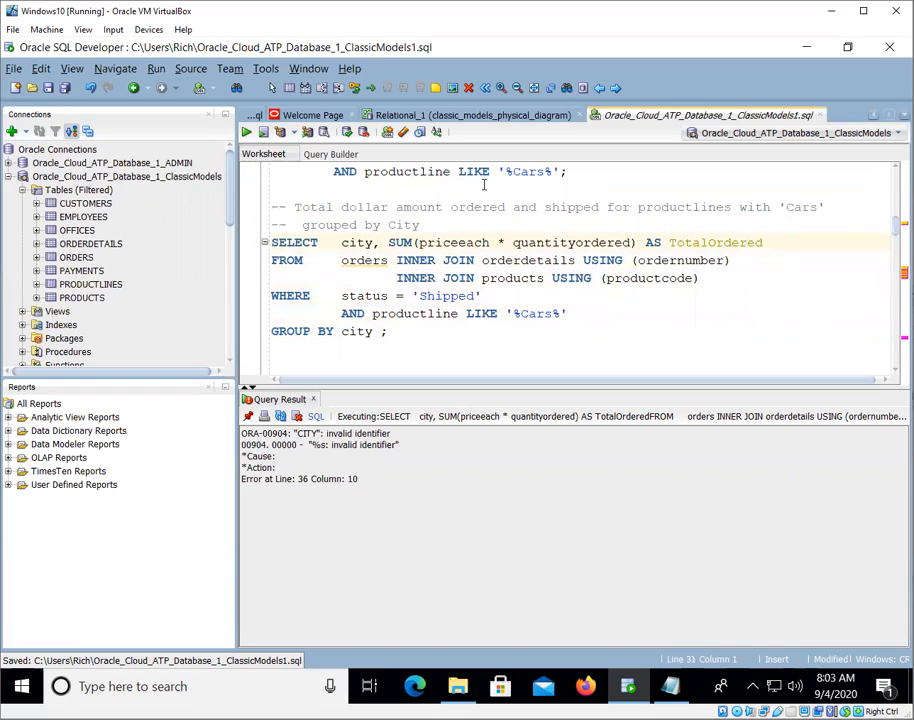
{"action": "double_click", "coordinate": [356, 242]}
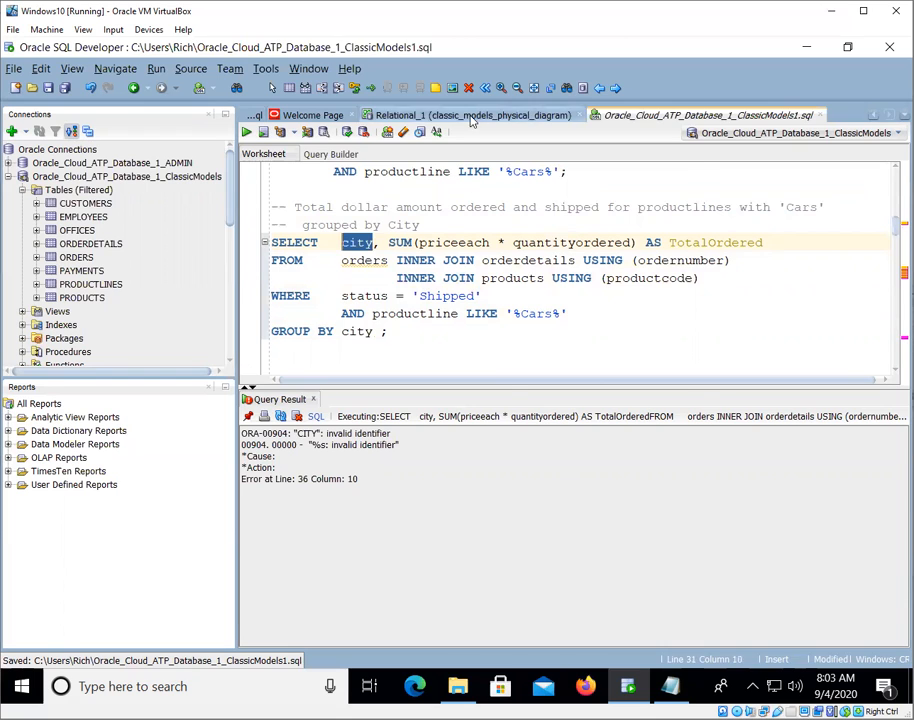
{"action": "left_click", "coordinate": [468, 115]}
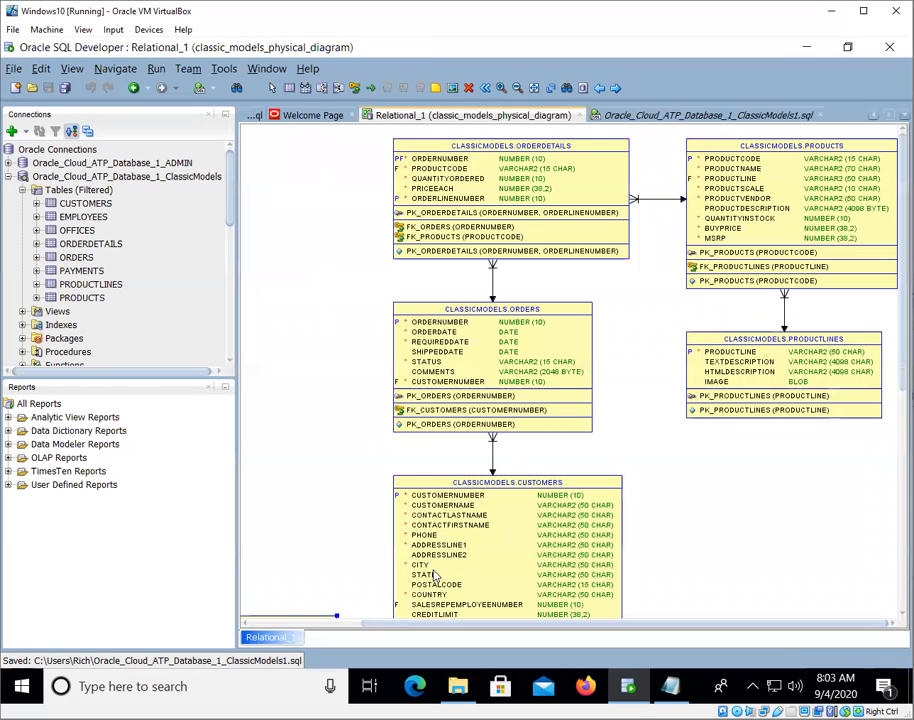
{"action": "mouse_move", "coordinate": [555, 482]}
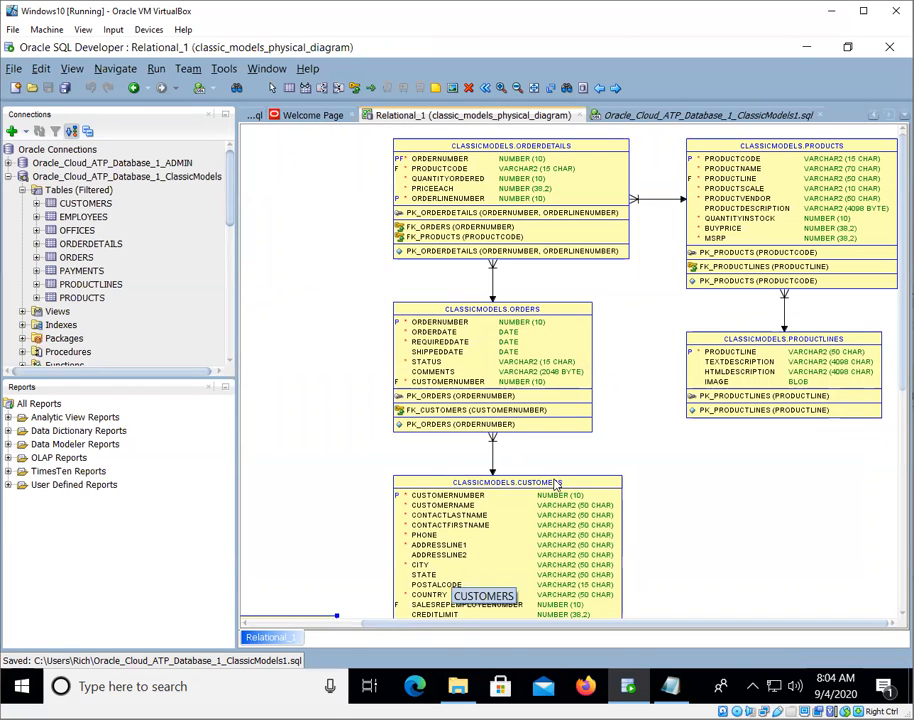
{"action": "mouse_move", "coordinate": [476, 547]}
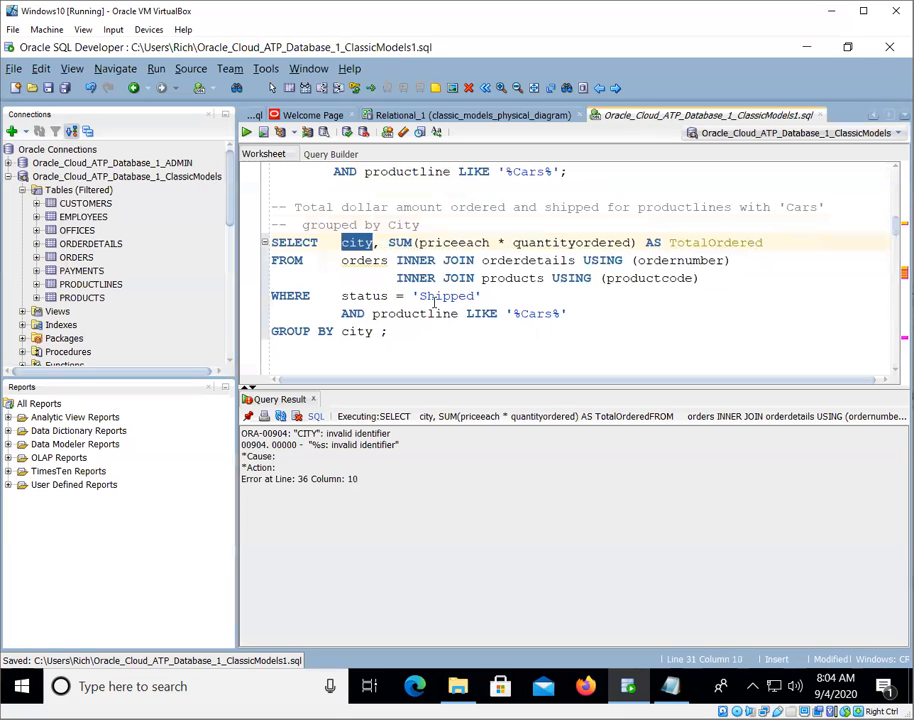
{"action": "left_click", "coordinate": [342, 260]}
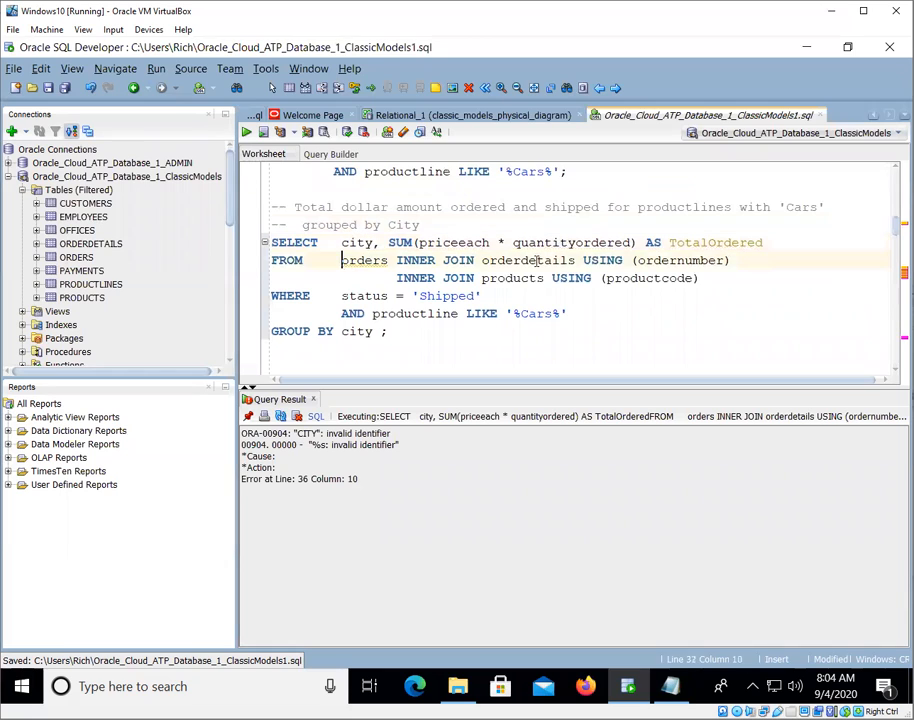
Step: Join customers in the FROM clause with USING (customernumber)
{"action": "type", "text": "customer"}
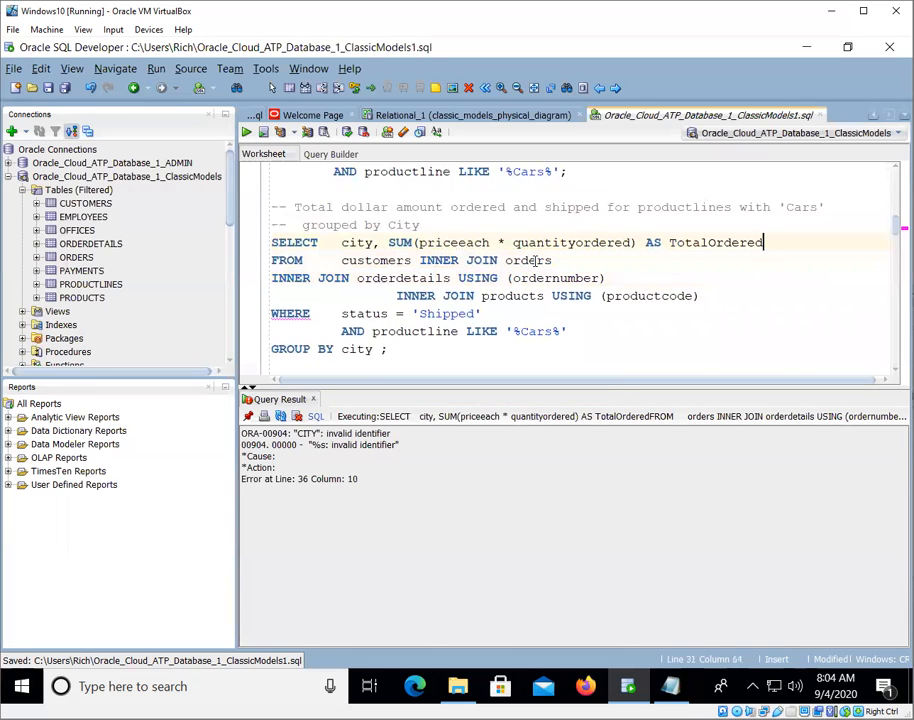
{"action": "type", "text": "ON"}
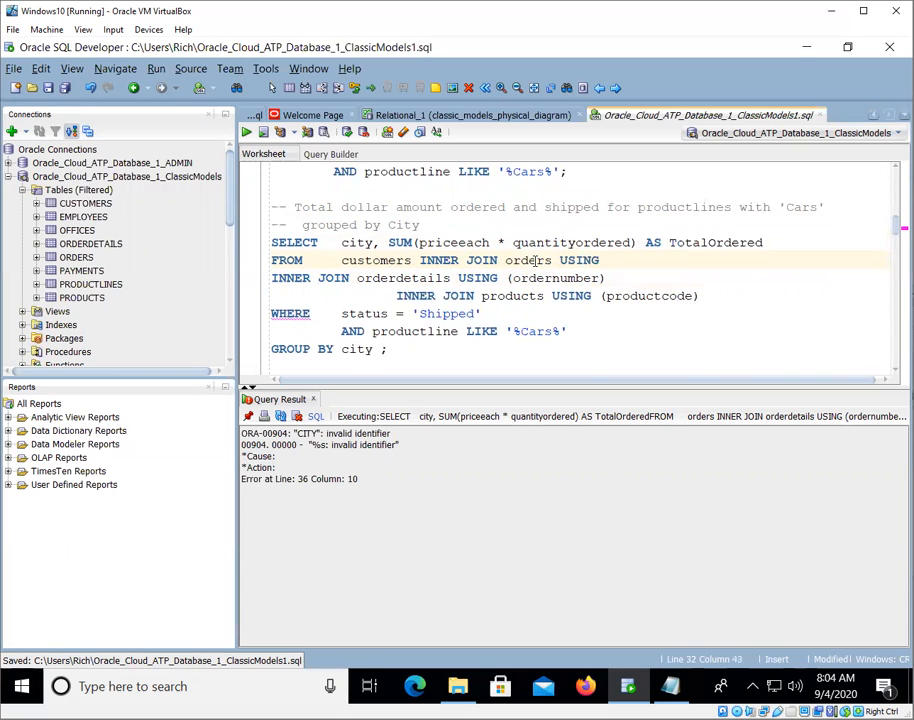
{"action": "left_click", "coordinate": [467, 114]}
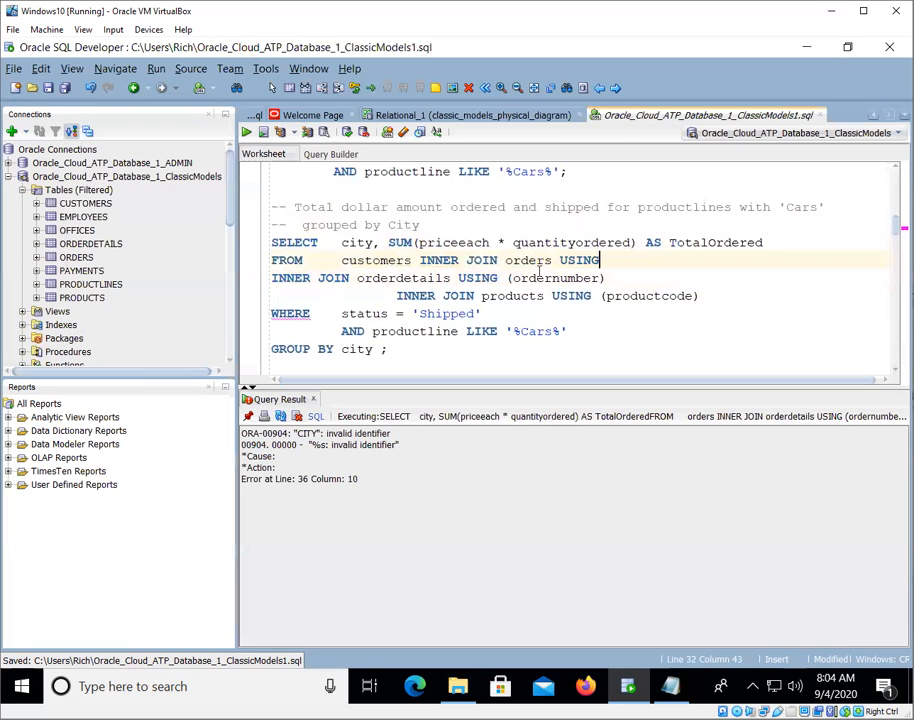
{"action": "mouse_move", "coordinate": [595, 283]}
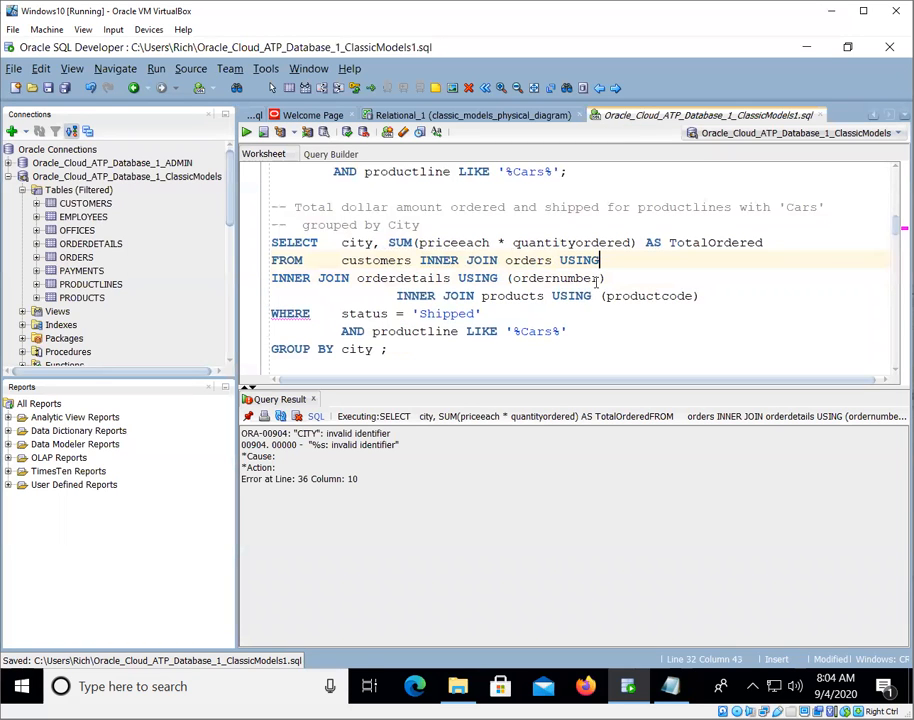
{"action": "type", "text": "("}
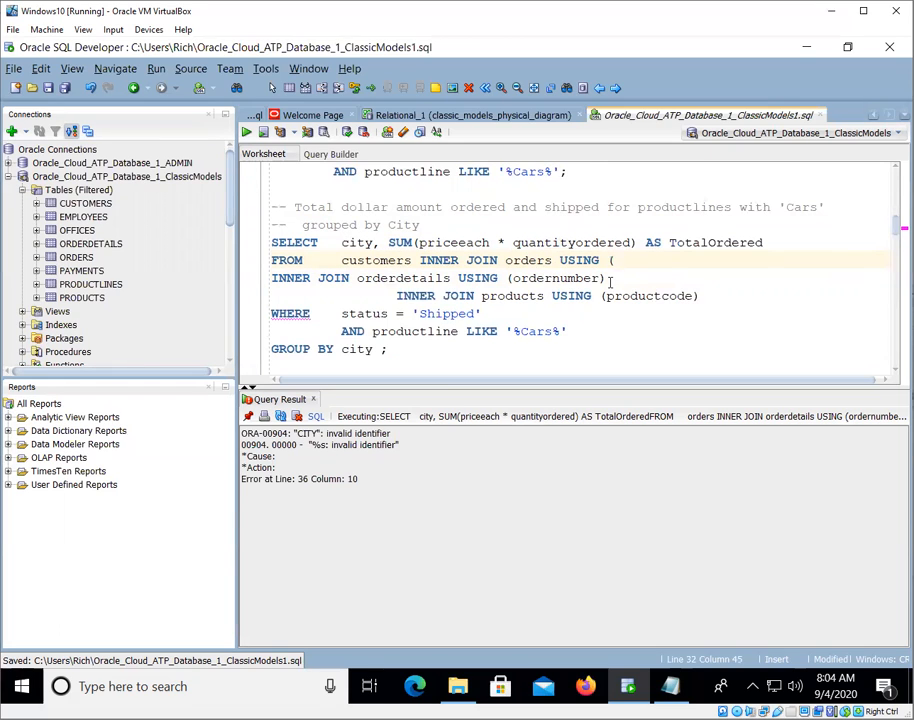
{"action": "type", "text": "customernumber)"}
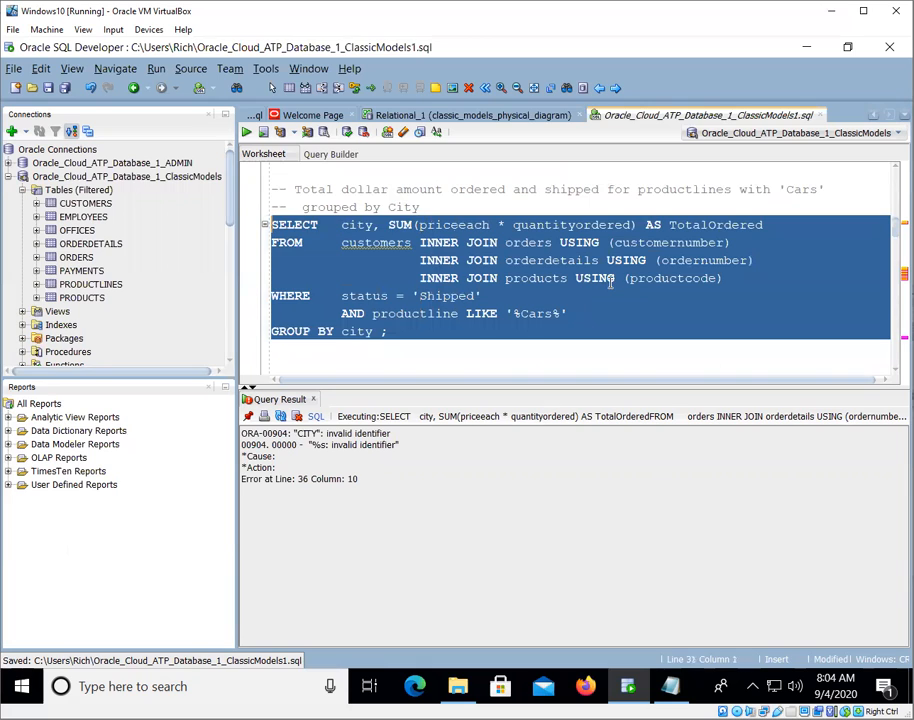
Step: Run the per-city Cars totals query and scroll through the 77 city totals
{"action": "left_click", "coordinate": [246, 131]}
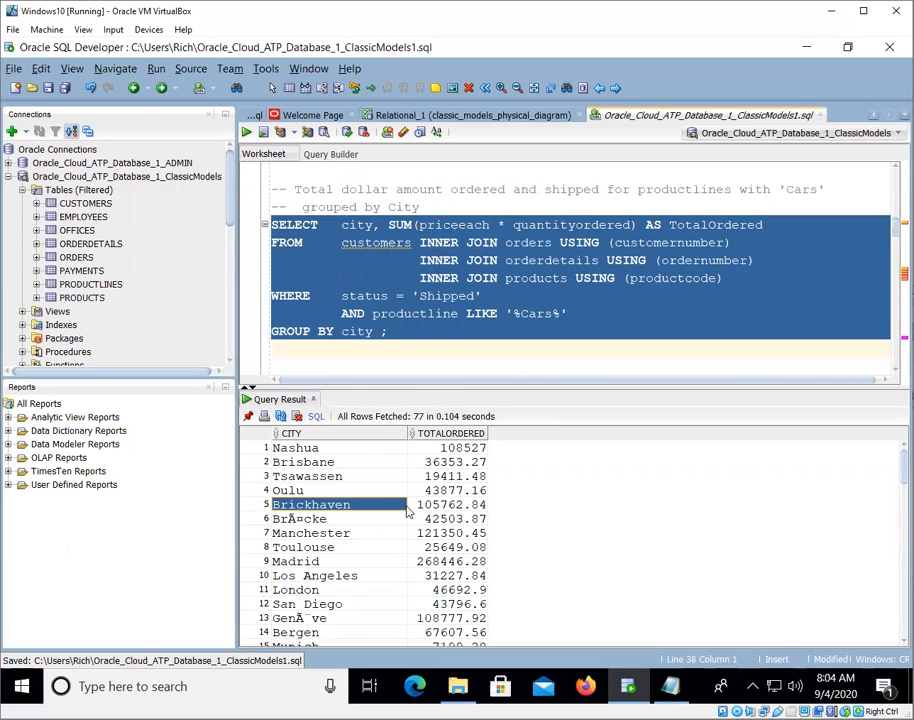
{"action": "scroll", "scroll_direction": "down", "scroll_amount": 3}
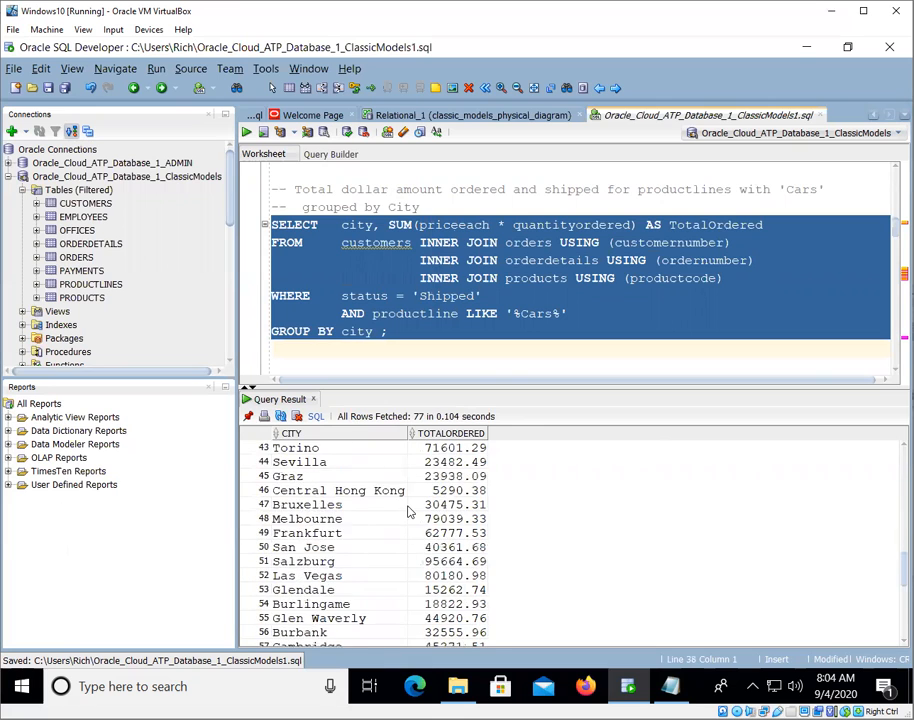
{"action": "scroll", "scroll_direction": "down", "scroll_amount": 3}
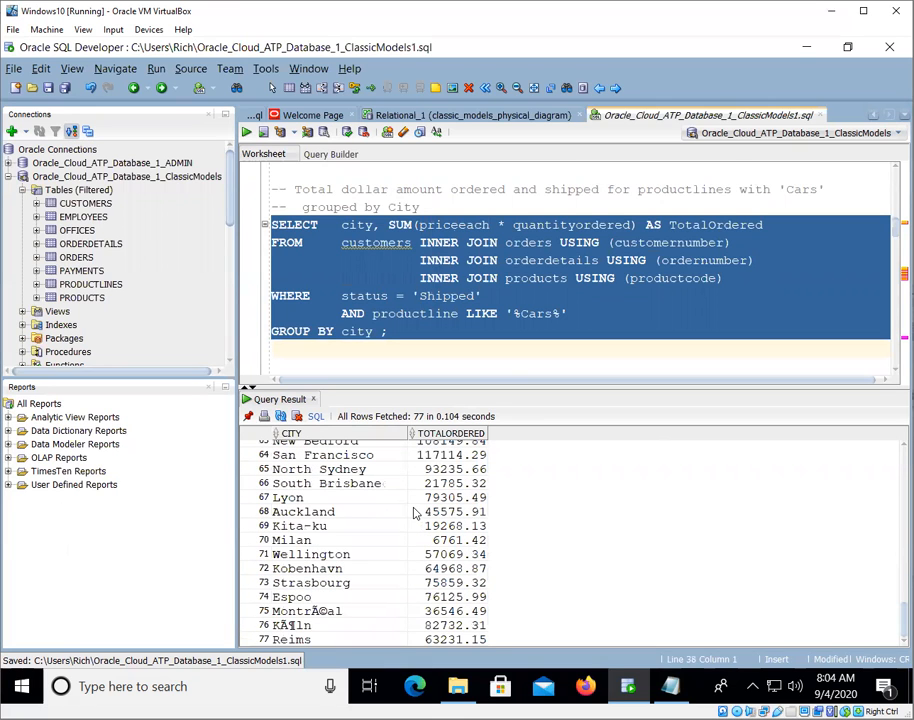
{"action": "mouse_move", "coordinate": [398, 557]}
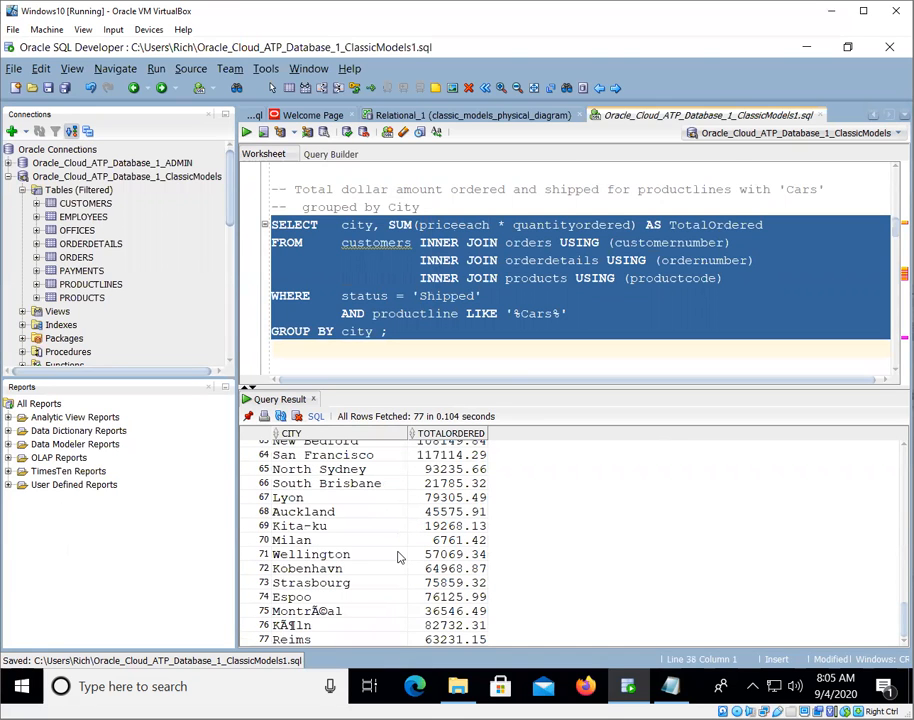
{"action": "scroll", "scroll_direction": "up", "scroll_amount": 3}
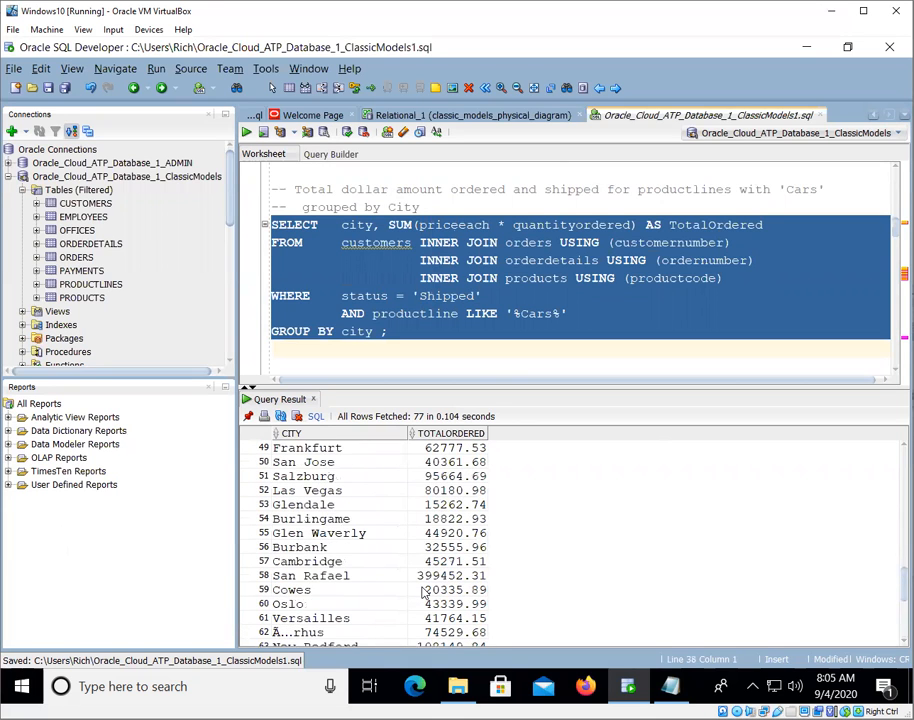
{"action": "scroll", "scroll_direction": "up", "scroll_amount": 3}
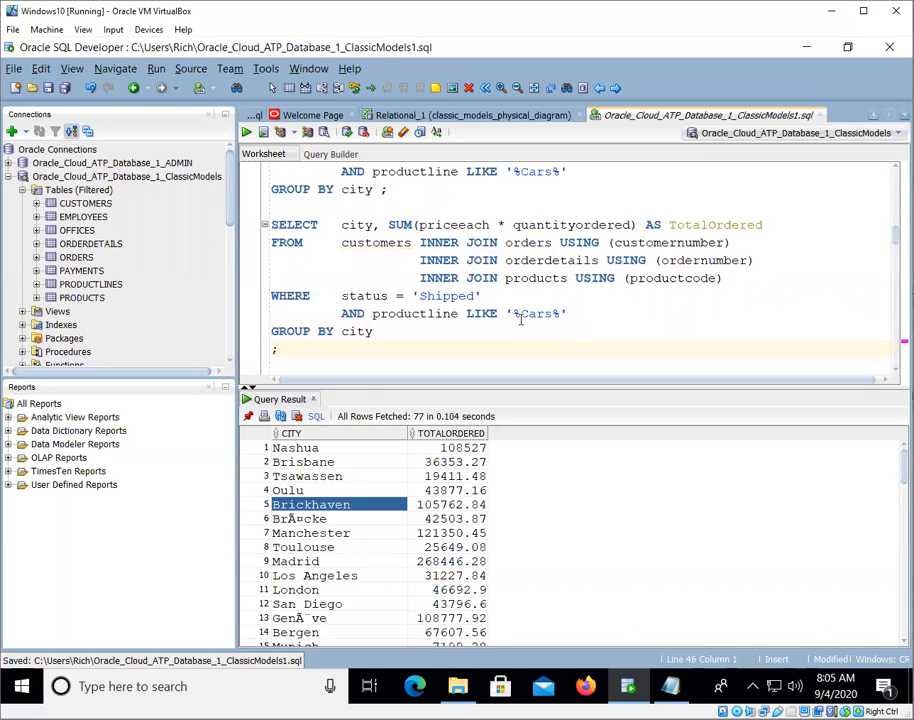
Step: Add ORDER BY city to the copied per-city query and run it
{"action": "type", "text": "ORDER BY city"}
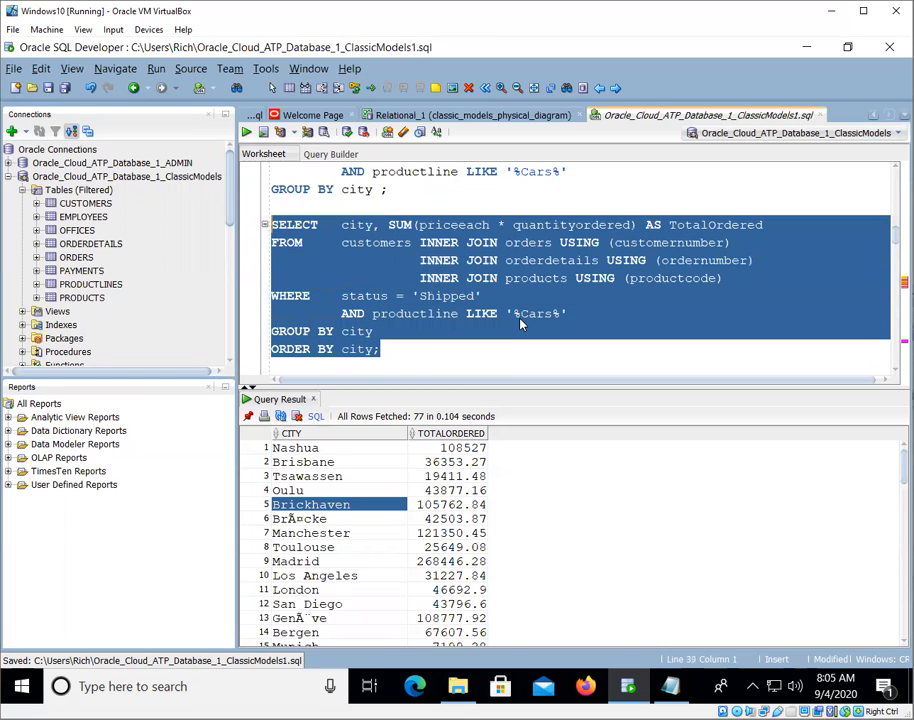
{"action": "left_click", "coordinate": [246, 131]}
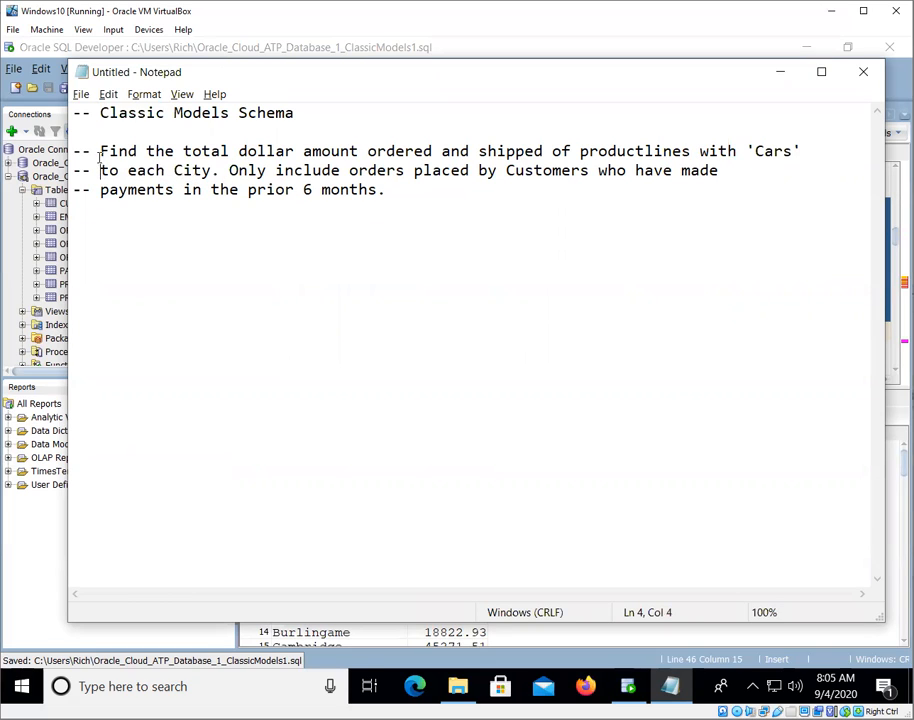
Step: Highlight the requirement sentences about payments in the prior 6 months in Notepad
{"action": "left_click_drag", "start_coordinate": [100, 151], "coordinate": [216, 170]}
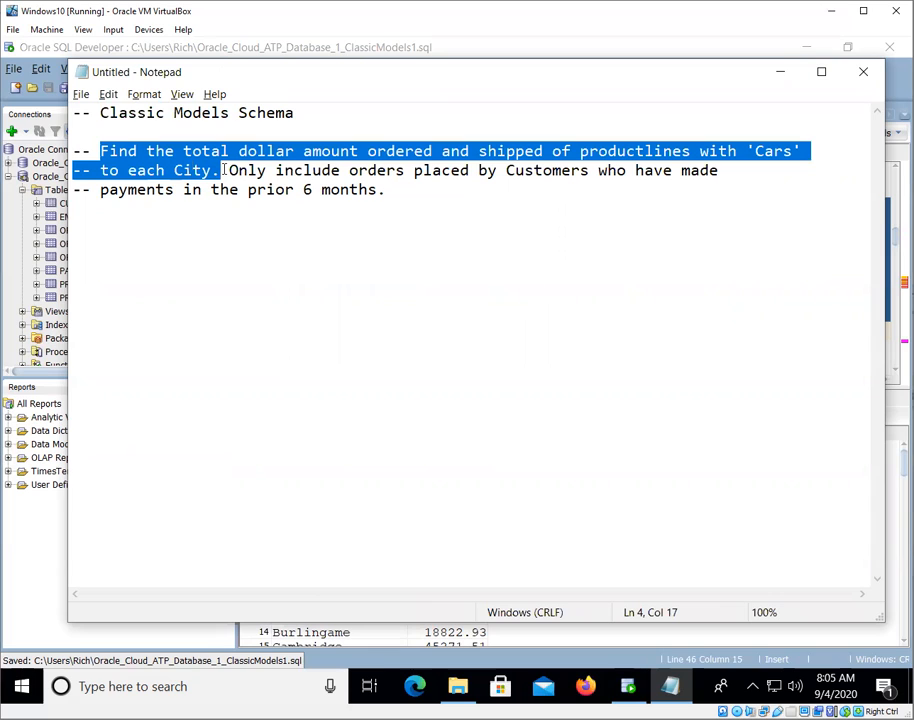
{"action": "left_click", "coordinate": [248, 170]}
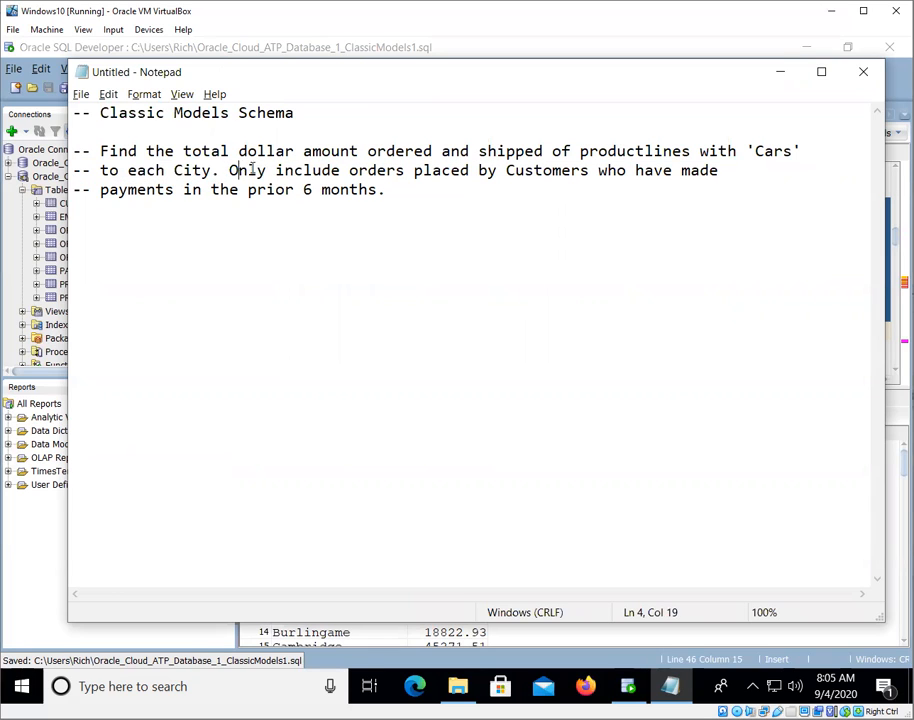
{"action": "left_click_drag", "start_coordinate": [228, 170], "coordinate": [378, 190]}
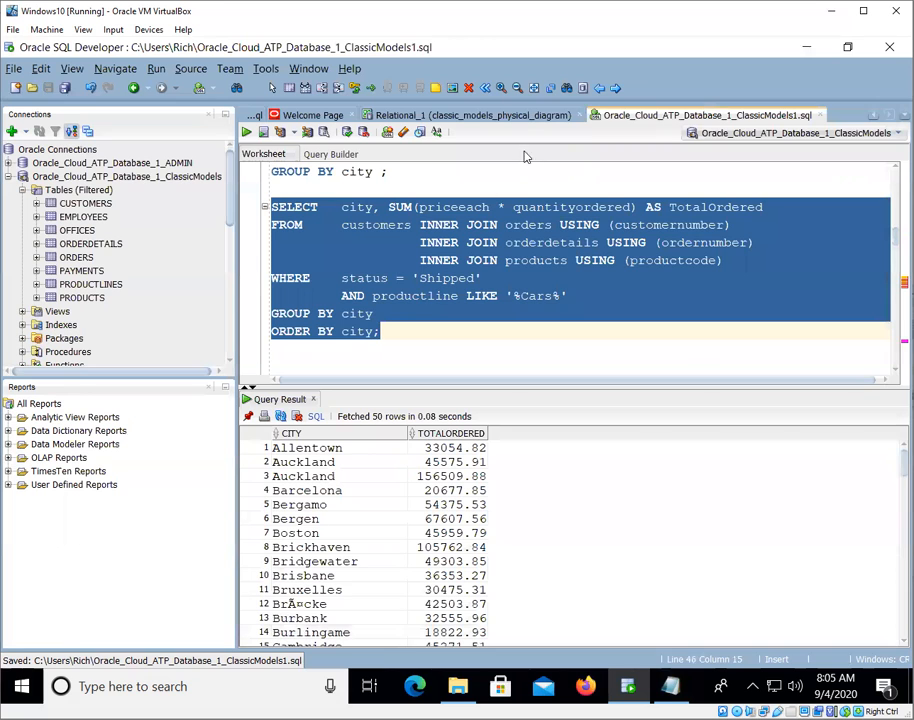
Step: Inspect how PAYMENTS links to CUSTOMERS in the Relational_1 diagram, then return to the worksheet
{"action": "left_click", "coordinate": [466, 114]}
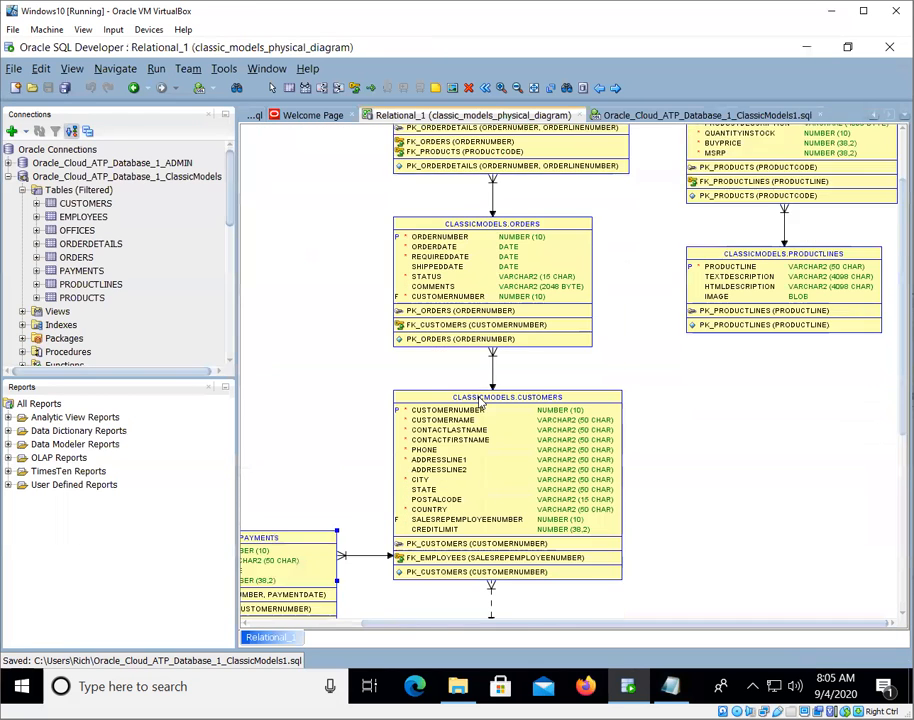
{"action": "scroll", "scroll_direction": "down", "scroll_amount": 3}
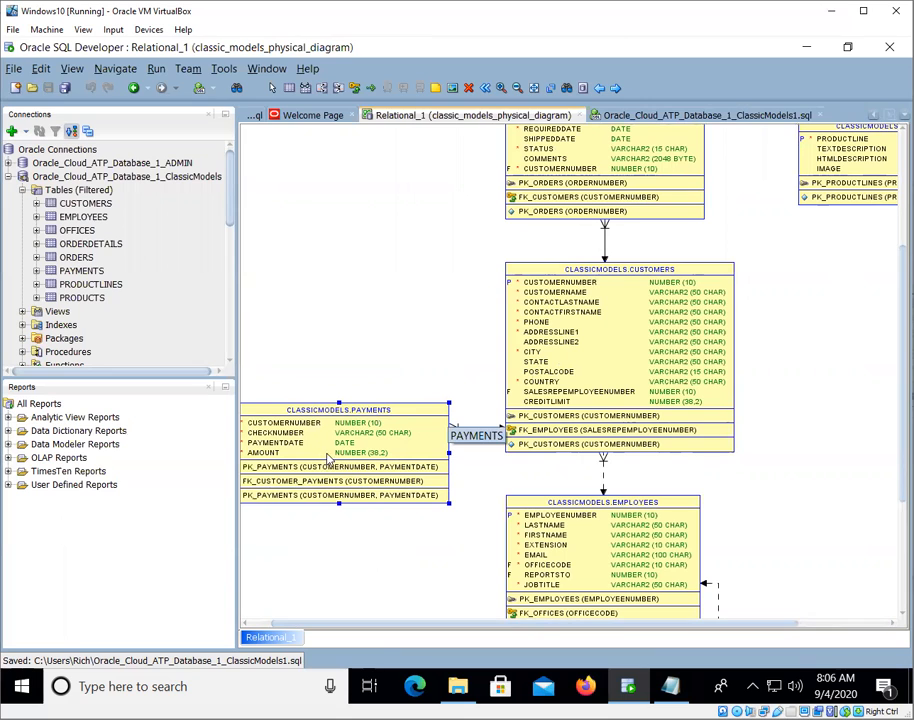
{"action": "scroll", "scroll_direction": "up", "scroll_amount": 3}
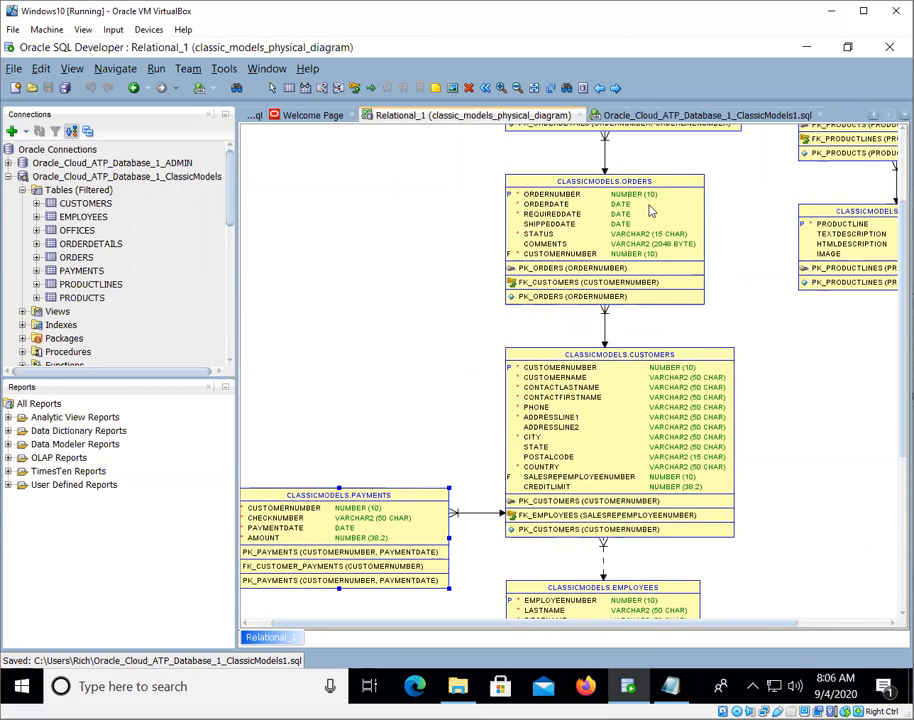
{"action": "mouse_move", "coordinate": [541, 277]}
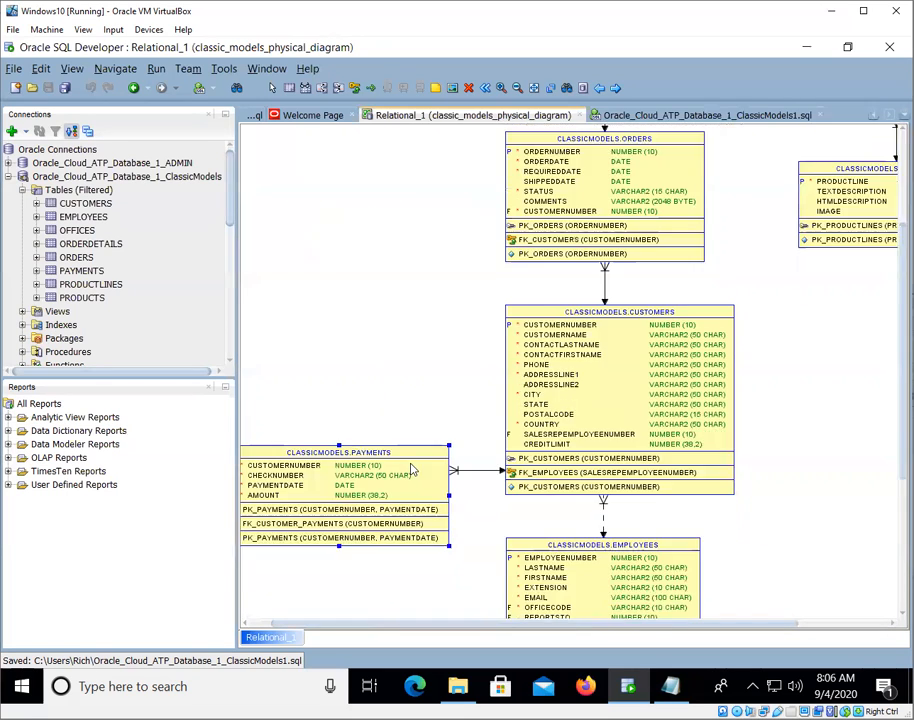
{"action": "scroll", "scroll_direction": "down", "scroll_amount": 3}
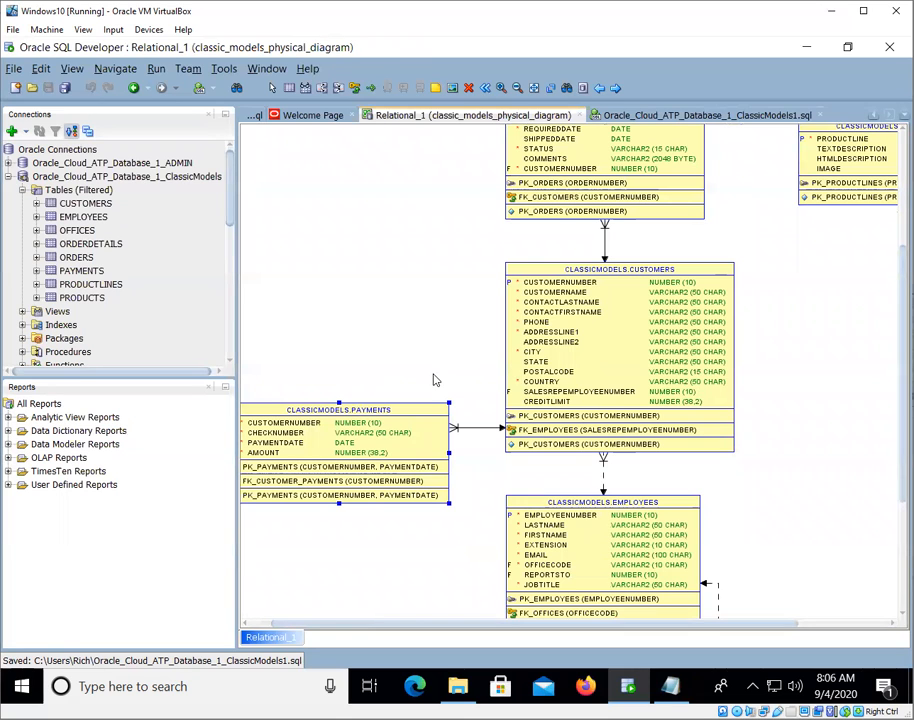
{"action": "left_click", "coordinate": [700, 114]}
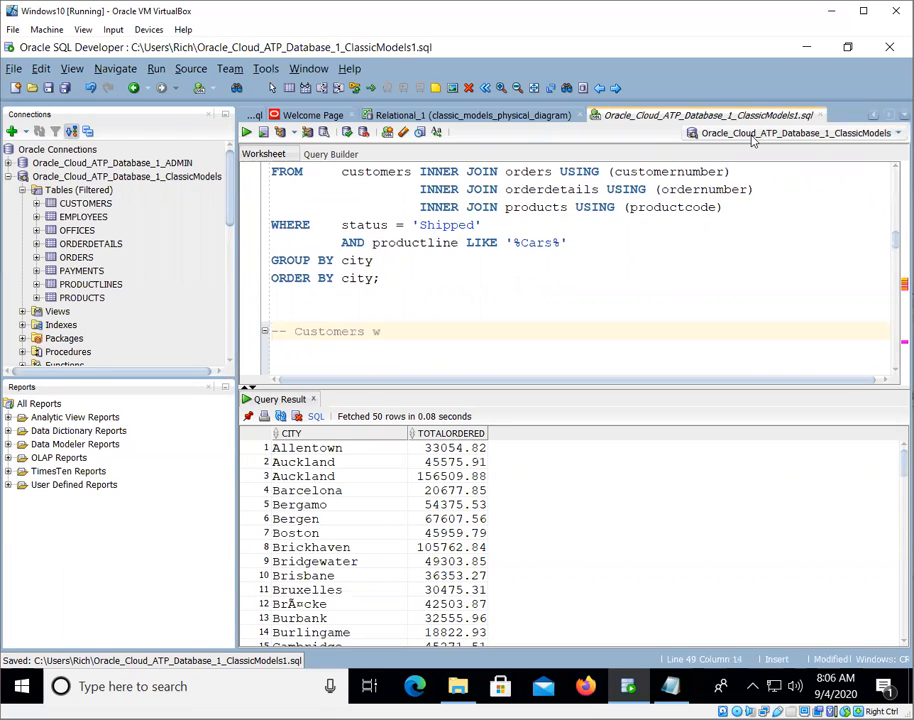
Step: Write and run SELECT customernumber FROM payments under a 'Customers who have made payments' comment
{"action": "type", "text": "ho have made payments"}
{"action": "left_click", "coordinate": [578, 349]}
{"action": "type", "text": "SE"}
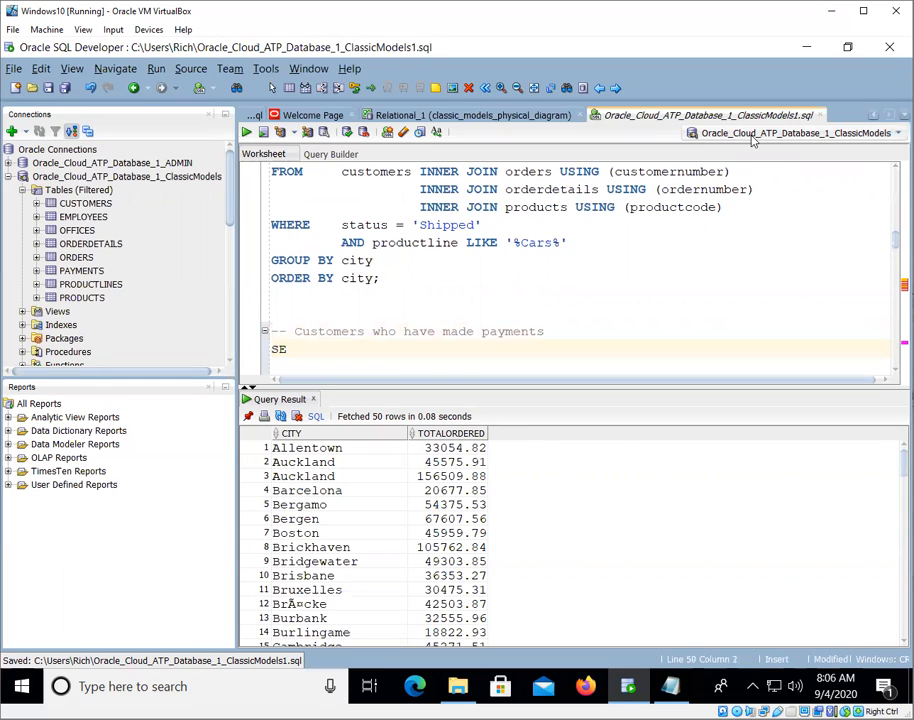
{"action": "type", "text": "LECT"}
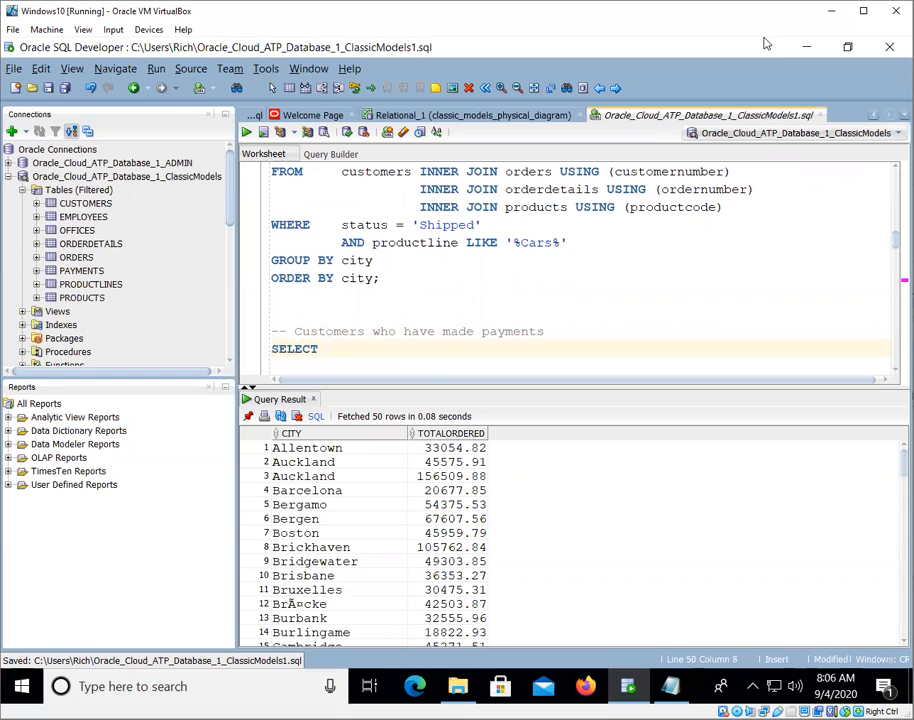
{"action": "left_click", "coordinate": [481, 114]}
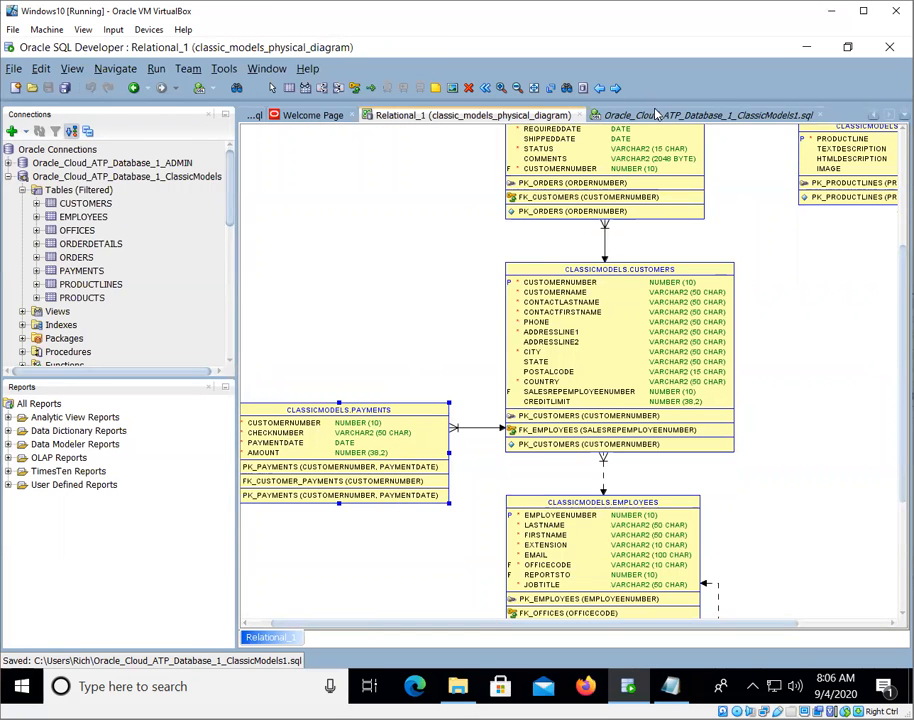
{"action": "left_click", "coordinate": [700, 114]}
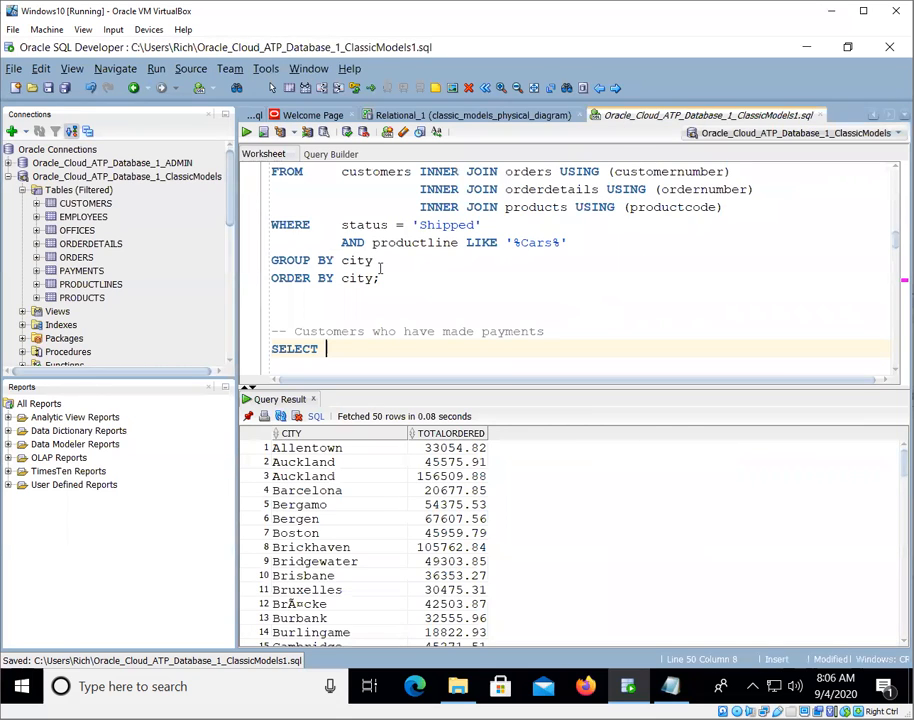
{"action": "type", "text": "customernumber"}
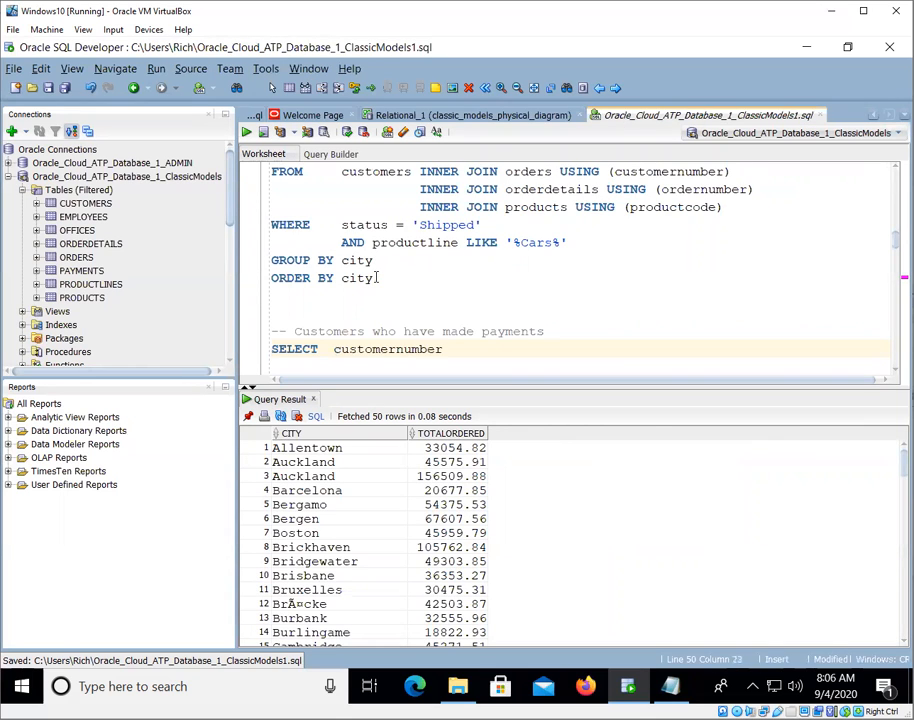
{"action": "type", "text": "FROM p"}
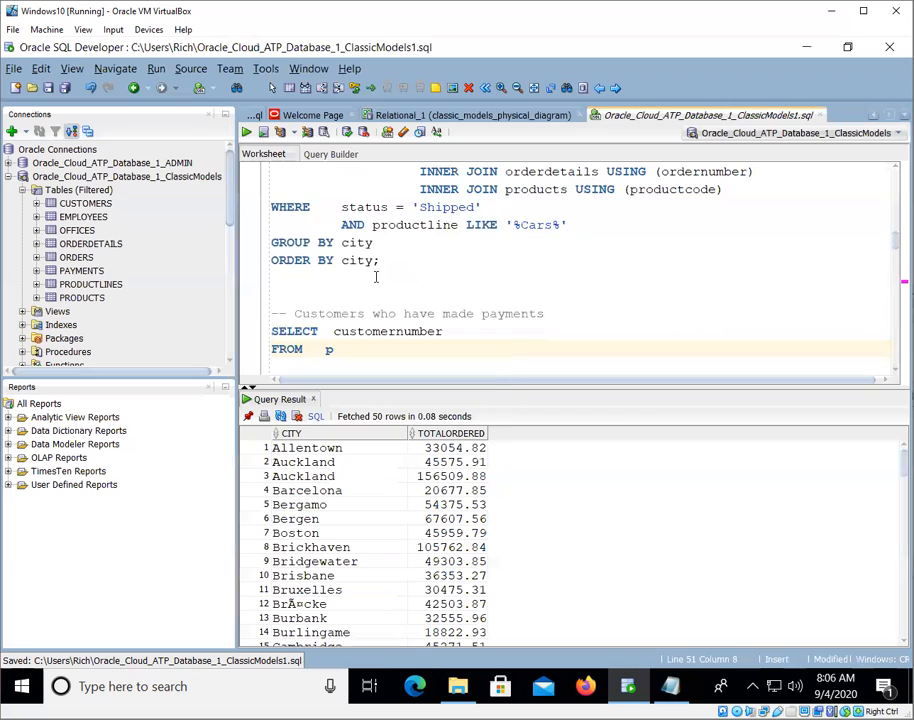
{"action": "type", "text": "ayments;"}
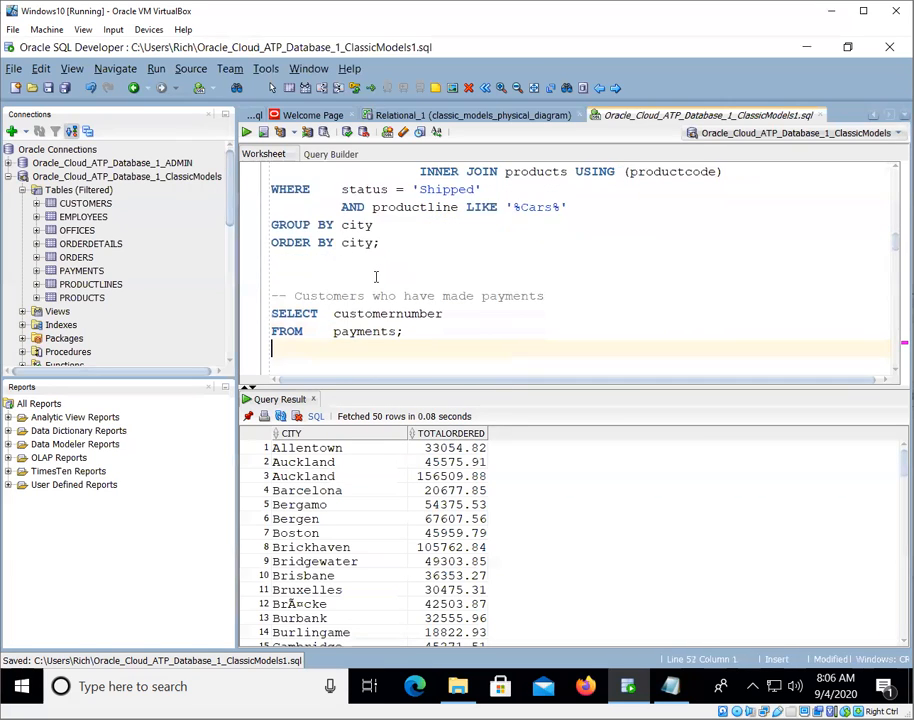
{"action": "left_click", "coordinate": [246, 132]}
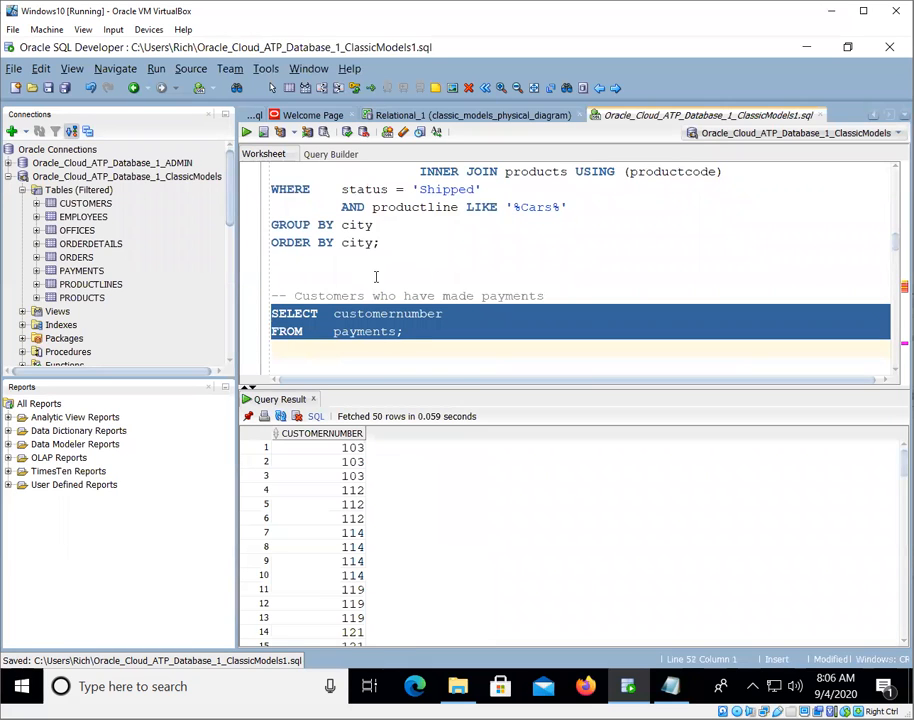
Step: Add DISTINCT and rerun to list the 50 distinct customer numbers
{"action": "left_click", "coordinate": [403, 331]}
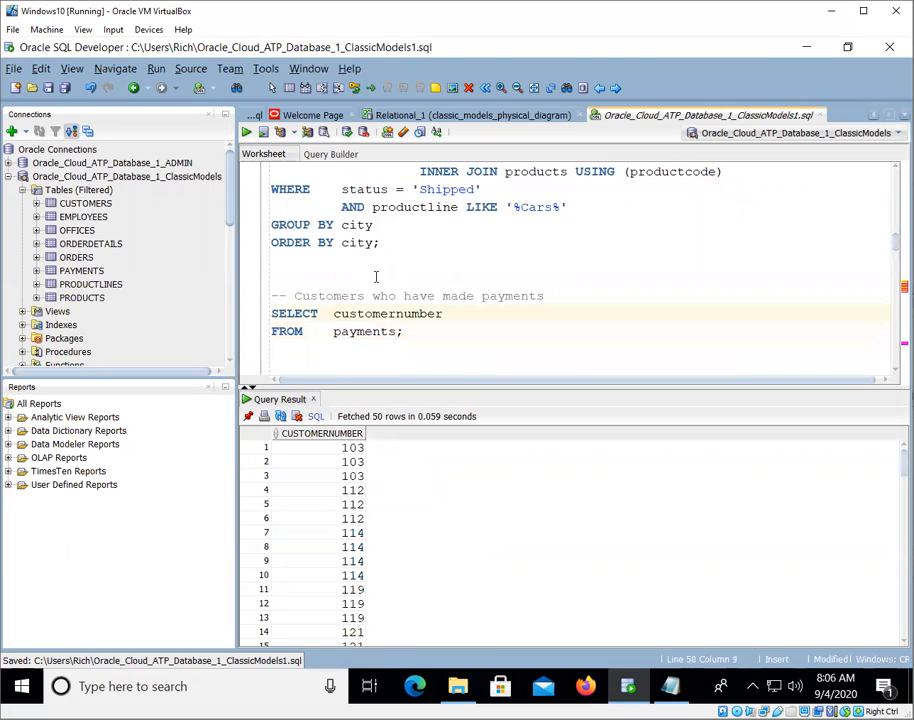
{"action": "type", "text": "DISTINCT"}
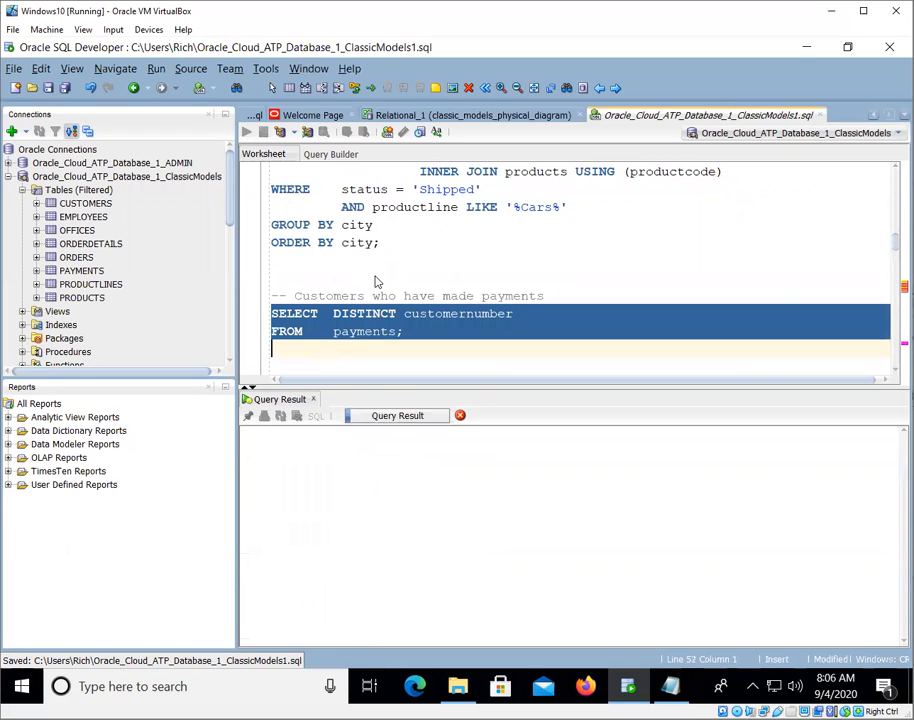
{"action": "left_click", "coordinate": [246, 131]}
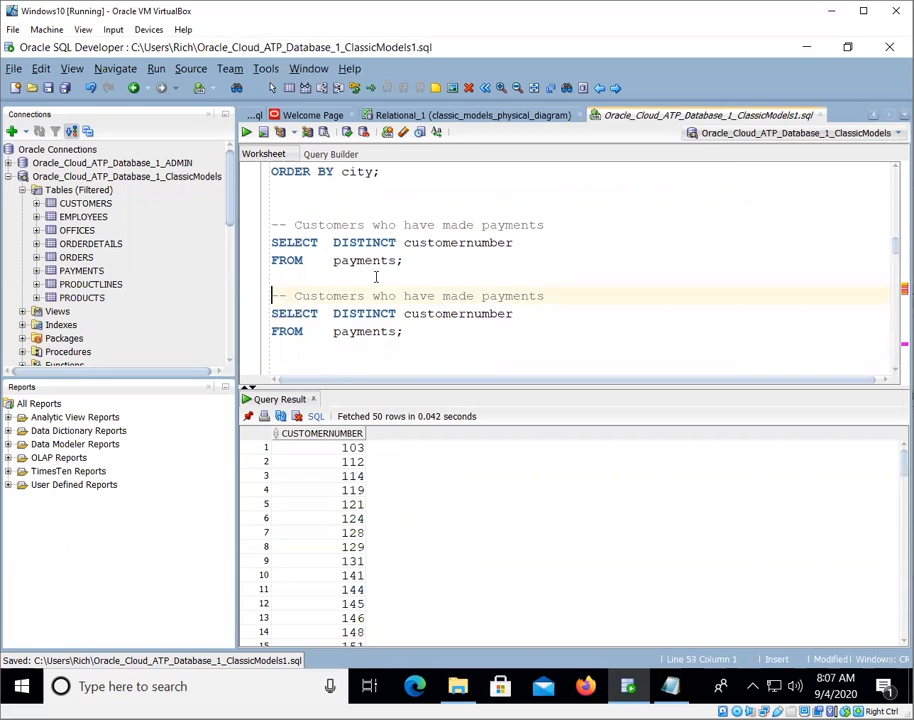
Step: Comment 'within the last 6 months' and cite the Oracle function ADD_MONTHS( date, number_of_months )
{"action": "type", "text": "within the last 6"}
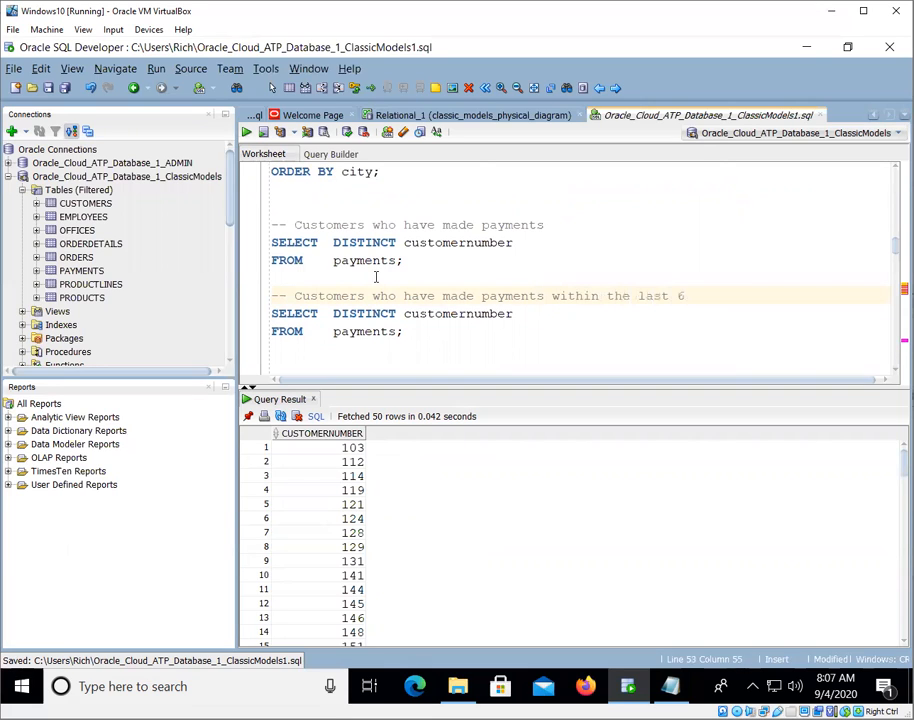
{"action": "type", "text": "months"}
{"action": "type", "text": "--"}
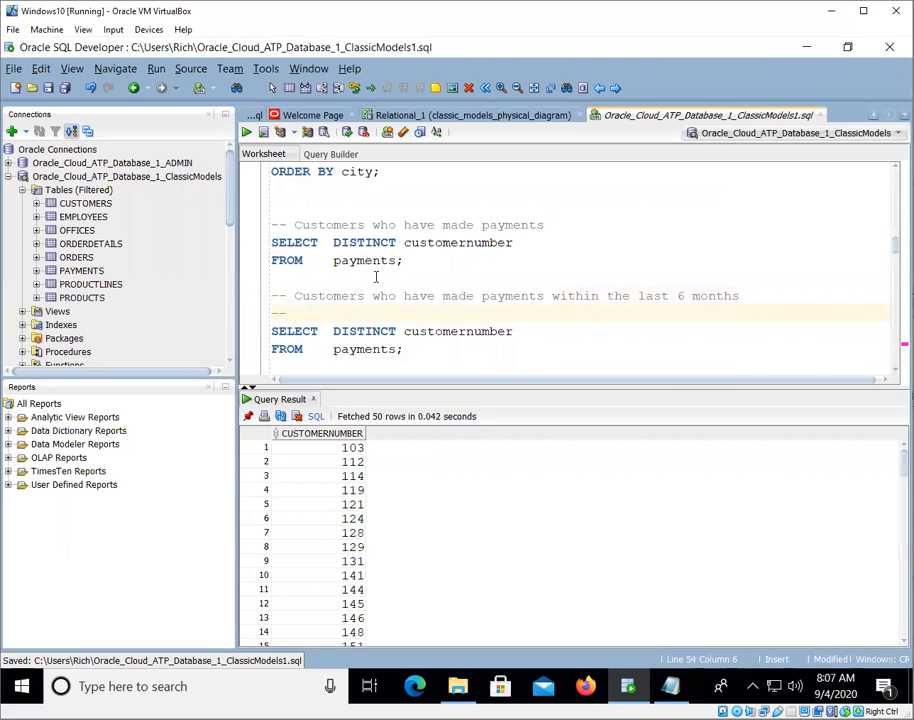
{"action": "type", "text": "Oracle Function"}
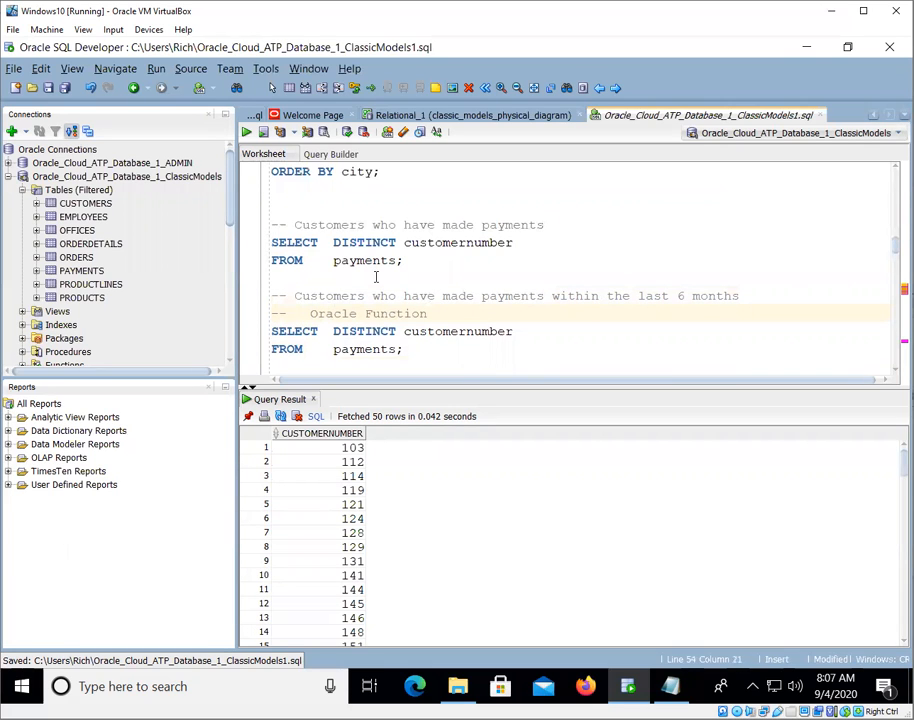
{"action": "type", "text": "L ADD_MONTHS"}
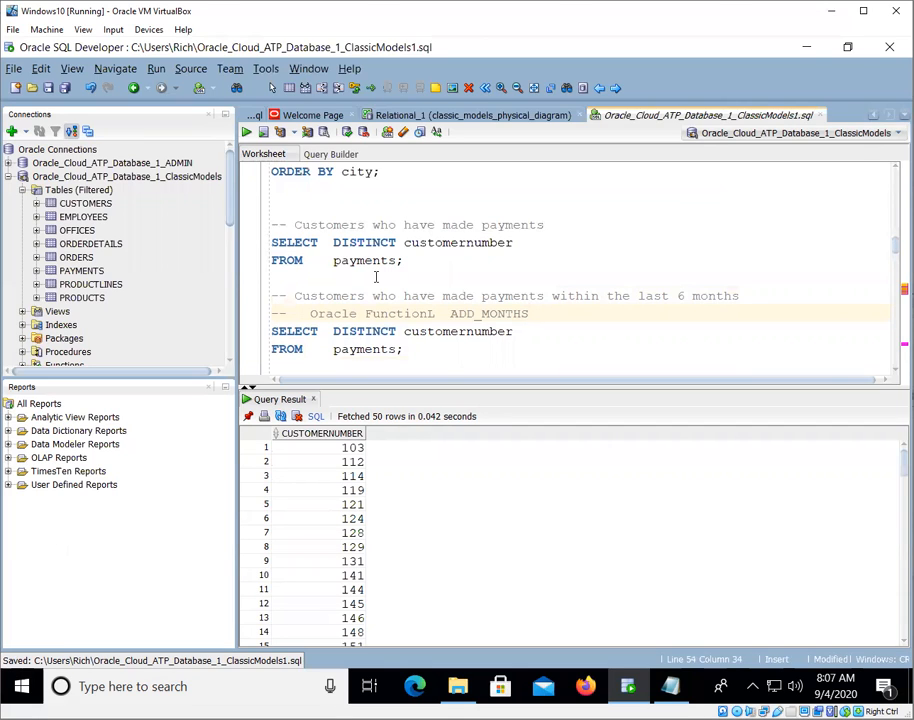
{"action": "type", "text": "( date"}
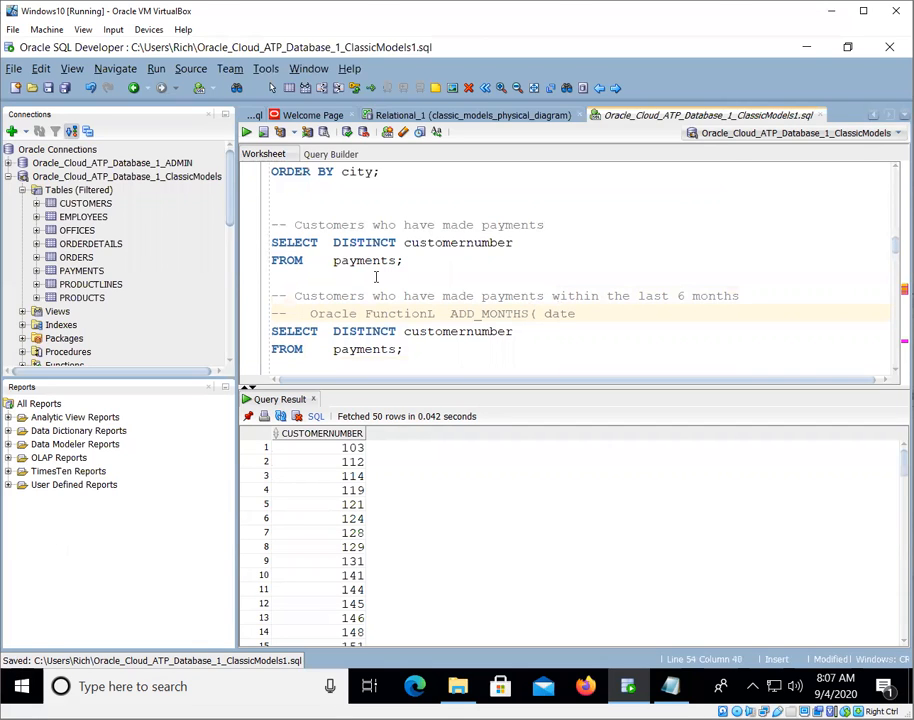
{"action": "type", "text": ", n"}
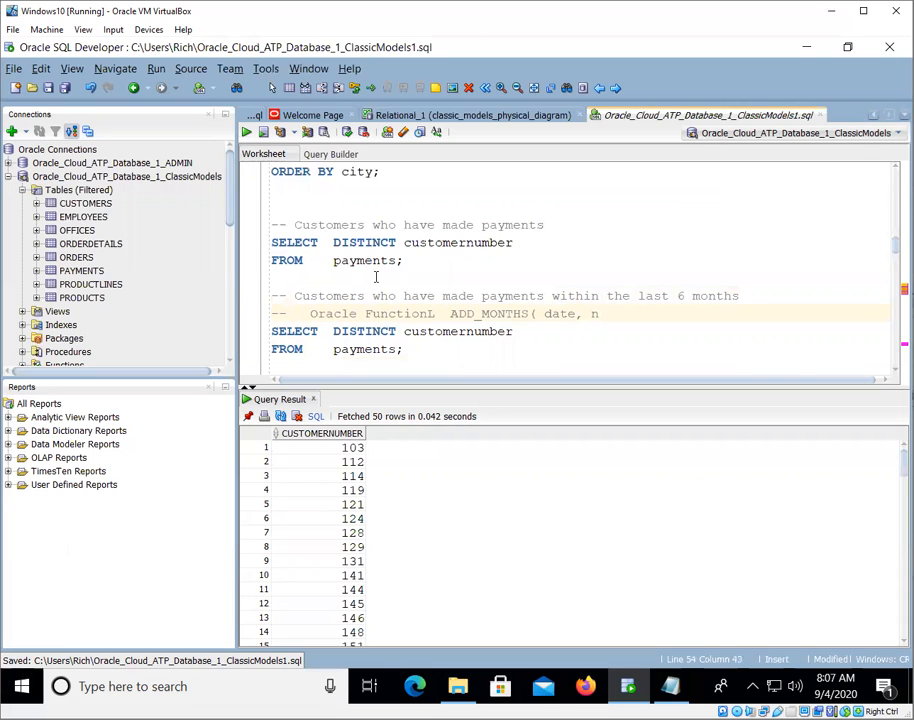
{"action": "type", "text": "umber_of_mon"}
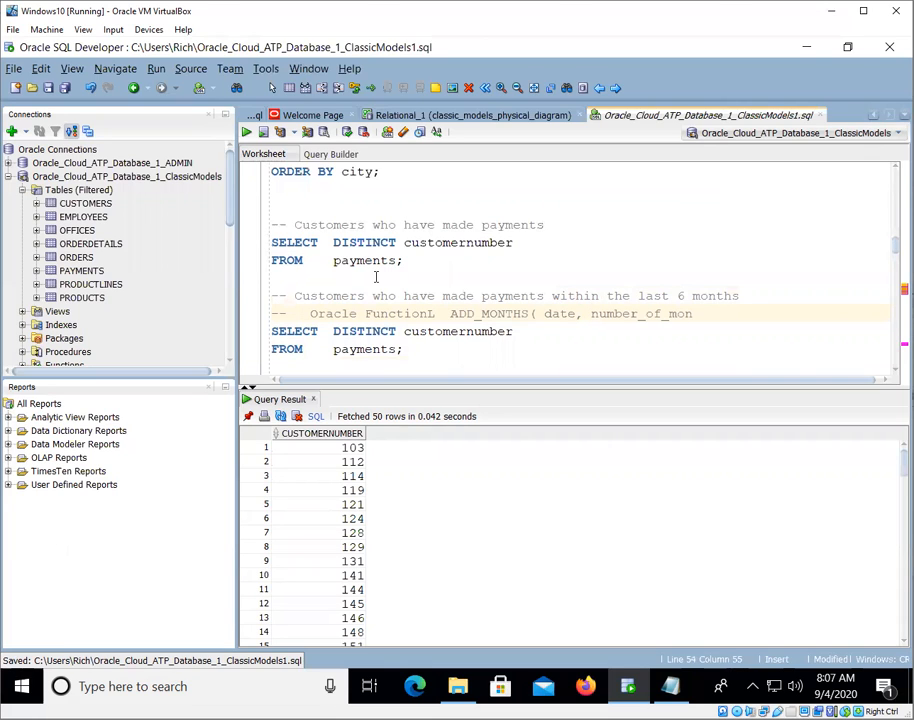
{"action": "type", "text": "ths )"}
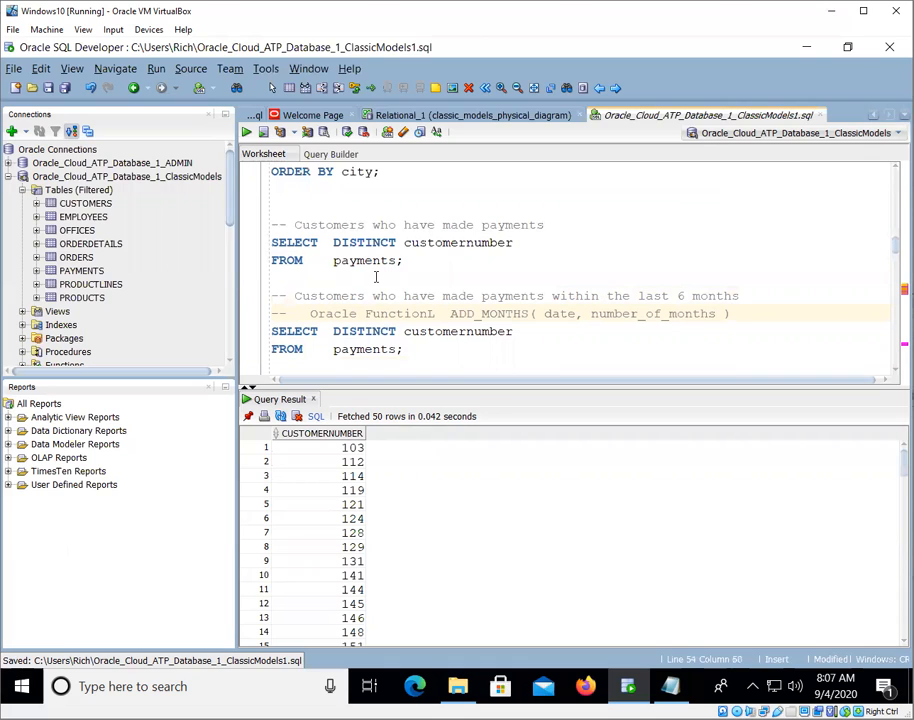
Step: Add a comment line noting SYSDATE gives today's date
{"action": "left_click", "coordinate": [725, 313]}
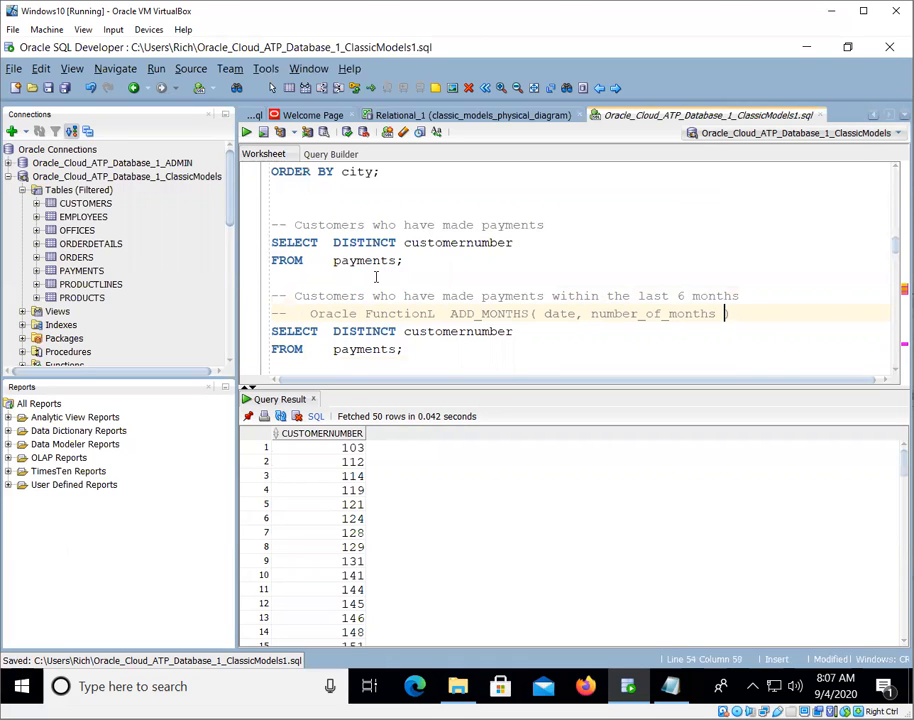
{"action": "double_click", "coordinate": [504, 314]}
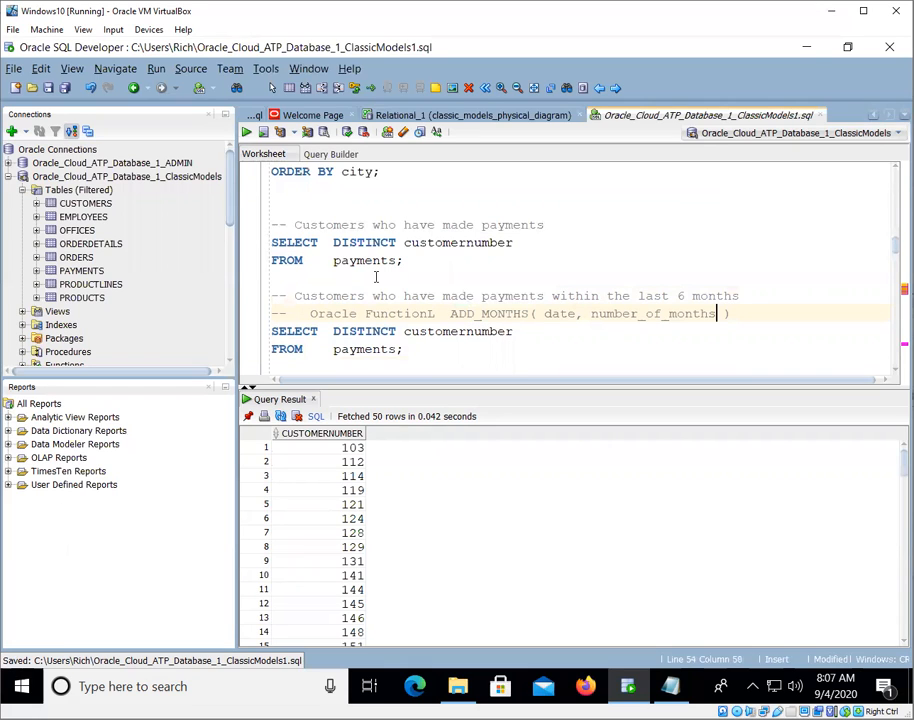
{"action": "double_click", "coordinate": [652, 313]}
{"action": "type", "text": "-"}
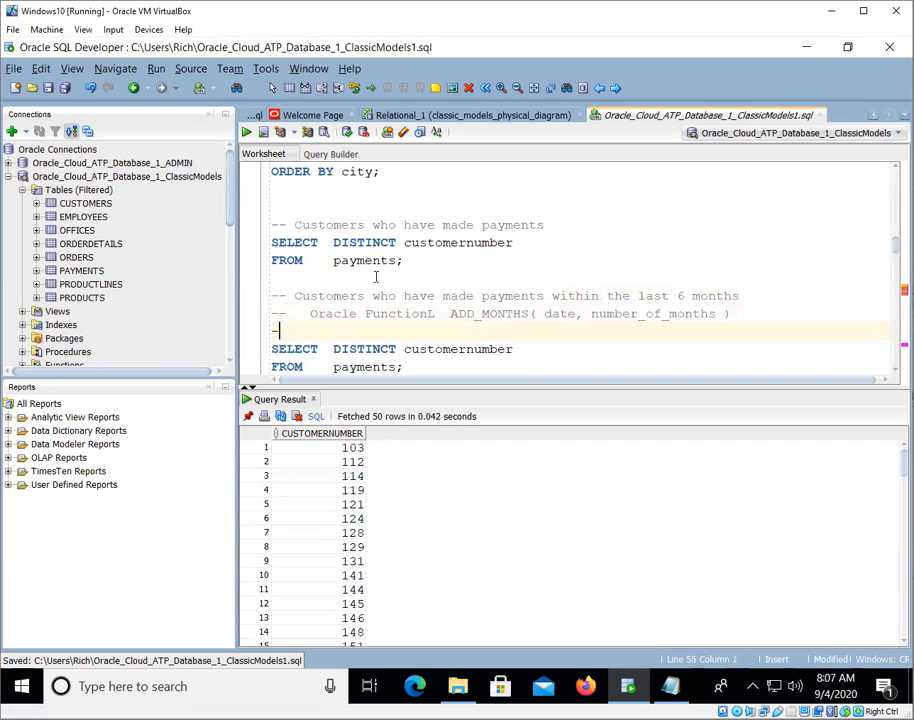
{"action": "type", "text": "Today's date is given by SYSDA"}
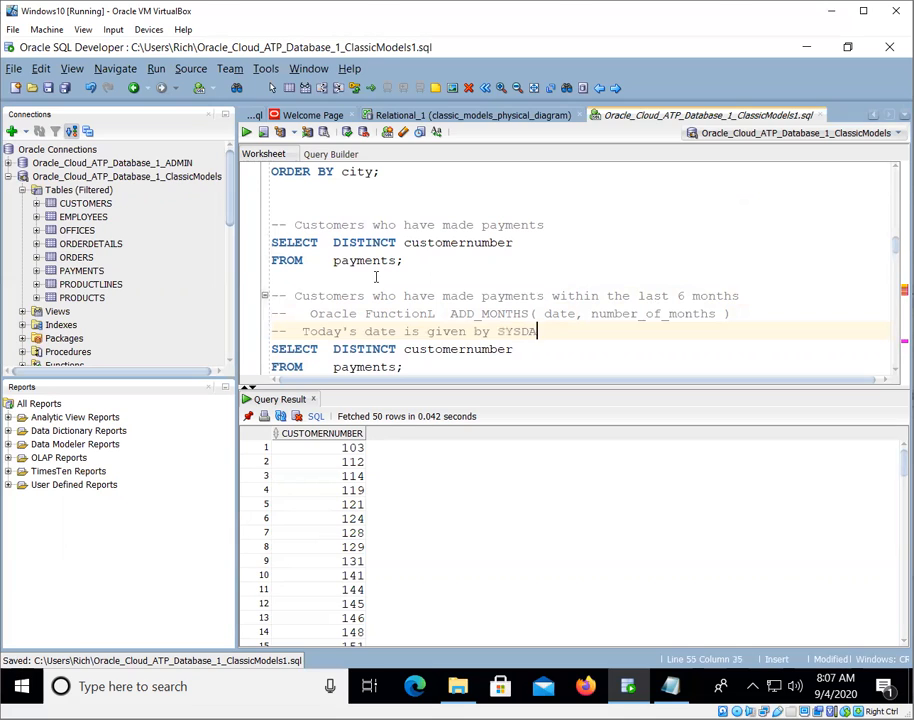
{"action": "type", "text": "TE"}
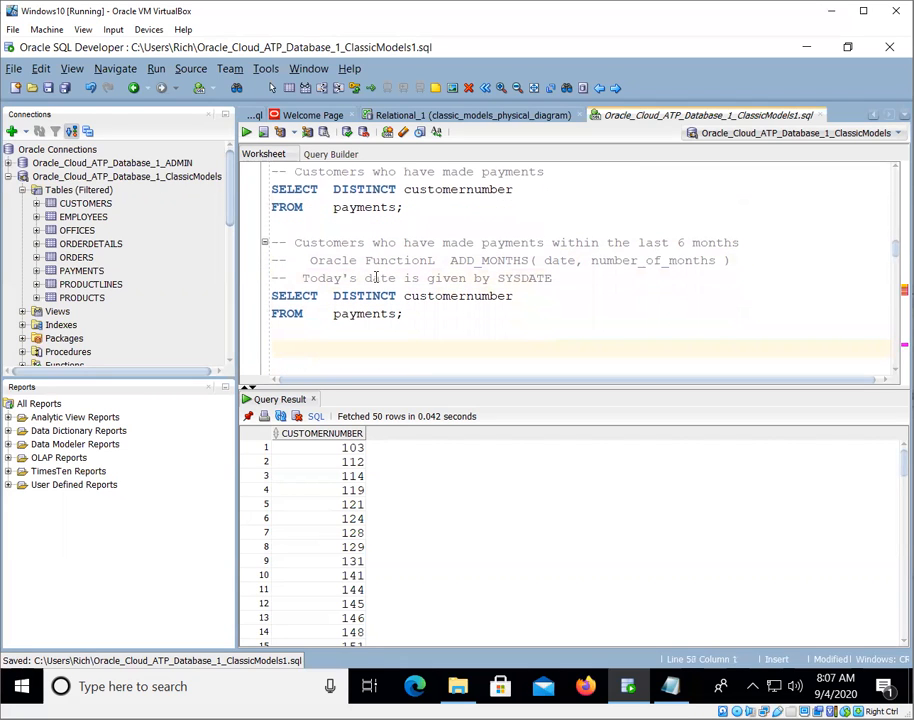
Step: Run SELECT SYSDATE FROM dual, which returns today's date 04-SEP-20
{"action": "type", "text": "SELECT SY"}
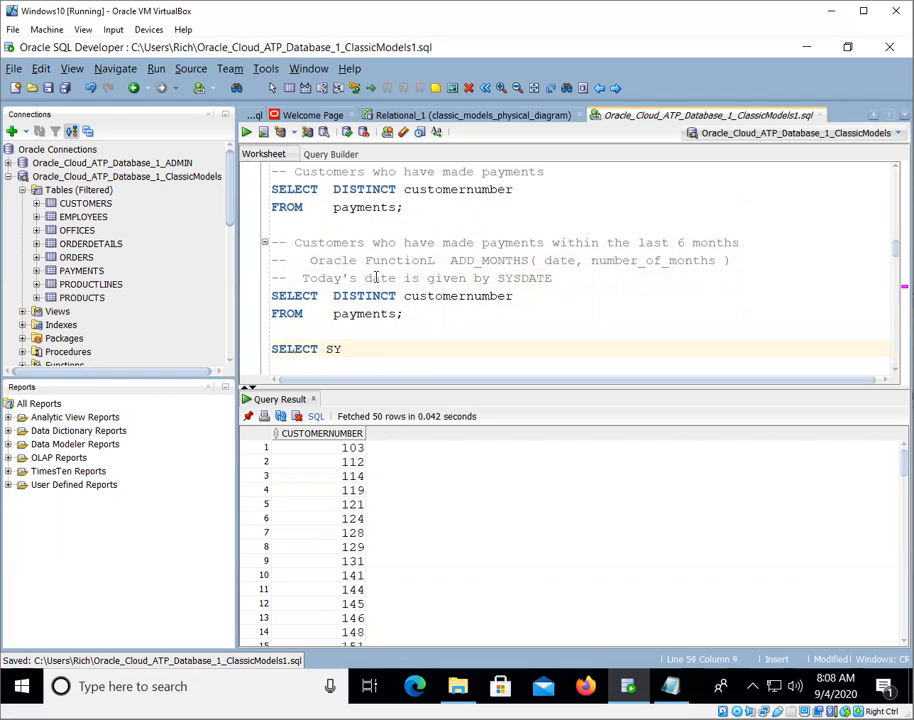
{"action": "type", "text": "SDATE FROM dual;"}
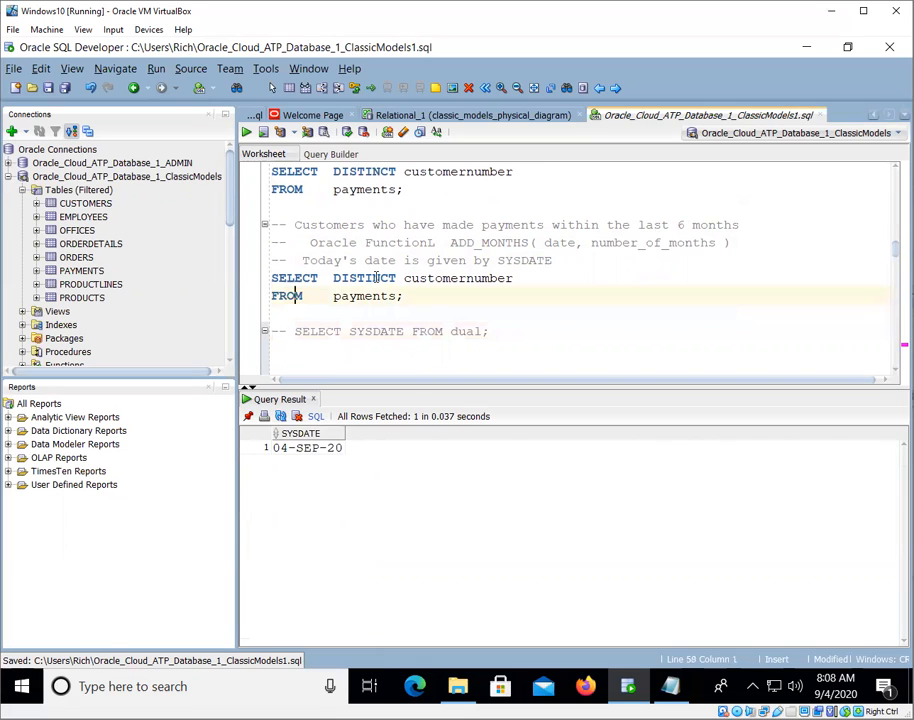
{"action": "left_click", "coordinate": [480, 242]}
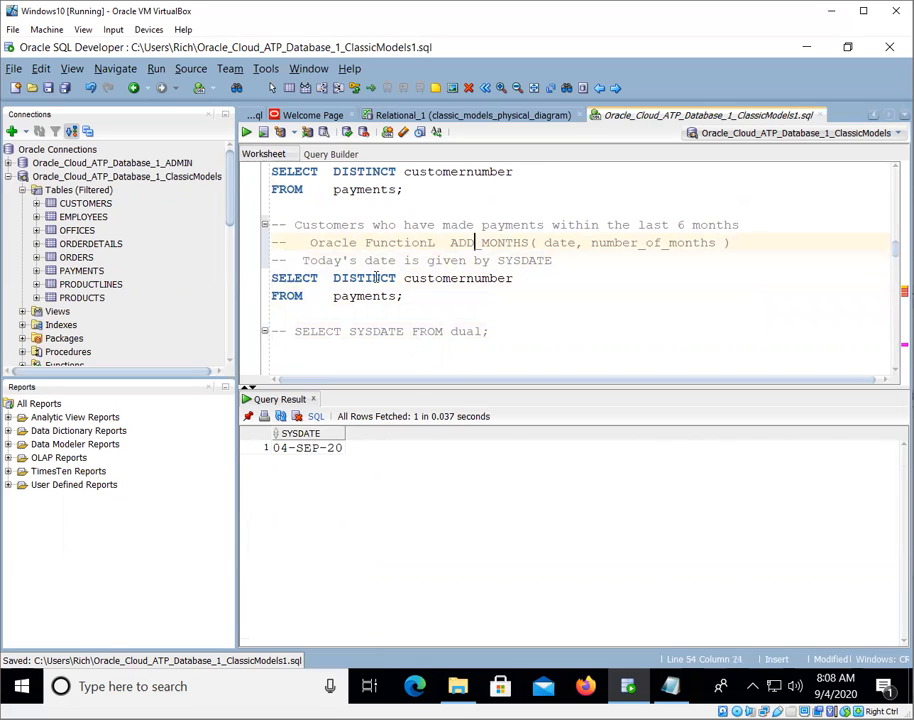
Step: Pick out the date argument in the ADD_MONTHS note and begin a new SELECT
{"action": "double_click", "coordinate": [559, 243]}
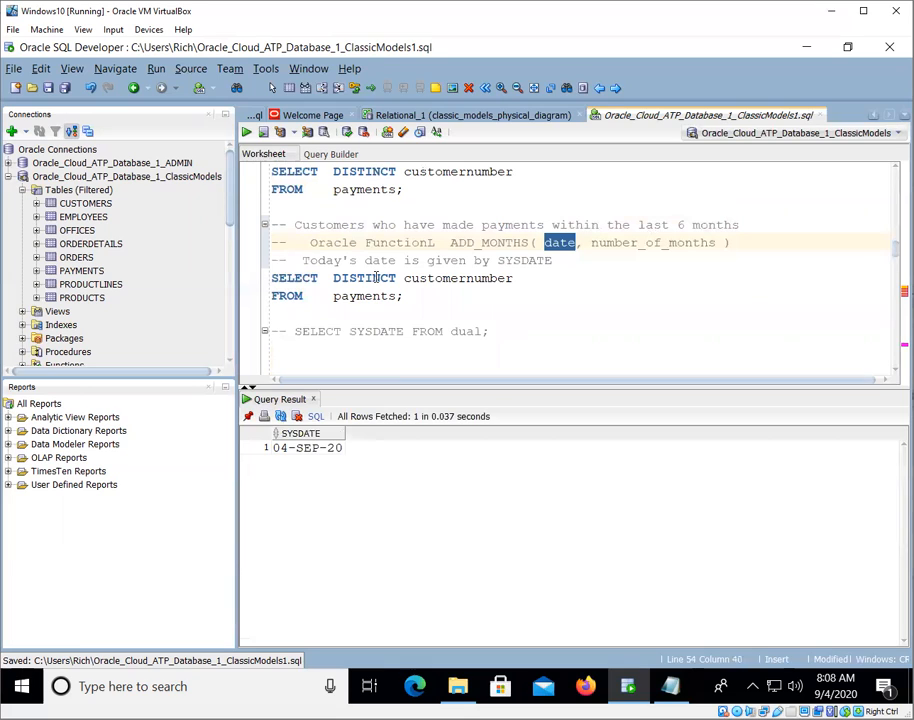
{"action": "double_click", "coordinate": [650, 242]}
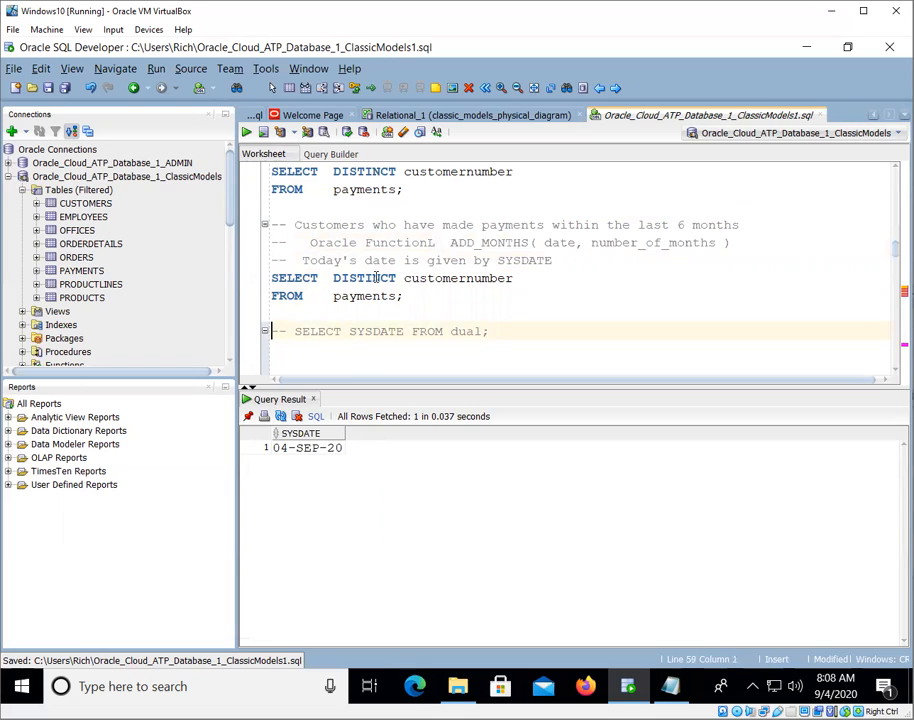
{"action": "type", "text": "SELECT ADD_MONTHS( SYSD, number_of_months"}
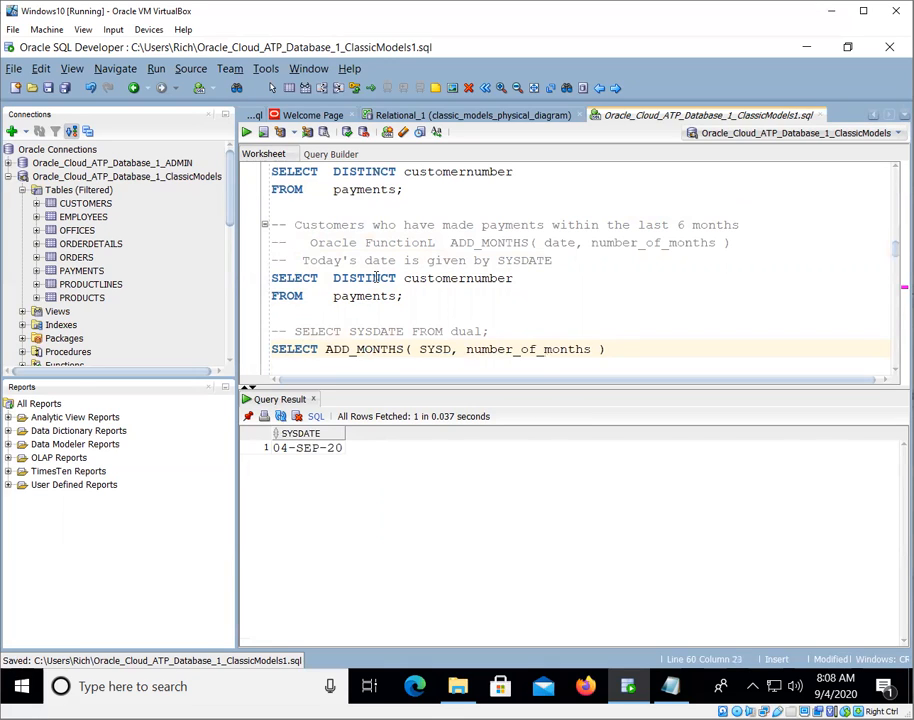
Step: Replace the months placeholder with -6 and run ADD_MONTHS(SYSDATE, -6) FROM dual, getting 04-MAR-20
{"action": "double_click", "coordinate": [590, 349]}
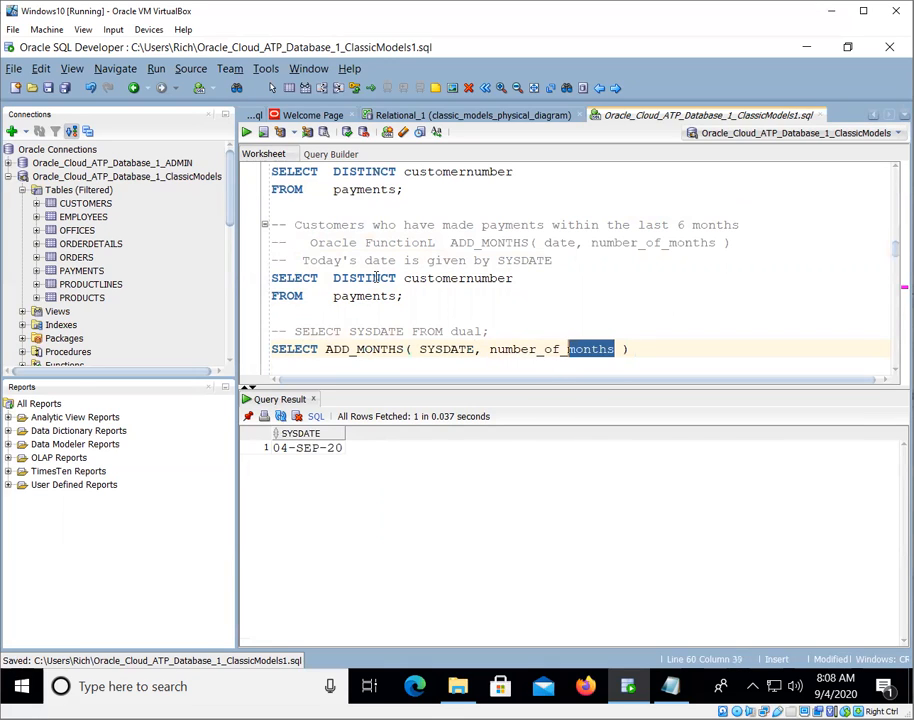
{"action": "double_click", "coordinate": [550, 349]}
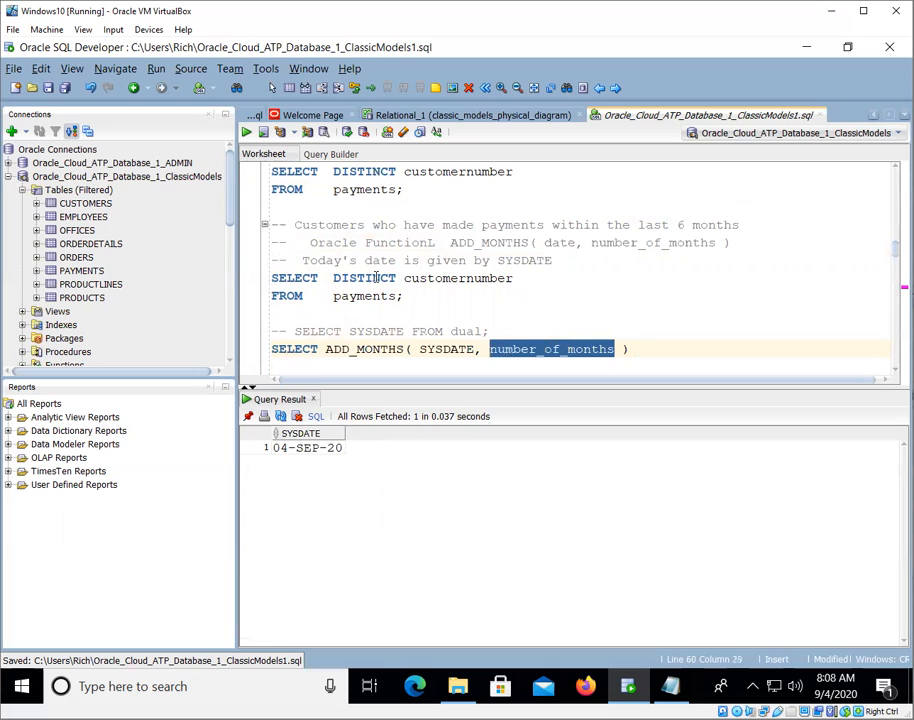
{"action": "type", "text": "-6"}
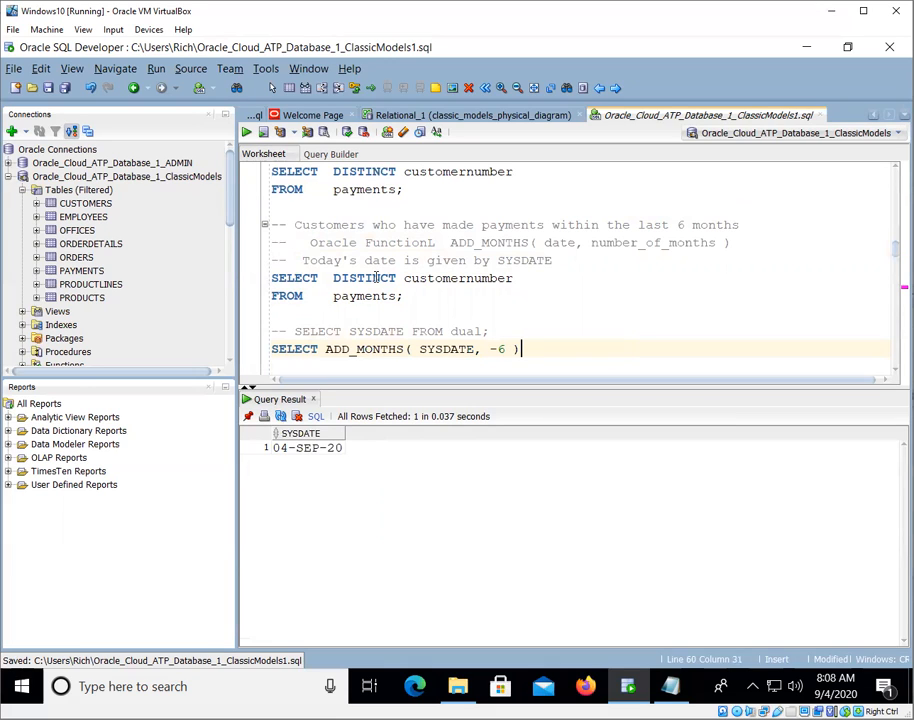
{"action": "type", "text": "FROM dual;"}
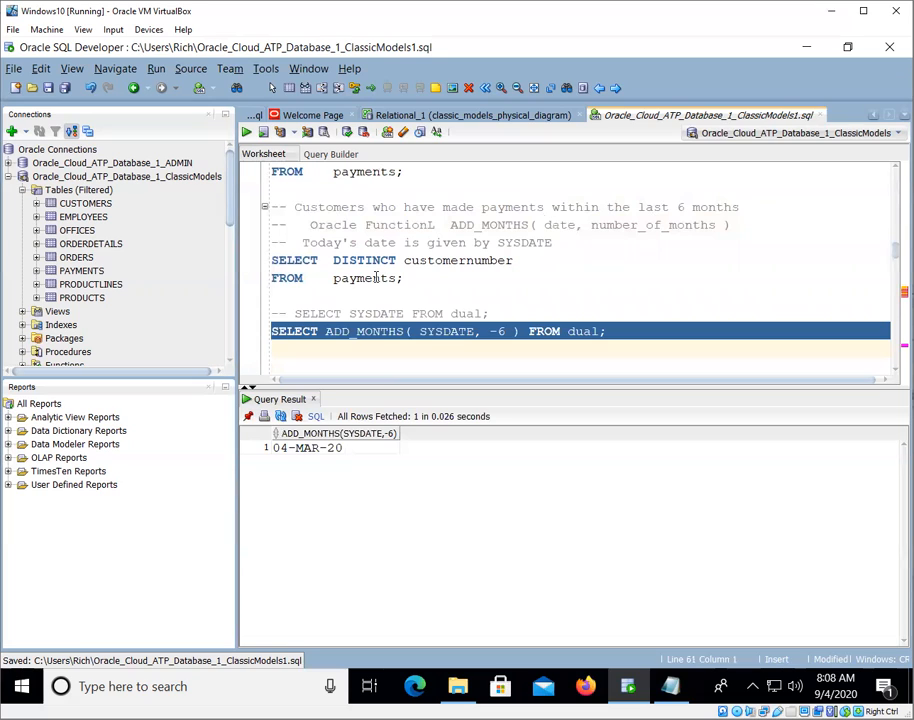
{"action": "left_click", "coordinate": [290, 297]}
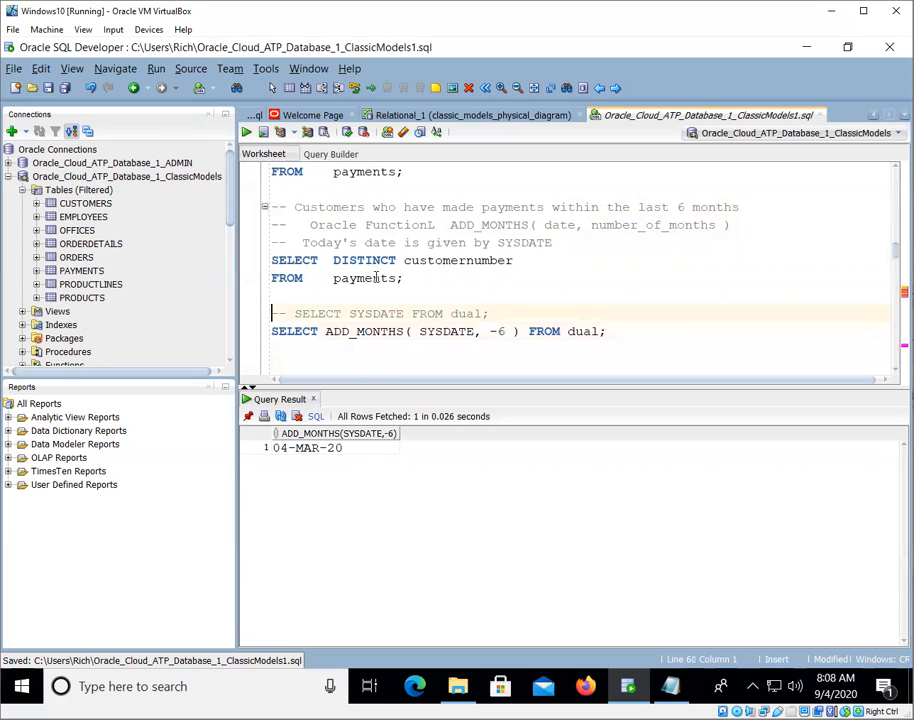
Step: Add WHERE paymentdate >= ADD_MONTHS(SYSDATE, -6) to the payments query, returning 19 customers
{"action": "left_click", "coordinate": [370, 278]}
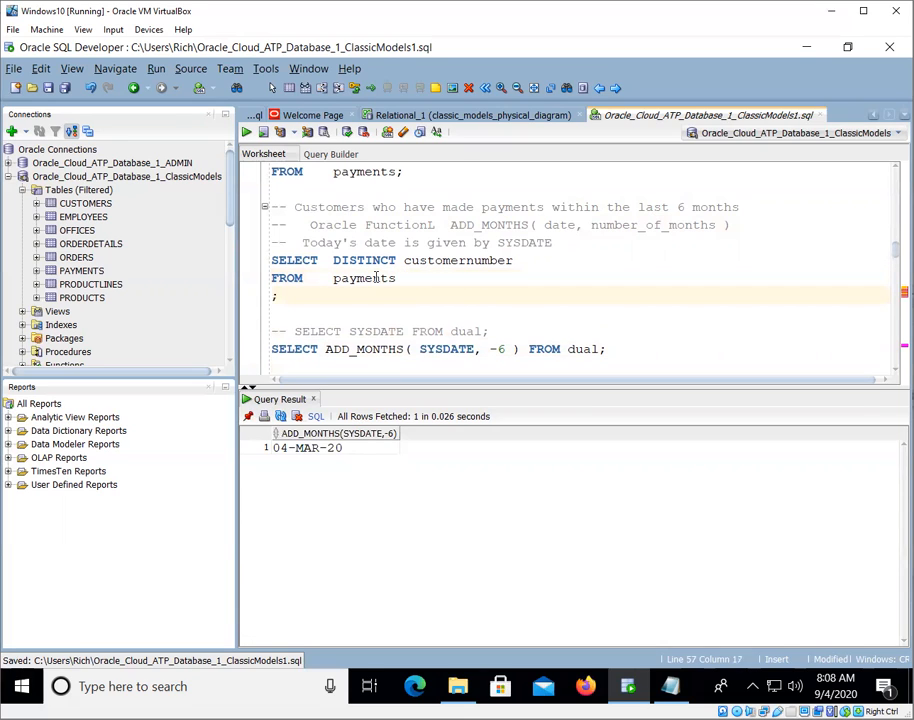
{"action": "type", "text": "WHERE"}
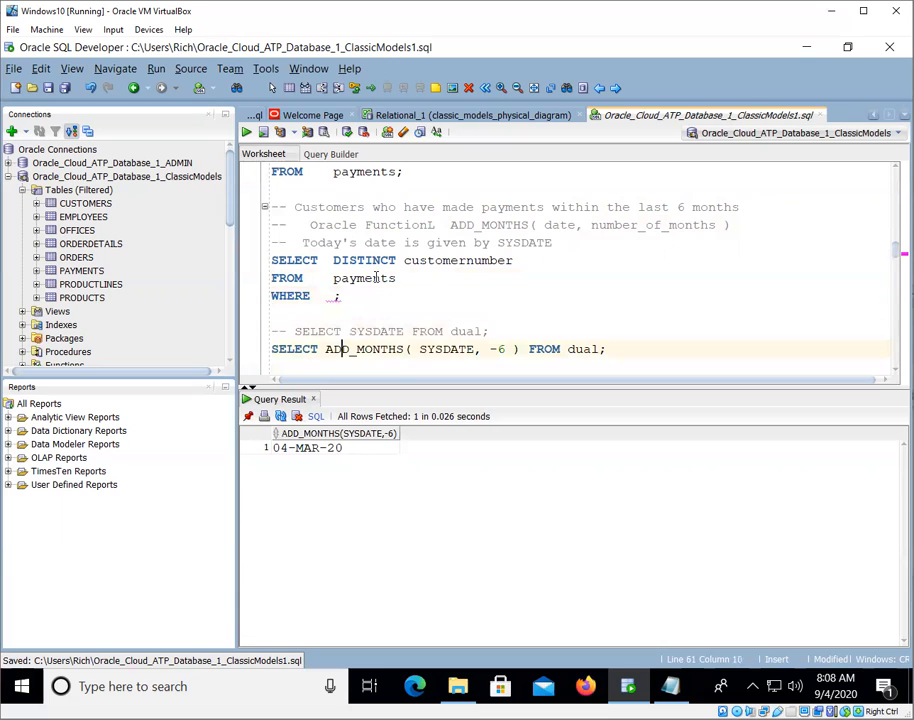
{"action": "left_click_drag", "start_coordinate": [326, 348], "coordinate": [530, 348]}
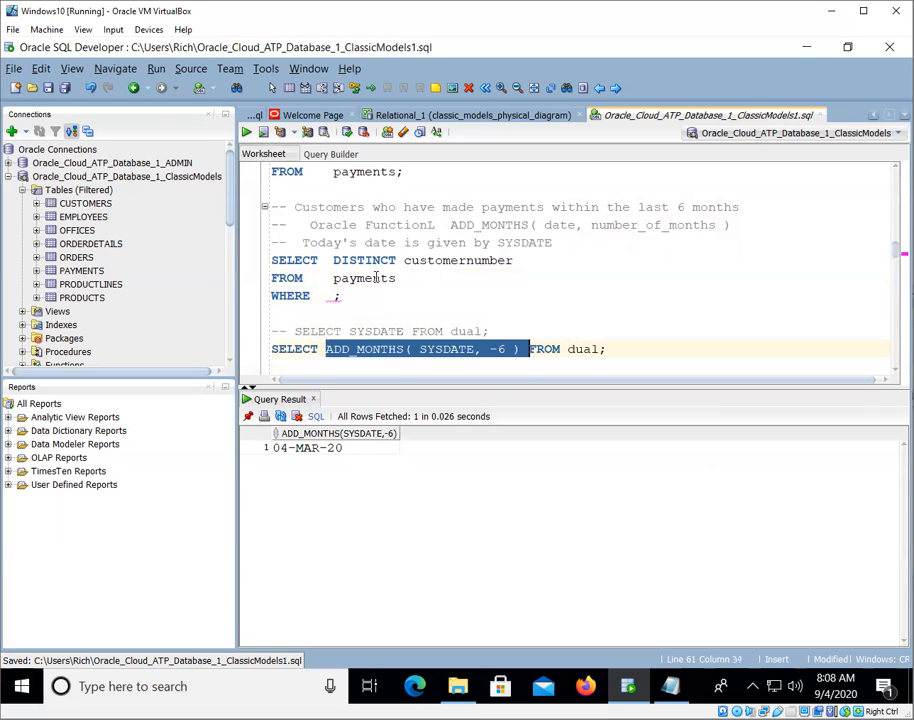
{"action": "left_click", "coordinate": [336, 295]}
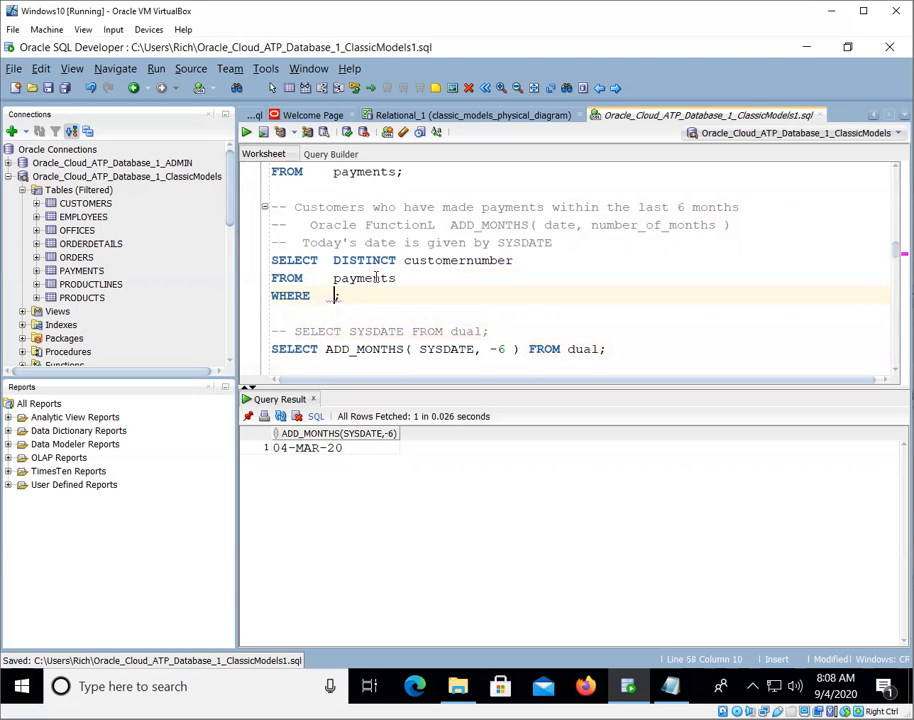
{"action": "type", "text": "paymentd"}
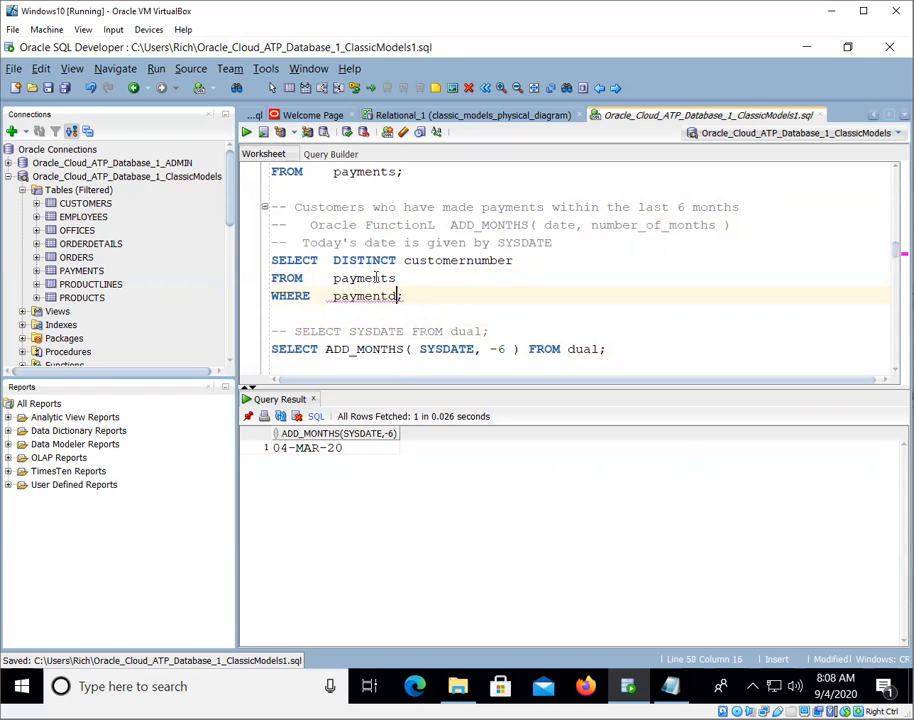
{"action": "type", "text": "date > ADD_MONTHS( SYSDATE, -6"}
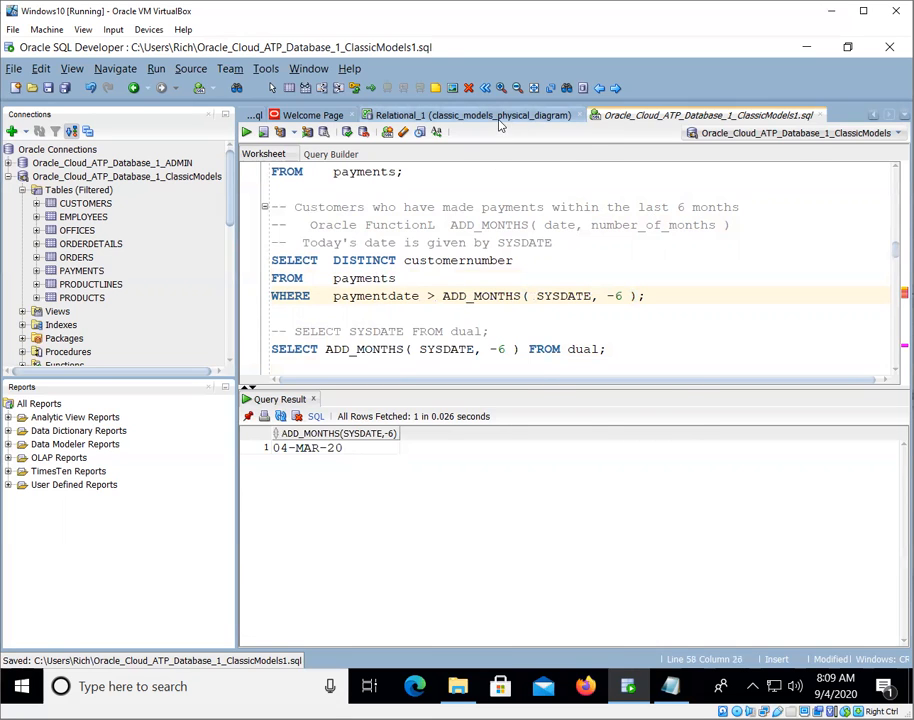
{"action": "left_click", "coordinate": [470, 114]}
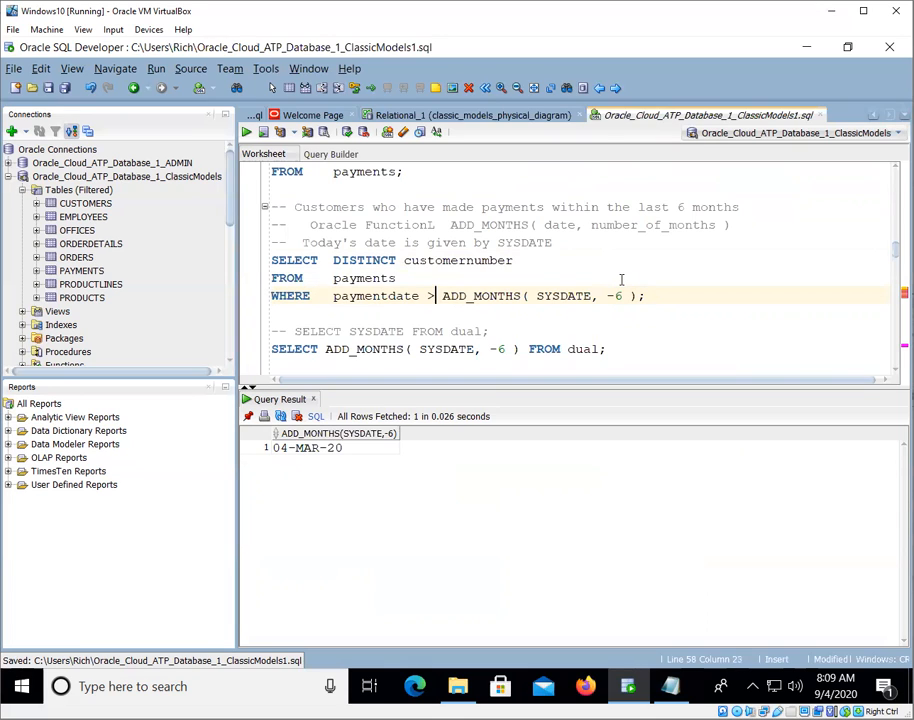
{"action": "left_click", "coordinate": [348, 295]}
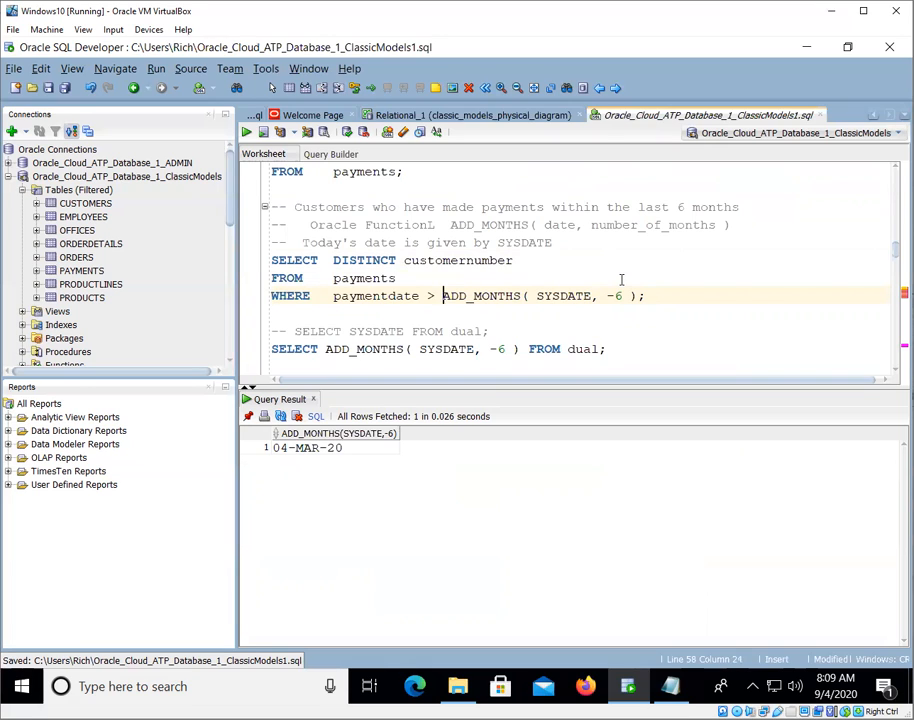
{"action": "type", "text": ">"}
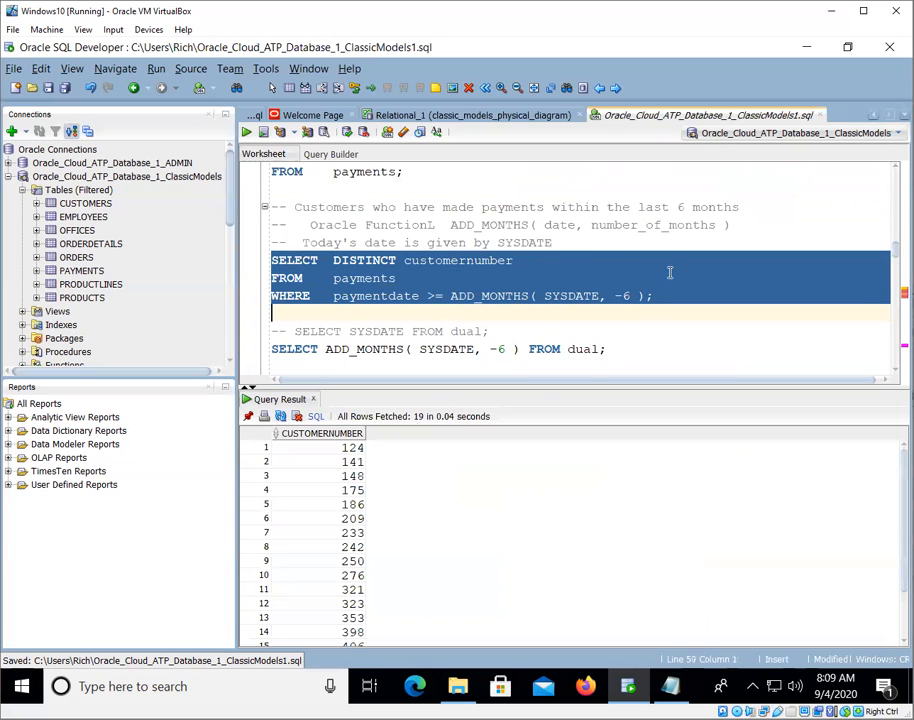
{"action": "mouse_move", "coordinate": [387, 252]}
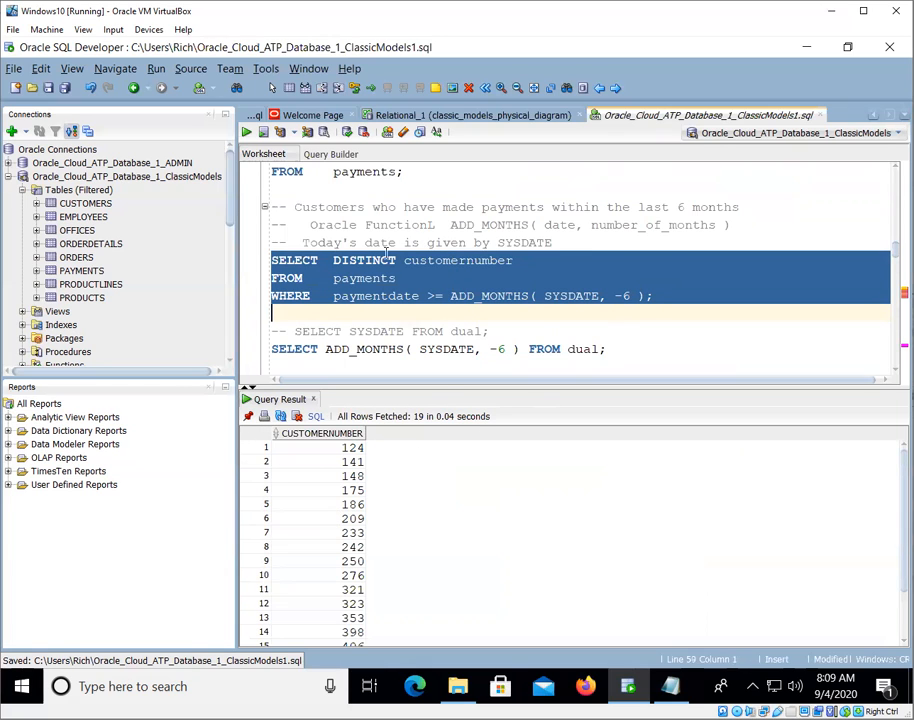
Step: Scroll through the 19 customer-number results and reselect the SELECT DISTINCT customernumber query
{"action": "scroll", "scroll_direction": "down", "scroll_amount": 3}
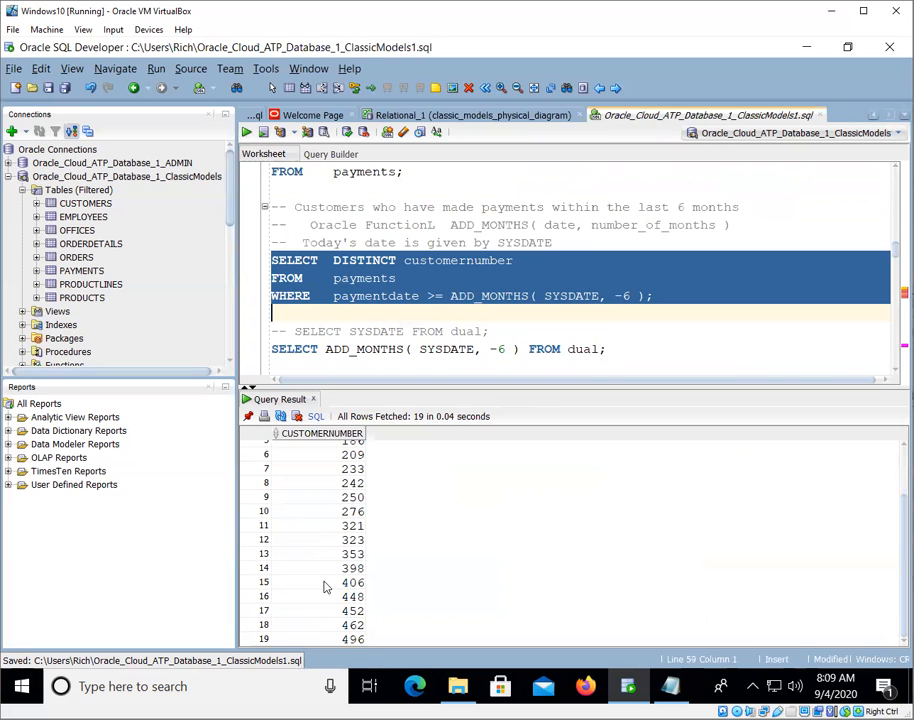
{"action": "scroll", "scroll_direction": "up", "scroll_amount": 3}
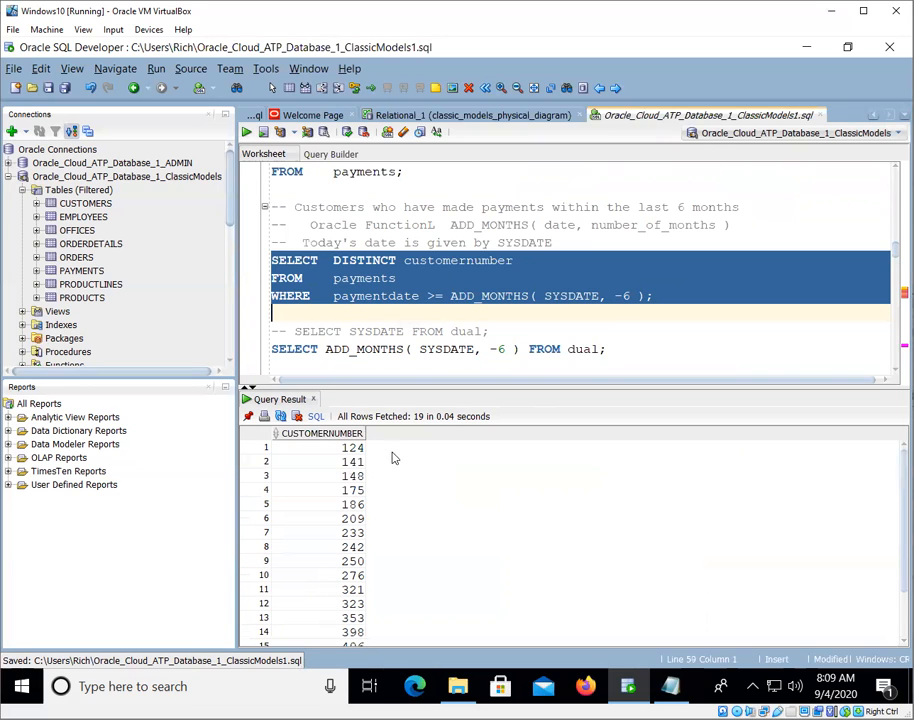
{"action": "scroll", "scroll_direction": "down", "scroll_amount": 3}
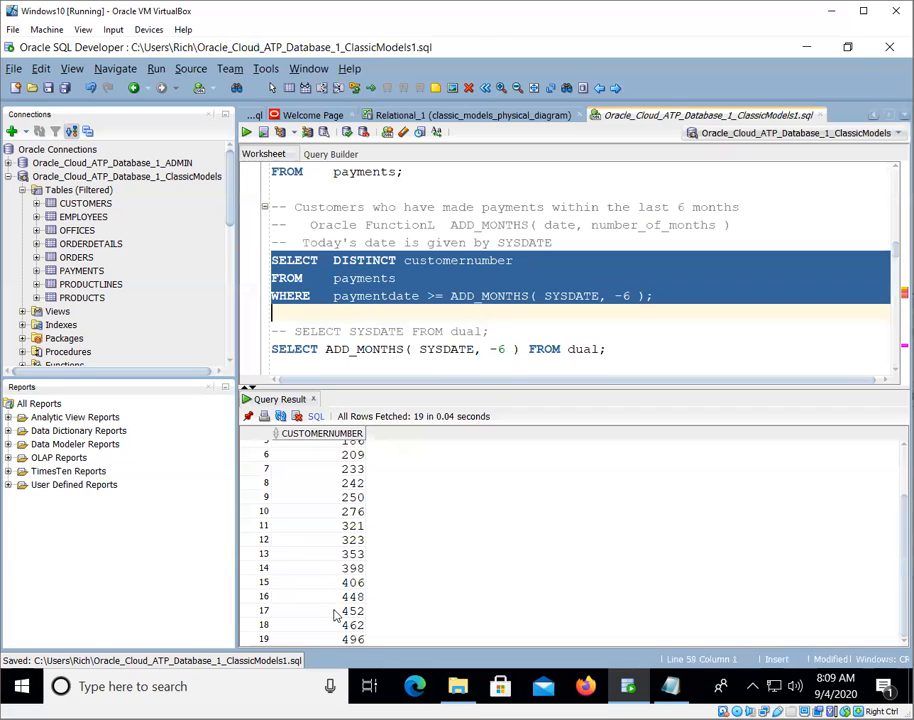
{"action": "scroll", "scroll_direction": "up", "scroll_amount": 3}
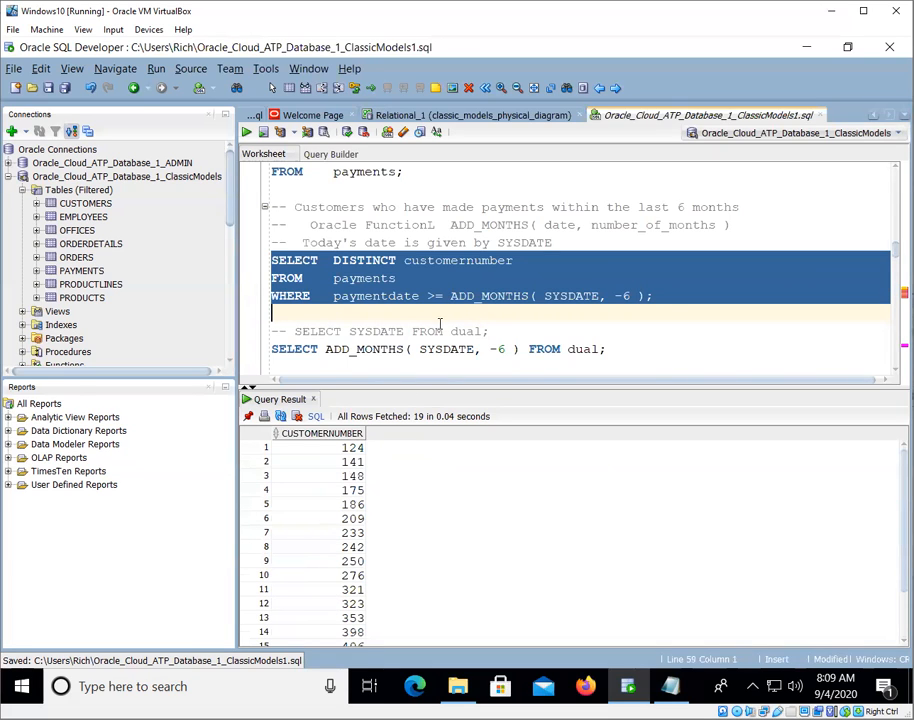
{"action": "left_click", "coordinate": [644, 313]}
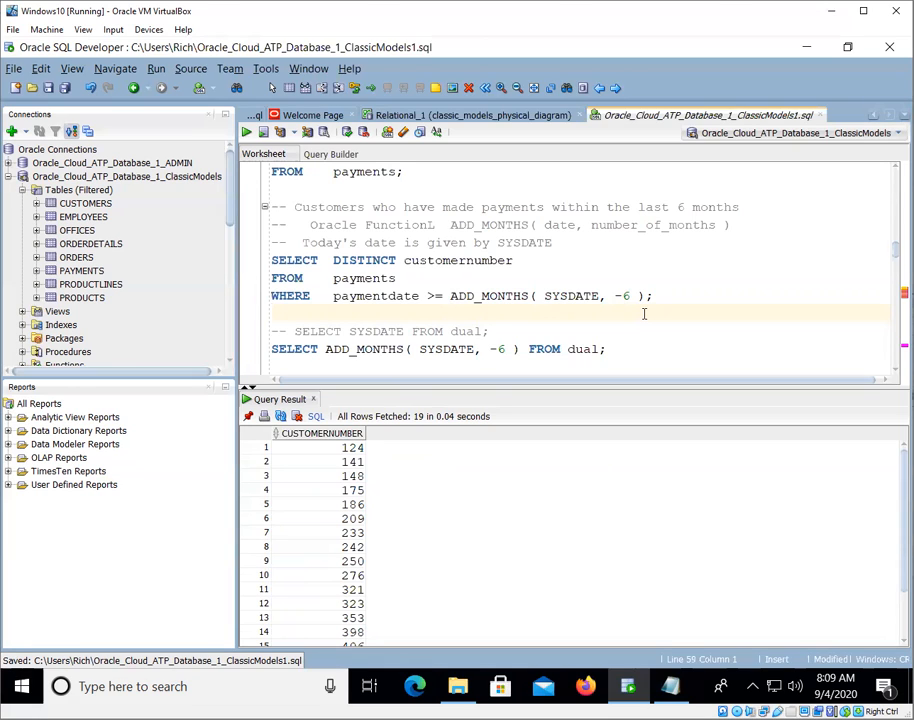
{"action": "left_click", "coordinate": [334, 278]}
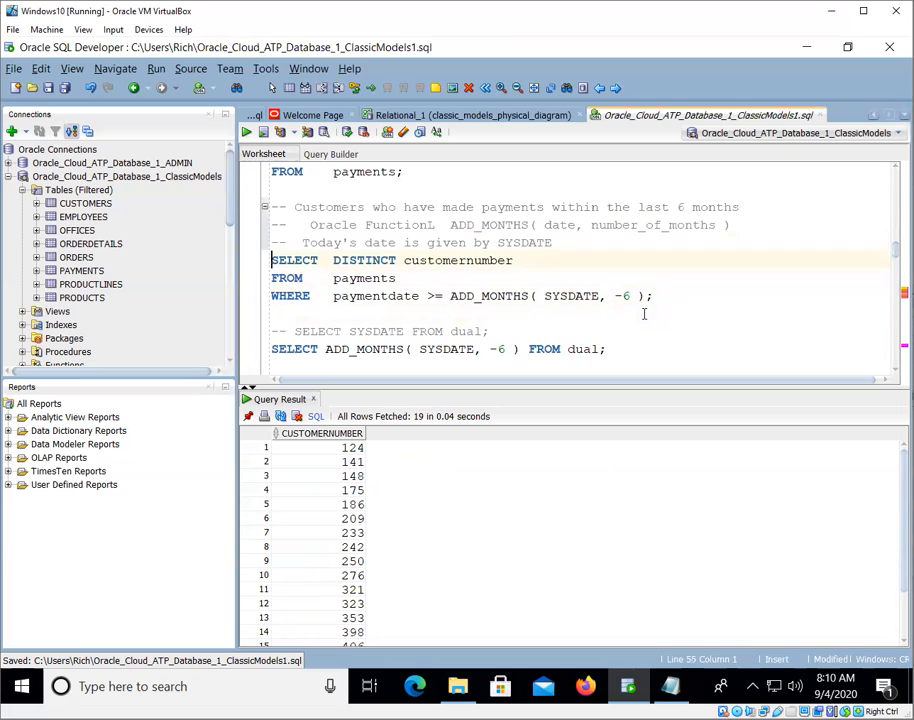
{"action": "left_click_drag", "start_coordinate": [271, 260], "coordinate": [651, 313]}
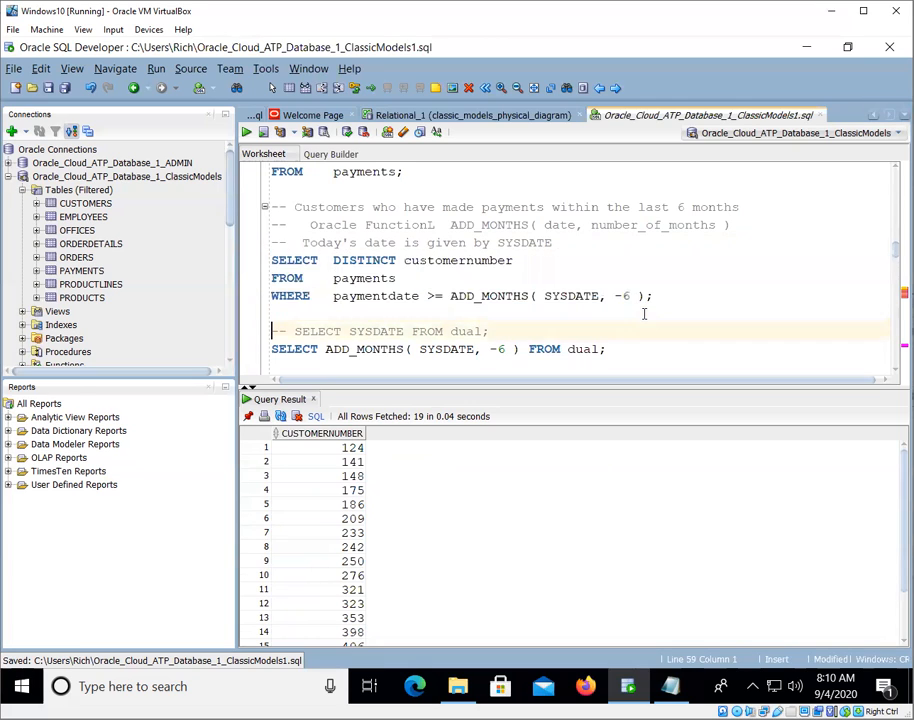
Step: Type the comment '-- Combine the main query with the Payments subquery' below the queries
{"action": "scroll", "scroll_direction": "down", "scroll_amount": 3}
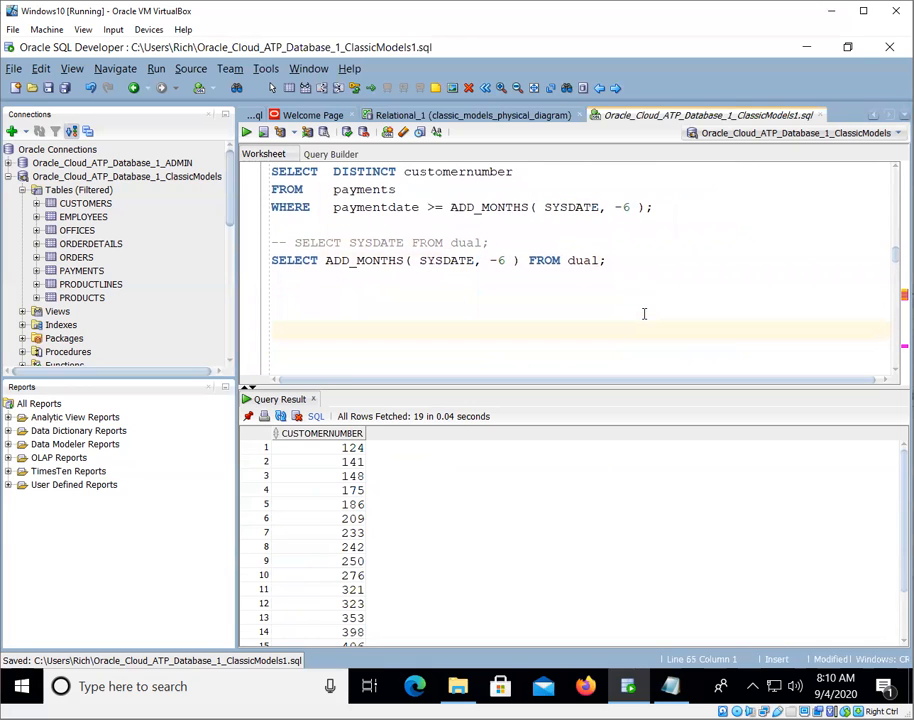
{"action": "type", "text": "-- Combine"}
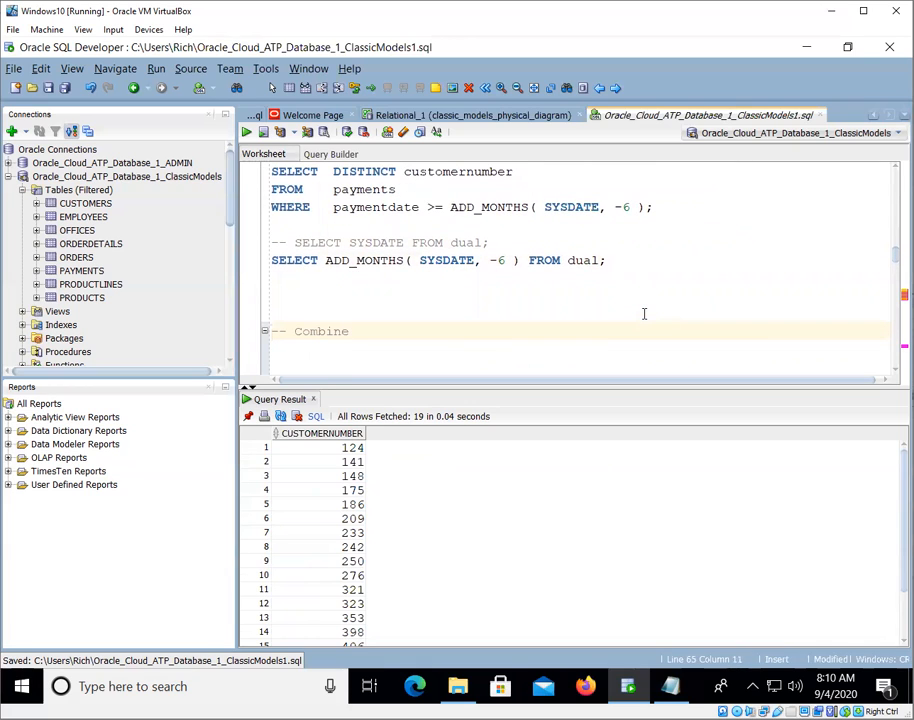
{"action": "type", "text": "the main query"}
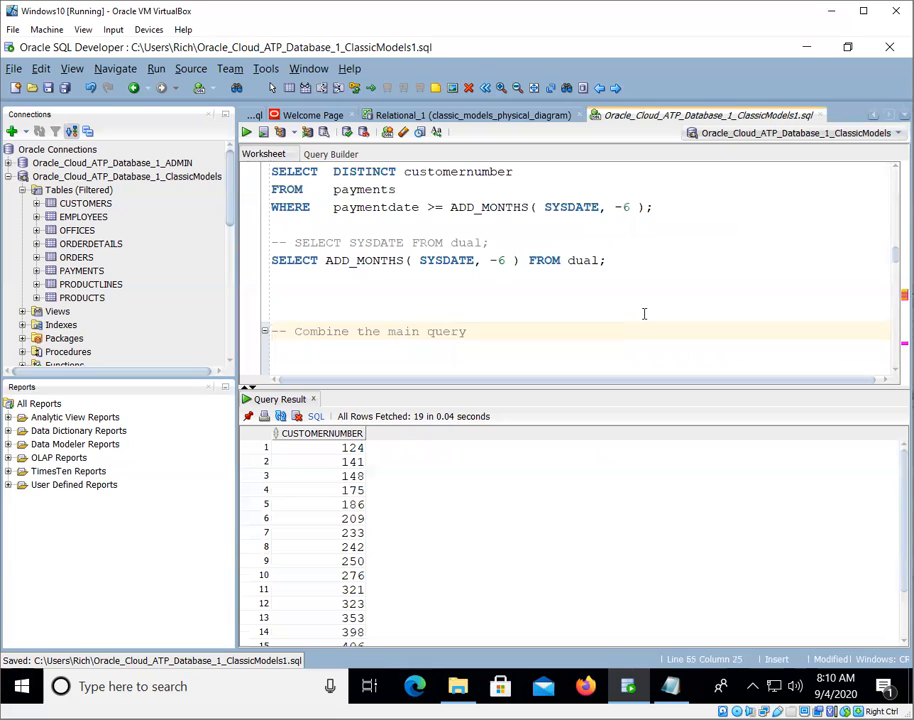
{"action": "type", "text": "with the Payments s"}
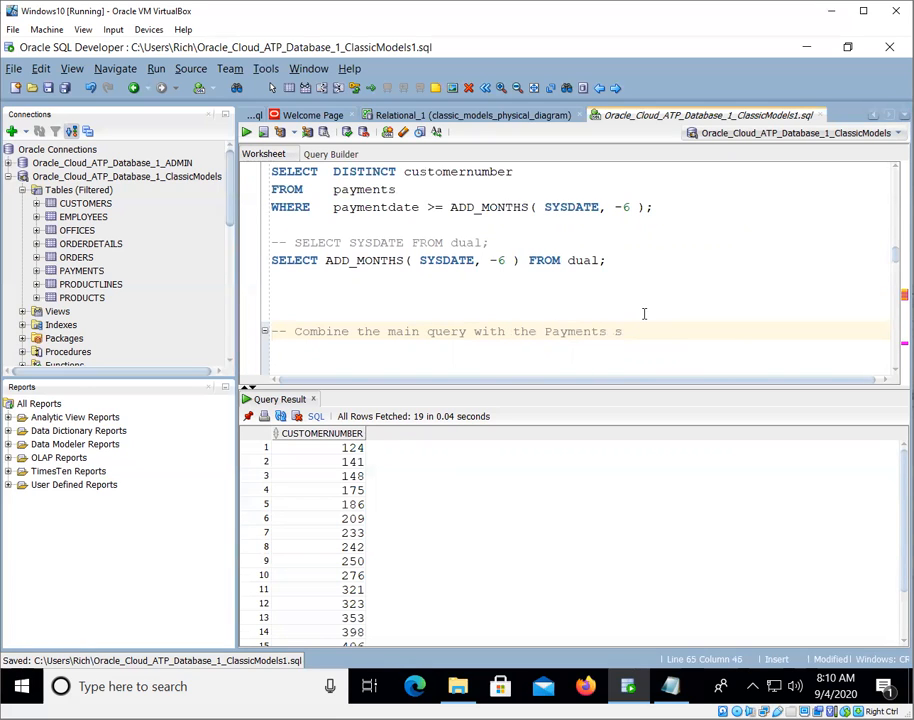
{"action": "type", "text": "ubquery"}
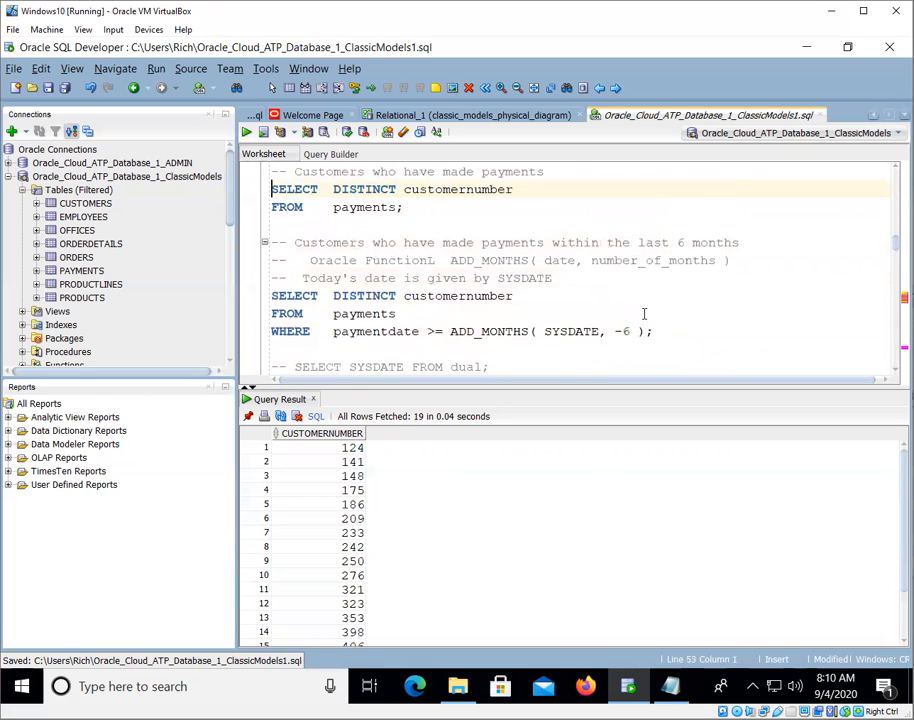
{"action": "scroll", "scroll_direction": "down", "scroll_amount": 3}
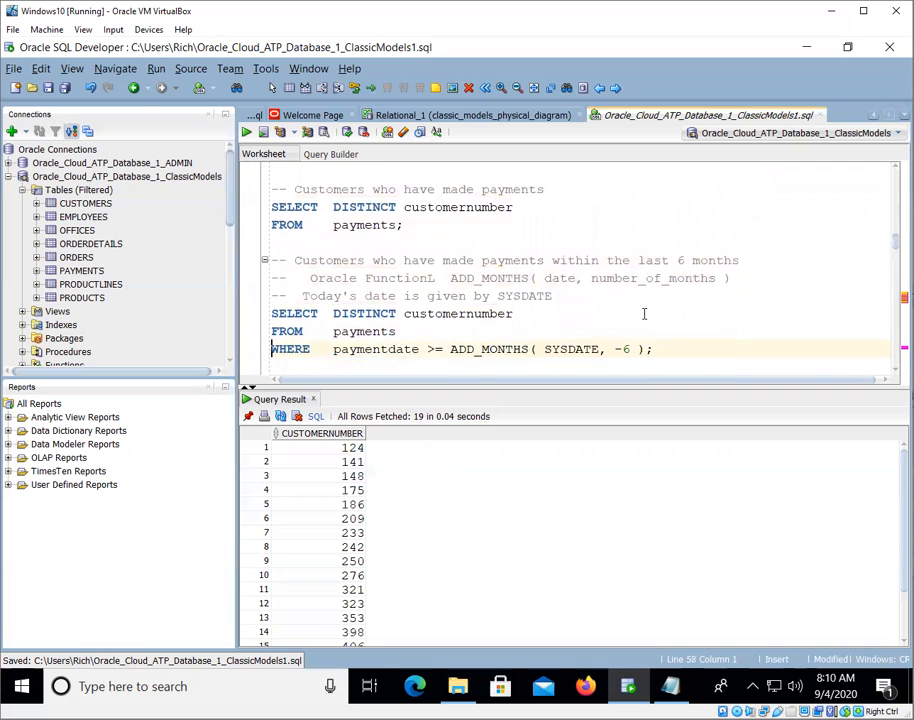
{"action": "scroll", "scroll_direction": "down", "scroll_amount": 3}
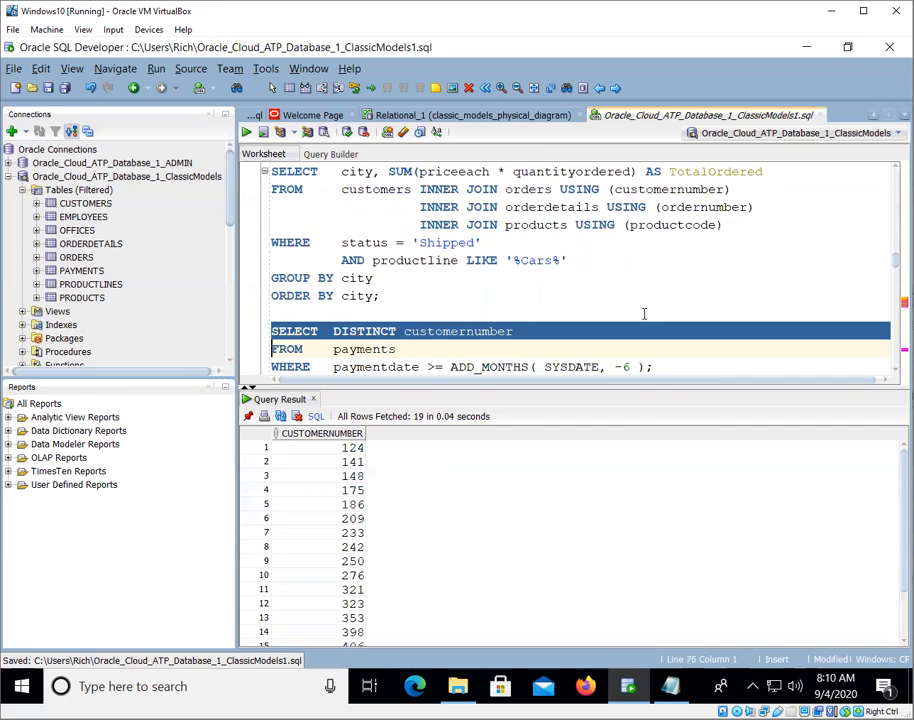
Step: Add AND customernumber IN (six-month payments subquery) to the Cars totals WHERE clause
{"action": "scroll", "scroll_direction": "down", "scroll_amount": 3}
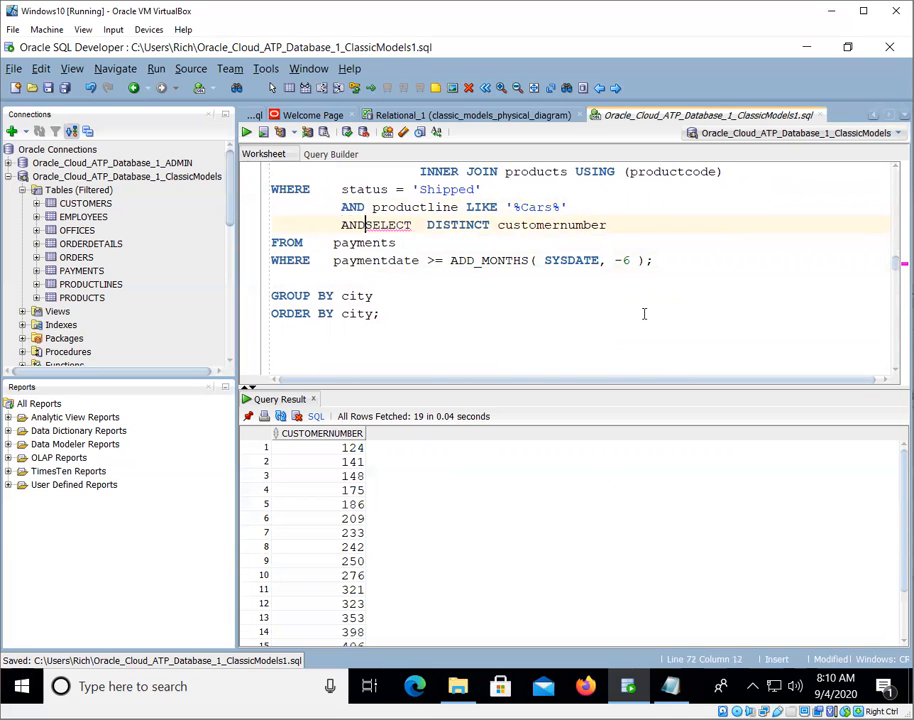
{"action": "type", "text": "custom"}
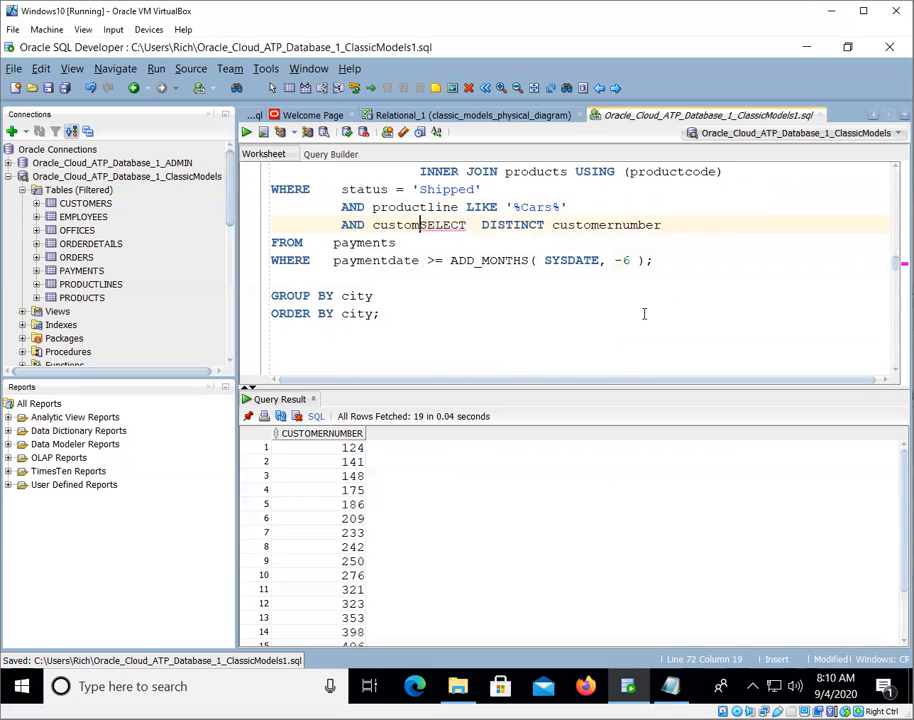
{"action": "type", "text": "ernumber IN"}
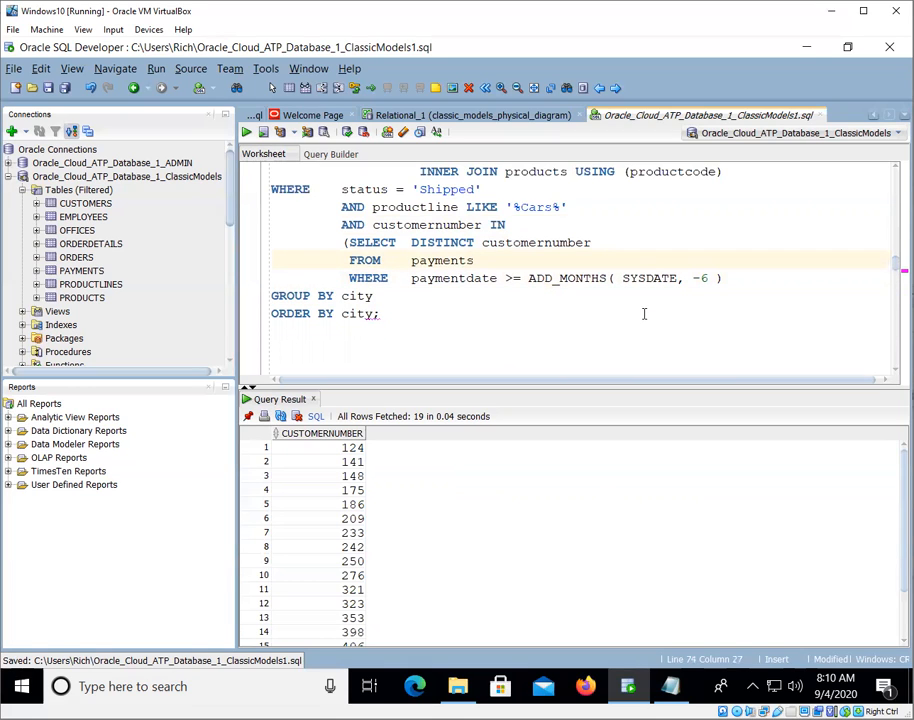
{"action": "left_click", "coordinate": [465, 189]}
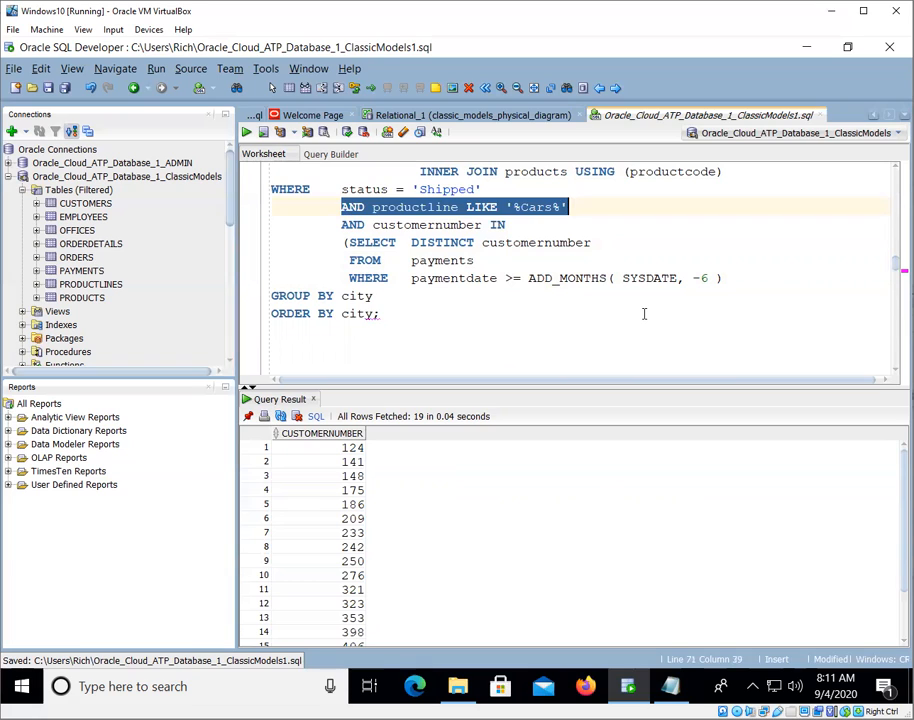
{"action": "left_click", "coordinate": [566, 242]}
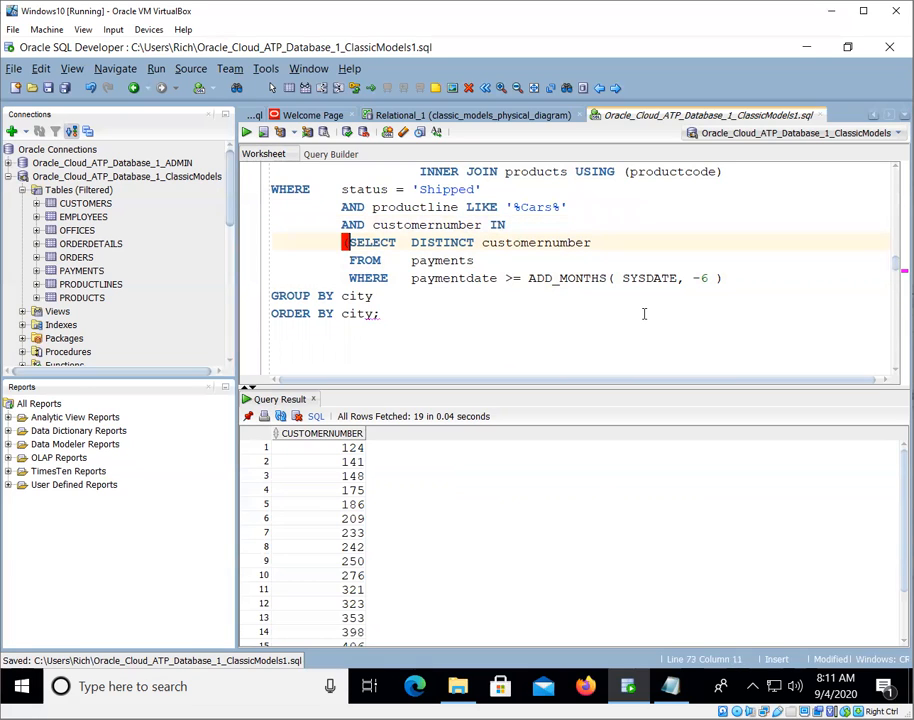
{"action": "left_click_drag", "start_coordinate": [348, 242], "coordinate": [717, 278]}
{"action": "type", "text": "(  "}
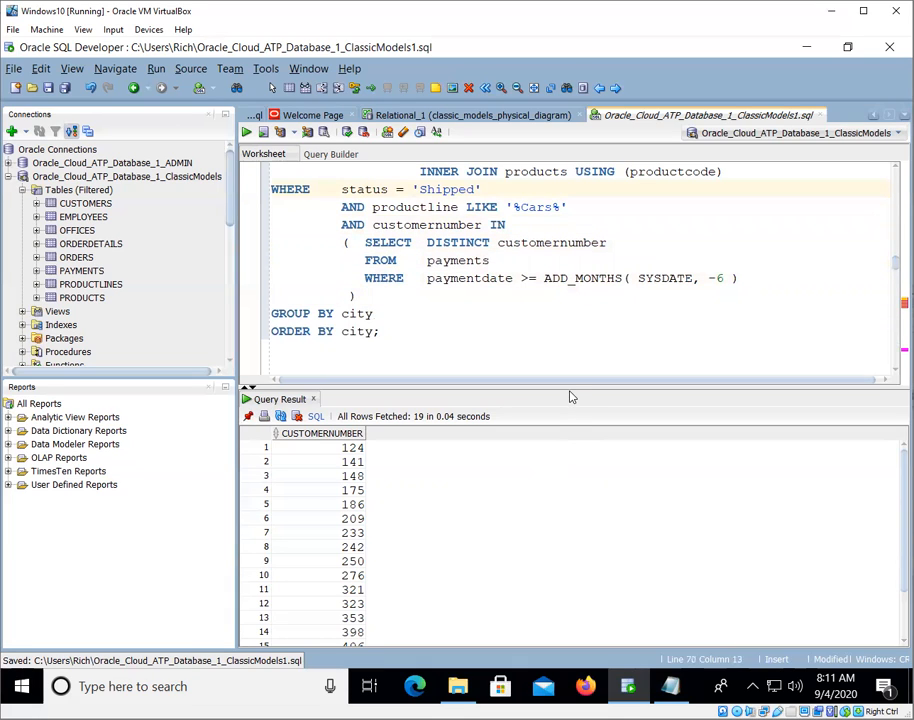
{"action": "left_click_drag", "start_coordinate": [570, 388], "coordinate": [528, 533]}
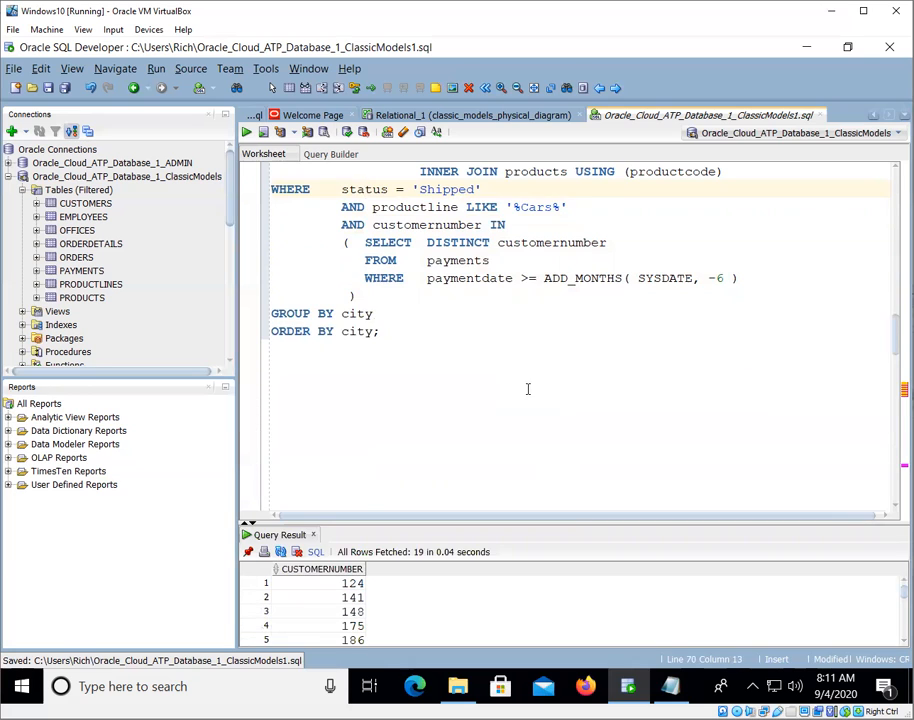
{"action": "scroll", "scroll_direction": "up", "scroll_amount": 3}
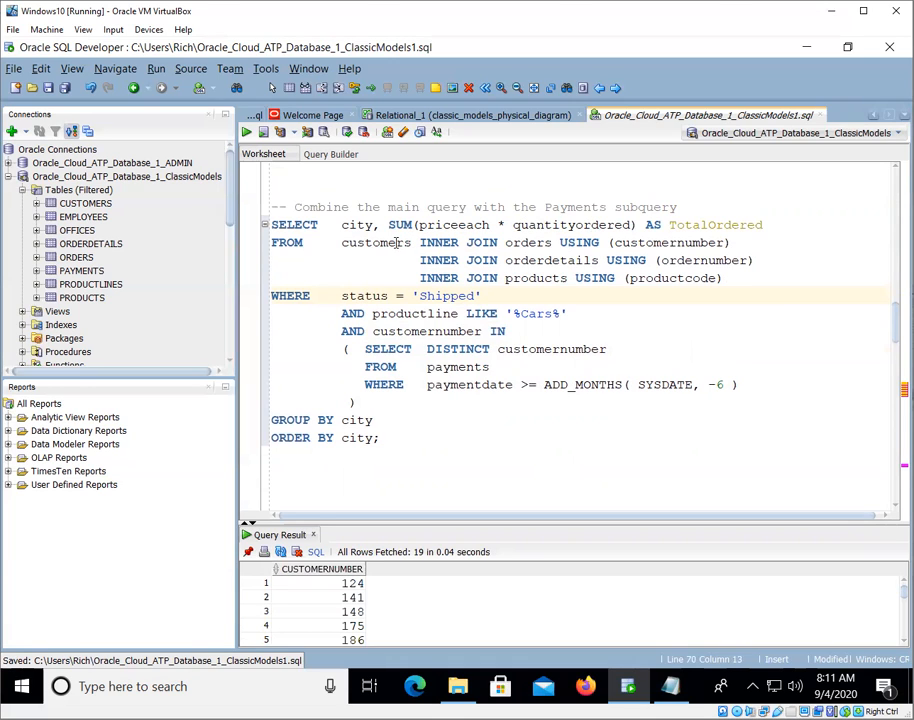
{"action": "mouse_move", "coordinate": [530, 260]}
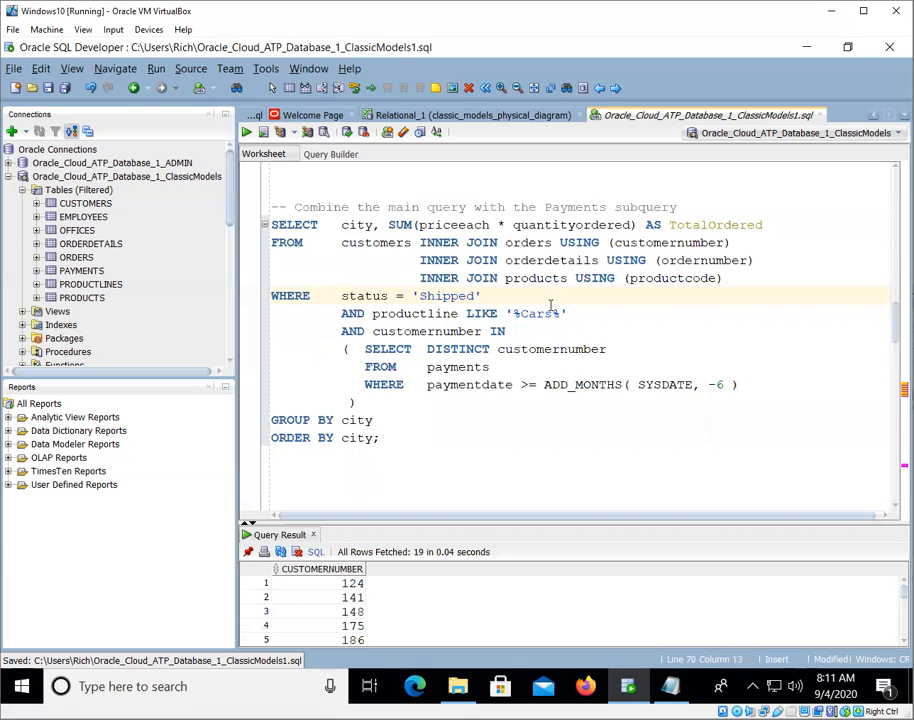
{"action": "mouse_move", "coordinate": [415, 360]}
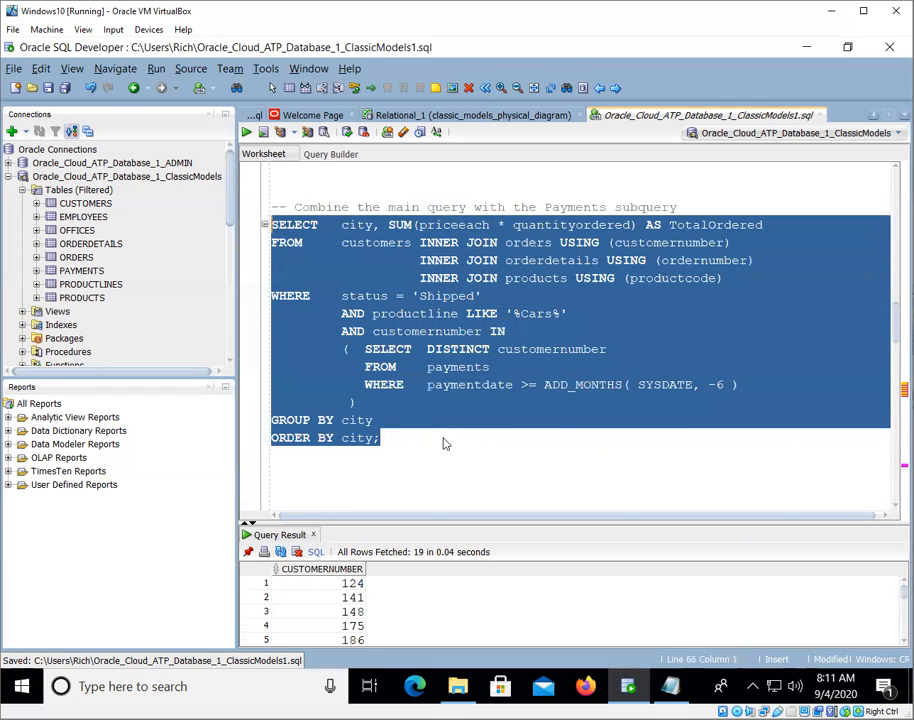
Step: Run the combined query, getting Cars totals for 17 cities starting with Auckland 156509.88
{"action": "left_click", "coordinate": [246, 132]}
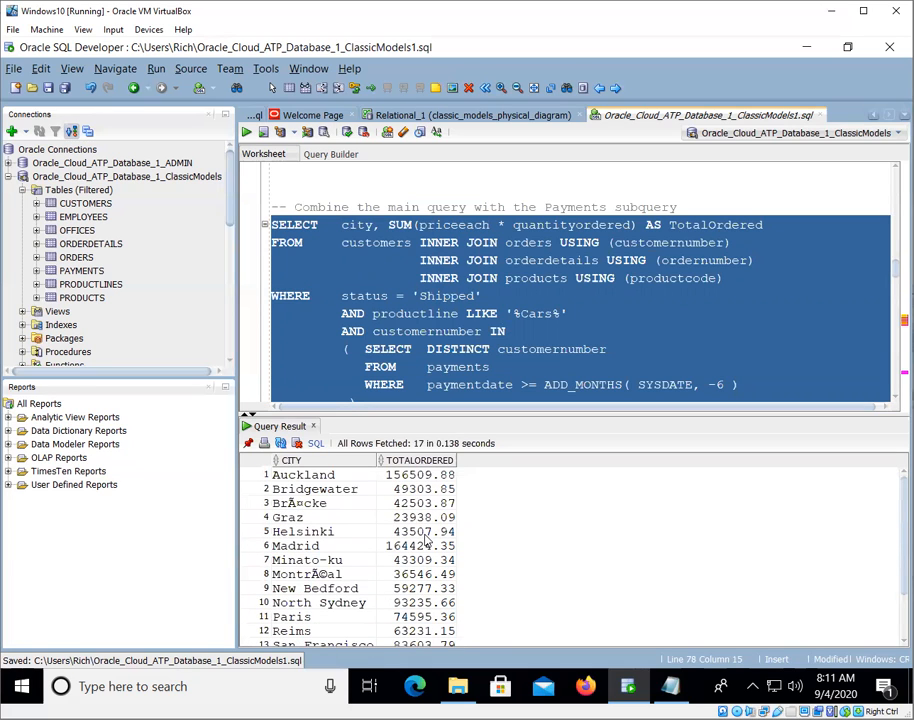
{"action": "left_click", "coordinate": [643, 278]}
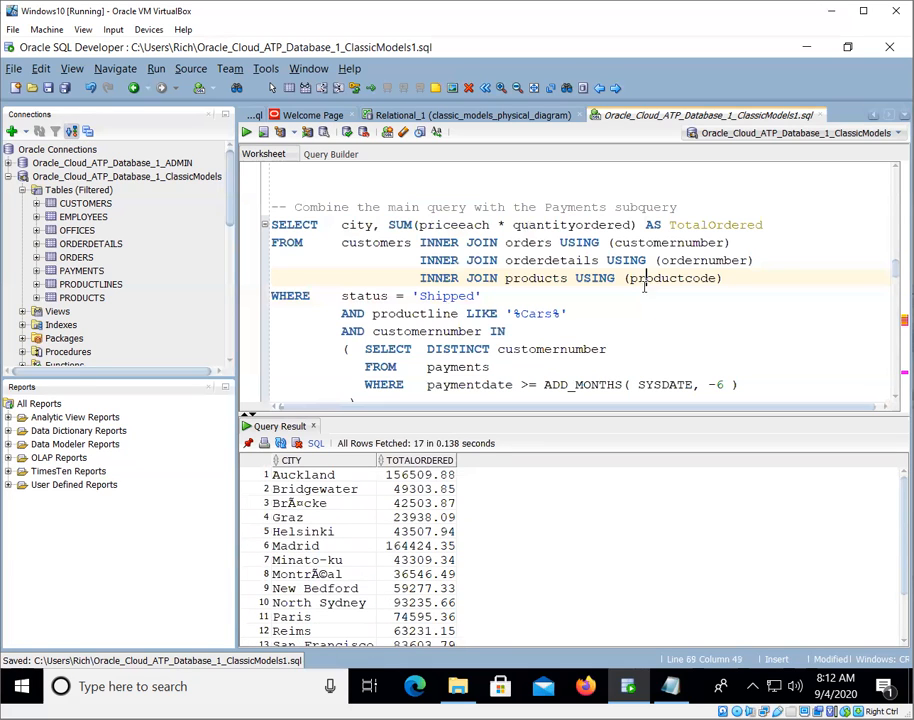
{"action": "mouse_move", "coordinate": [597, 210]}
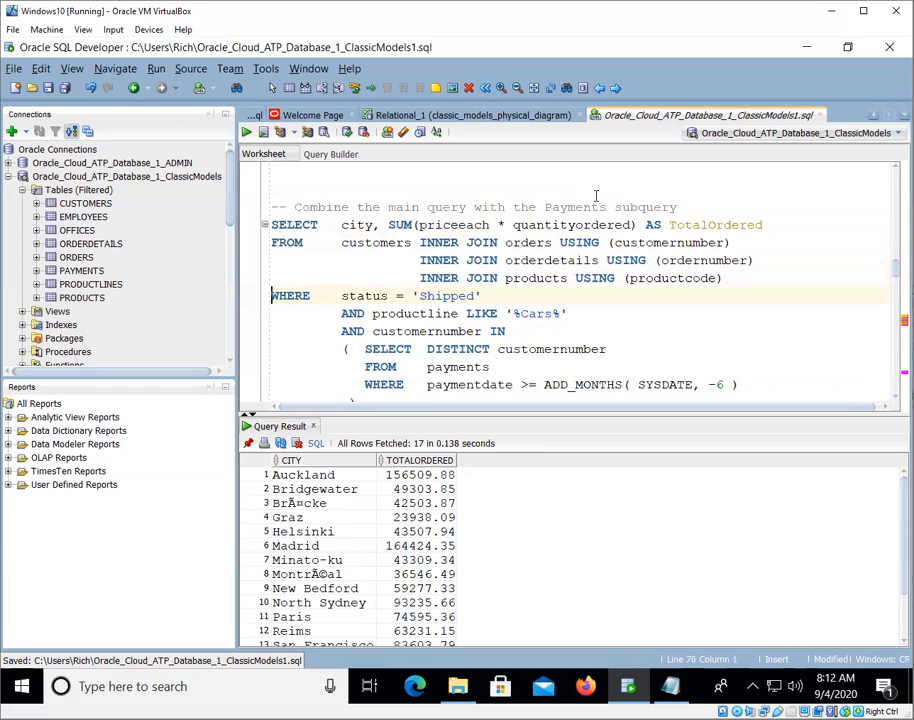
{"action": "scroll", "scroll_direction": "up", "scroll_amount": 3}
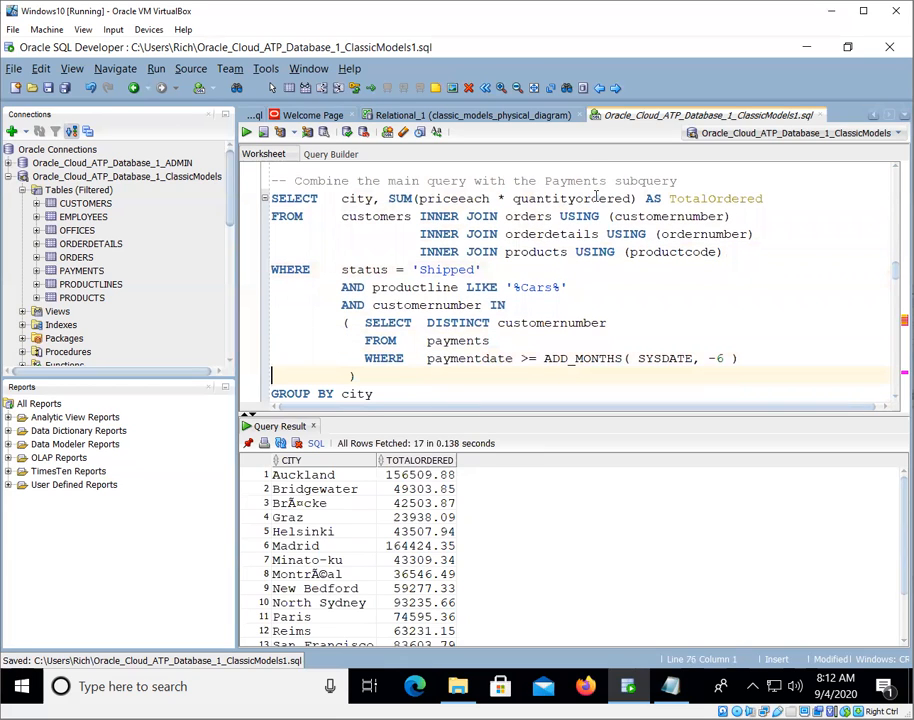